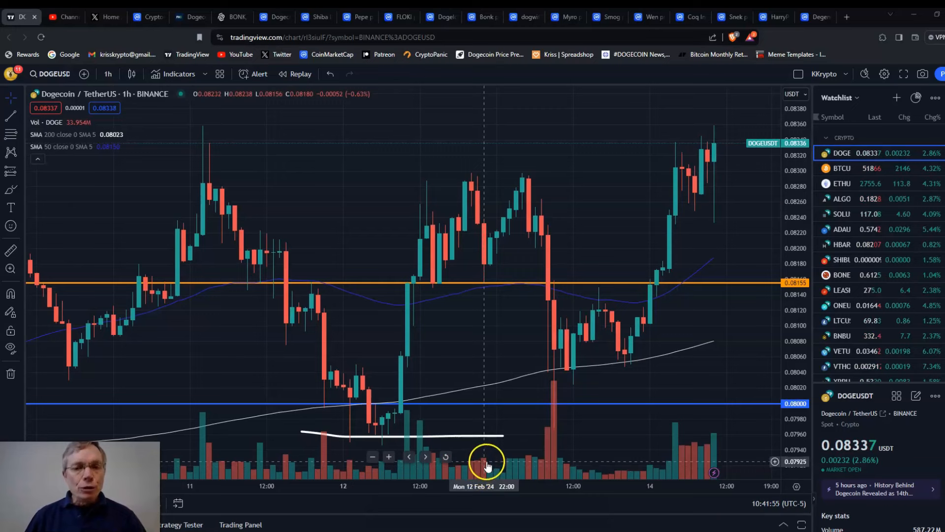
pyautogui.moveTo(554, 423)
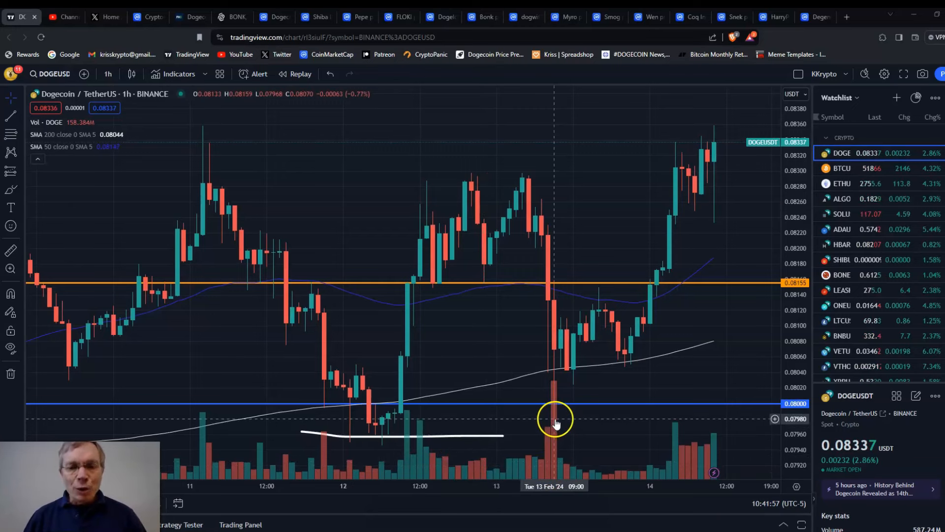
pyautogui.moveTo(560, 427)
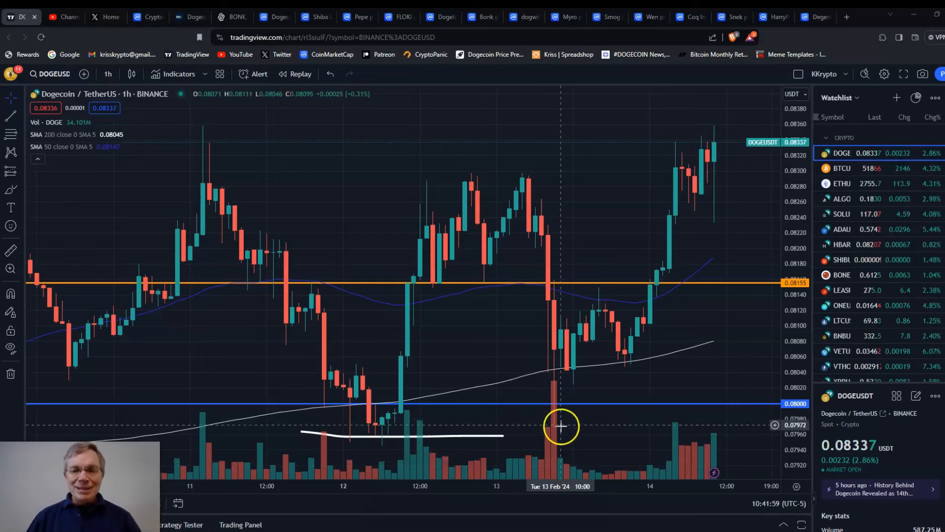
pyautogui.moveTo(553, 422)
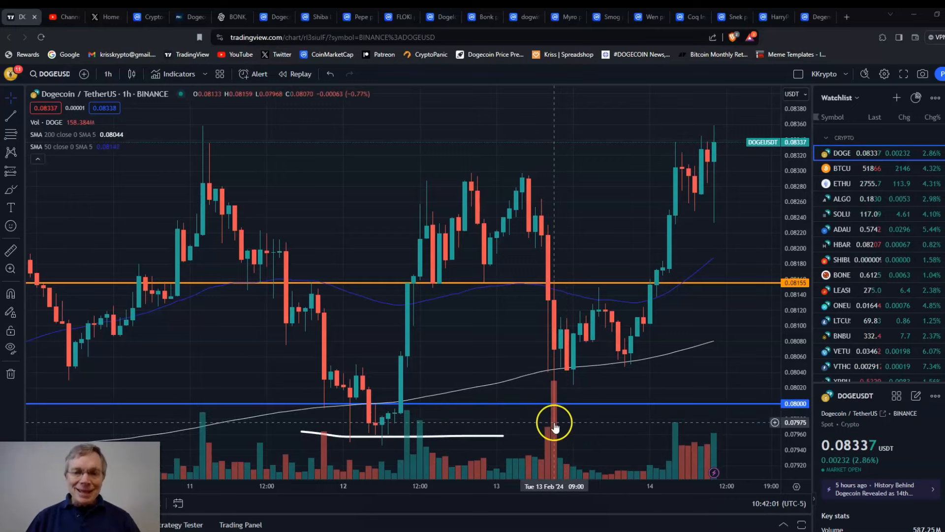
pyautogui.moveTo(580, 421)
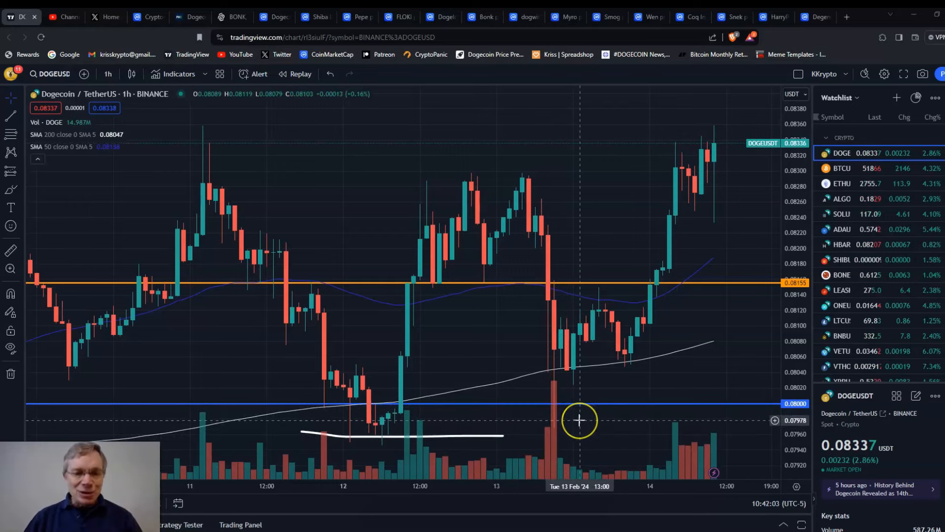
pyautogui.moveTo(579, 420)
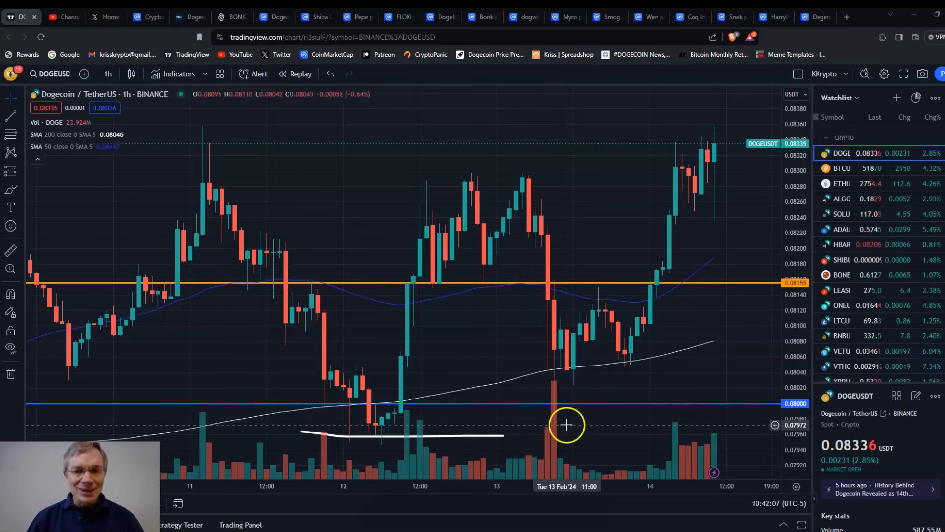
pyautogui.moveTo(554, 425)
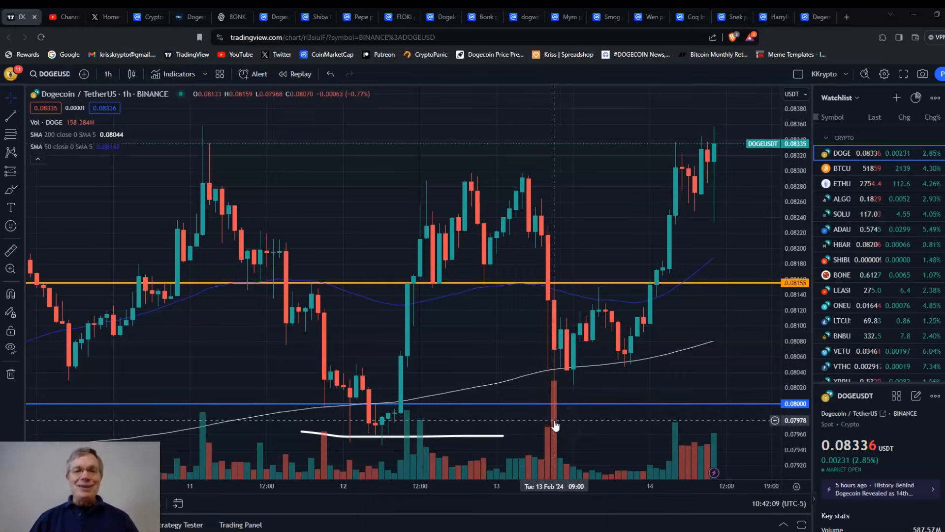
pyautogui.moveTo(718, 141)
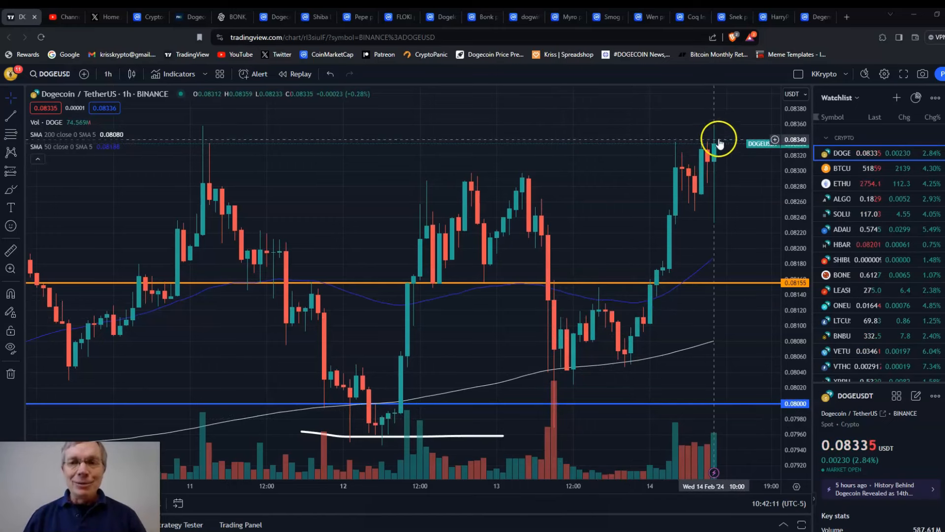
pyautogui.moveTo(716, 163)
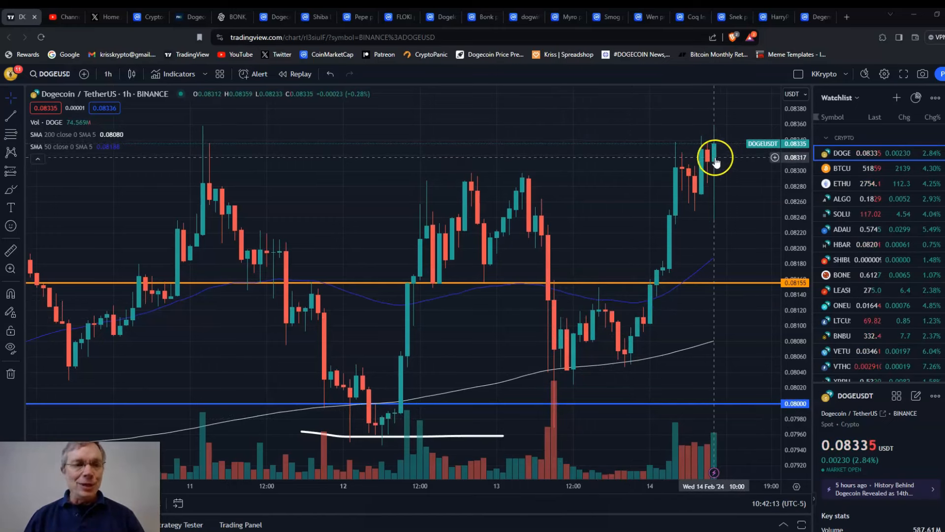
pyautogui.moveTo(707, 175)
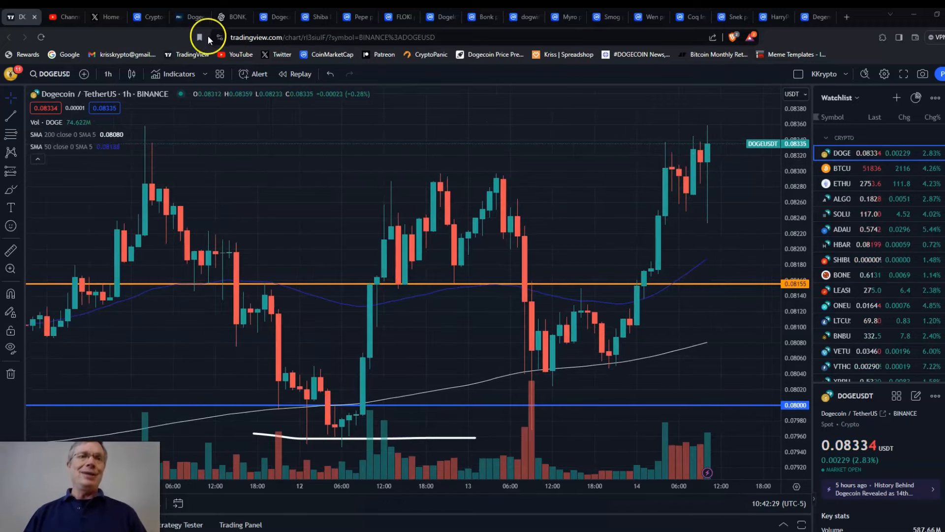
pyautogui.moveTo(192, 16)
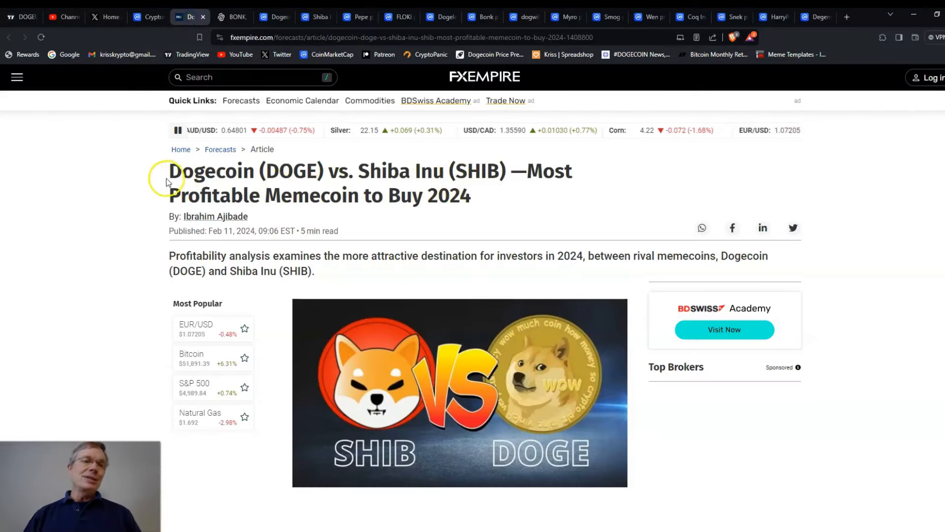
pyautogui.moveTo(158, 180)
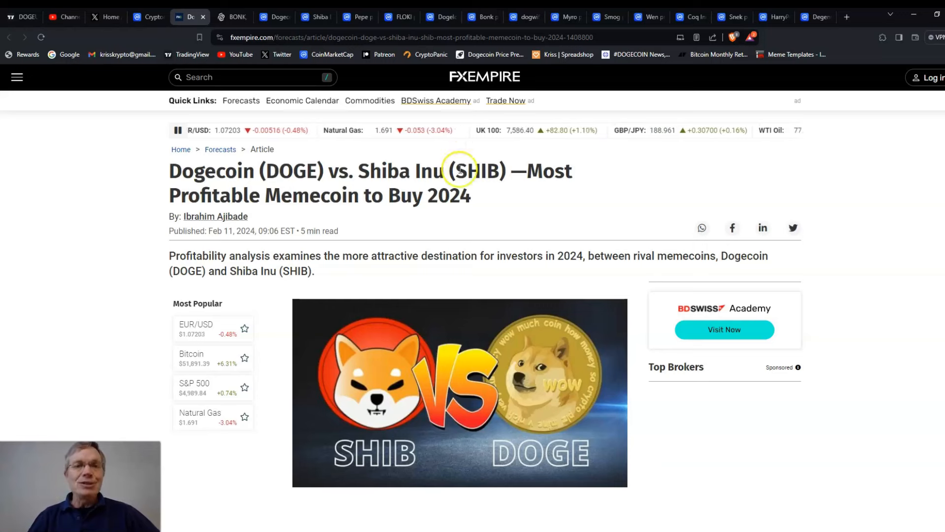
# Highlight the coin names in the Dogecoin vs. Shiba Inu headline and start reading the summary
pyautogui.doubleClick(430, 172)
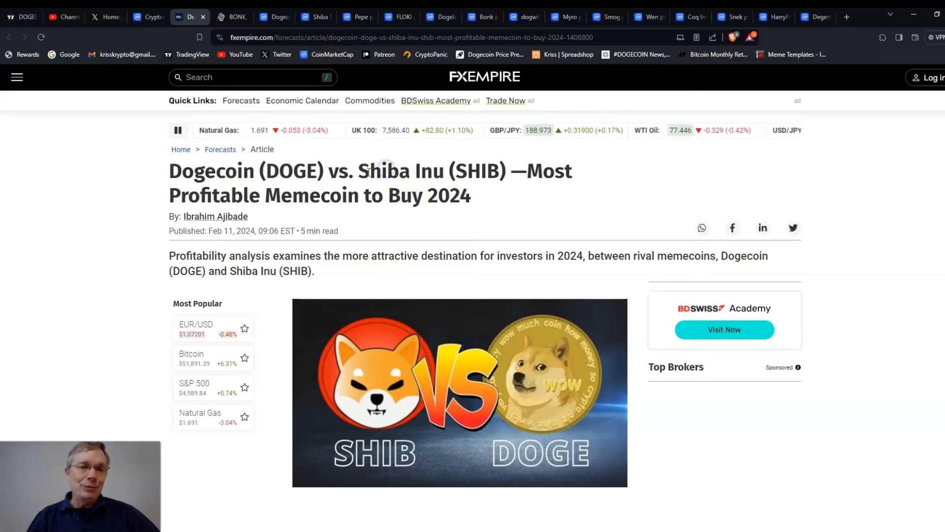
pyautogui.doubleClick(398, 171)
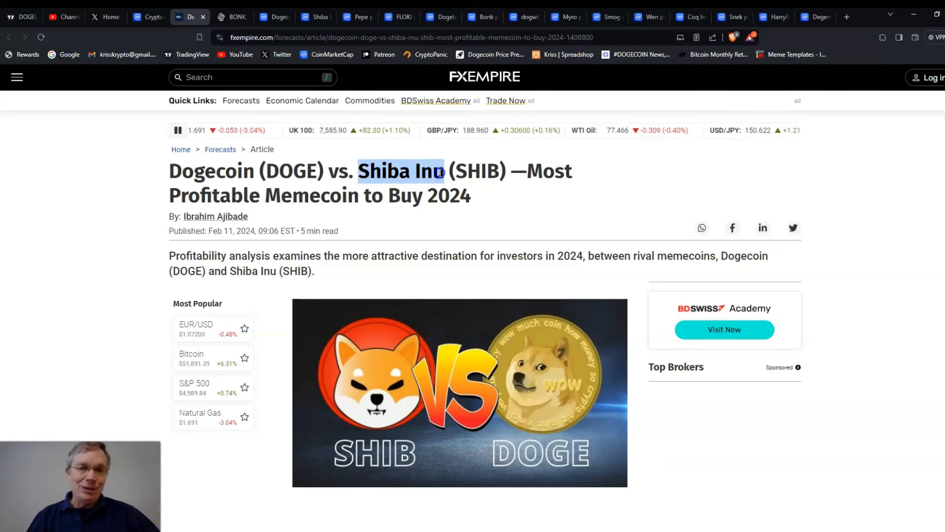
pyautogui.moveTo(401, 231)
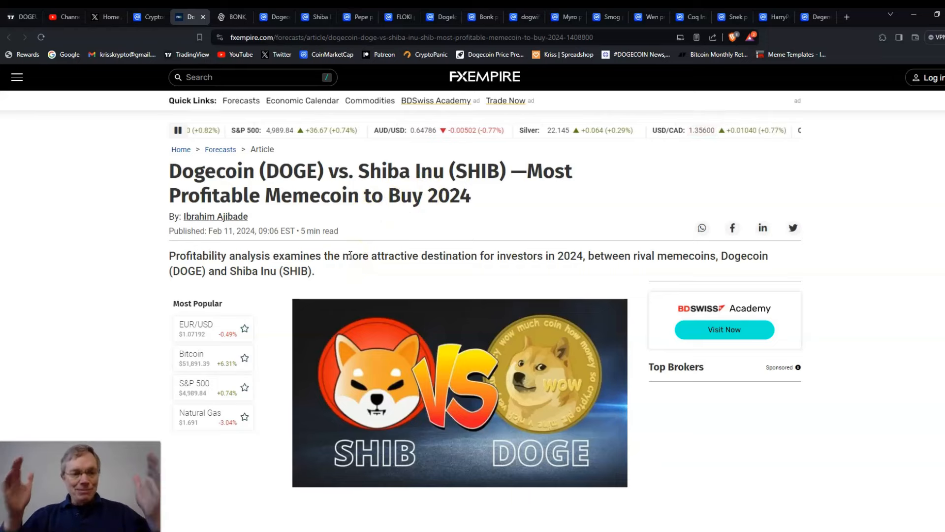
pyautogui.scroll(3)
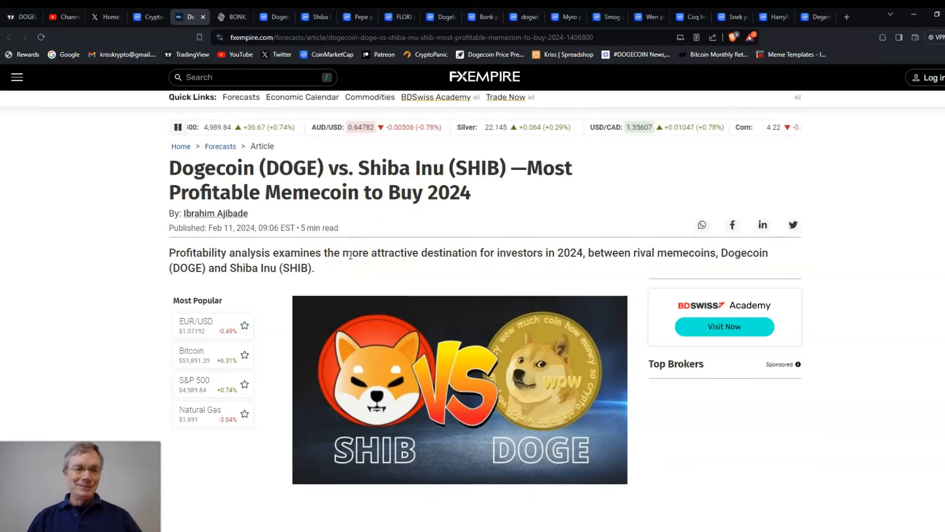
pyautogui.scroll(-3)
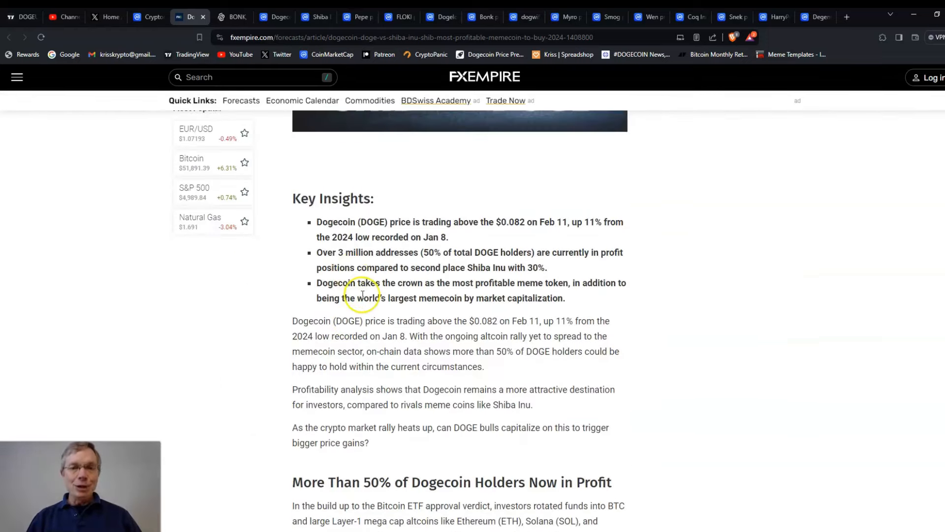
pyautogui.moveTo(451, 283)
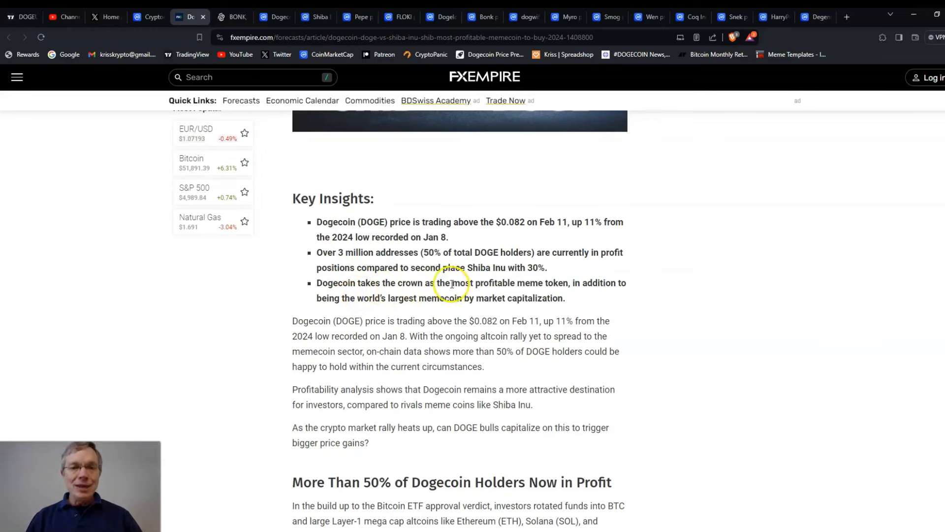
pyautogui.doubleClick(482, 283)
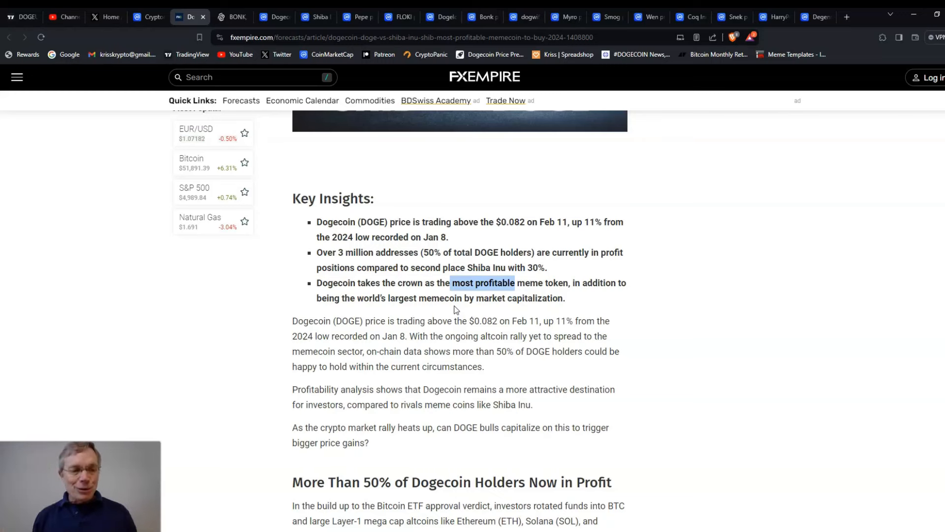
pyautogui.scroll(3)
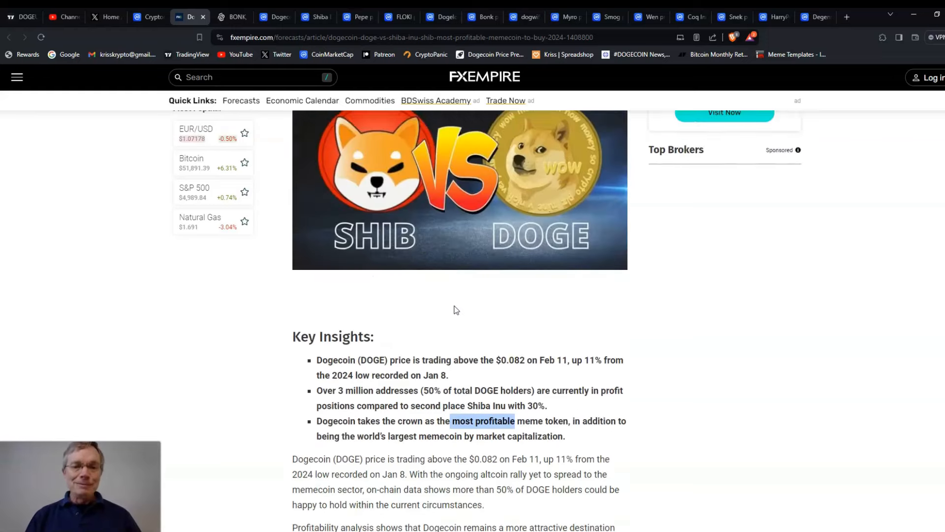
pyautogui.scroll(3)
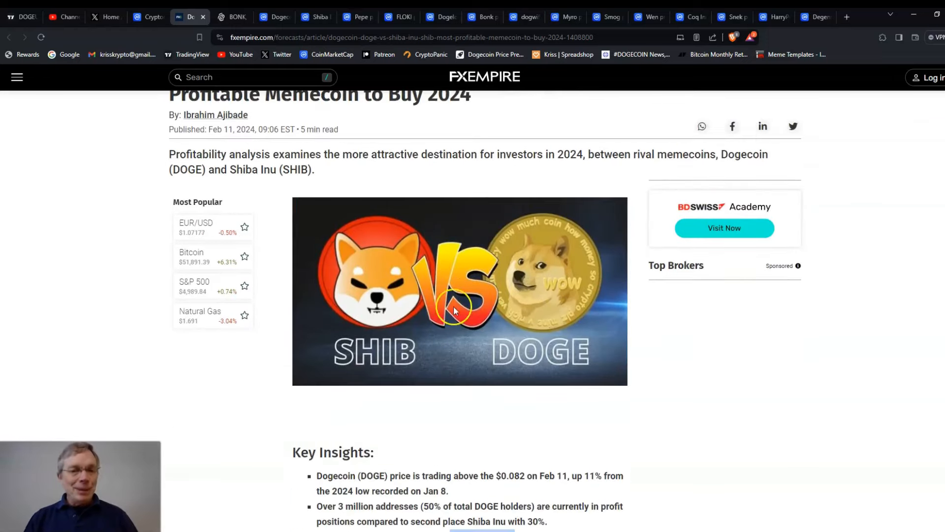
pyautogui.moveTo(642, 308)
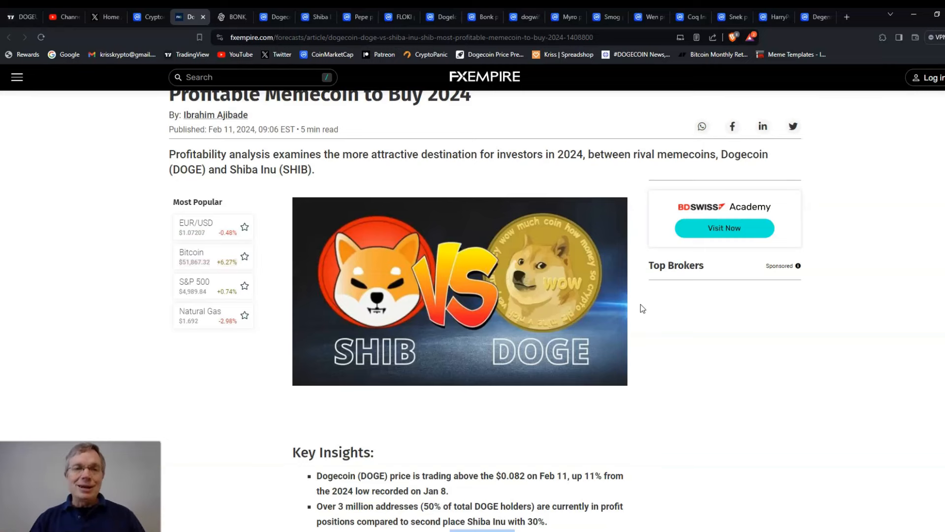
pyautogui.moveTo(233, 17)
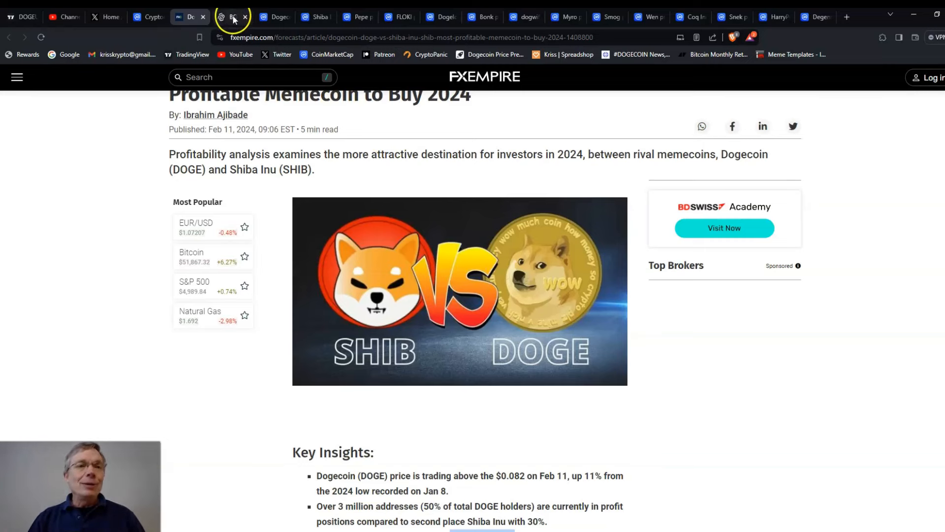
# Bring up the Decrypt BONK, PEPE and Dogwifhat rally article and read into its opening paragraph
pyautogui.click(230, 17)
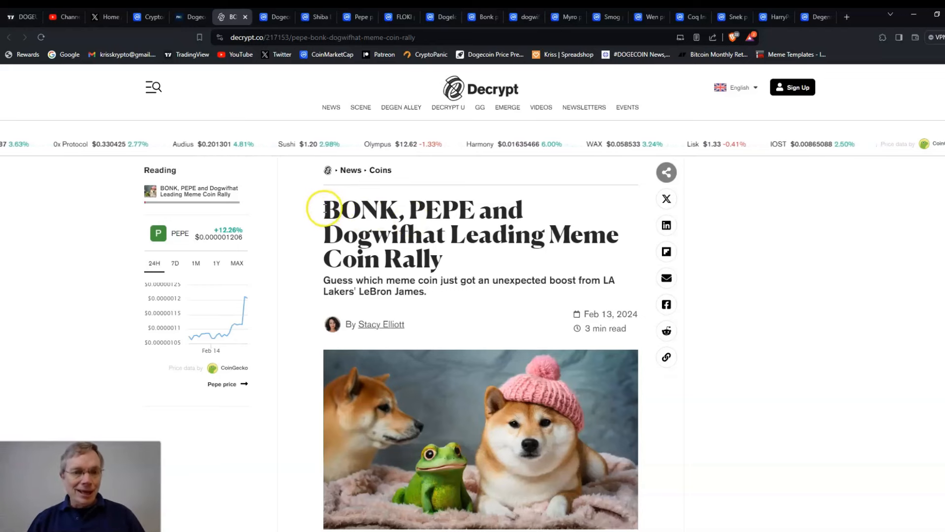
pyautogui.doubleClick(361, 209)
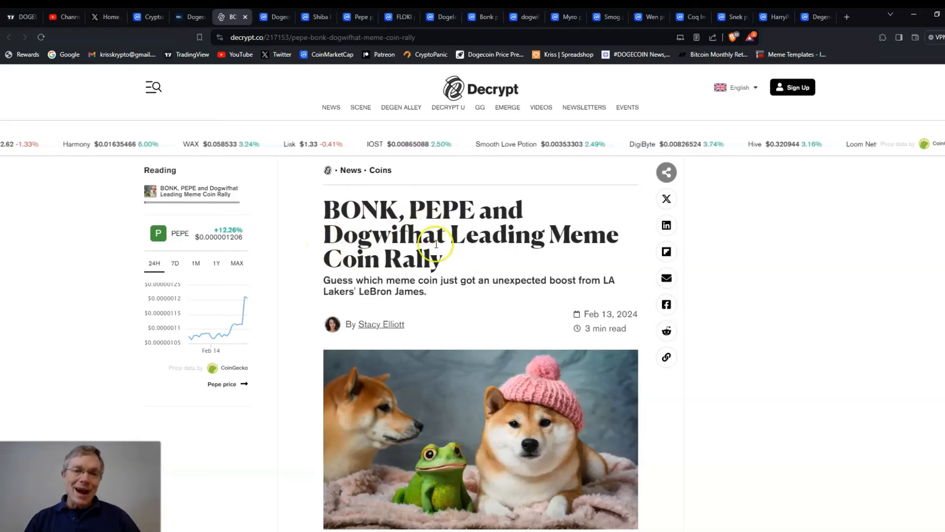
pyautogui.scroll(-3)
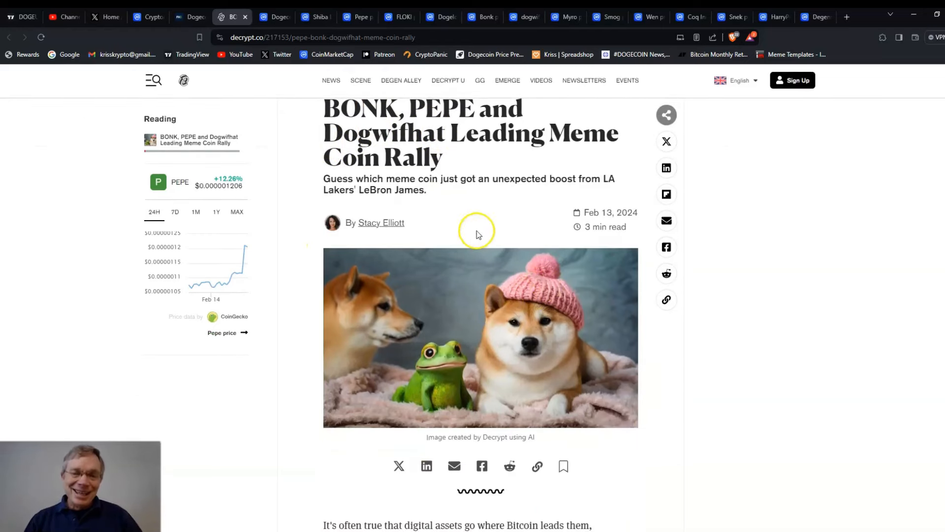
pyautogui.moveTo(486, 202)
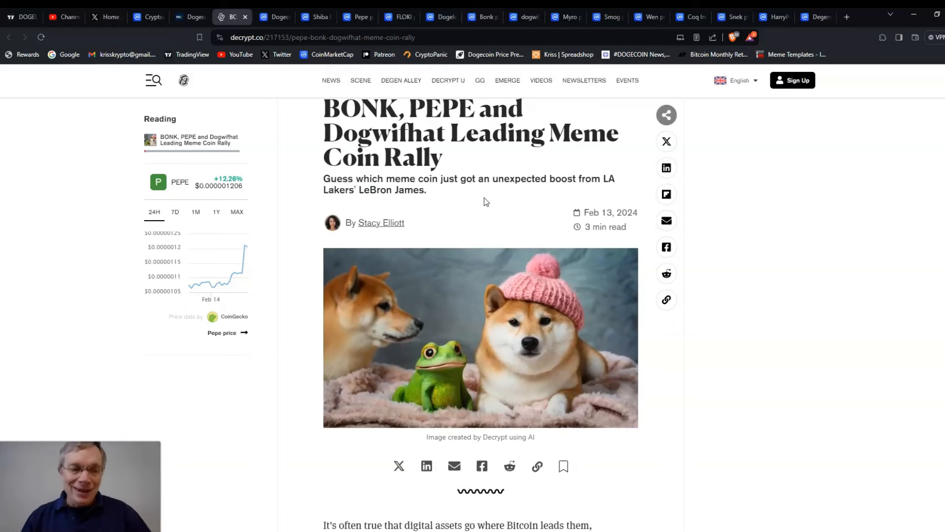
pyautogui.scroll(-3)
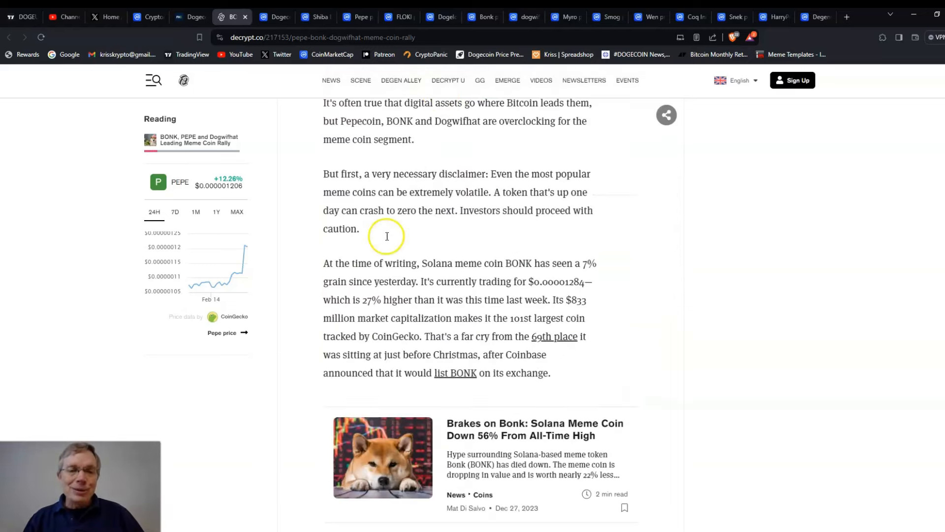
pyautogui.scroll(-3)
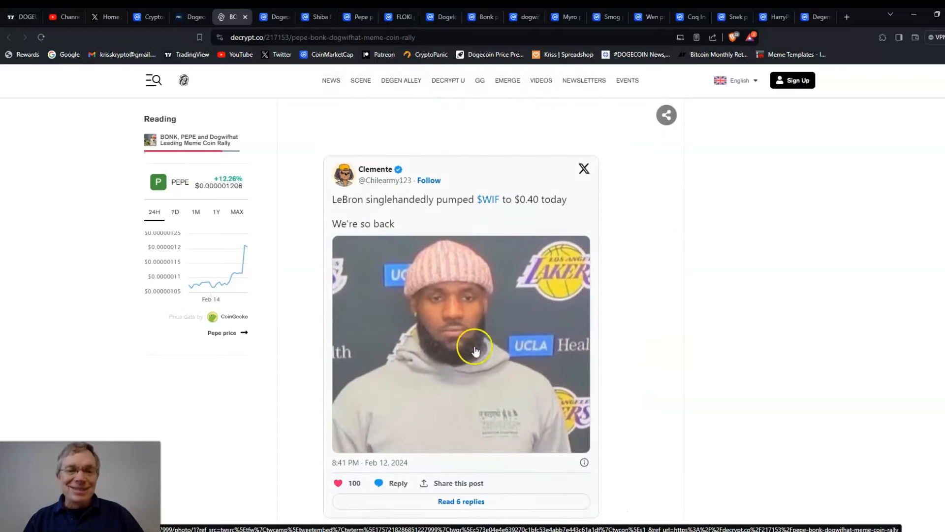
pyautogui.moveTo(444, 267)
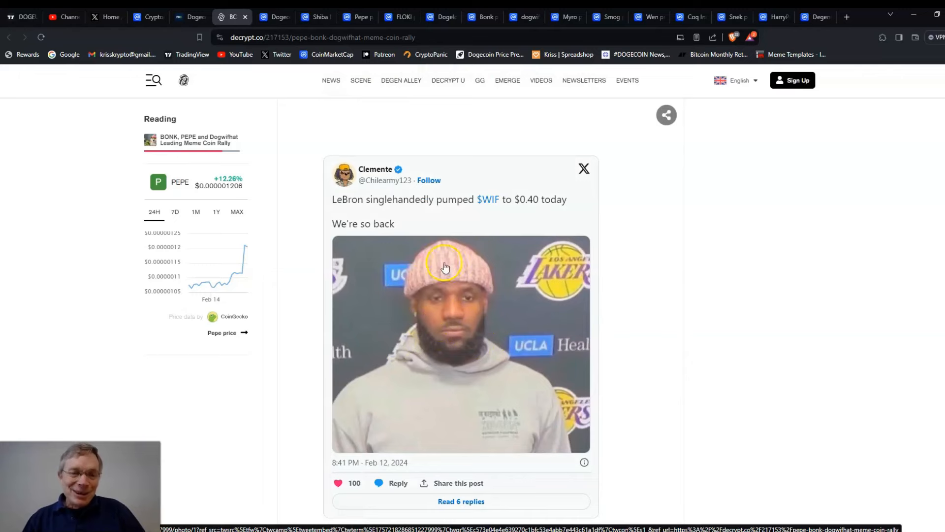
pyautogui.moveTo(427, 279)
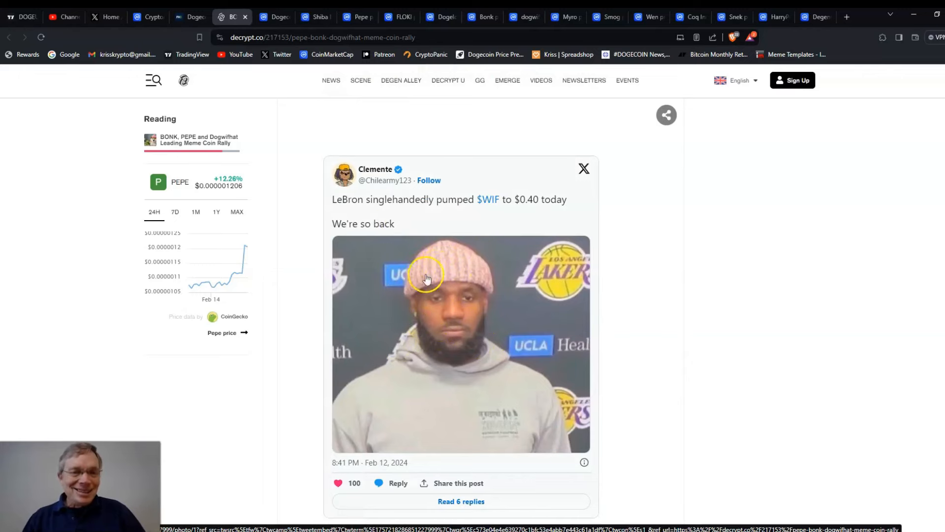
pyautogui.moveTo(453, 270)
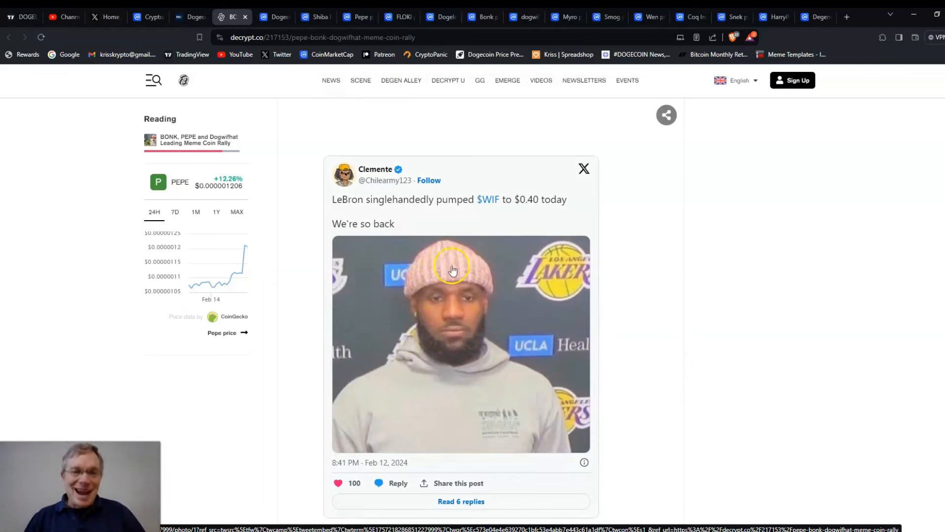
pyautogui.moveTo(659, 250)
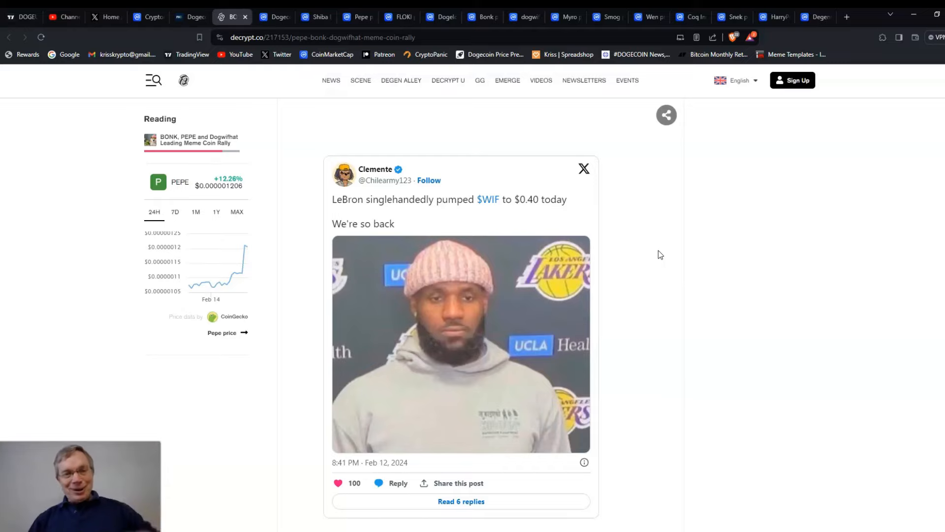
pyautogui.scroll(-3)
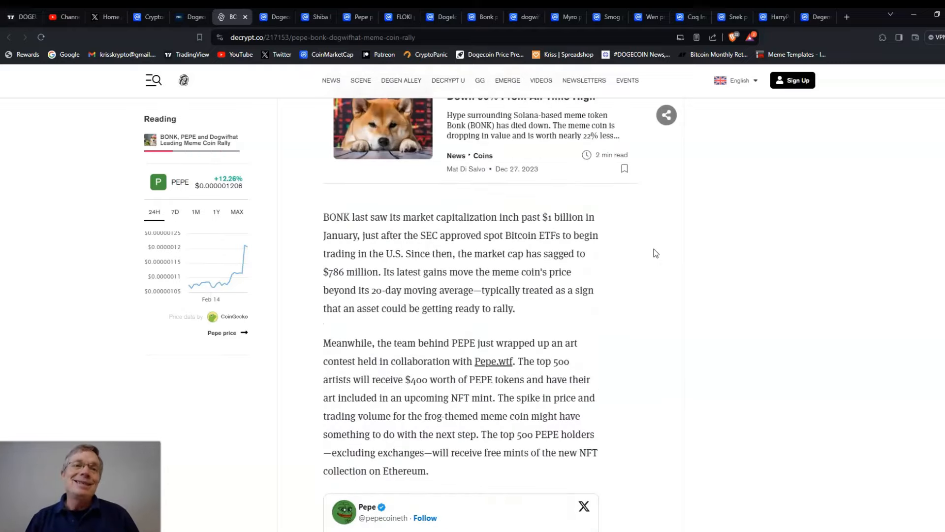
pyautogui.scroll(3)
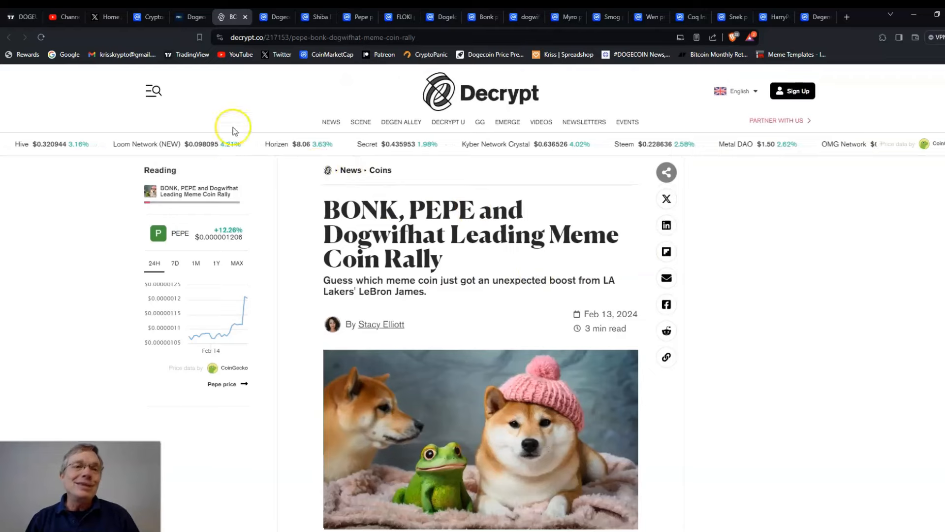
# Switch to the Dogecoin page showing DOGE at $0.08342, up 3.06% on the day
pyautogui.click(272, 17)
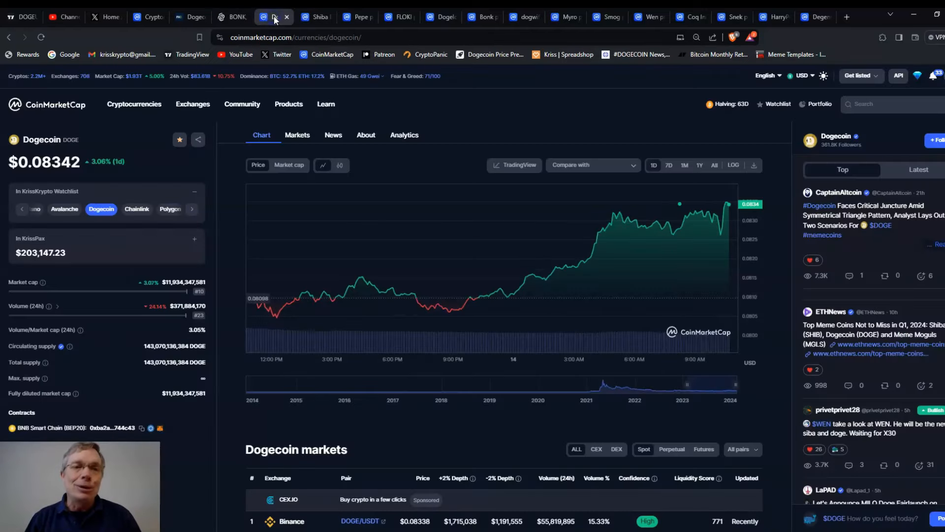
pyautogui.moveTo(423, 287)
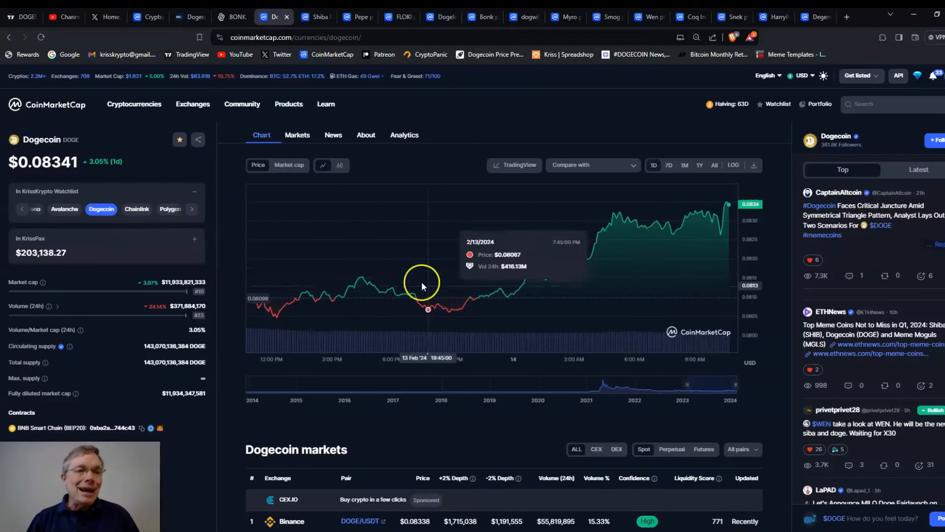
pyautogui.moveTo(573, 265)
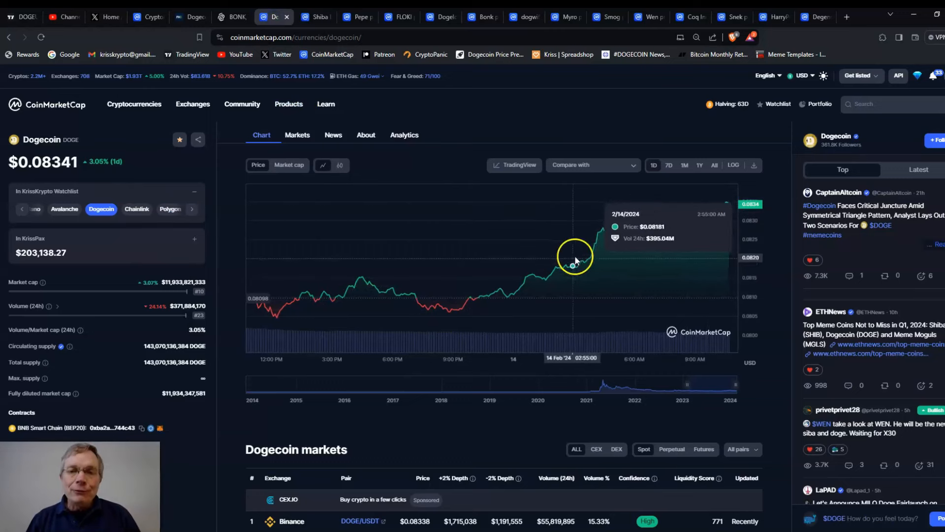
pyautogui.moveTo(156, 182)
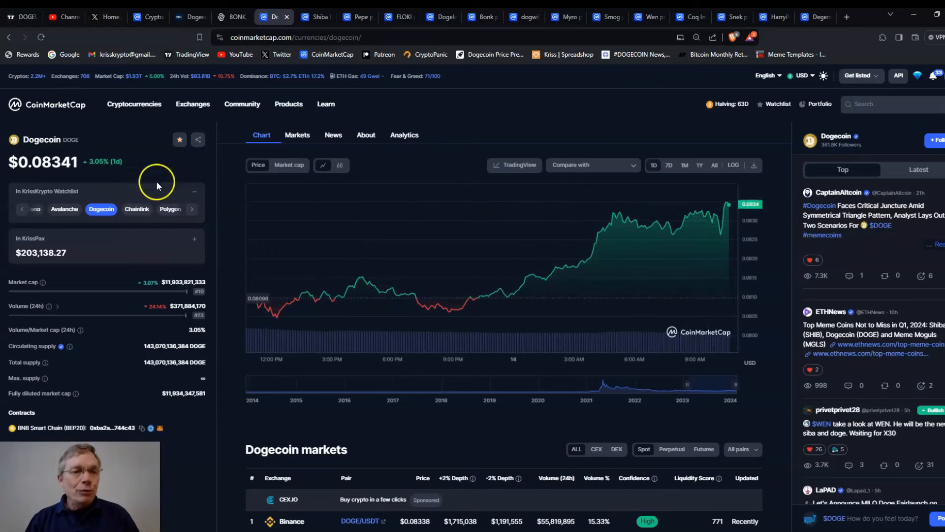
pyautogui.moveTo(715, 167)
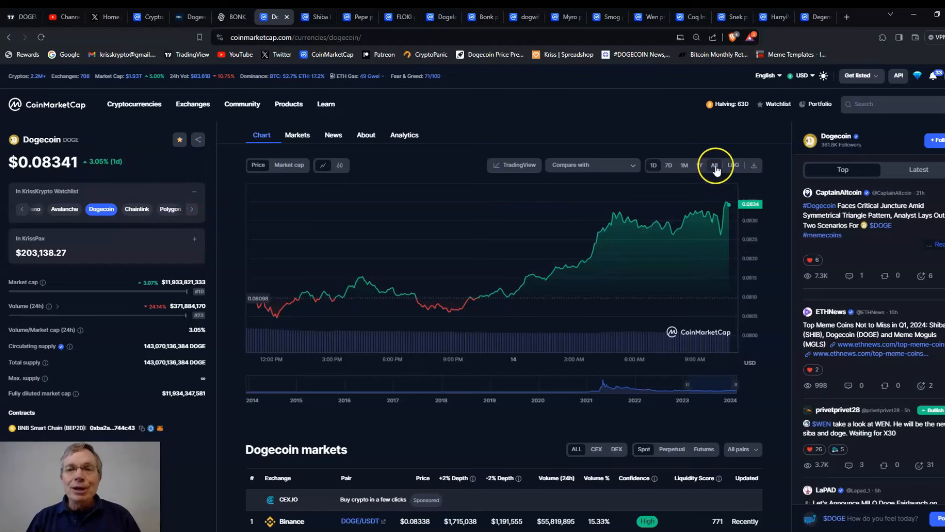
# Review Dogecoin's all-time chart and markets list, then move on to the Shiba Inu page
pyautogui.click(715, 164)
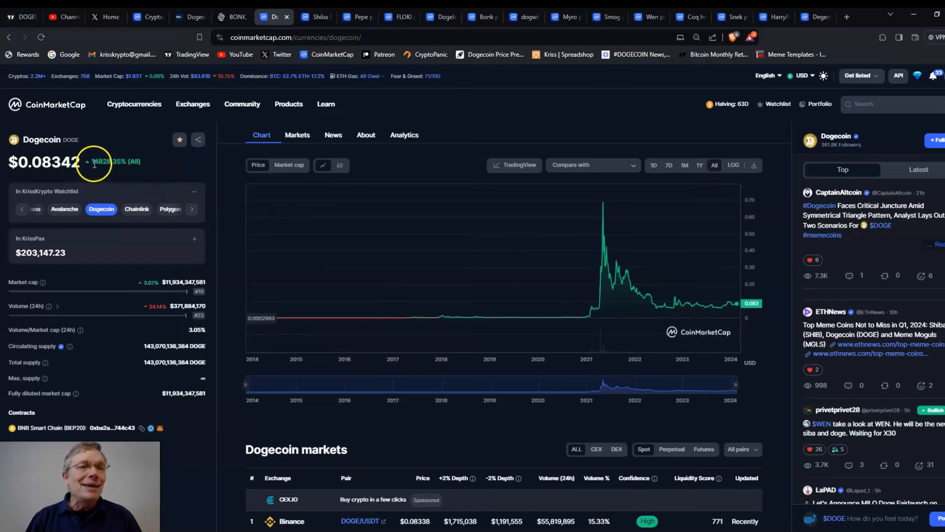
pyautogui.moveTo(625, 265)
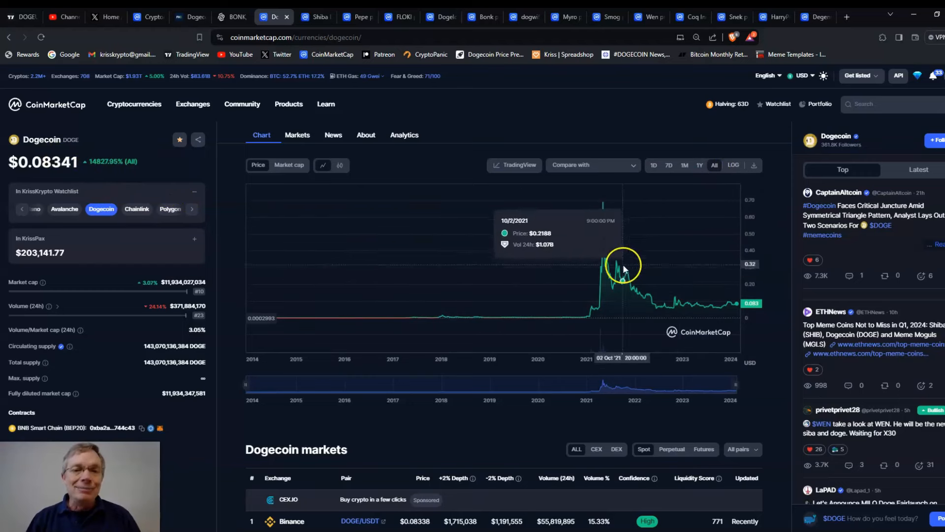
pyautogui.moveTo(244, 293)
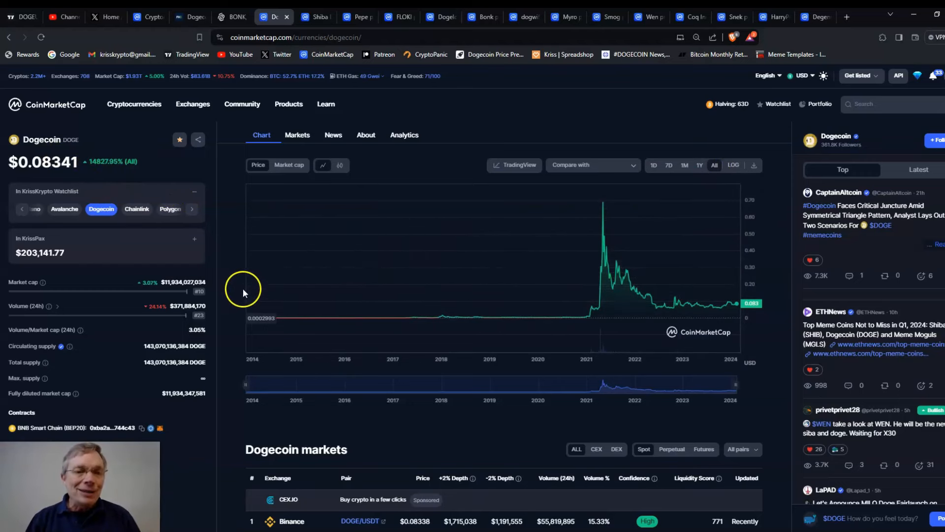
pyautogui.moveTo(600, 293)
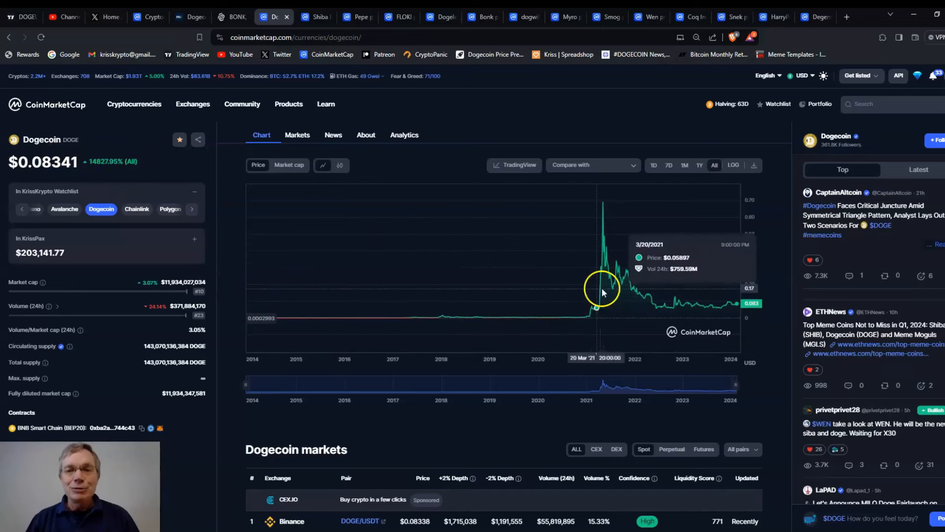
pyautogui.moveTo(605, 283)
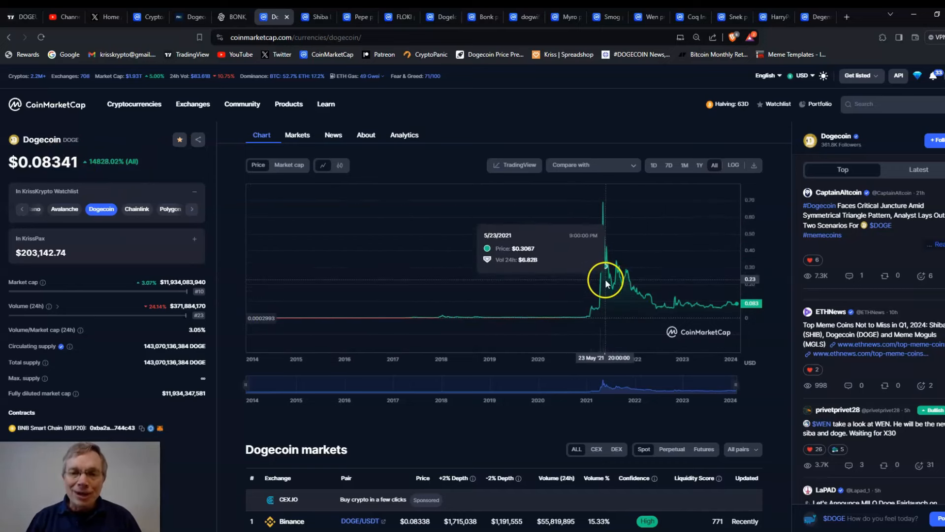
pyautogui.moveTo(734, 307)
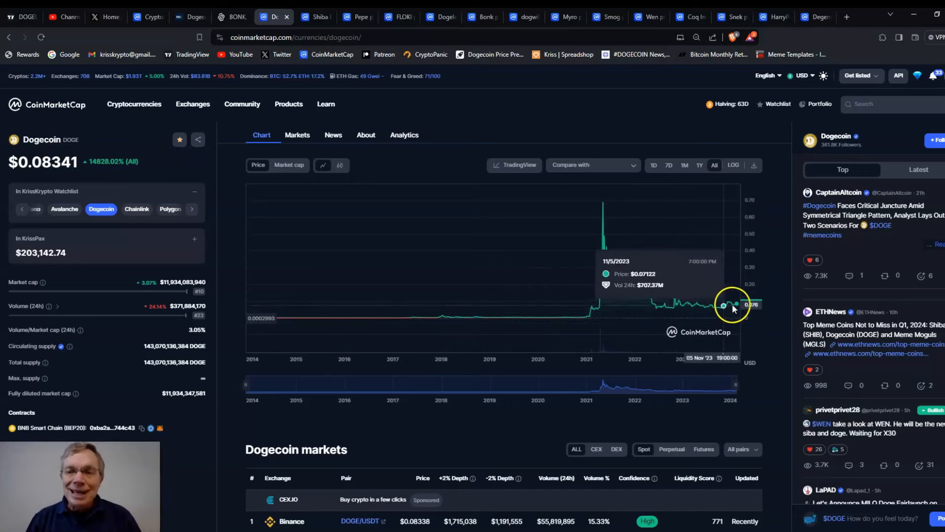
pyautogui.moveTo(638, 226)
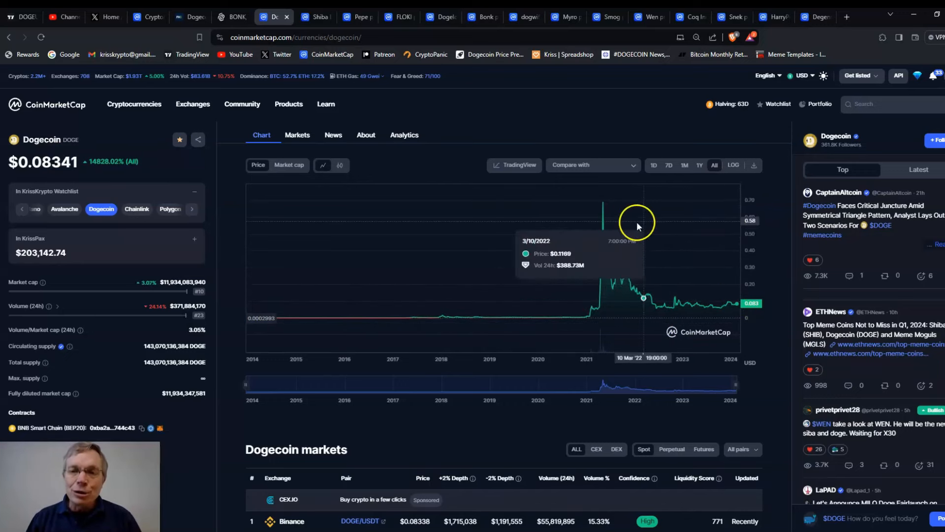
pyautogui.moveTo(596, 253)
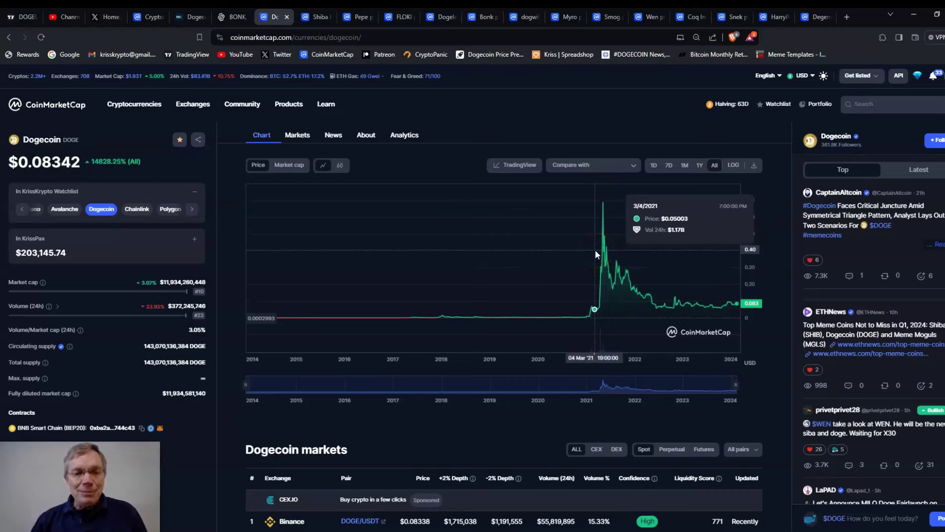
pyautogui.moveTo(463, 295)
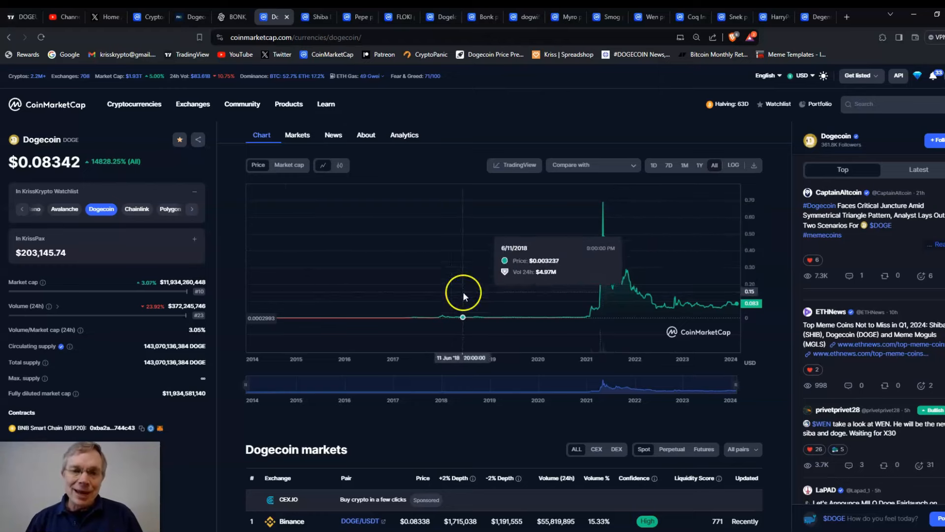
pyautogui.scroll(-3)
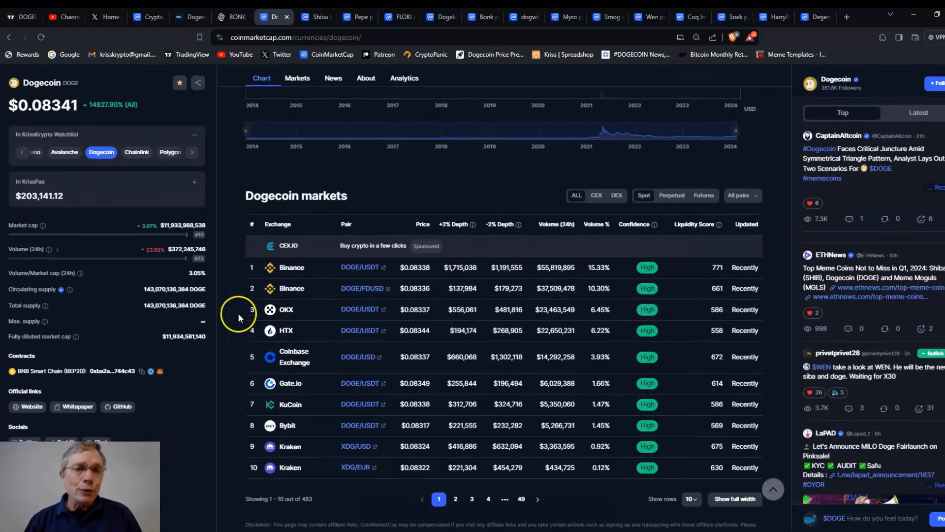
pyautogui.scroll(-3)
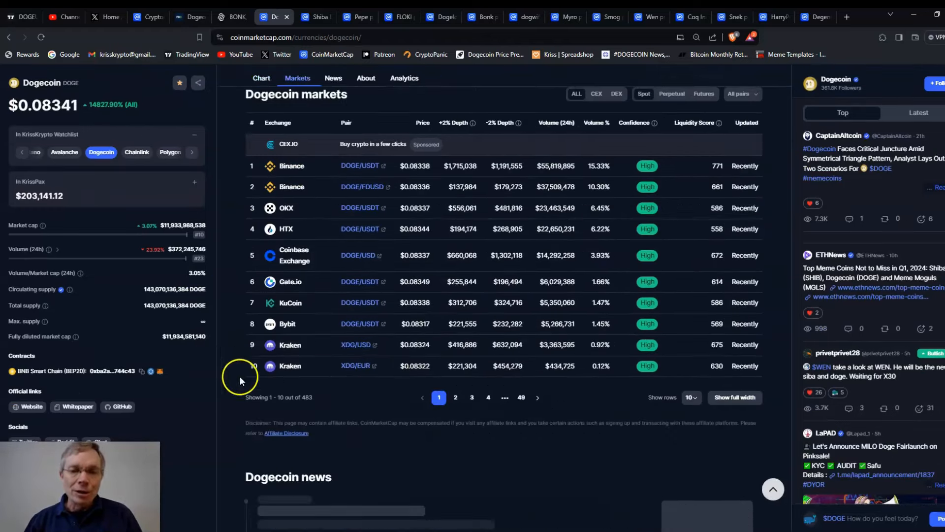
pyautogui.moveTo(307, 367)
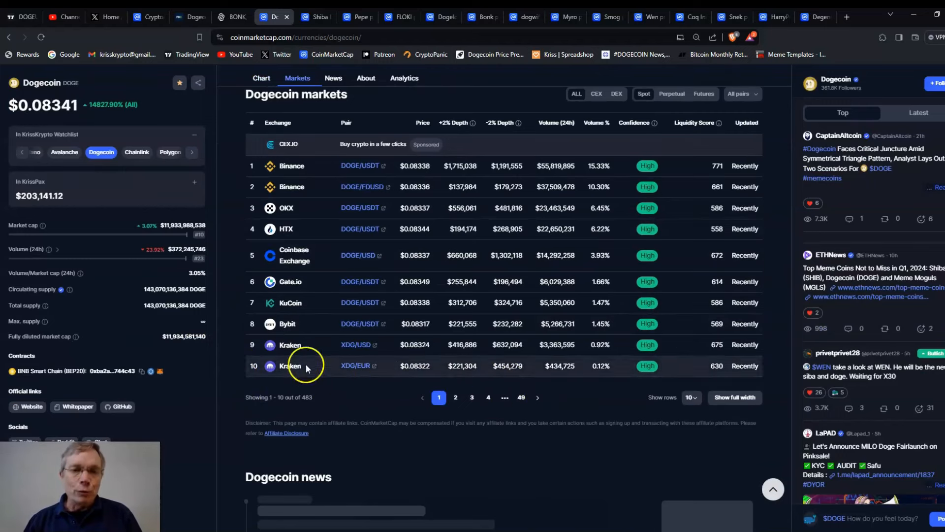
pyautogui.scroll(3)
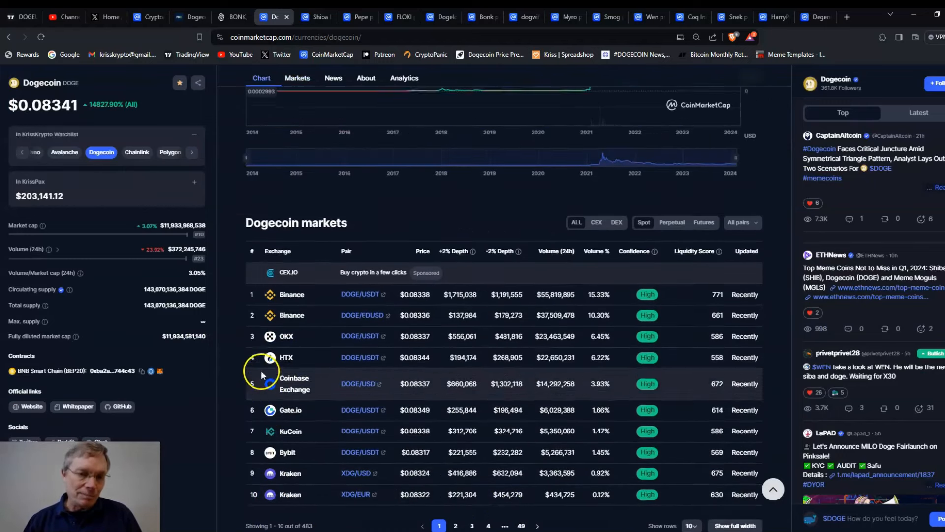
pyautogui.scroll(3)
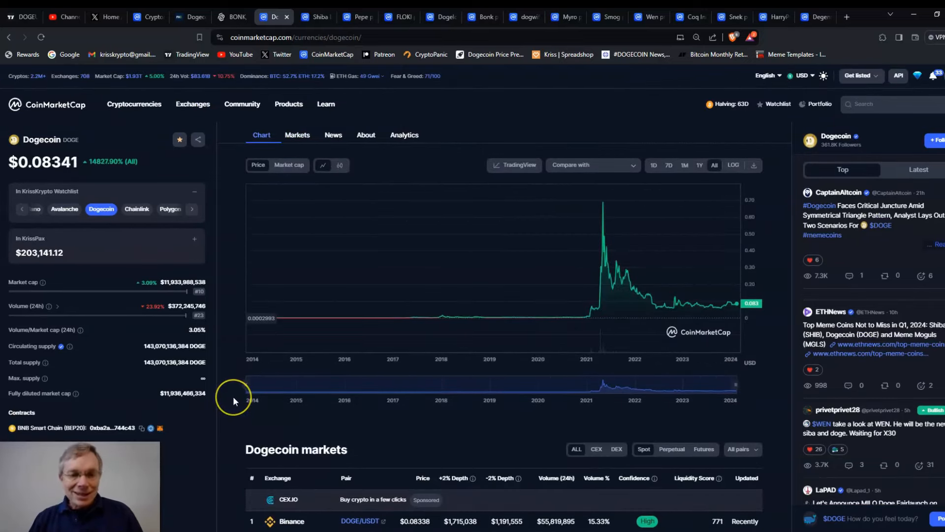
pyautogui.moveTo(600, 296)
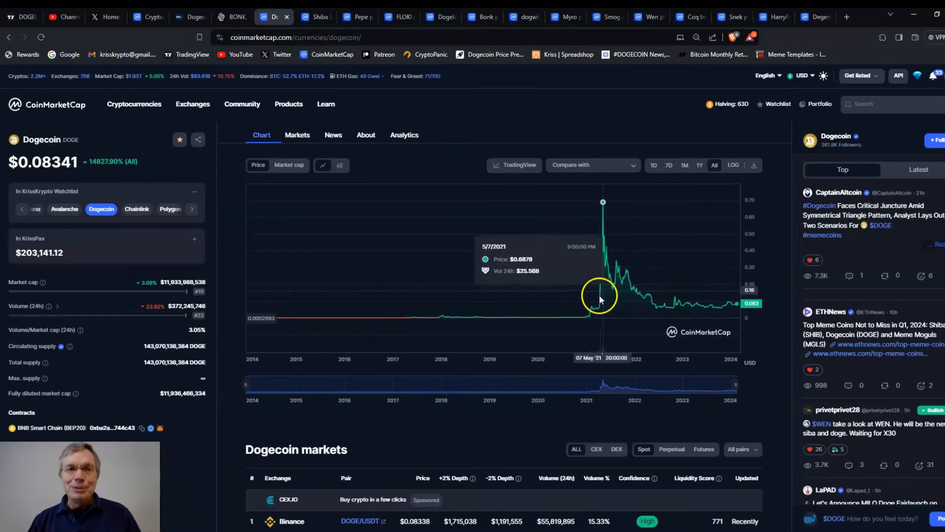
pyautogui.click(316, 17)
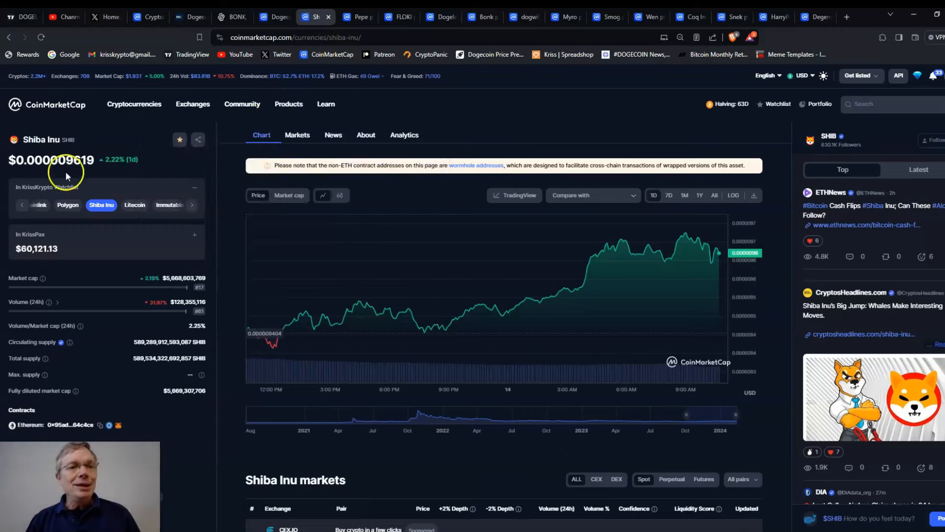
pyautogui.moveTo(704, 272)
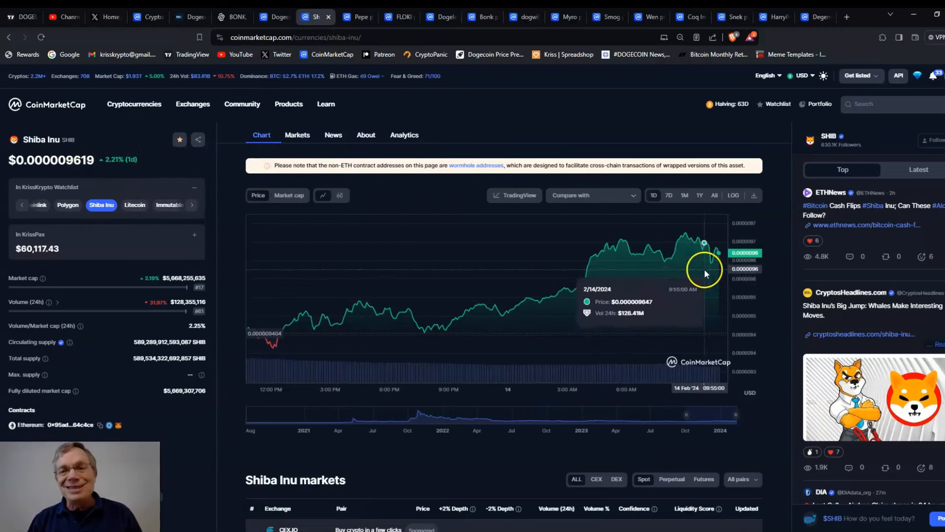
pyautogui.moveTo(348, 211)
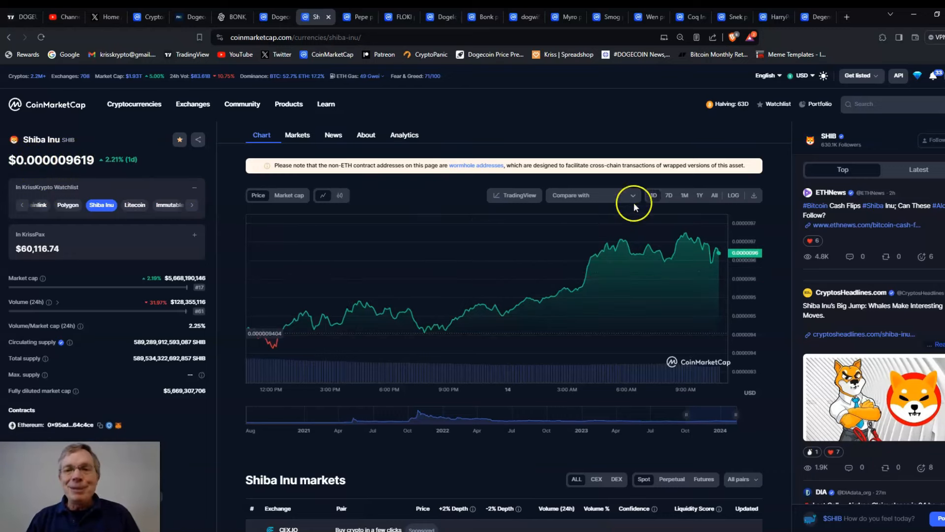
# Widen Shiba Inu's chart from one year to its full history, up about 720,432% overall
pyautogui.click(699, 195)
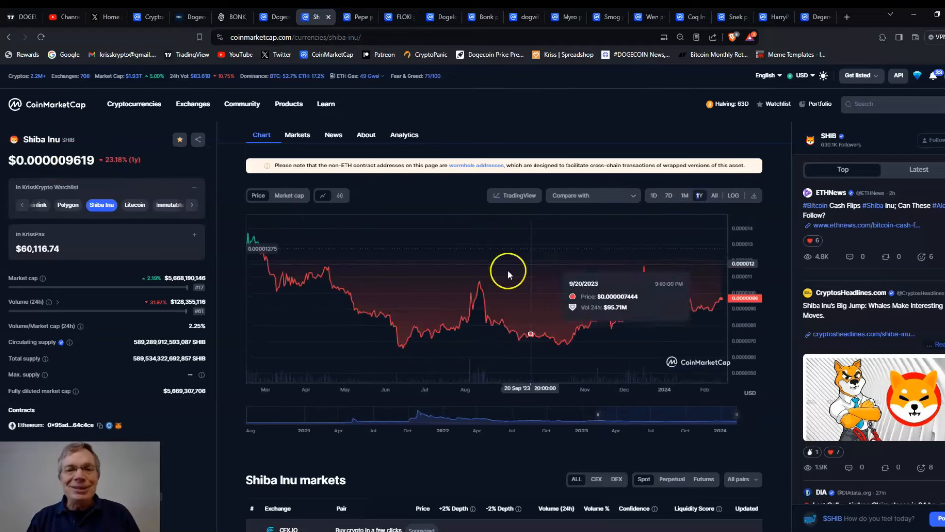
pyautogui.moveTo(254, 249)
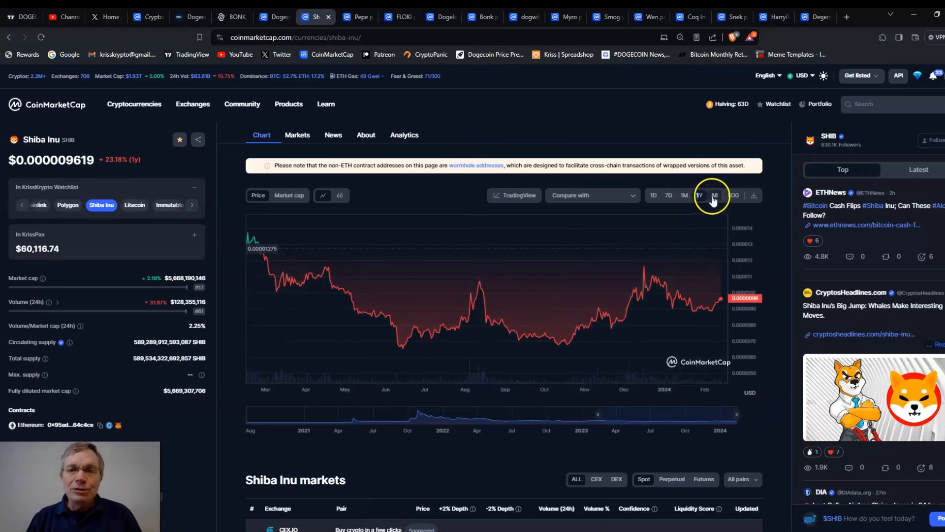
pyautogui.click(714, 195)
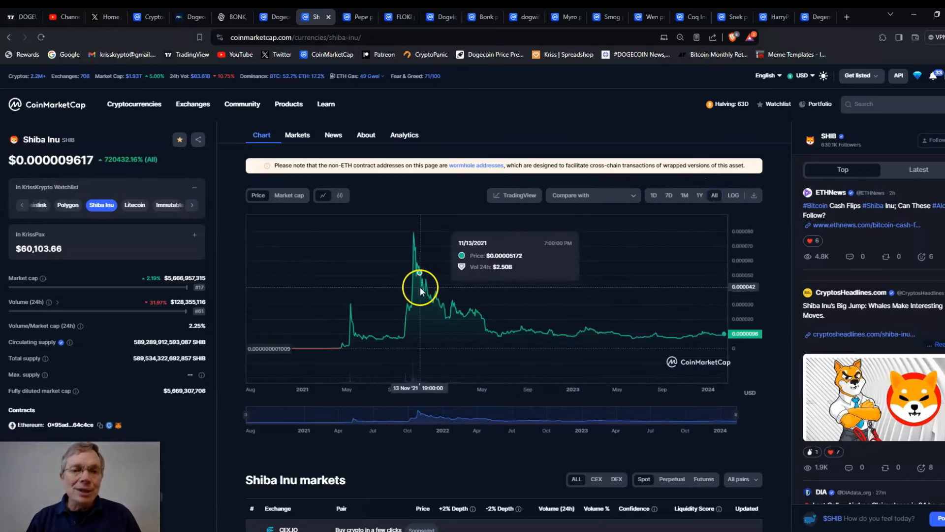
pyautogui.moveTo(412, 234)
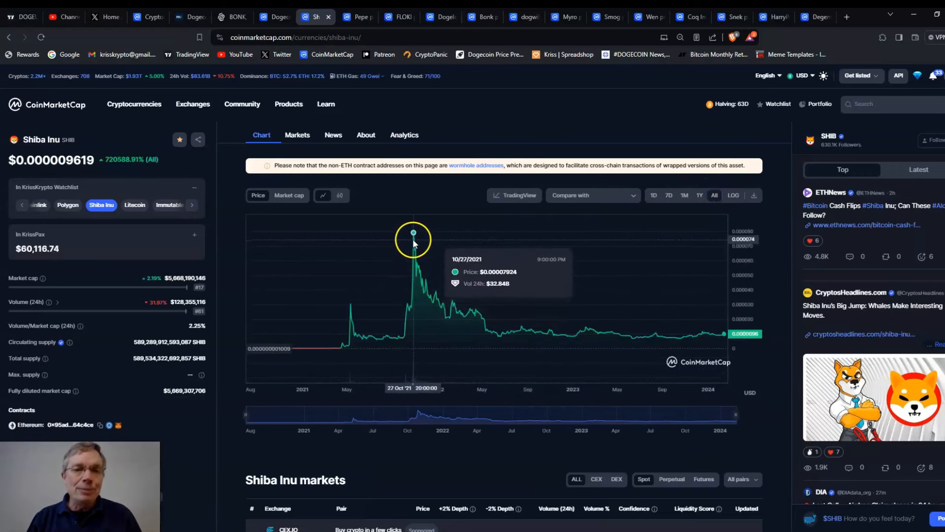
pyautogui.moveTo(405, 319)
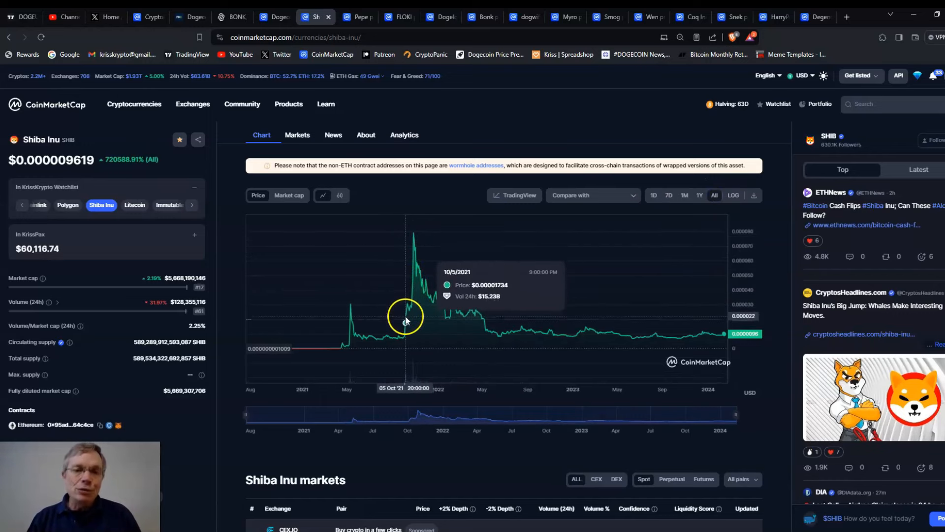
pyautogui.moveTo(715, 331)
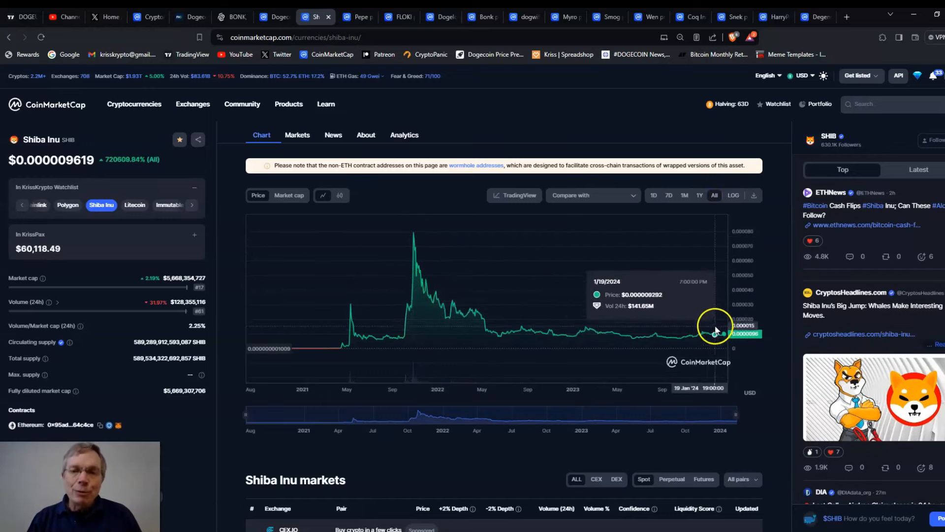
pyautogui.moveTo(696, 275)
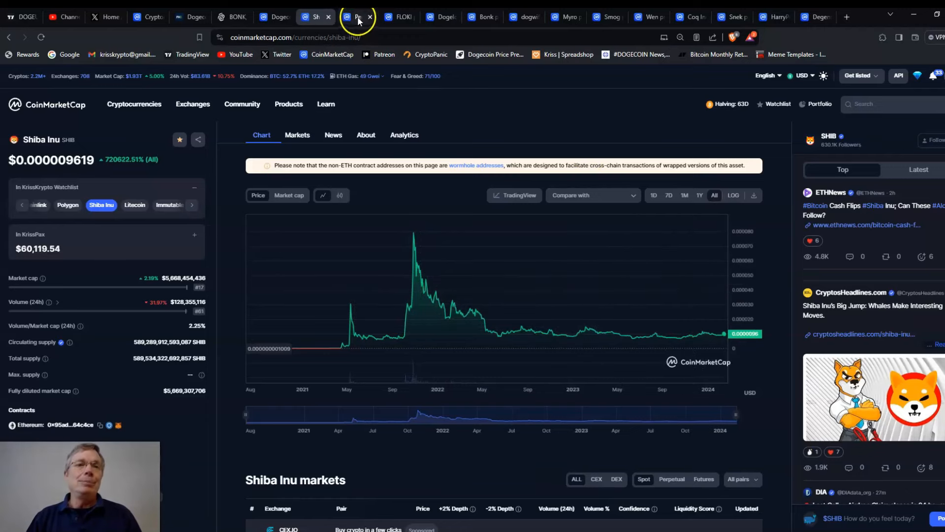
# Review Pepe's all-time chart, up about 2,078% overall, and its markets list
pyautogui.click(355, 17)
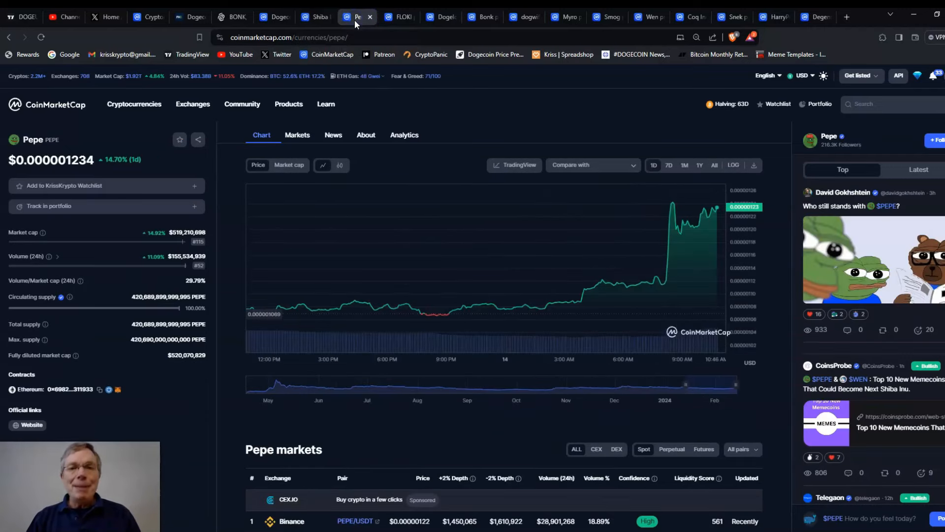
pyautogui.moveTo(685, 243)
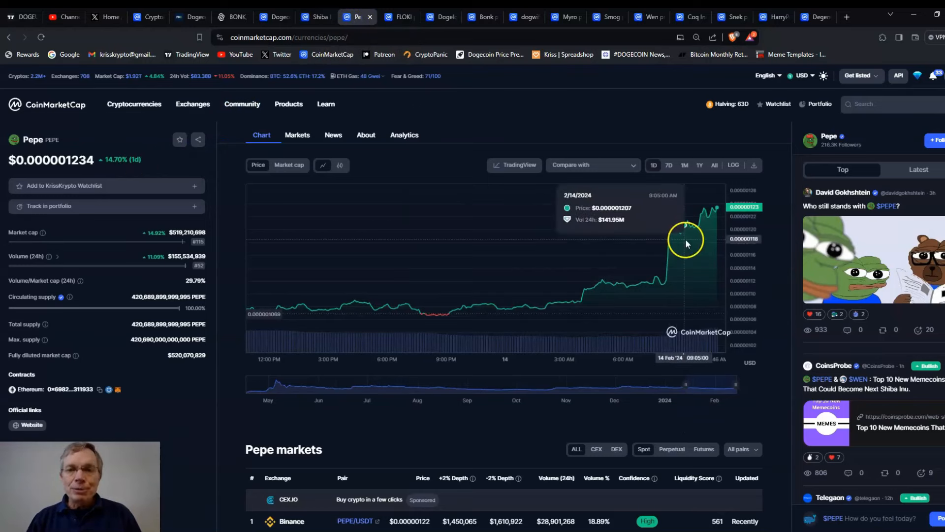
pyautogui.moveTo(662, 236)
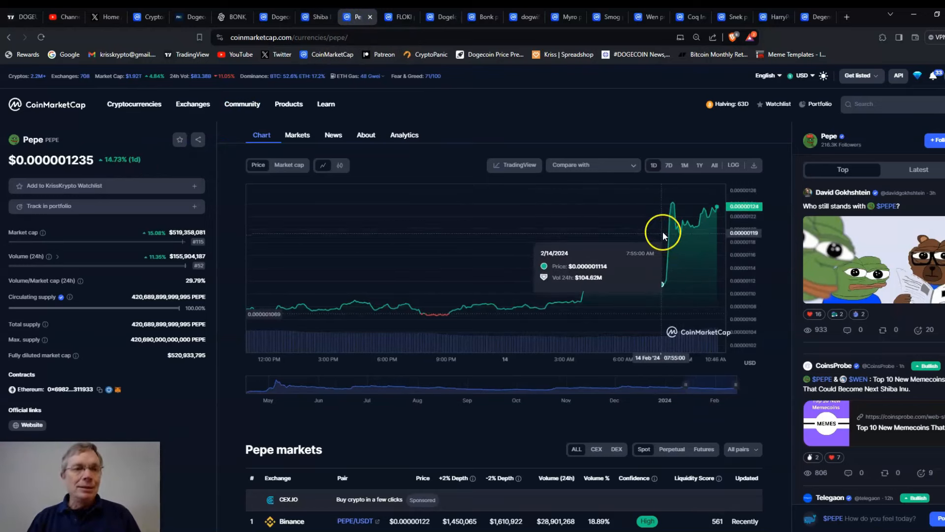
pyautogui.click(715, 165)
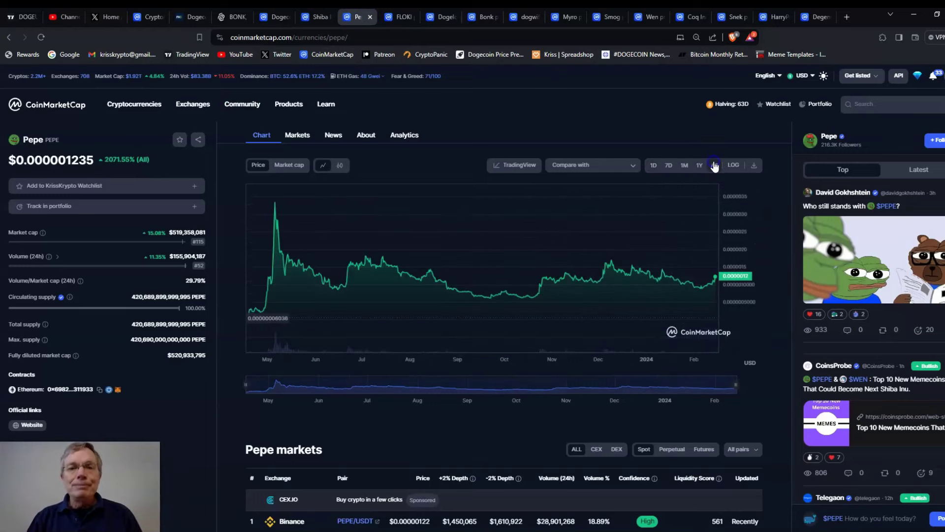
pyautogui.moveTo(282, 292)
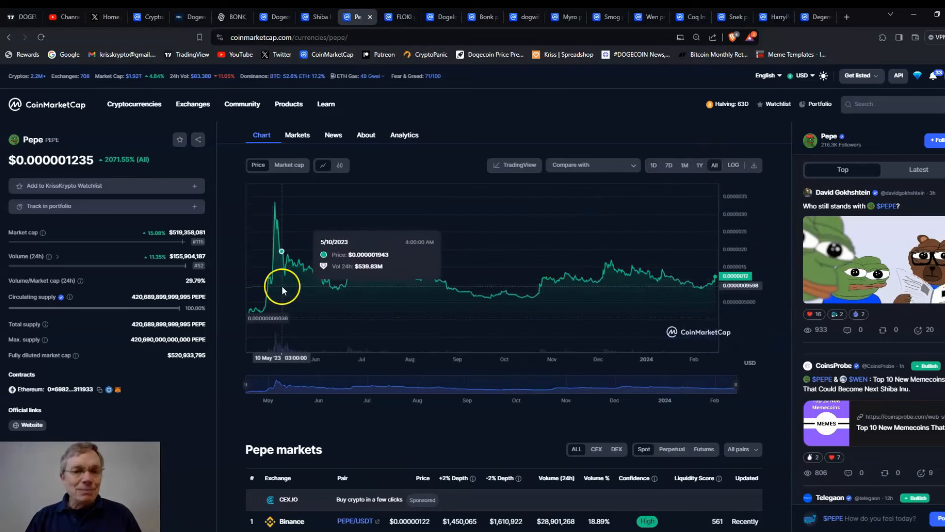
pyautogui.moveTo(275, 208)
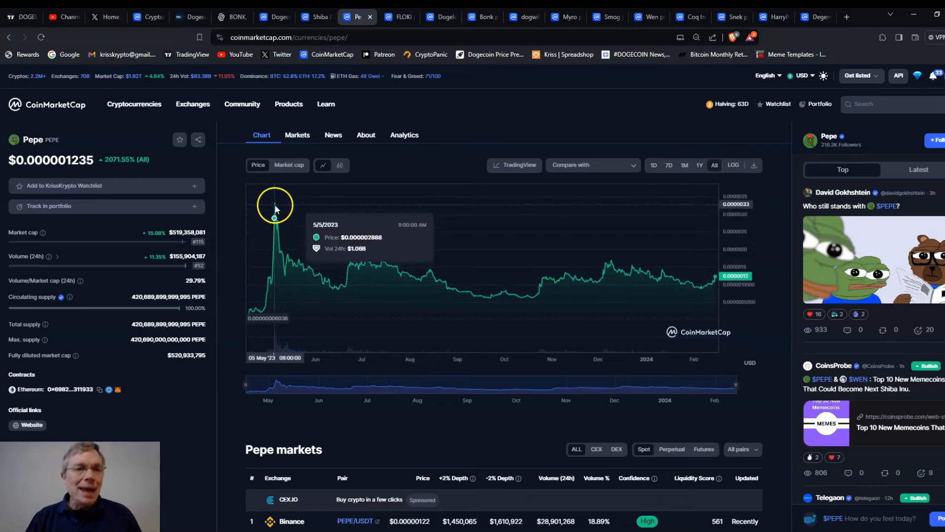
pyautogui.moveTo(111, 167)
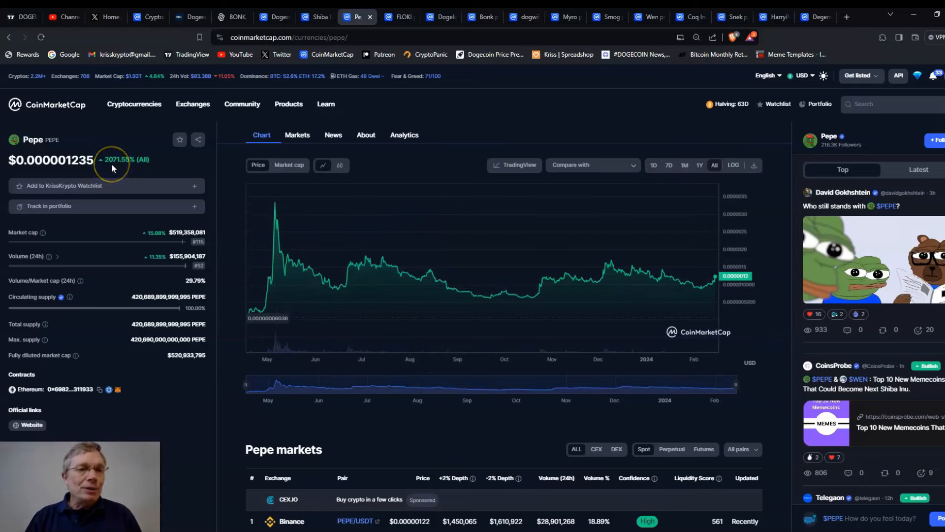
pyautogui.moveTo(252, 307)
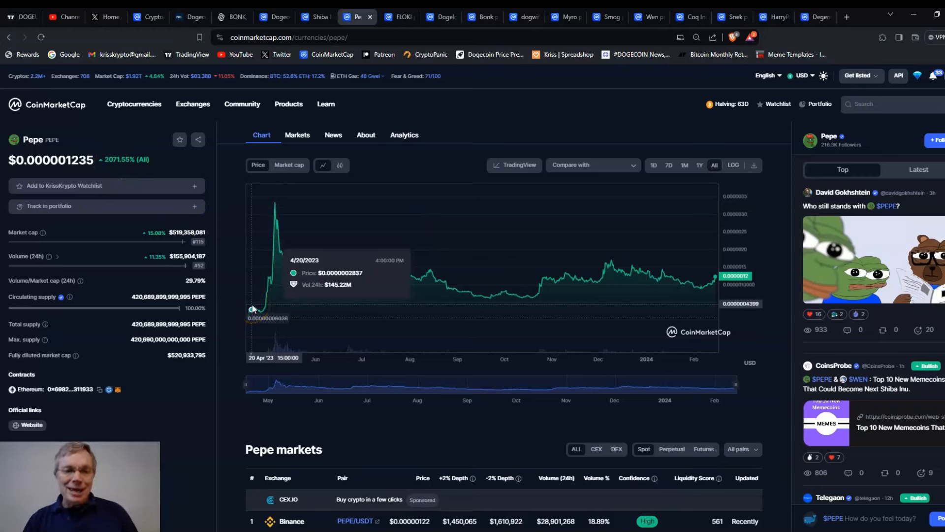
pyautogui.moveTo(683, 247)
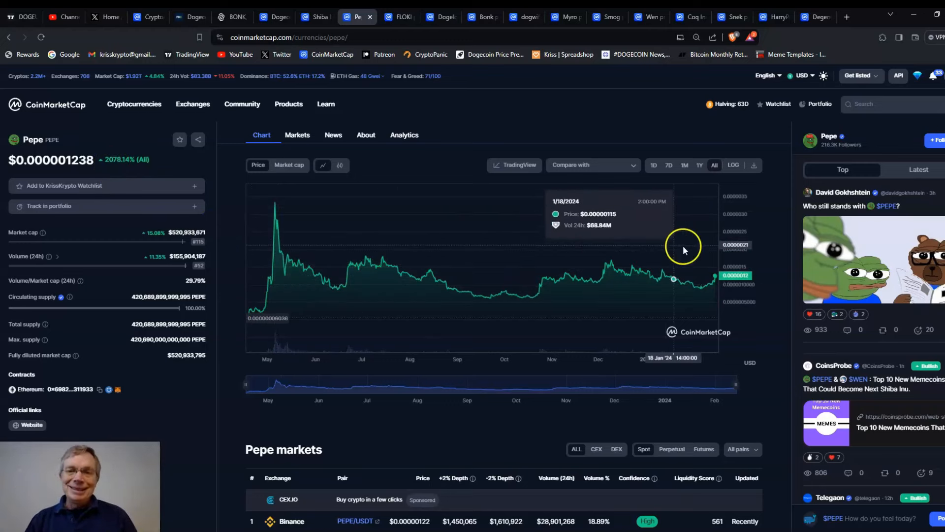
pyautogui.moveTo(286, 241)
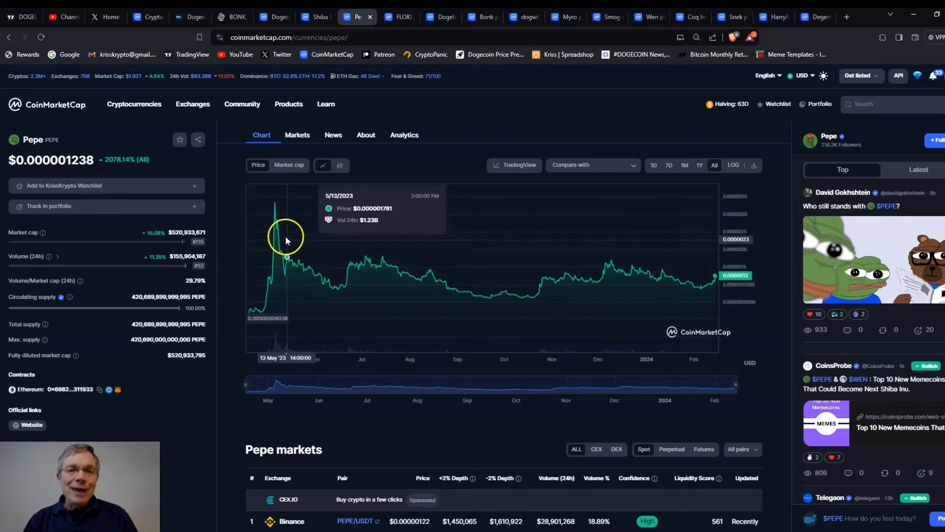
pyautogui.moveTo(461, 212)
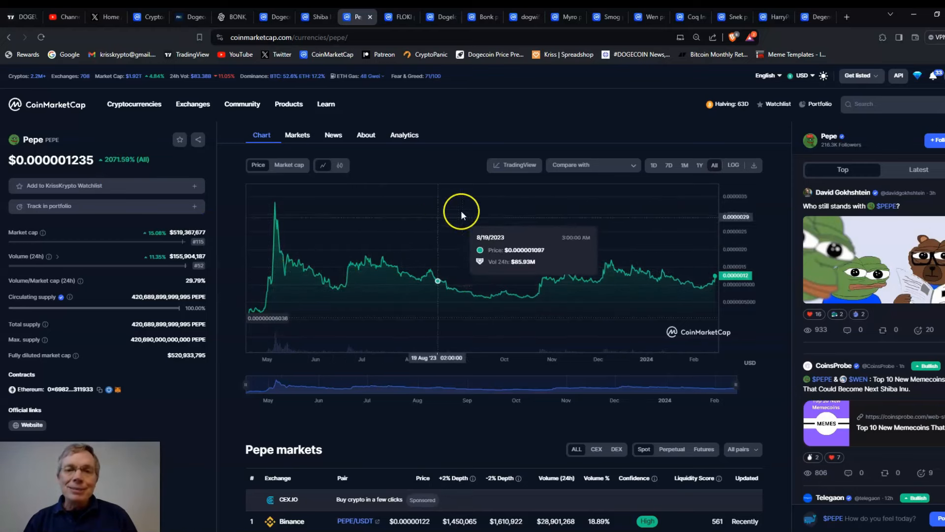
pyautogui.moveTo(608, 270)
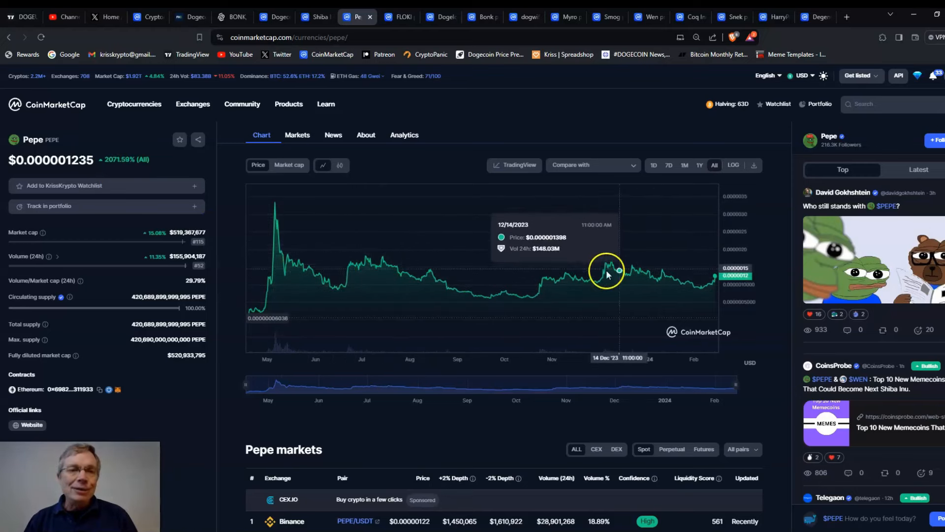
pyautogui.moveTo(519, 274)
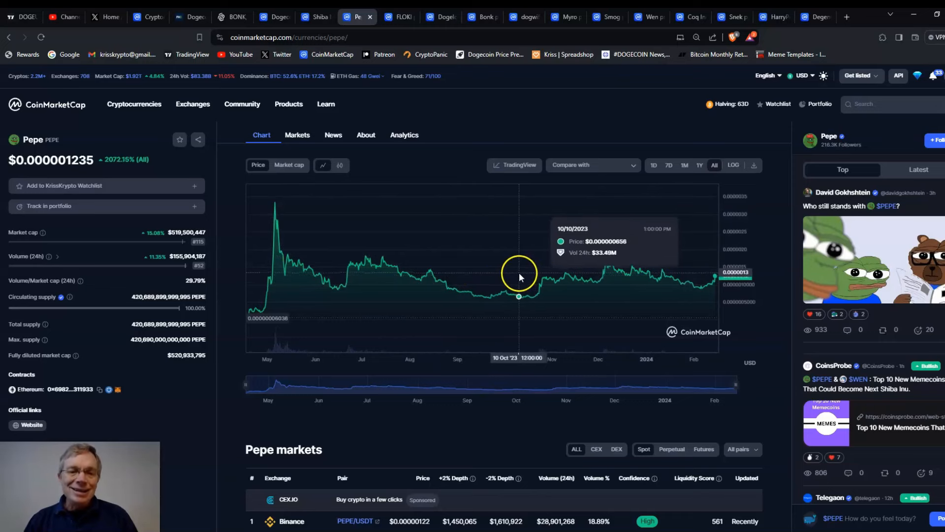
pyautogui.moveTo(517, 275)
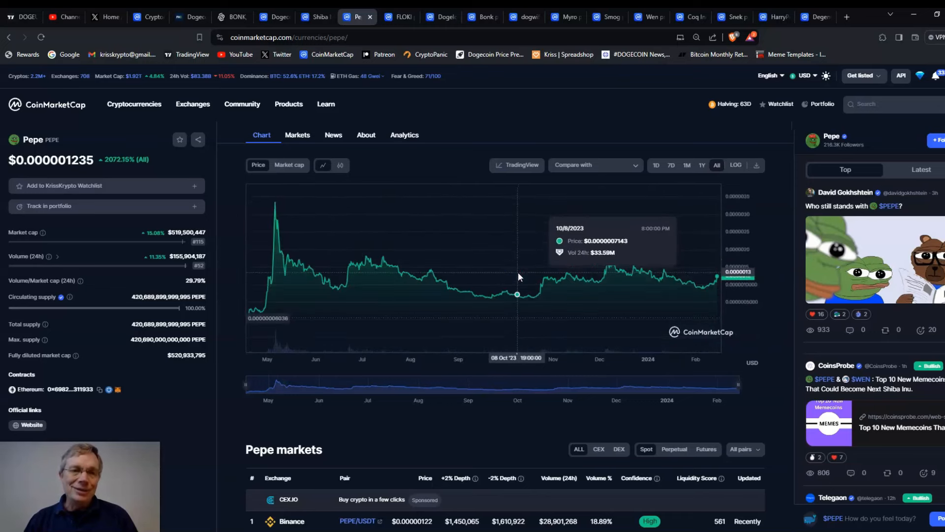
pyautogui.moveTo(502, 274)
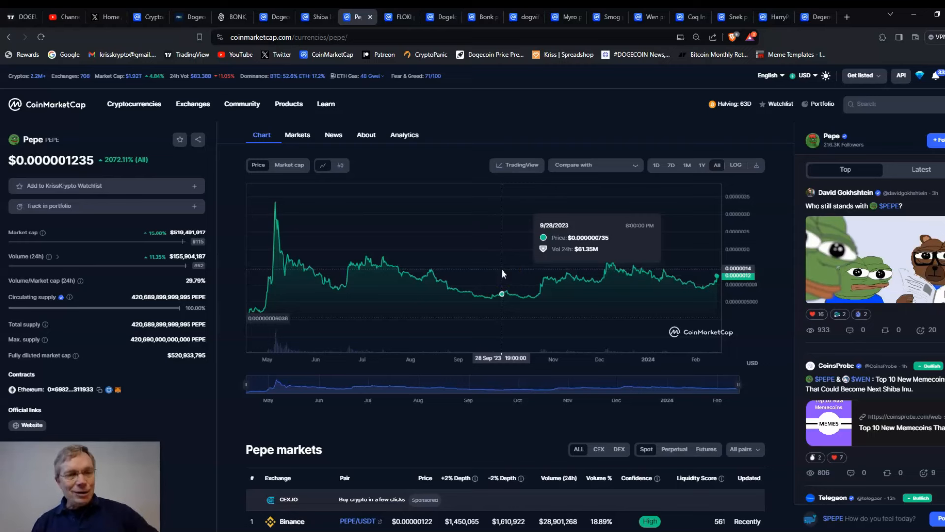
pyautogui.moveTo(501, 284)
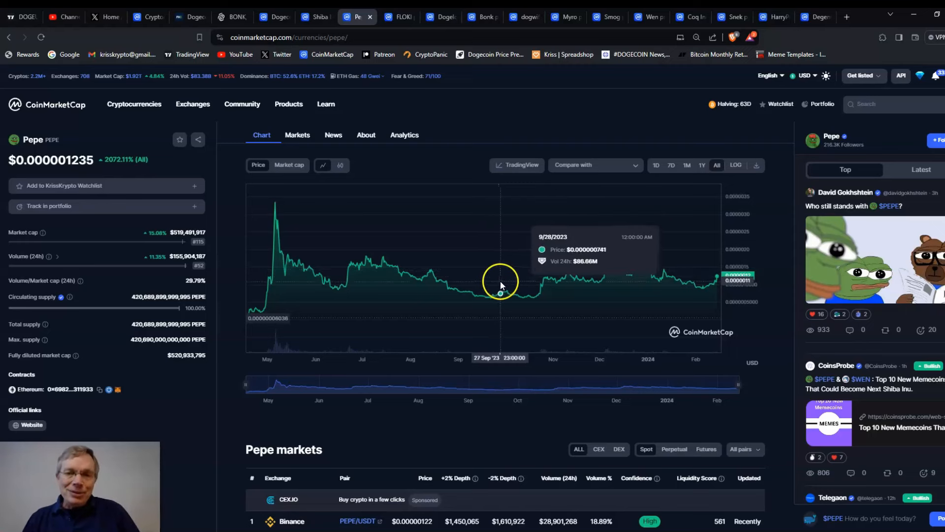
pyautogui.scroll(-3)
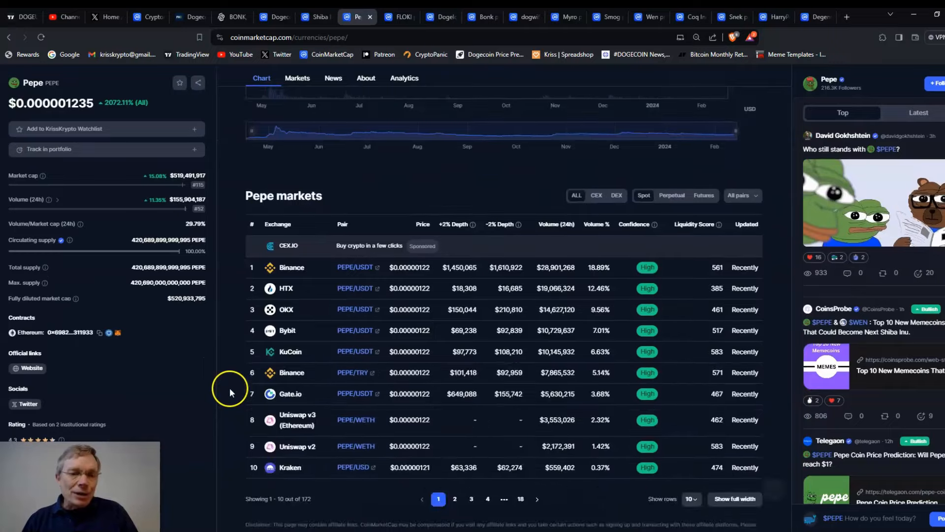
pyautogui.moveTo(261, 338)
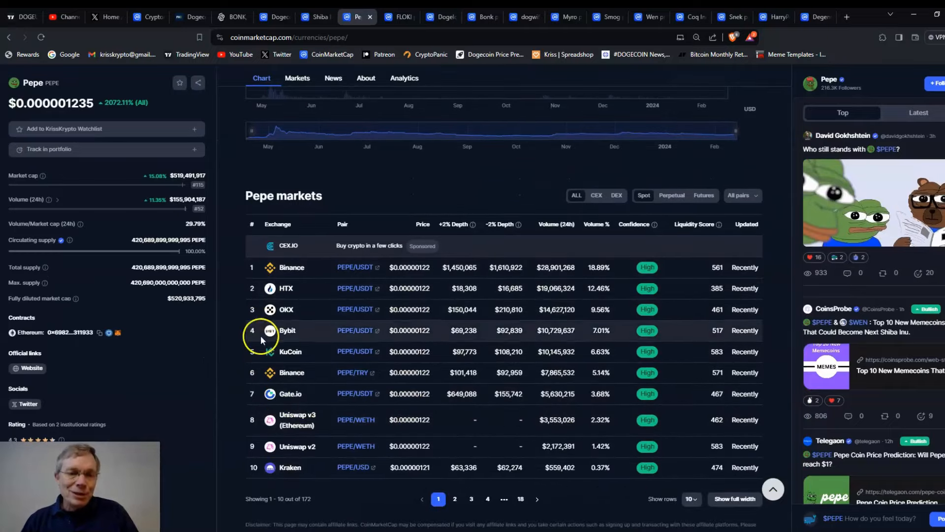
pyautogui.scroll(3)
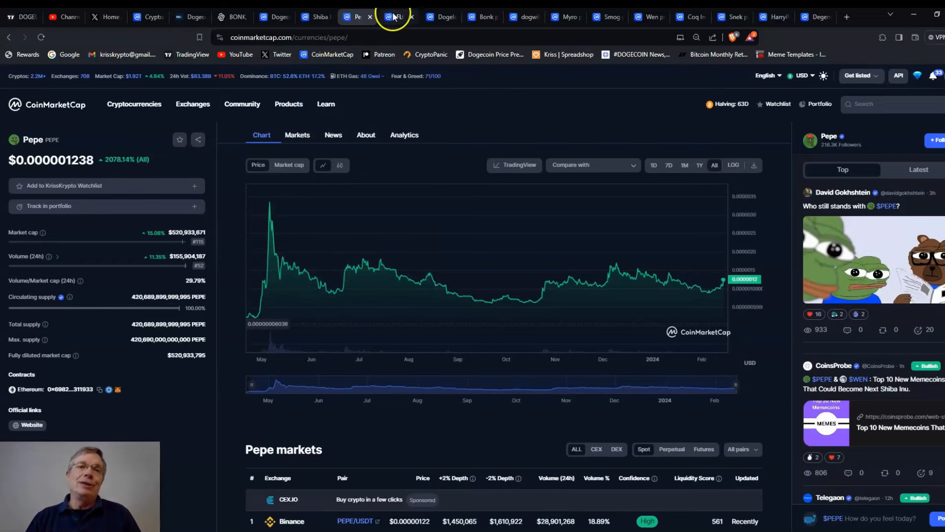
pyautogui.moveTo(395, 16)
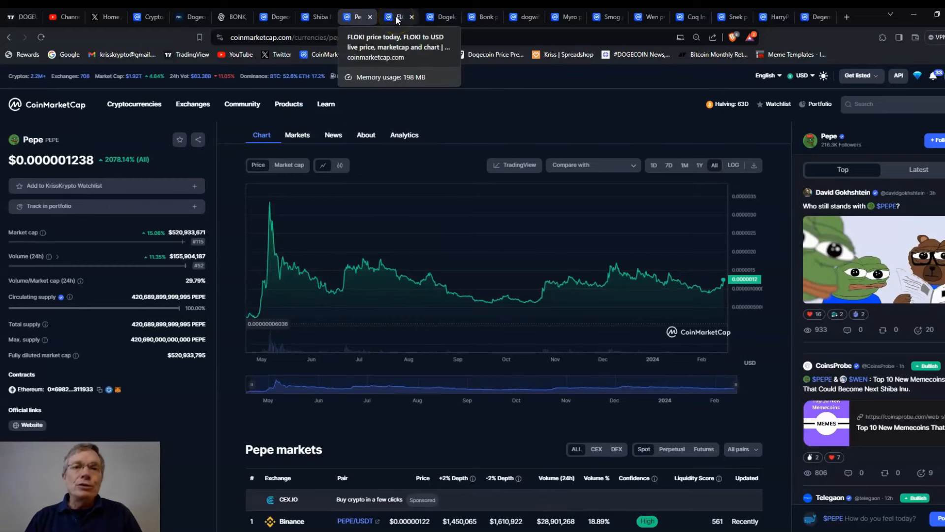
# Review FLOKI's one-year and all-time charts and markets list, then move to the Dogelon Mars page
pyautogui.click(394, 17)
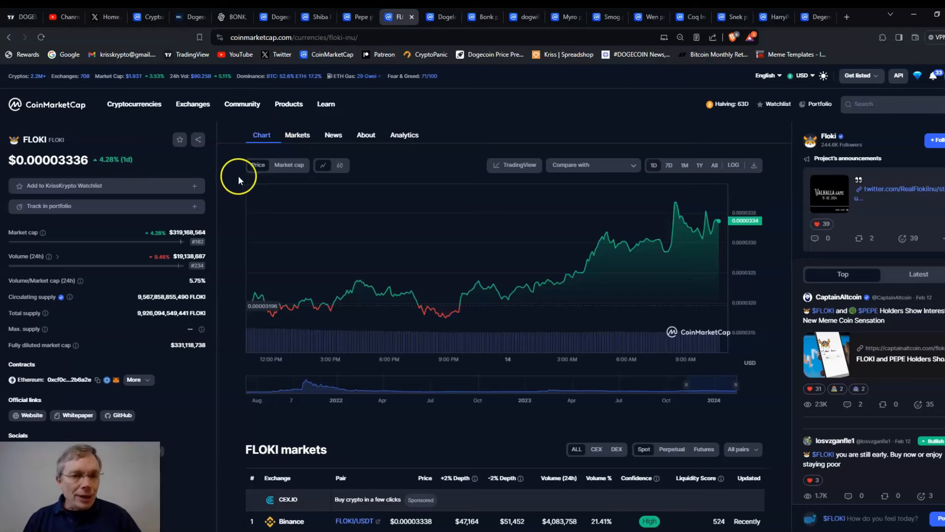
pyautogui.moveTo(238, 184)
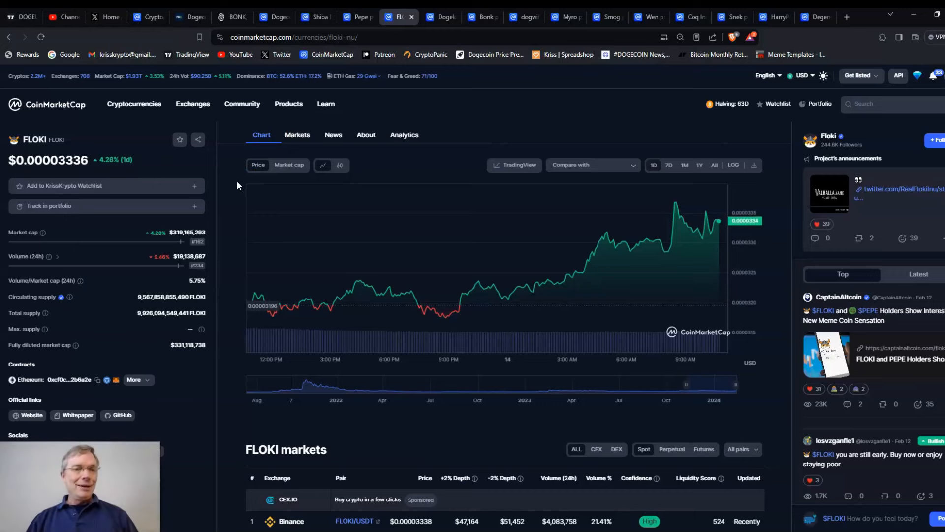
pyautogui.moveTo(237, 213)
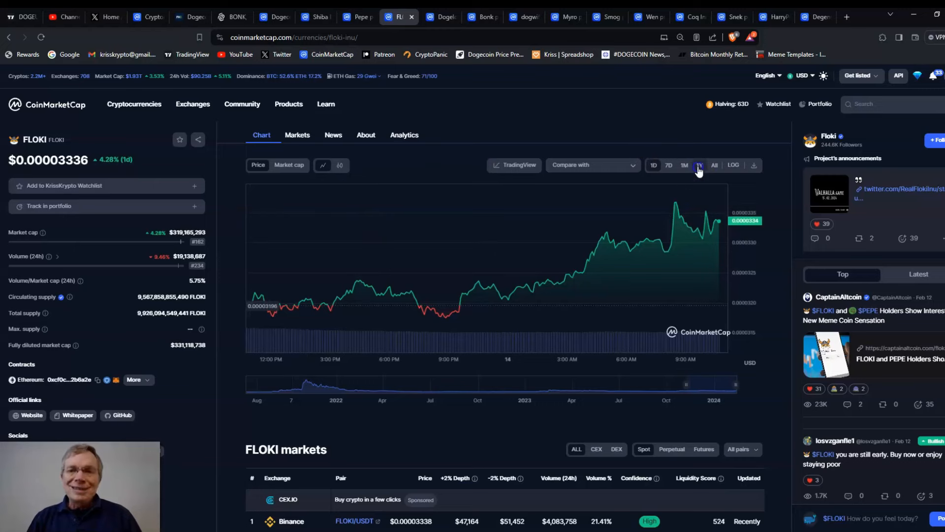
pyautogui.click(699, 165)
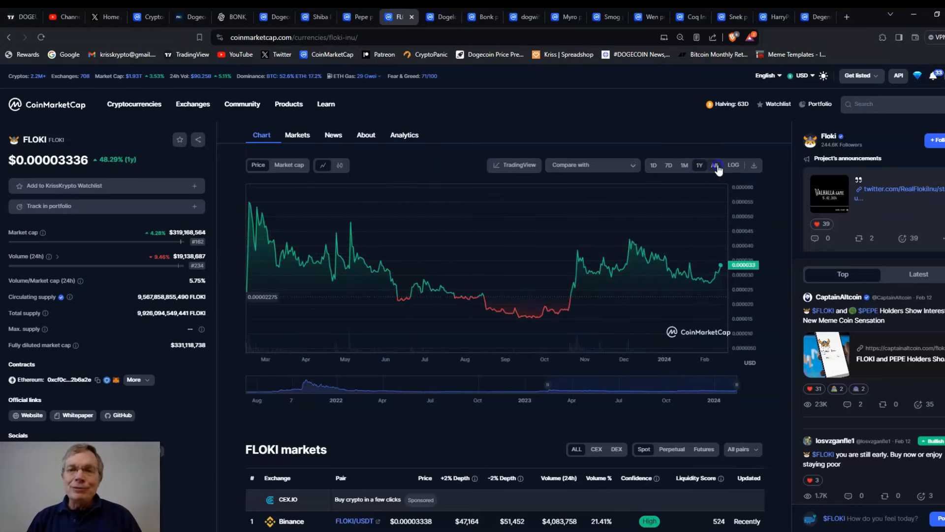
pyautogui.click(716, 164)
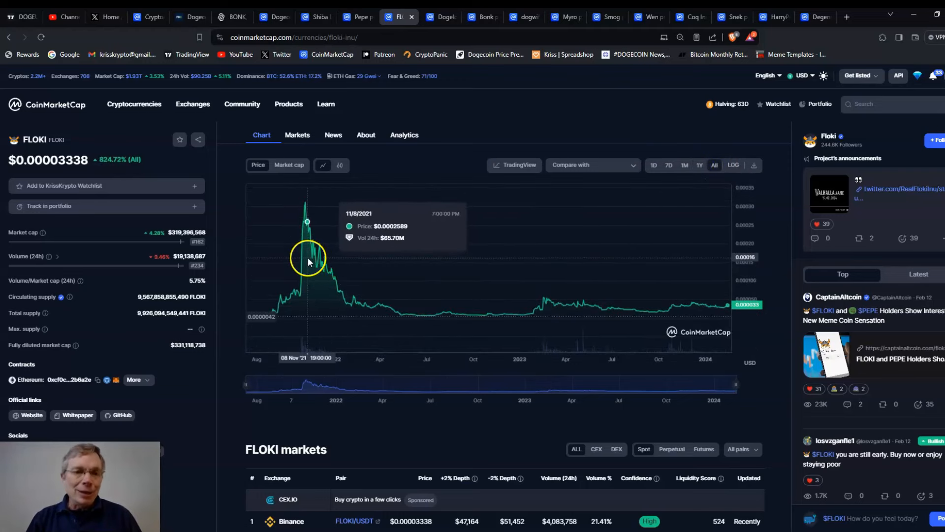
pyautogui.moveTo(306, 254)
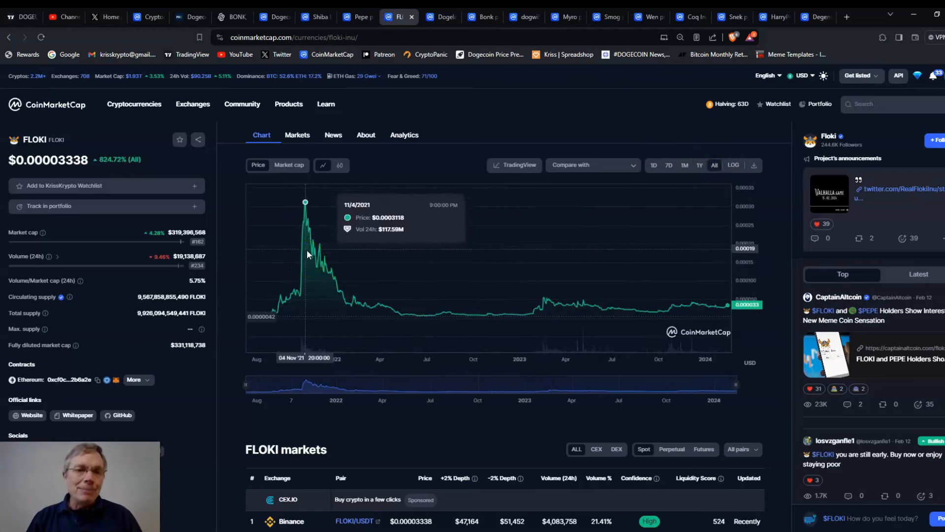
pyautogui.moveTo(315, 195)
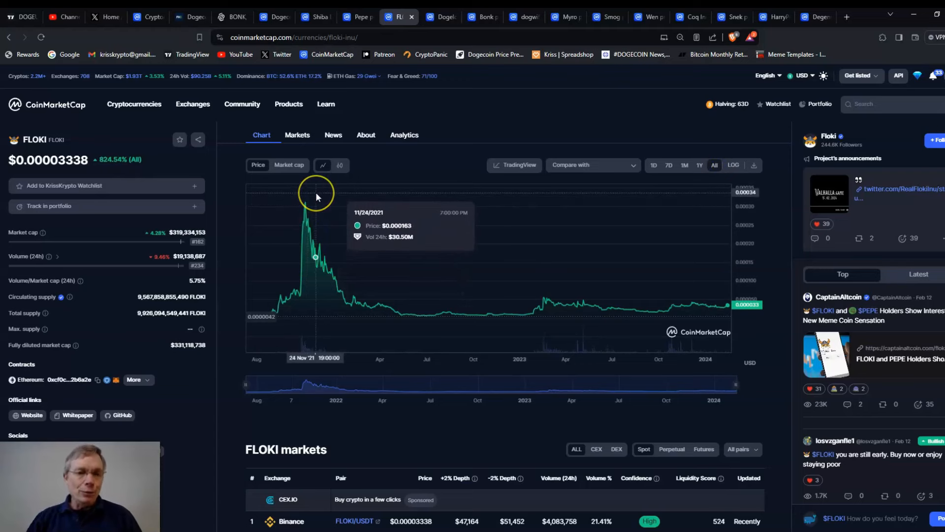
pyautogui.moveTo(320, 198)
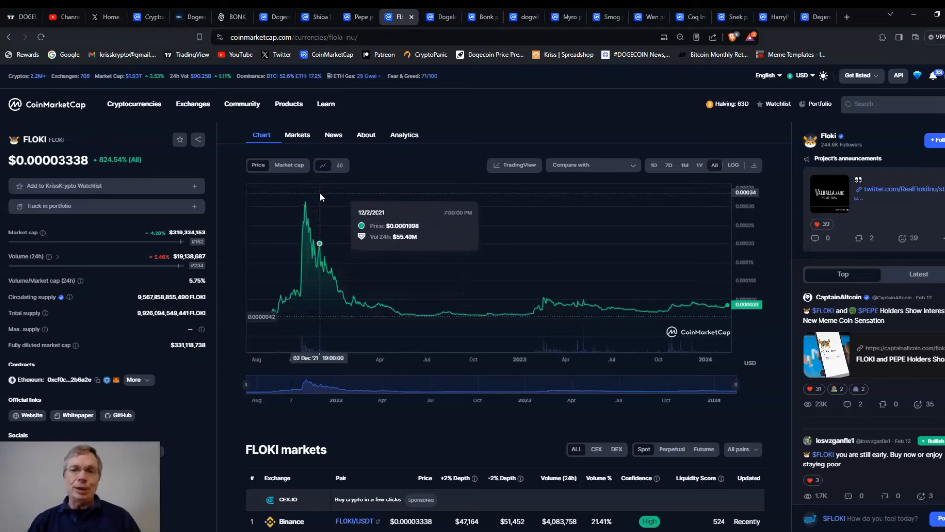
pyautogui.moveTo(653, 299)
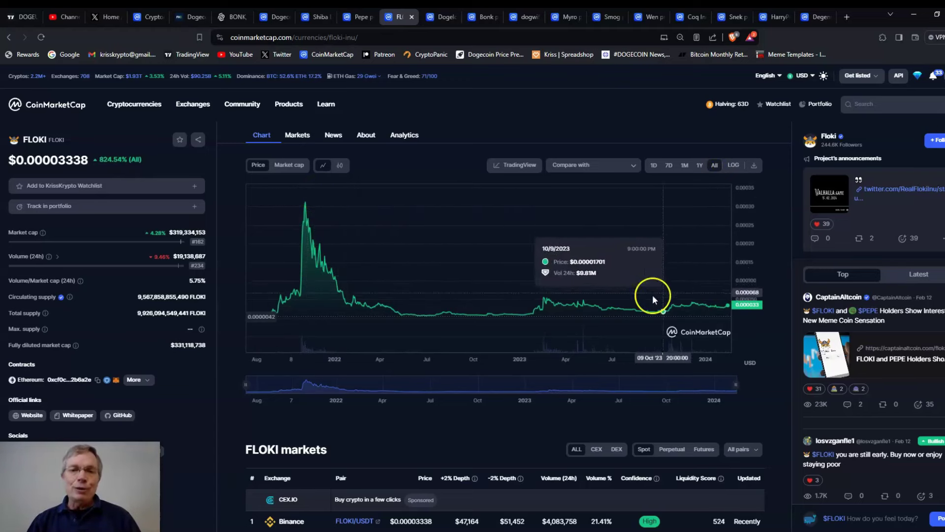
pyautogui.moveTo(542, 305)
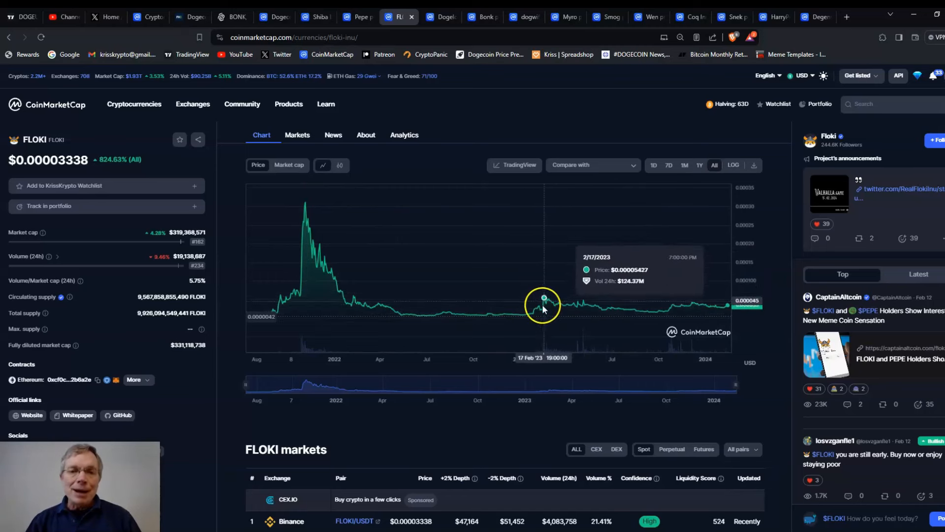
pyautogui.moveTo(542, 301)
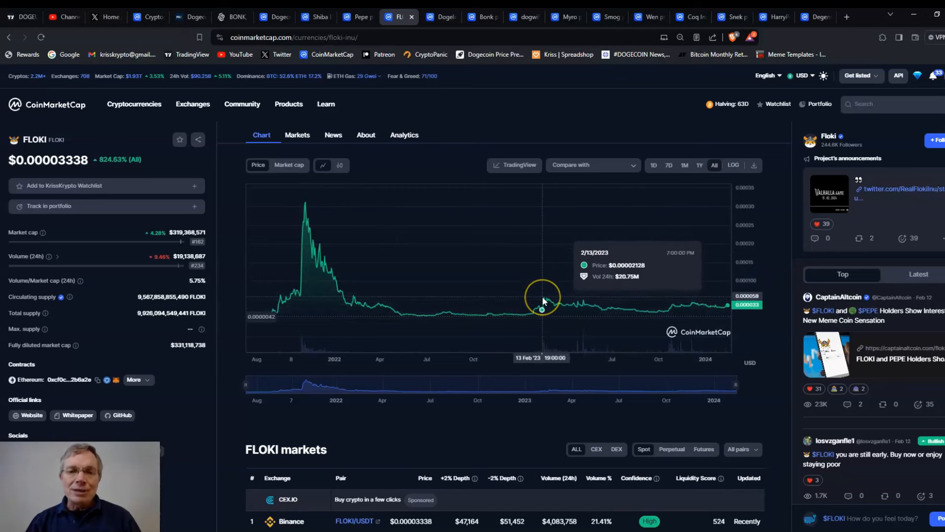
pyautogui.moveTo(544, 293)
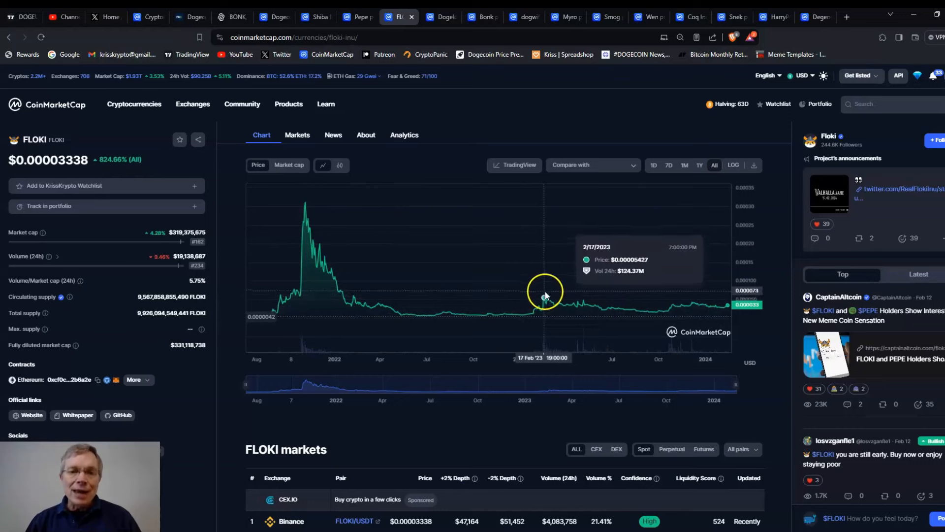
pyautogui.moveTo(530, 314)
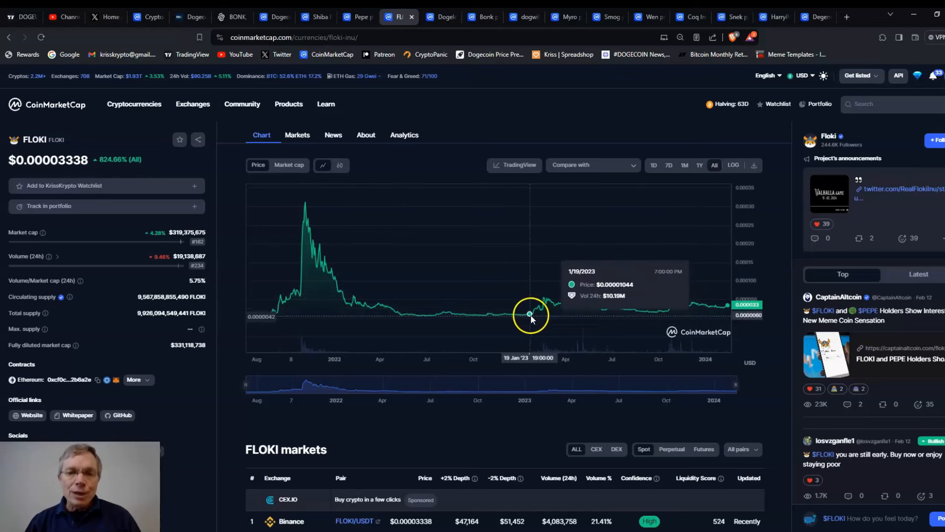
pyautogui.moveTo(541, 298)
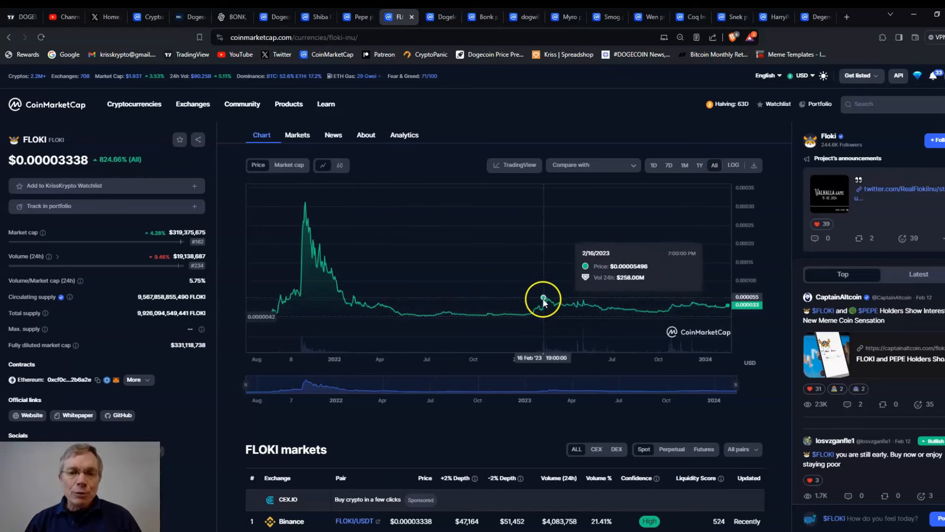
pyautogui.moveTo(549, 295)
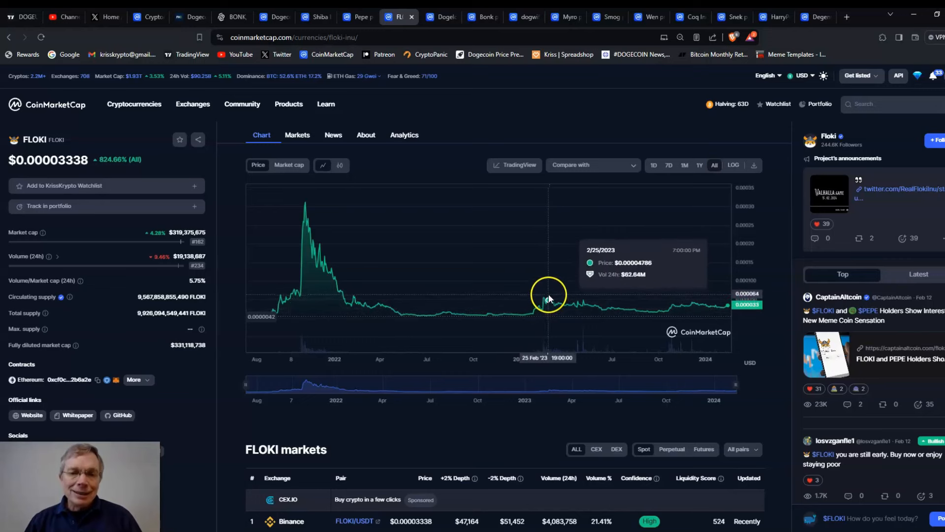
pyautogui.moveTo(546, 298)
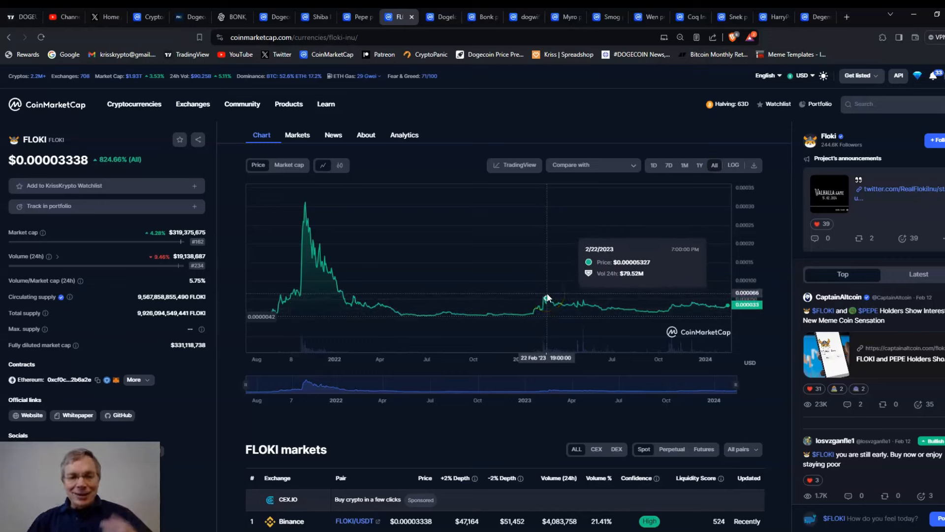
pyautogui.moveTo(549, 300)
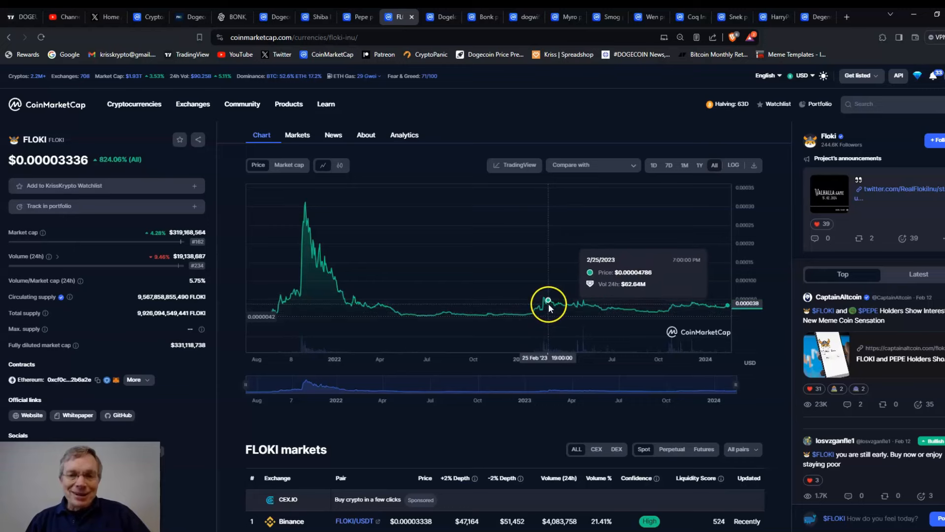
pyautogui.moveTo(202, 338)
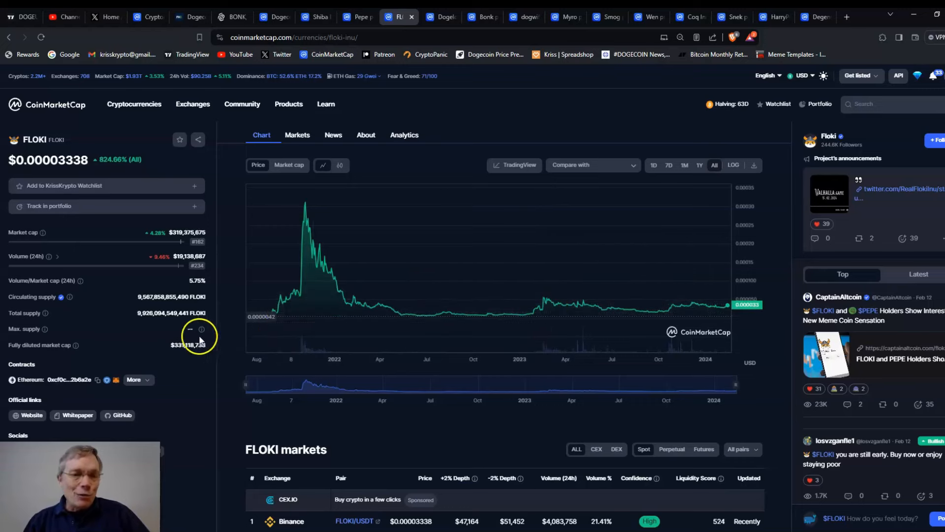
pyautogui.scroll(-3)
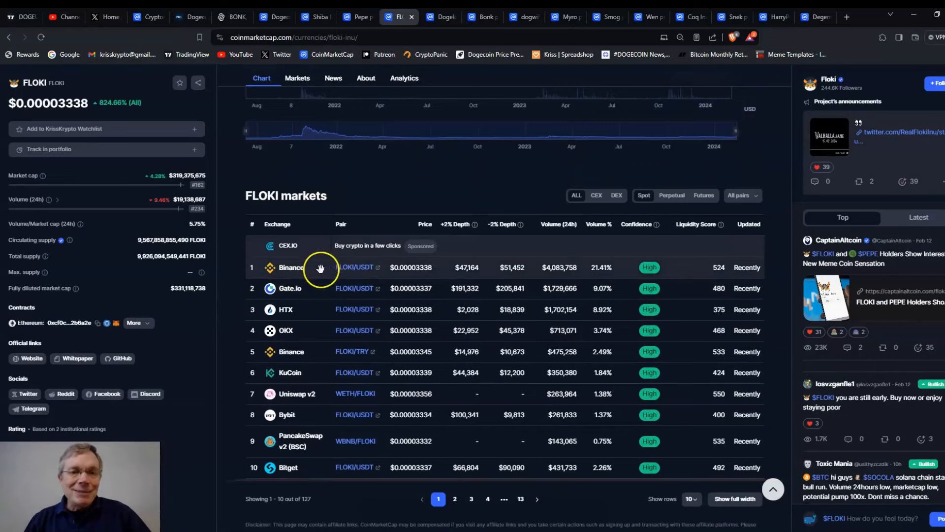
pyautogui.moveTo(237, 273)
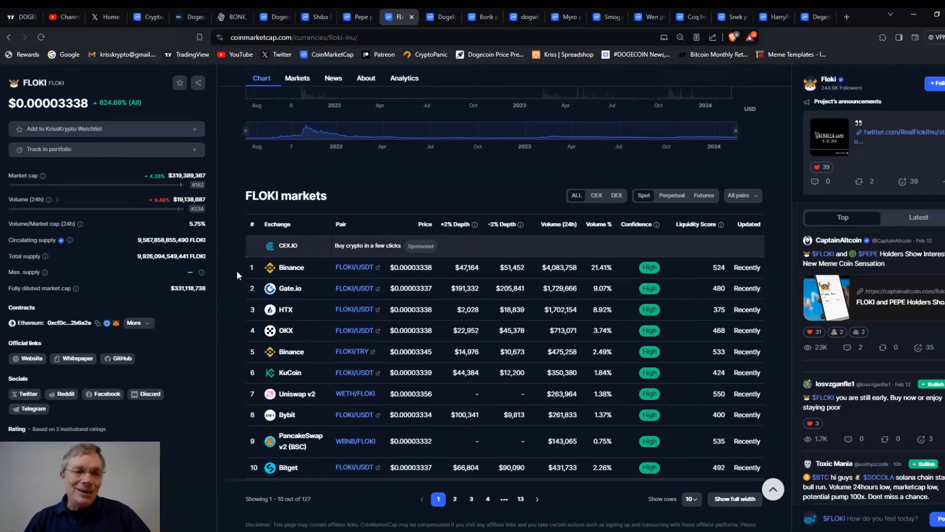
pyautogui.scroll(3)
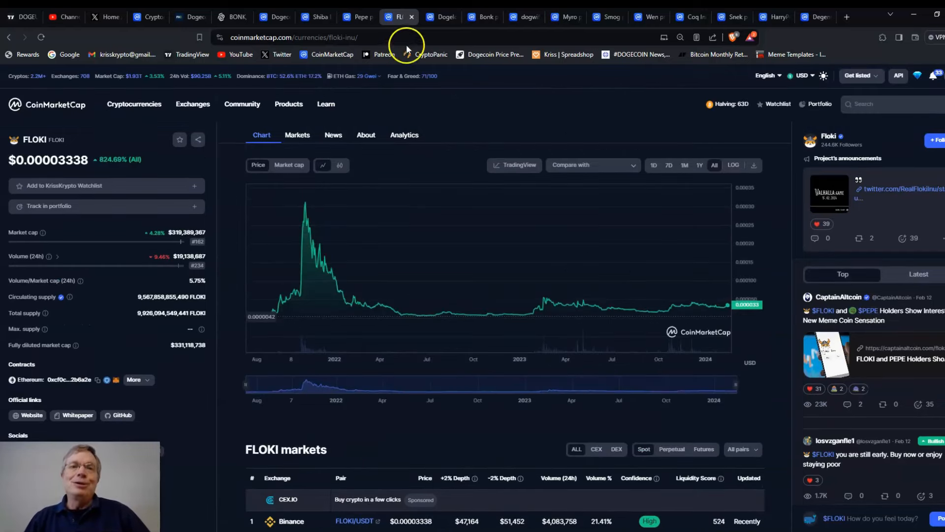
pyautogui.click(439, 17)
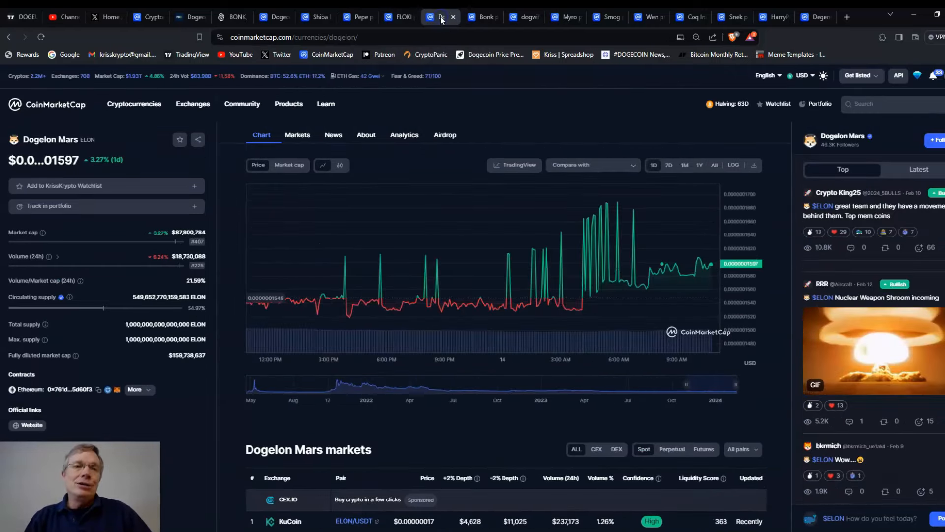
pyautogui.moveTo(509, 284)
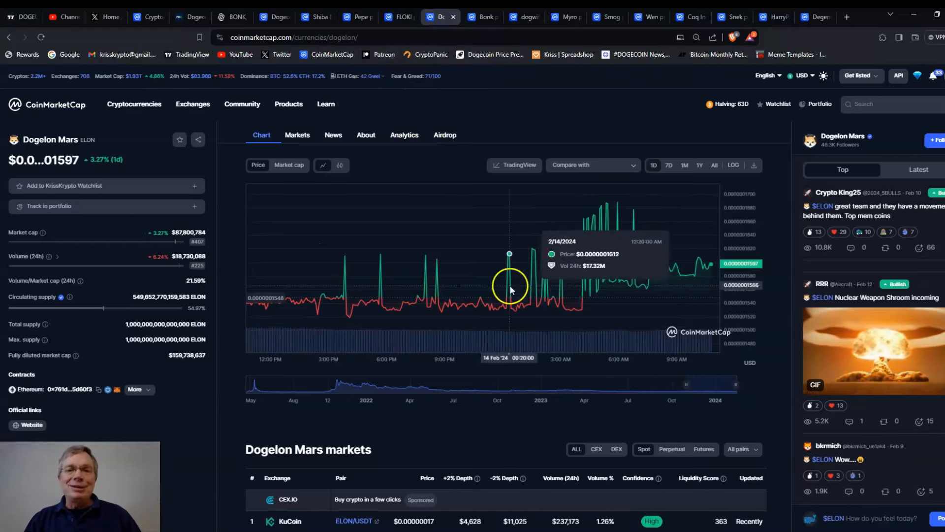
pyautogui.moveTo(601, 301)
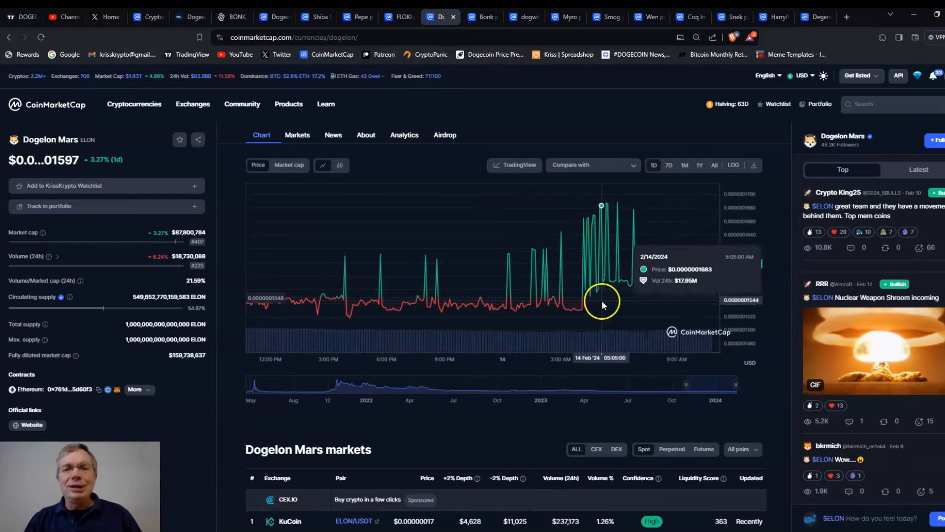
pyautogui.moveTo(565, 299)
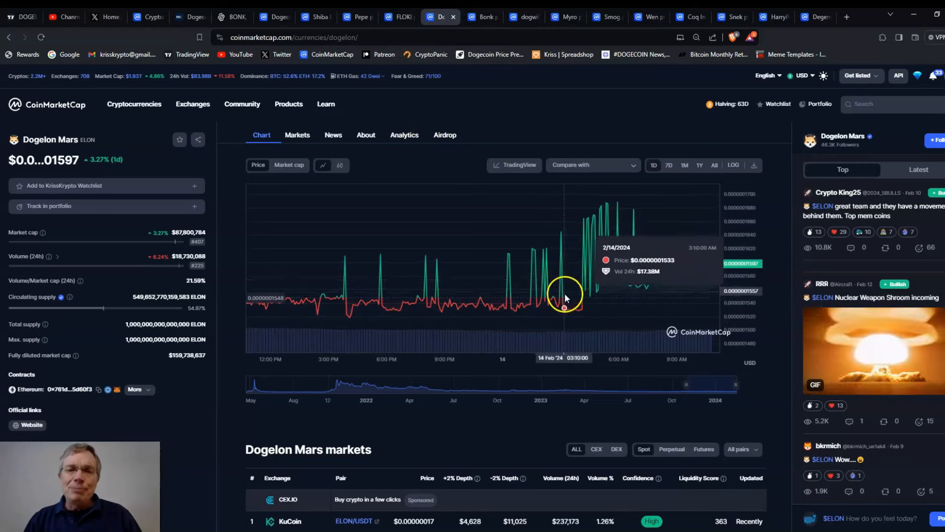
pyautogui.moveTo(561, 252)
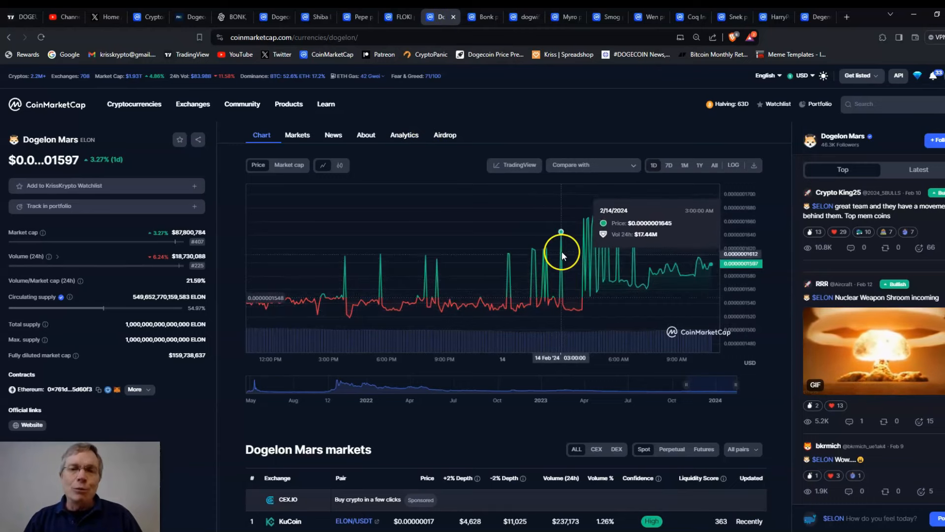
pyautogui.moveTo(571, 224)
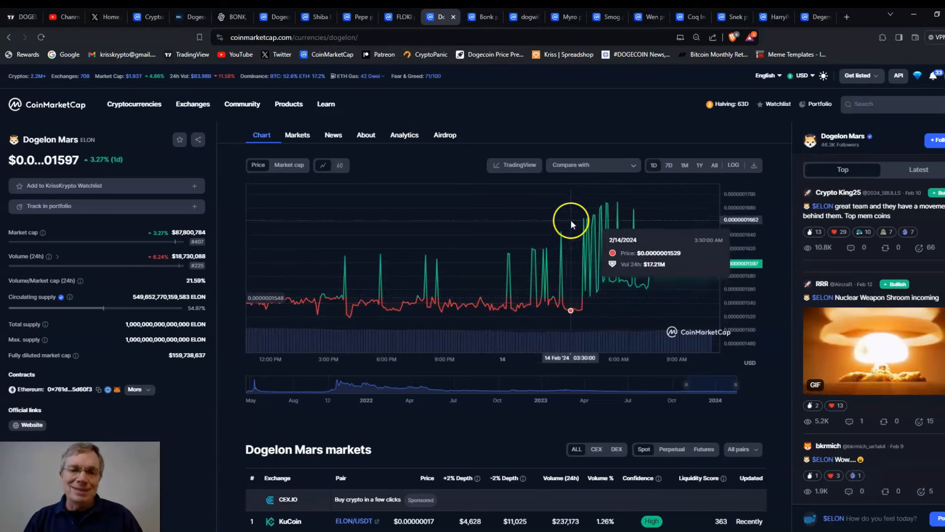
pyautogui.moveTo(696, 185)
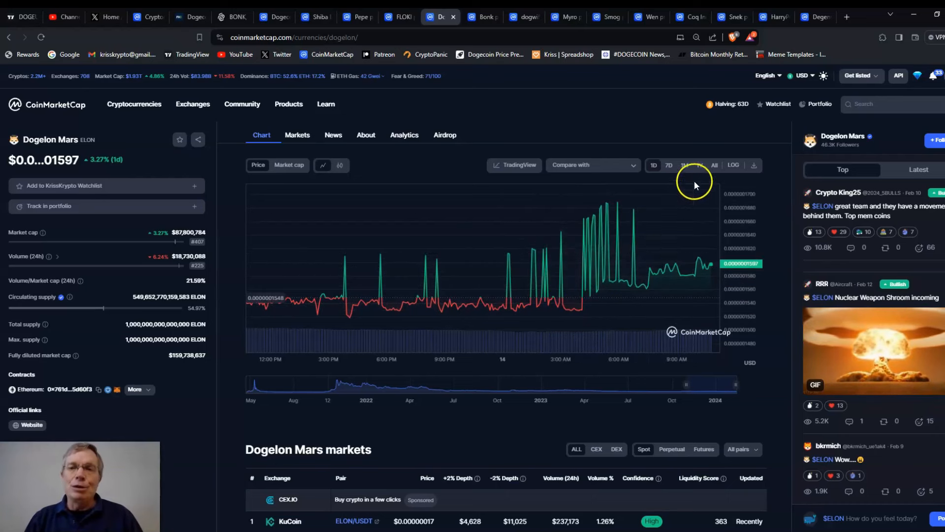
pyautogui.moveTo(691, 170)
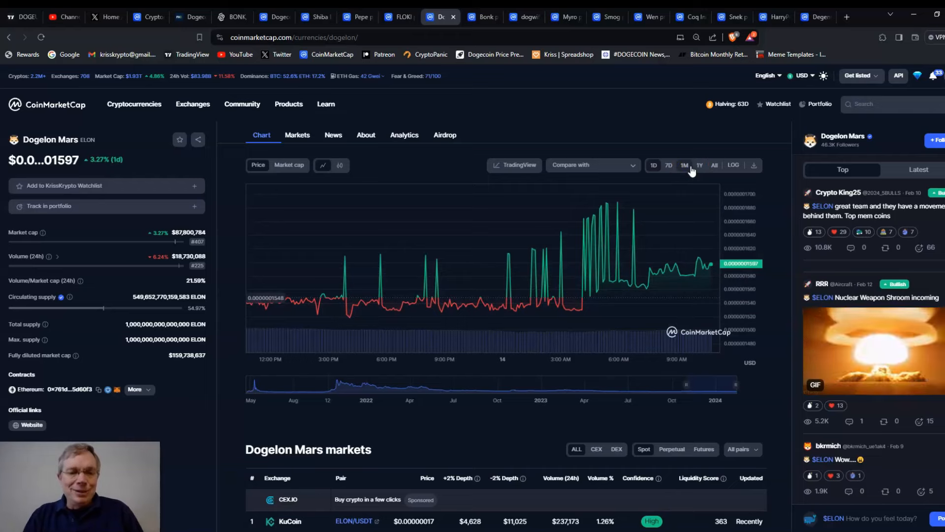
# Check Dogelon Mars's one-year chart, down 58.43%, then move on to the Bonk page
pyautogui.scroll(-3)
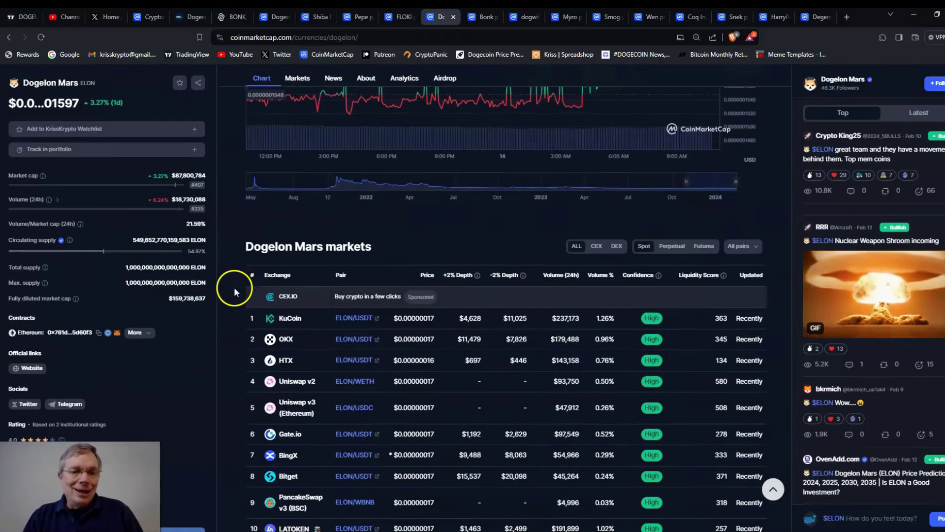
pyautogui.scroll(-3)
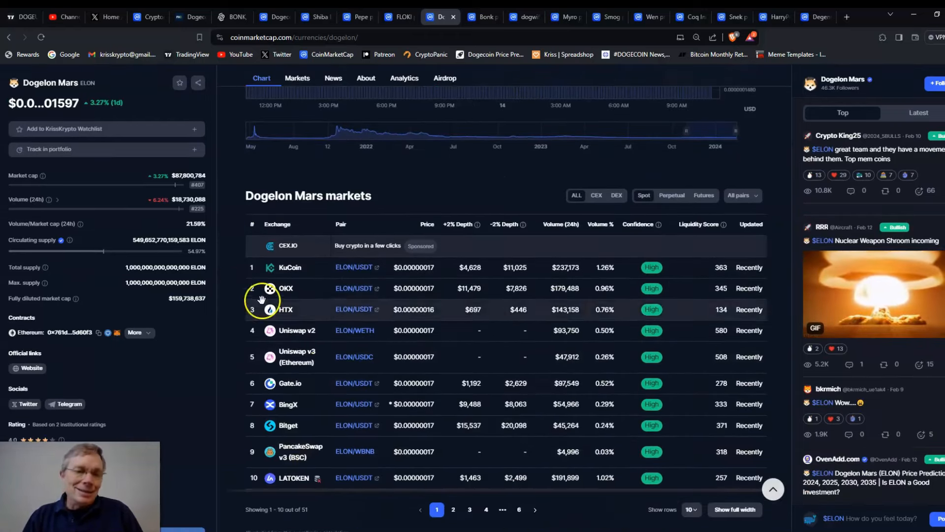
pyautogui.scroll(3)
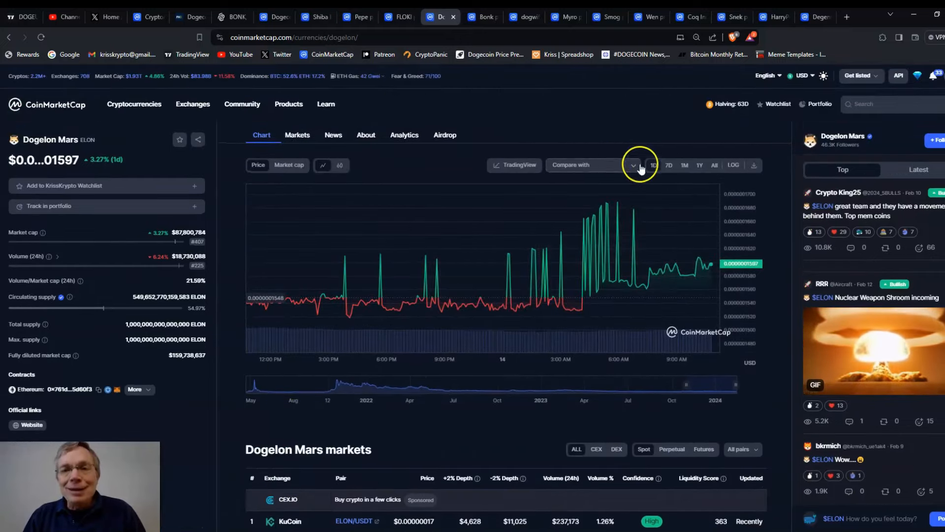
pyautogui.click(699, 164)
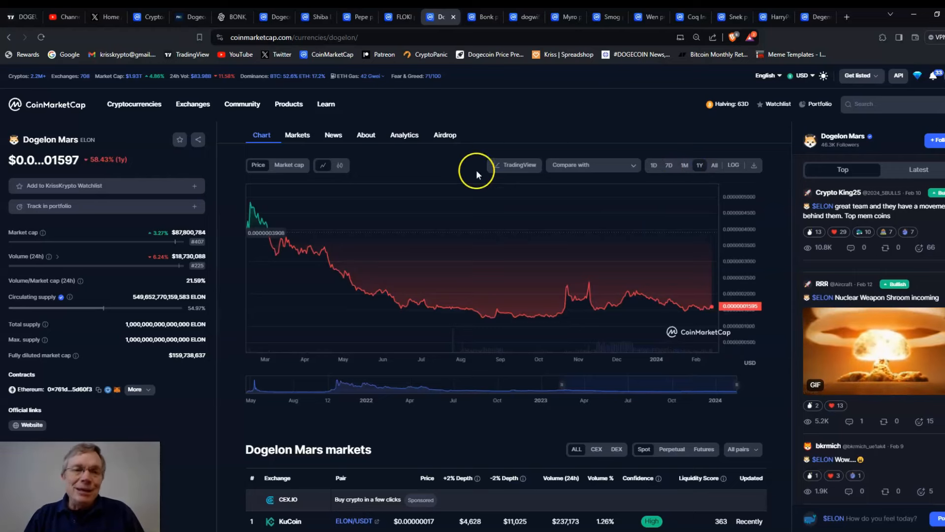
pyautogui.moveTo(488, 127)
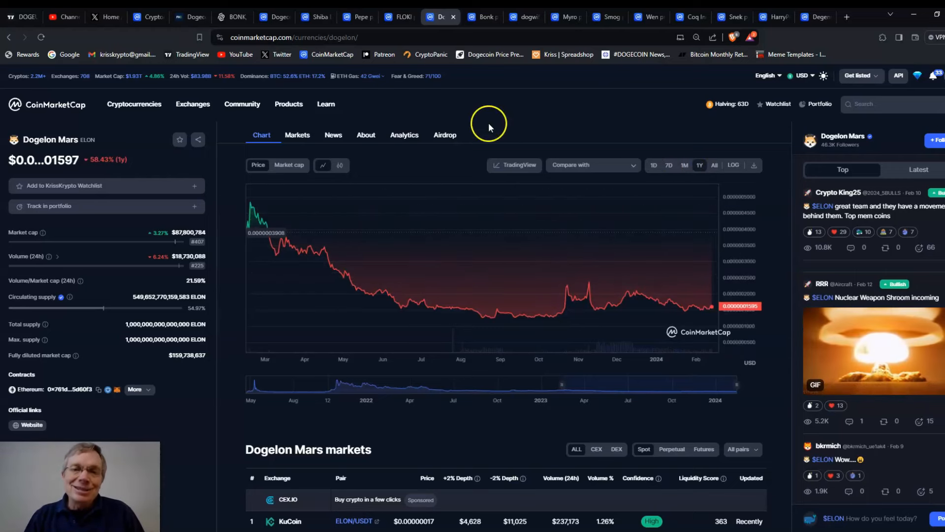
pyautogui.moveTo(483, 114)
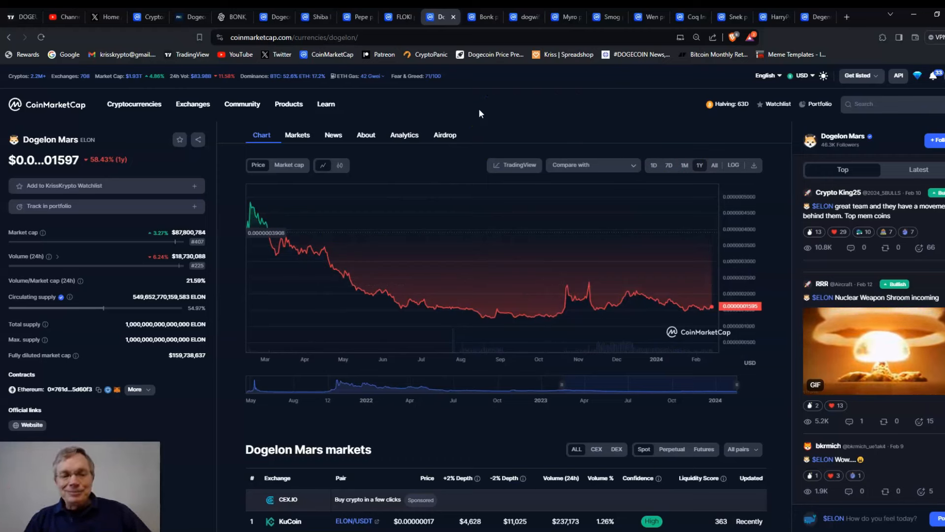
pyautogui.moveTo(496, 136)
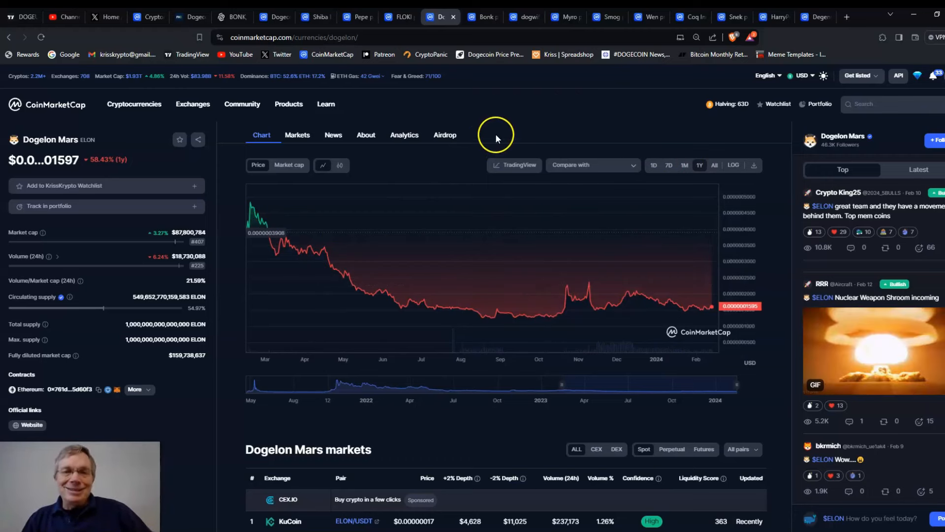
pyautogui.moveTo(490, 98)
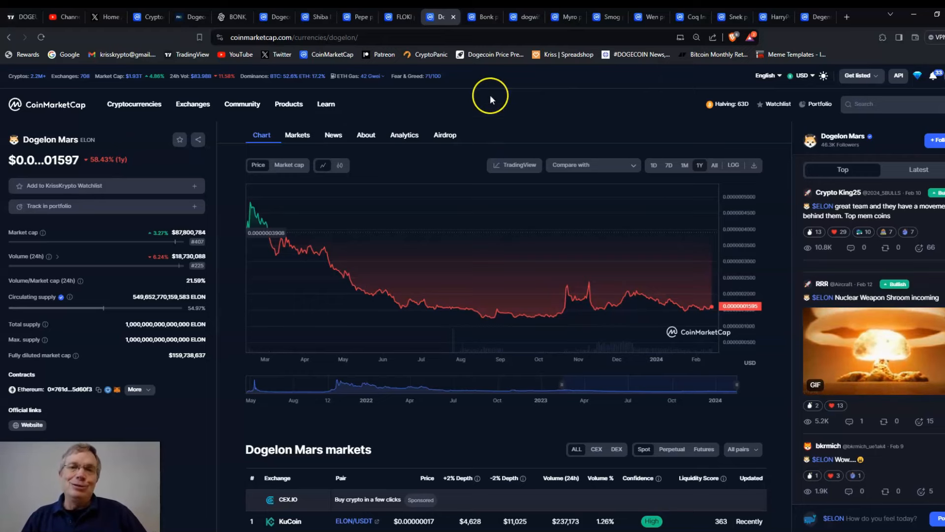
pyautogui.click(479, 17)
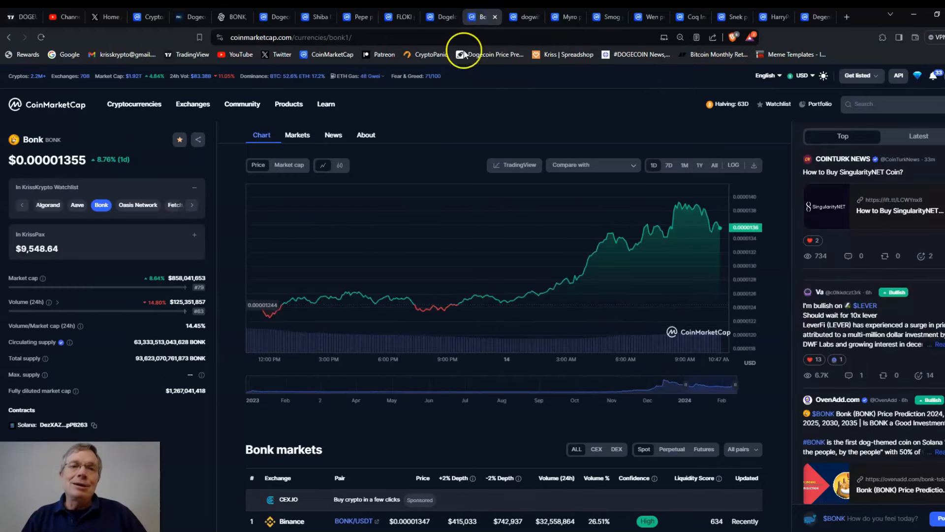
pyautogui.moveTo(431, 117)
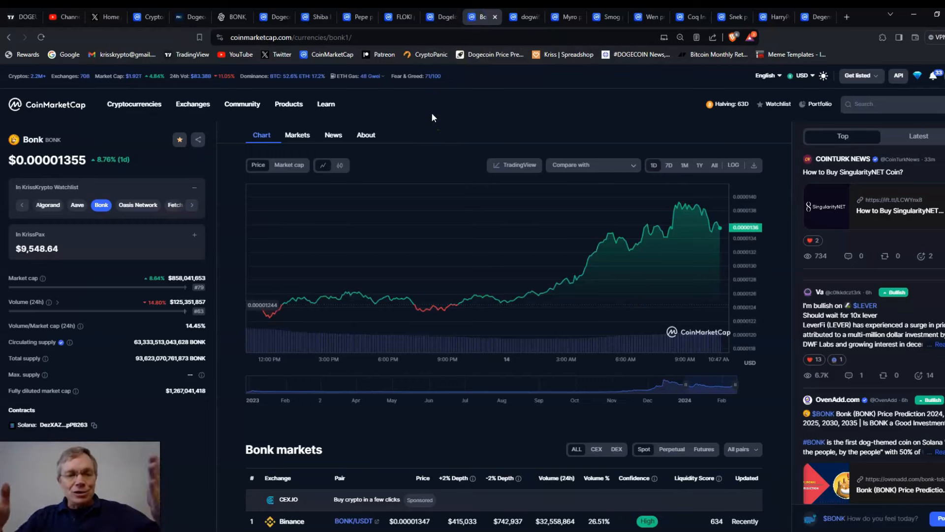
pyautogui.moveTo(655, 195)
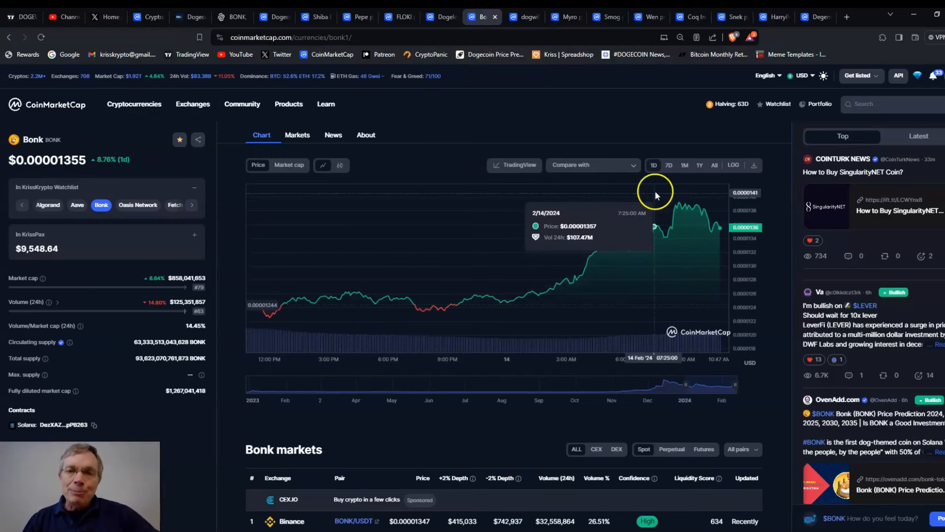
# Step Bonk's chart through week, month and year to its full history, up about 12,271% overall
pyautogui.click(668, 164)
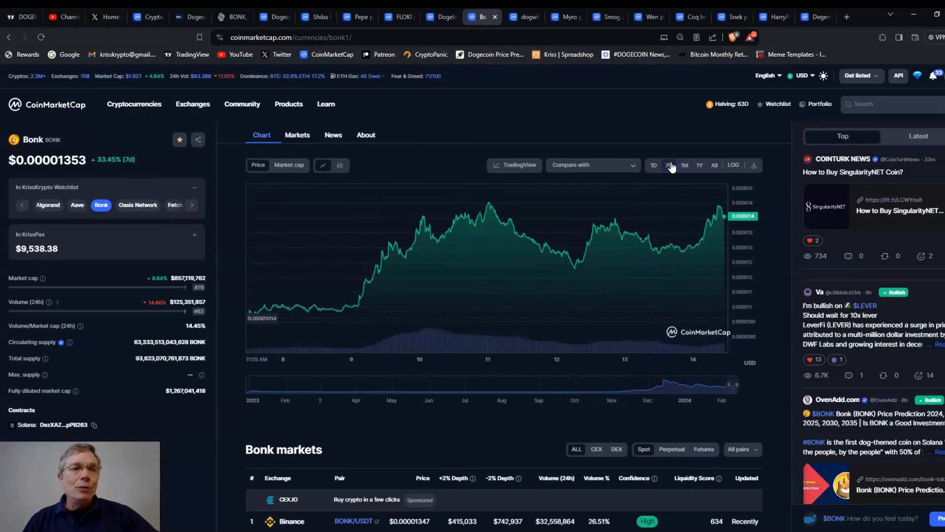
pyautogui.click(684, 165)
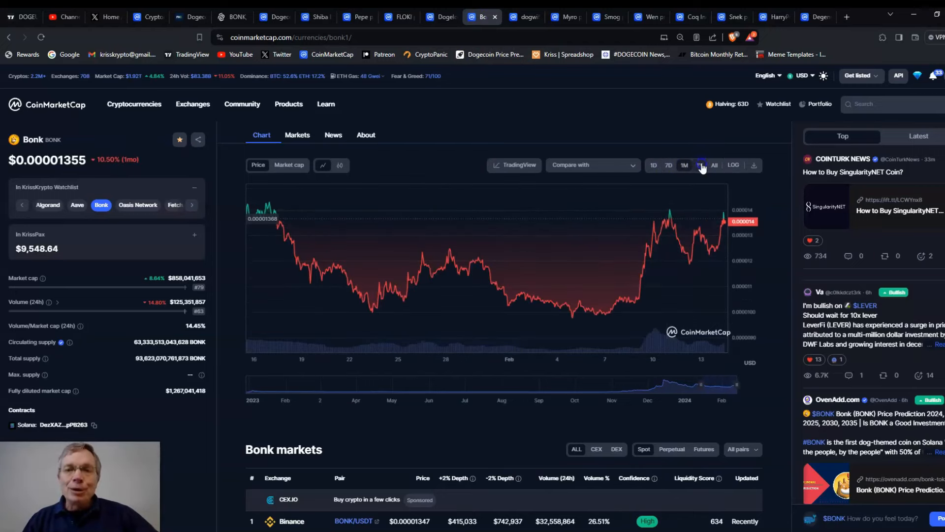
pyautogui.click(699, 164)
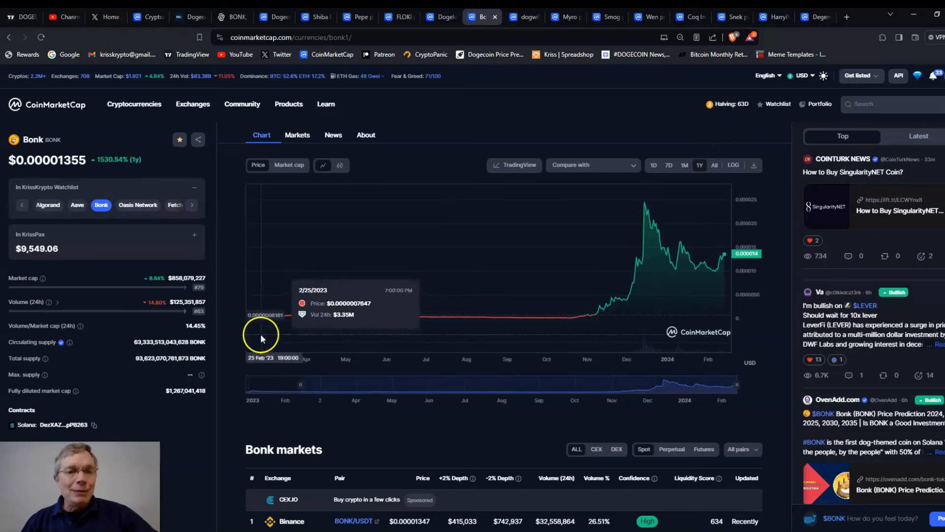
pyautogui.moveTo(240, 308)
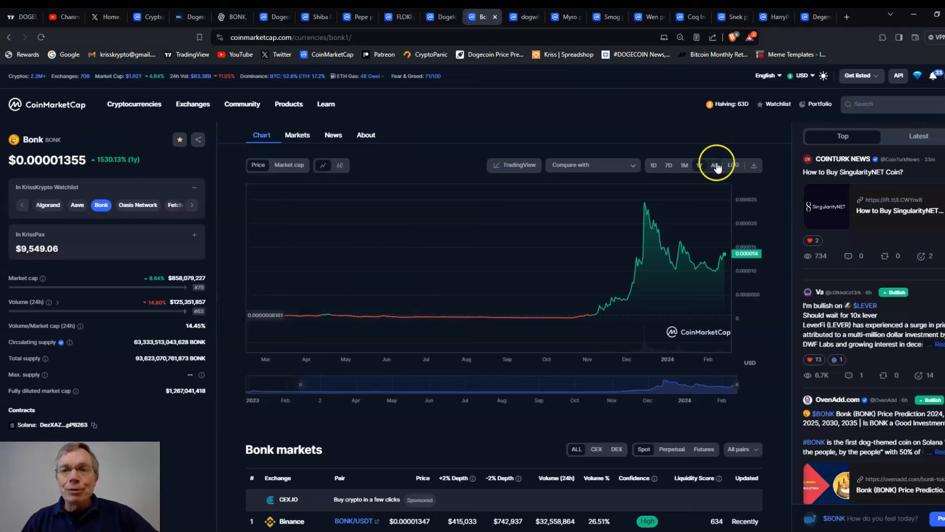
pyautogui.click(715, 164)
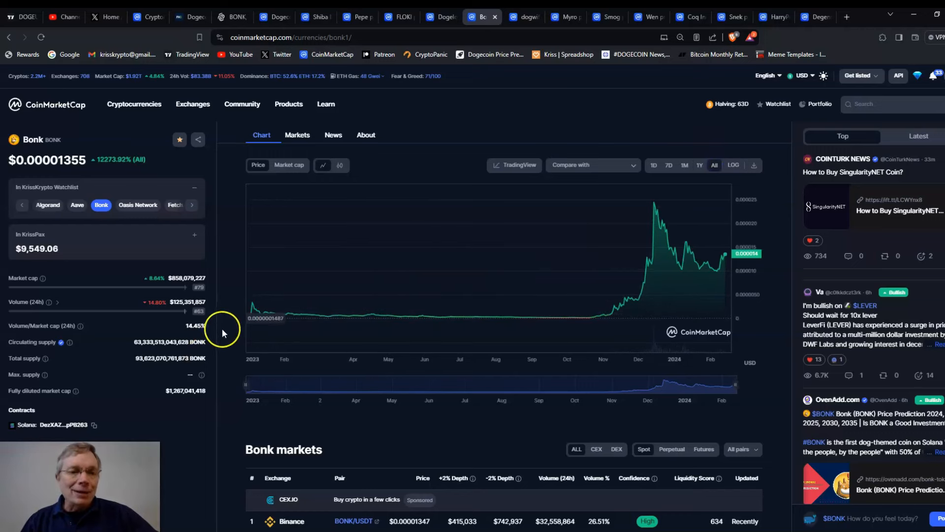
pyautogui.moveTo(249, 316)
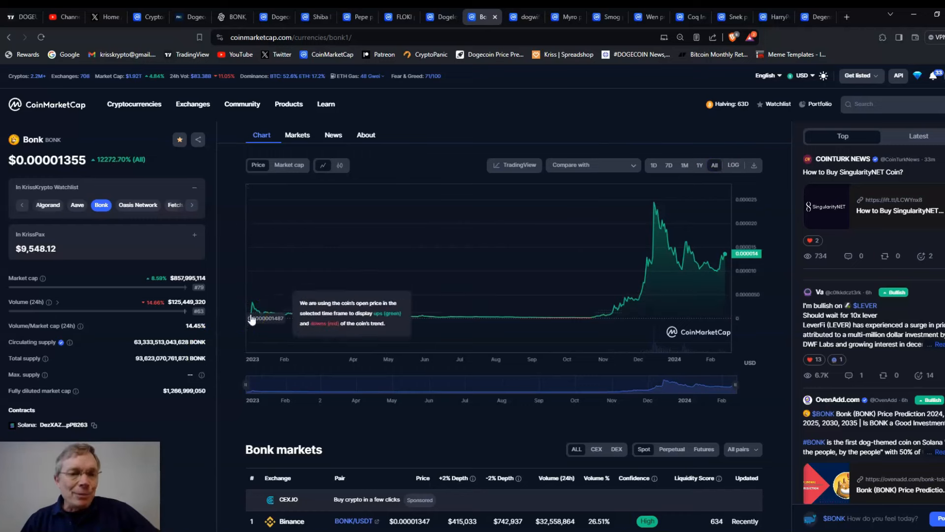
pyautogui.moveTo(253, 302)
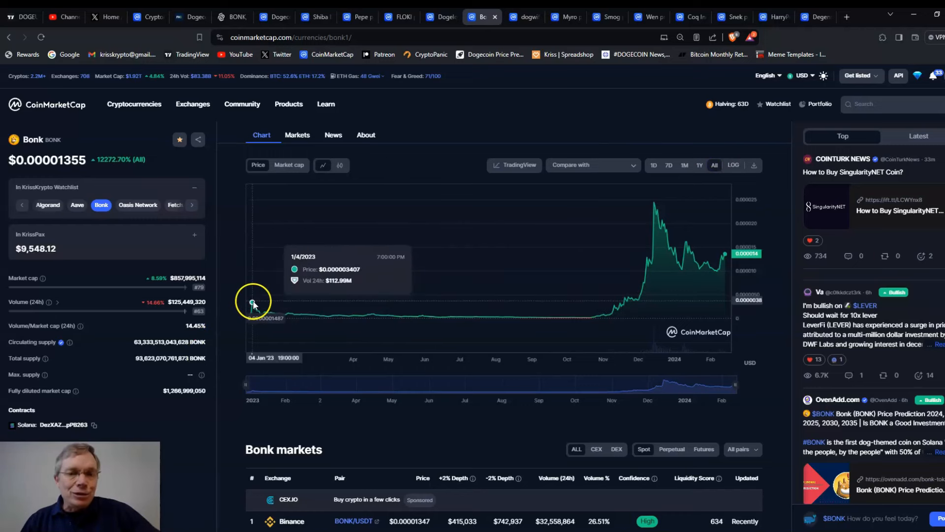
pyautogui.moveTo(429, 315)
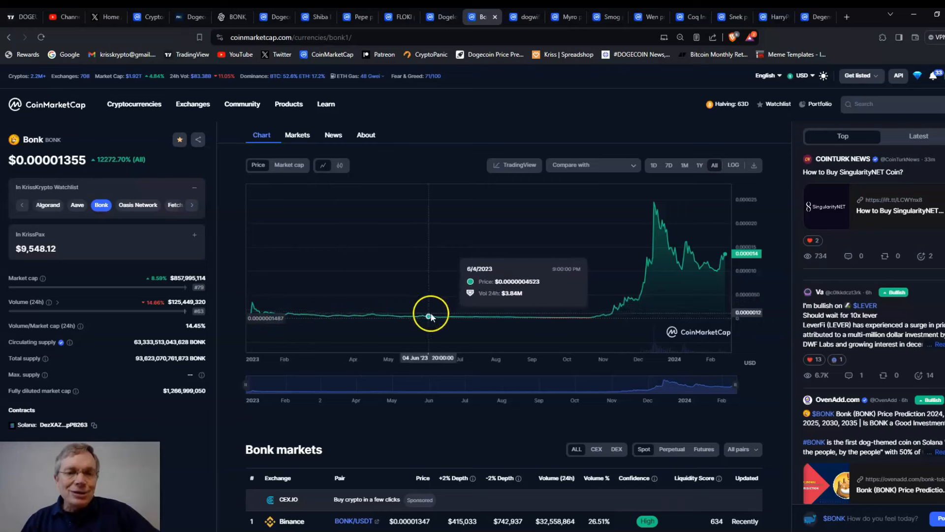
pyautogui.moveTo(594, 316)
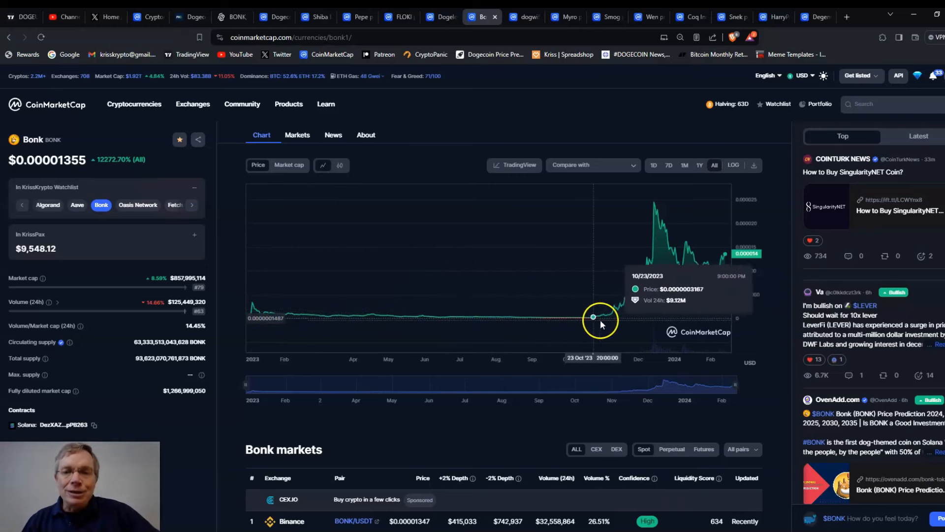
pyautogui.moveTo(618, 312)
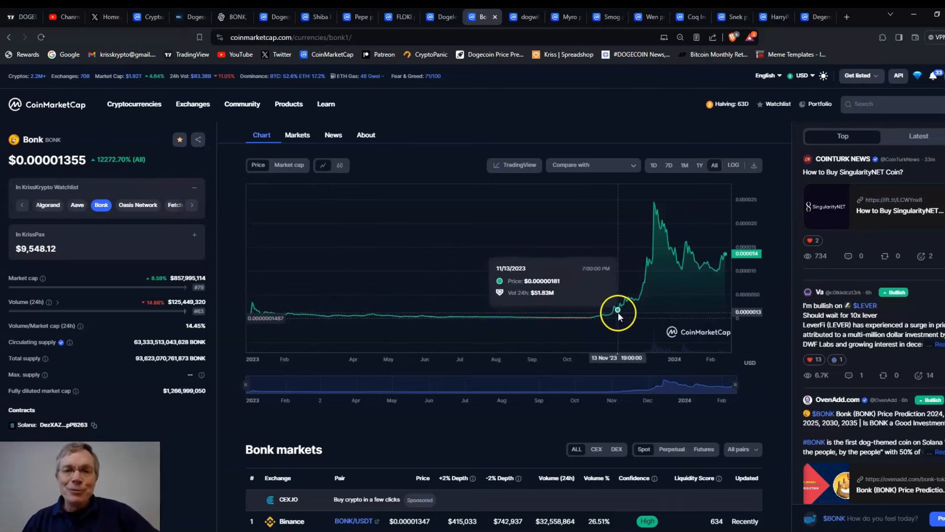
pyautogui.moveTo(643, 283)
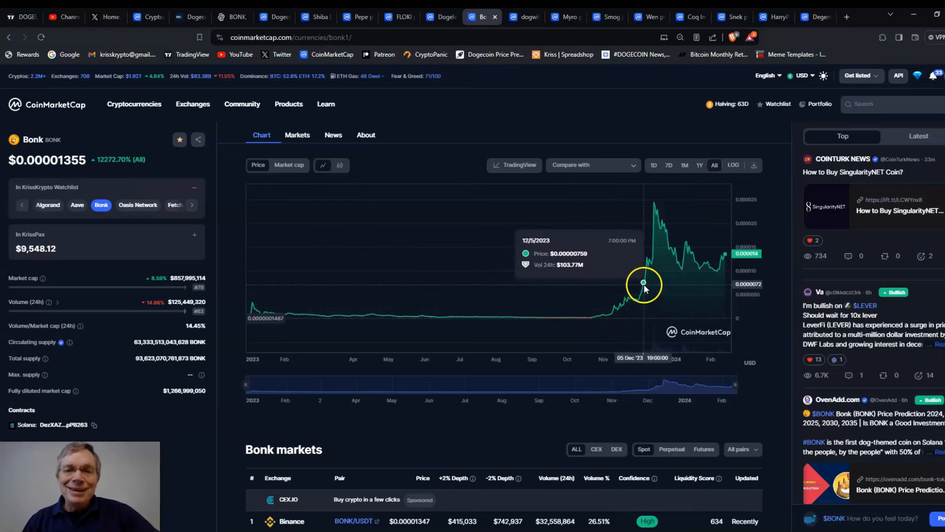
pyautogui.moveTo(655, 246)
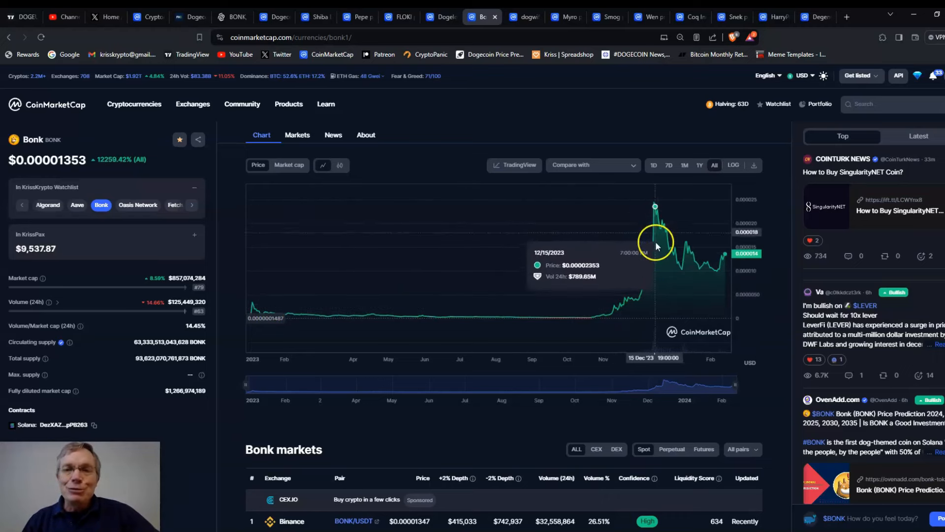
pyautogui.moveTo(637, 243)
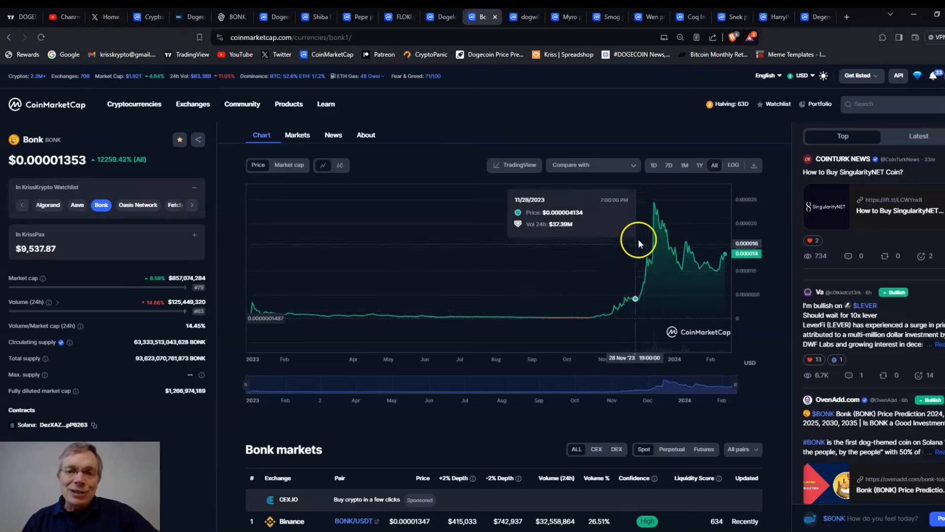
pyautogui.moveTo(651, 211)
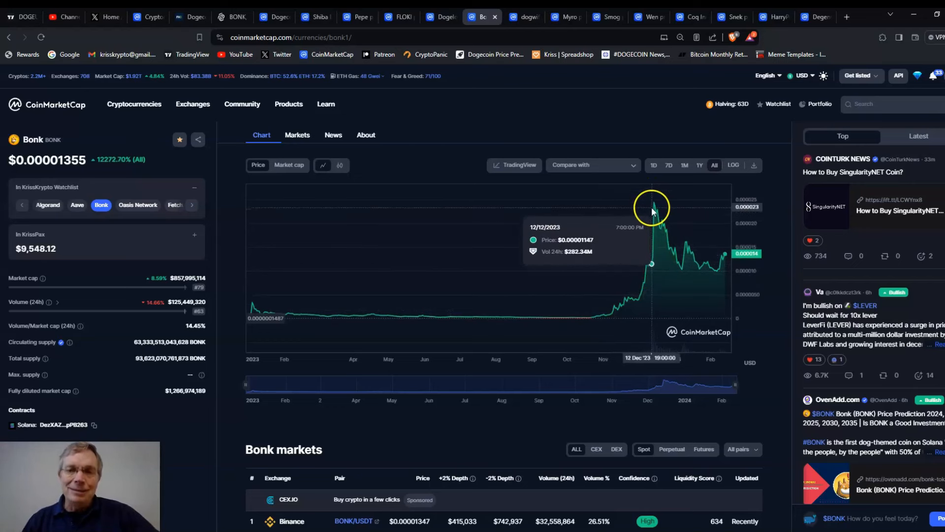
pyautogui.moveTo(656, 208)
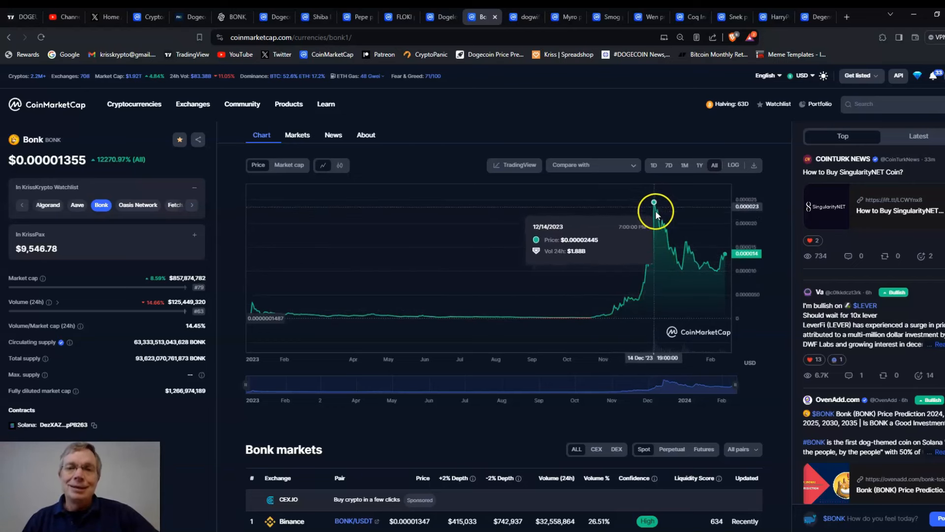
pyautogui.moveTo(726, 256)
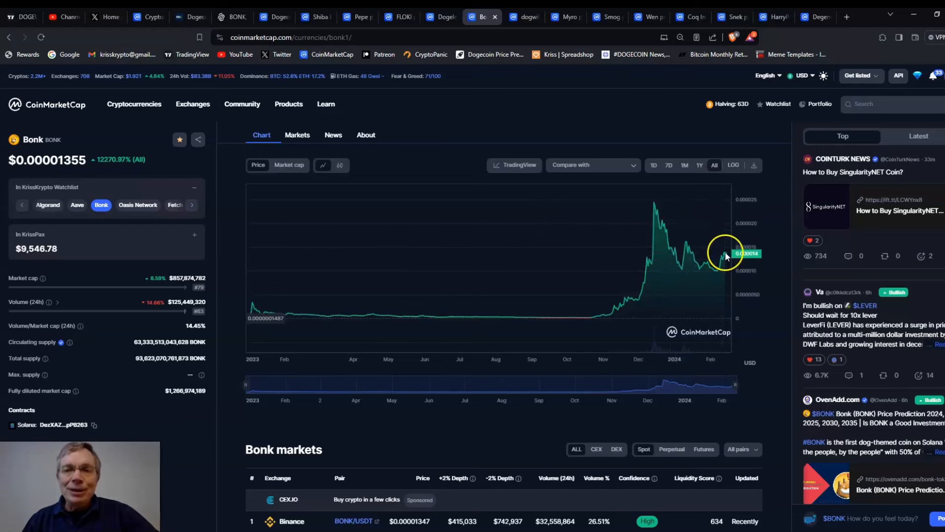
pyautogui.moveTo(597, 259)
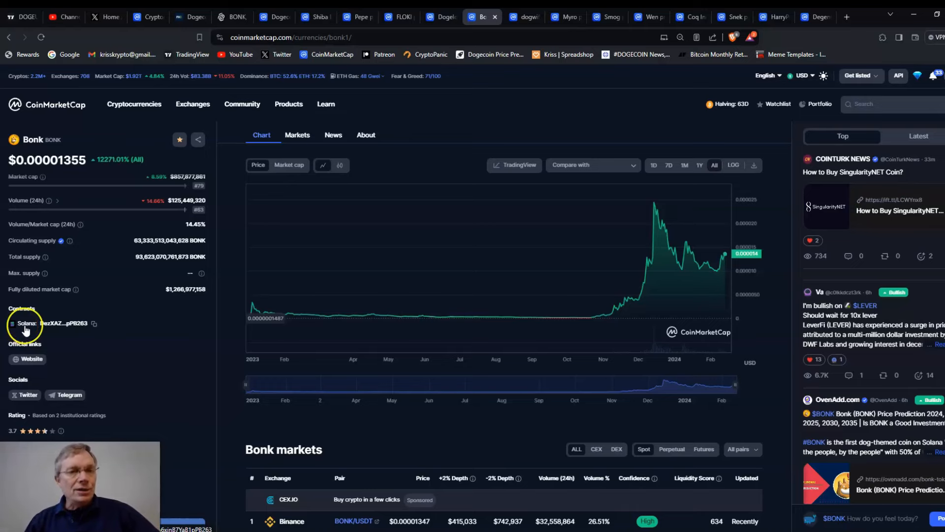
pyautogui.click(179, 139)
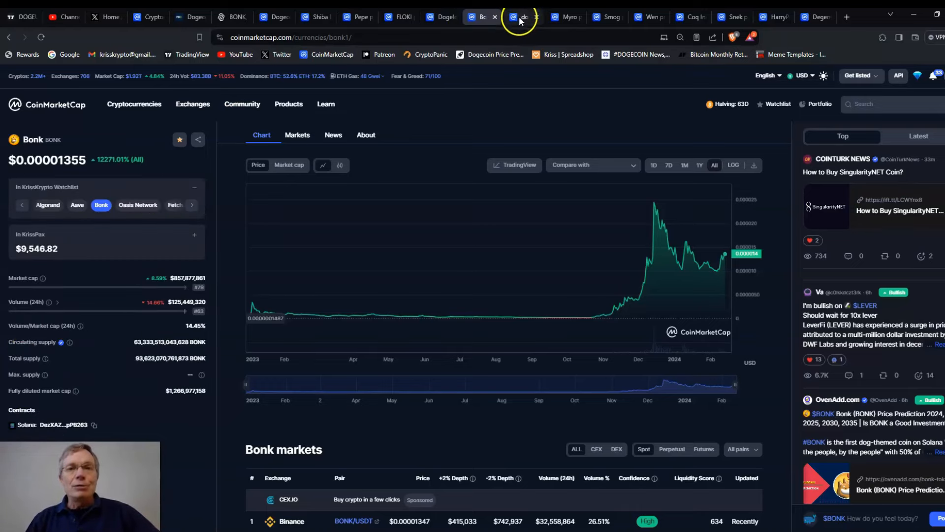
# Bring up dogwifhat's chart over the past week and then its full history, up about 172% overall
pyautogui.click(519, 17)
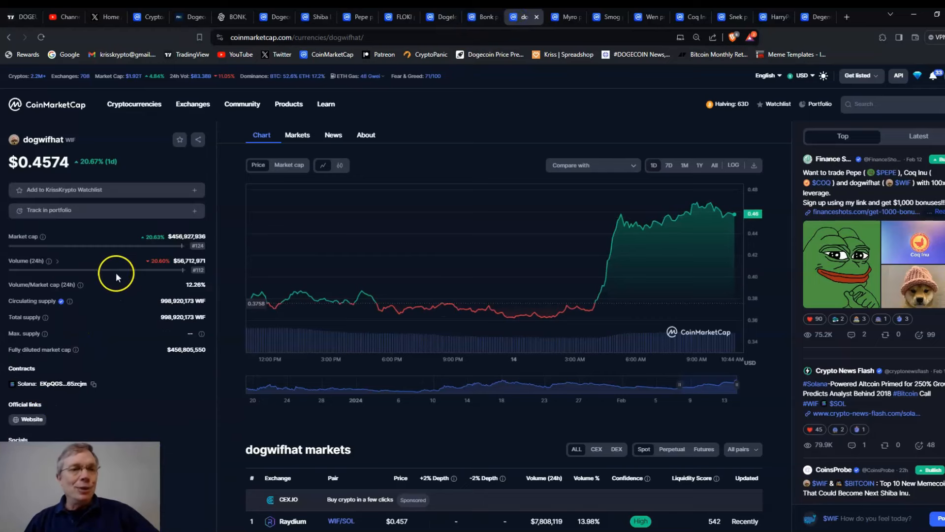
pyautogui.moveTo(661, 166)
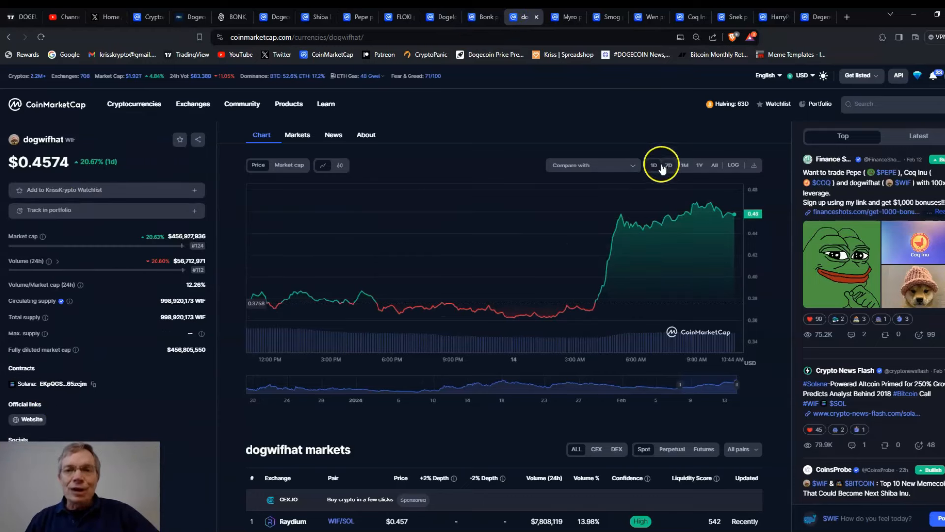
pyautogui.click(668, 166)
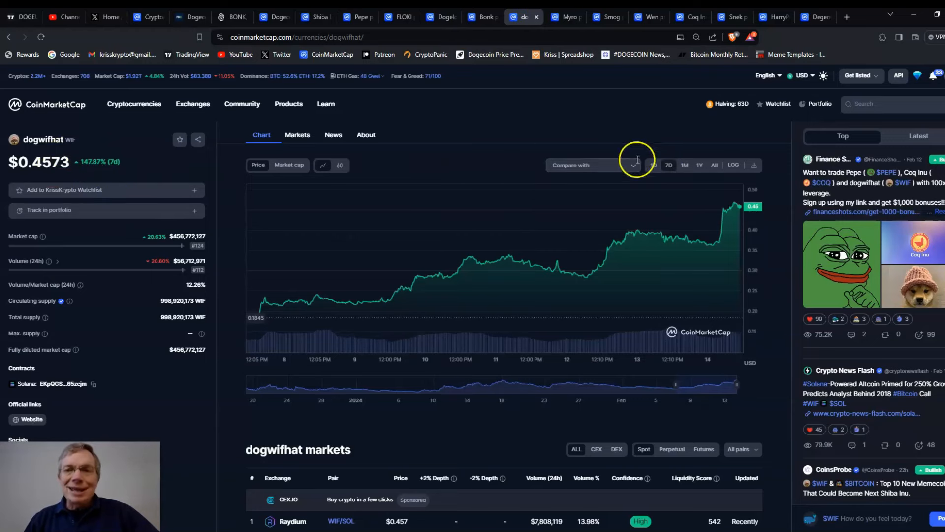
pyautogui.click(714, 165)
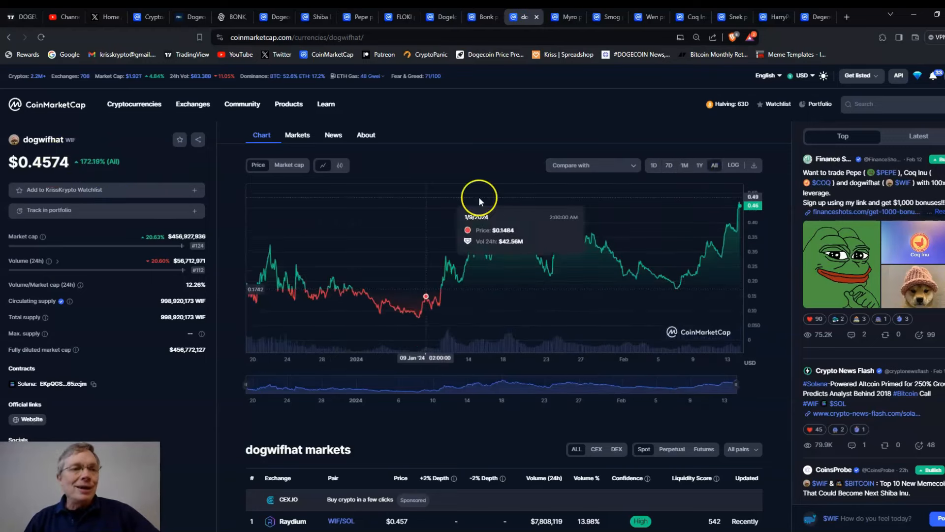
pyautogui.moveTo(262, 219)
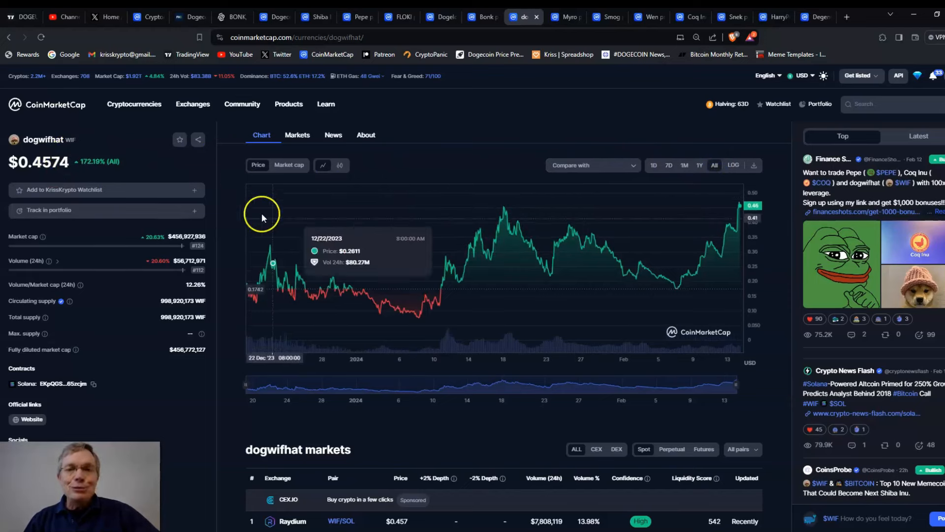
pyautogui.moveTo(319, 309)
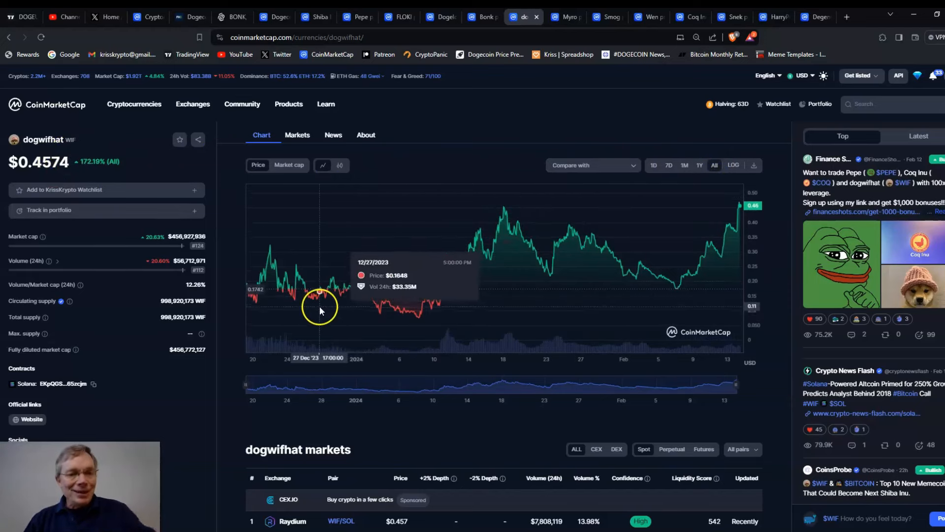
pyautogui.moveTo(262, 301)
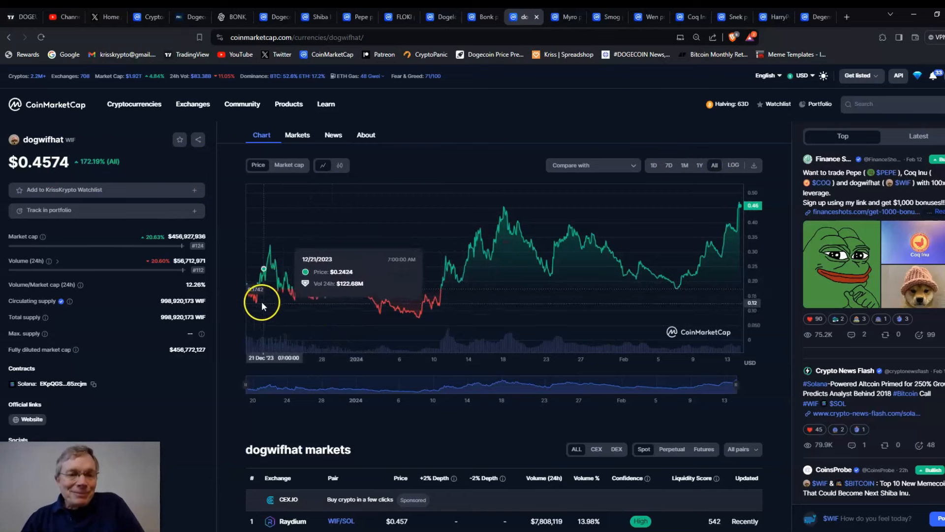
pyautogui.moveTo(253, 286)
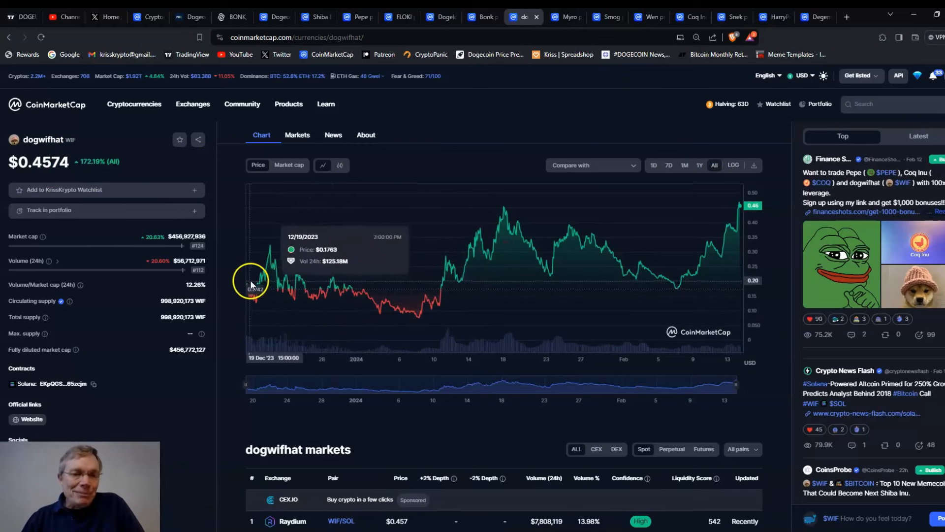
pyautogui.moveTo(250, 285)
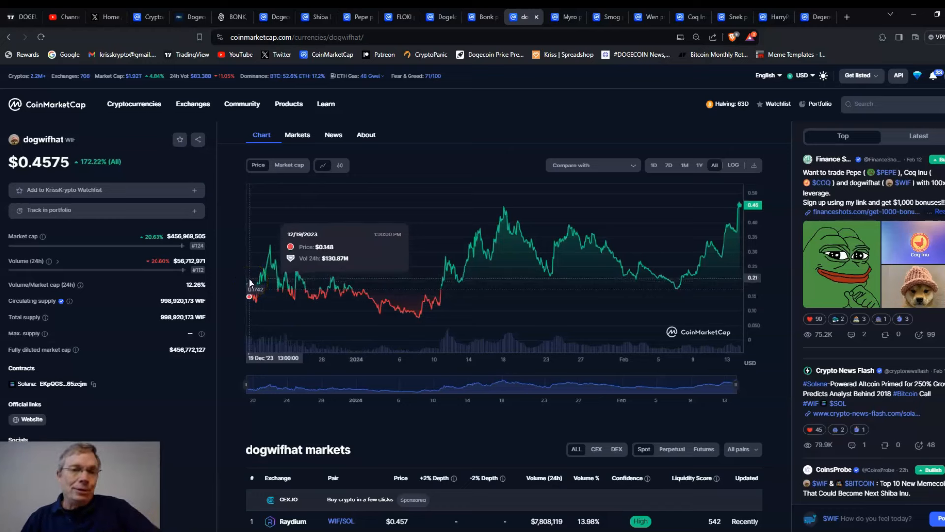
pyautogui.moveTo(578, 185)
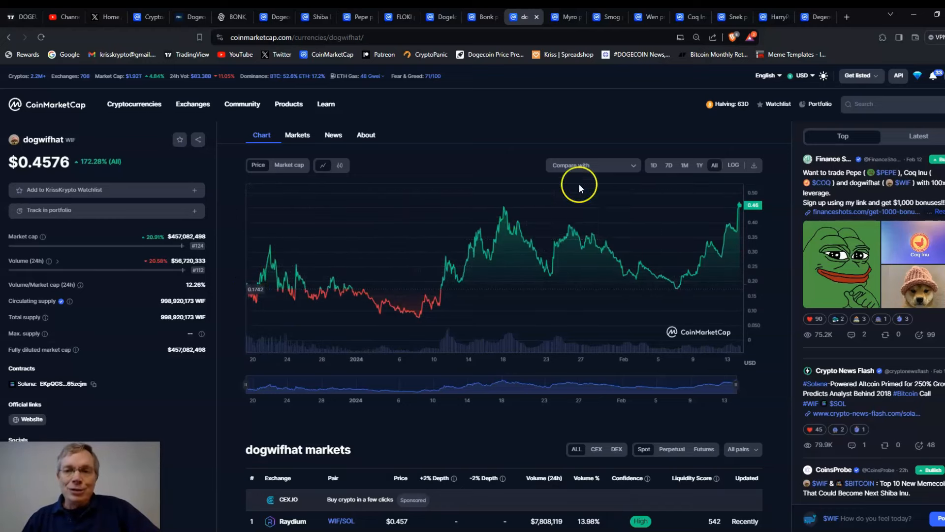
pyautogui.moveTo(759, 194)
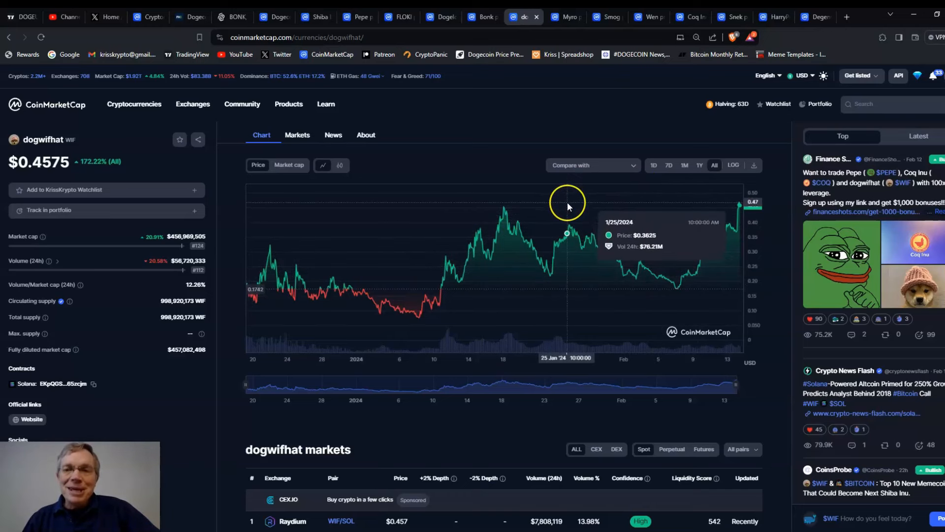
pyautogui.moveTo(567, 202)
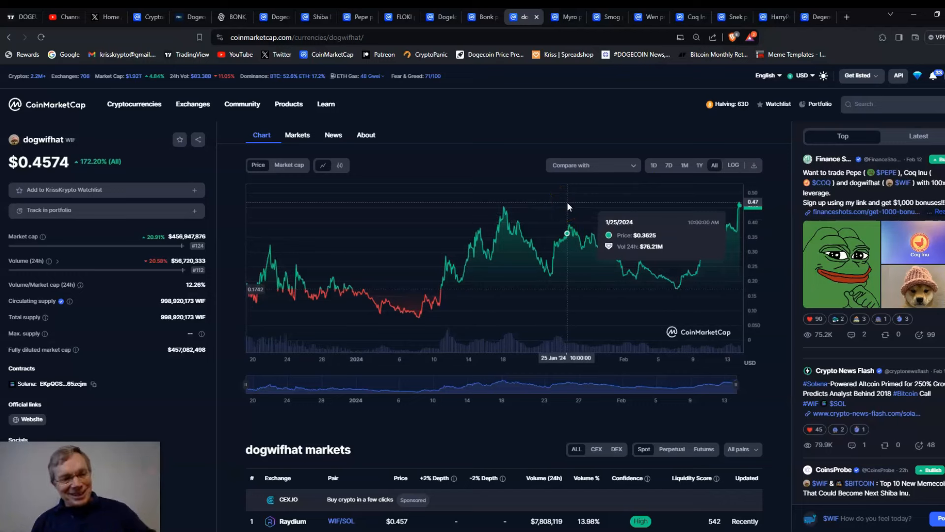
pyautogui.moveTo(557, 136)
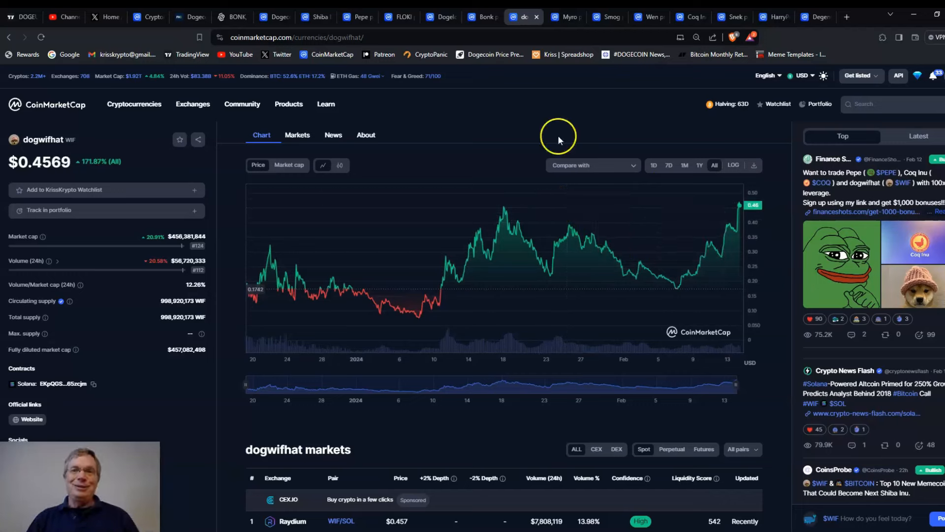
pyautogui.click(562, 17)
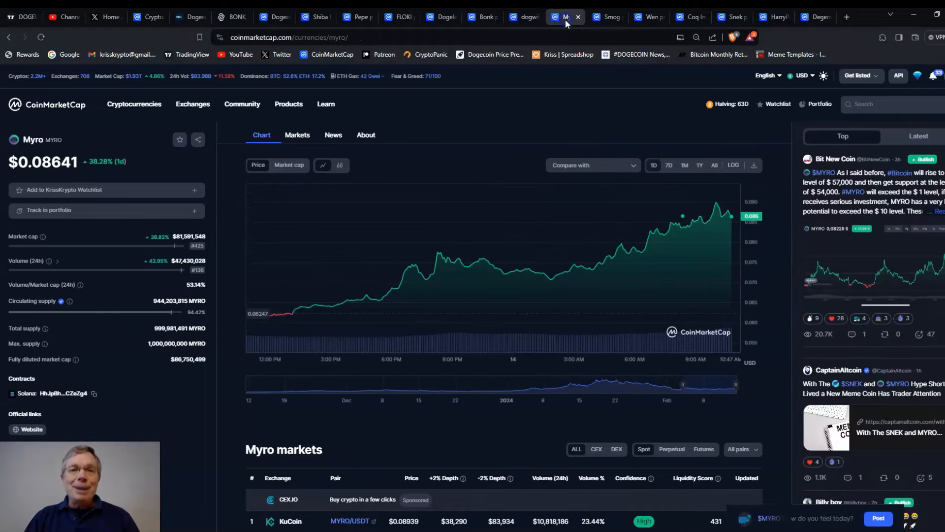
pyautogui.moveTo(217, 289)
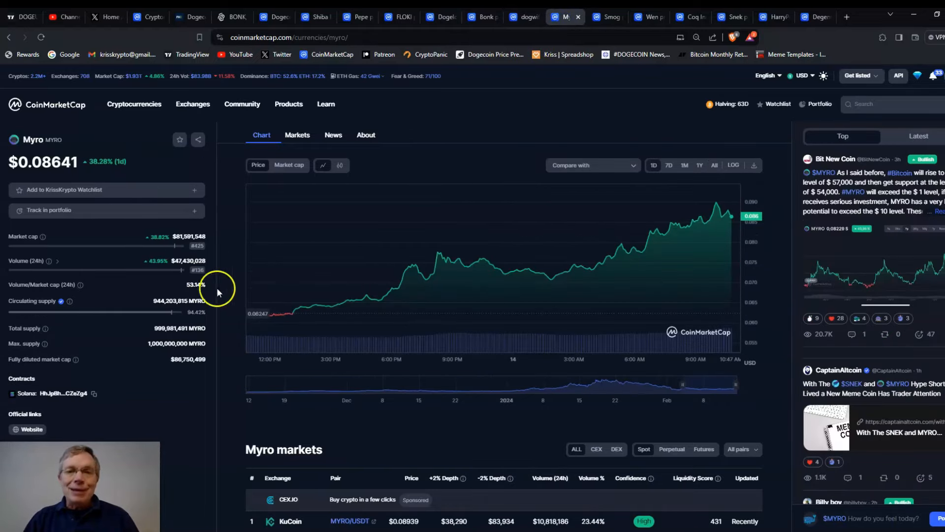
pyautogui.click(668, 166)
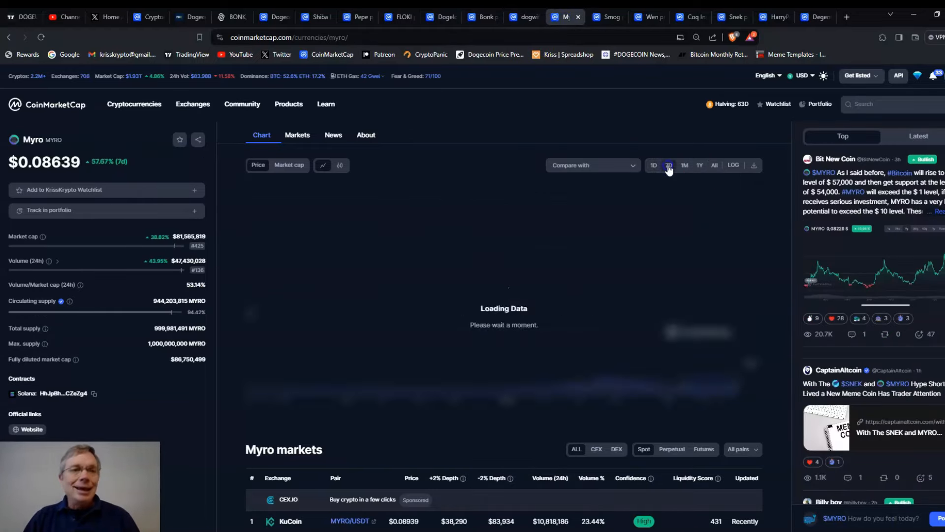
pyautogui.click(668, 165)
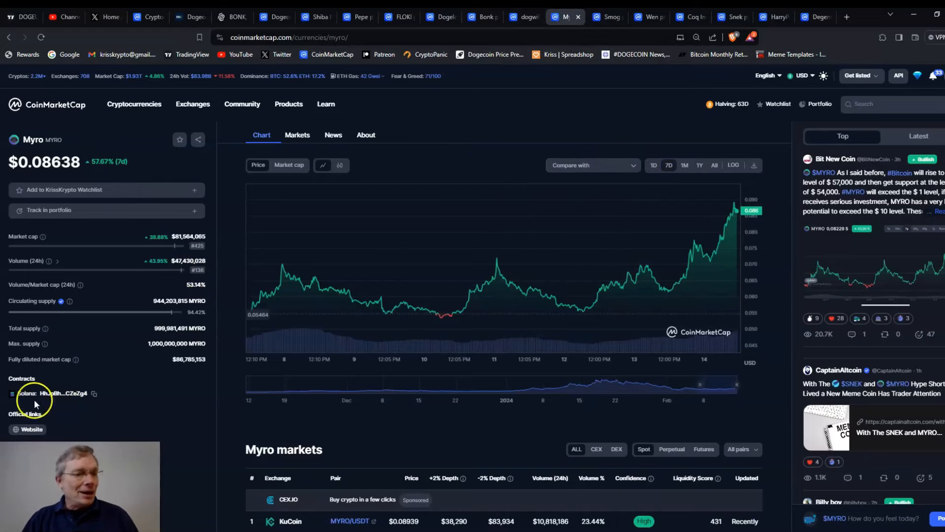
pyautogui.scroll(-3)
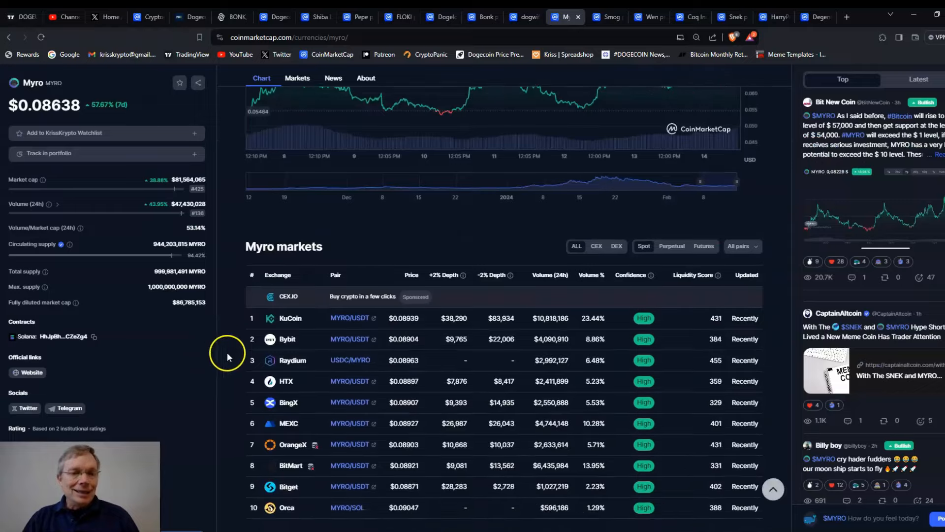
pyautogui.scroll(-3)
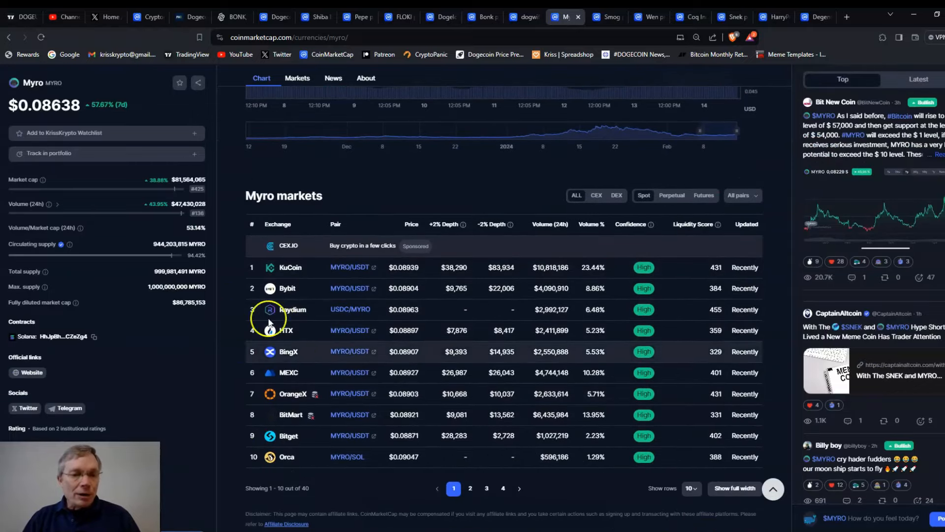
pyautogui.moveTo(268, 359)
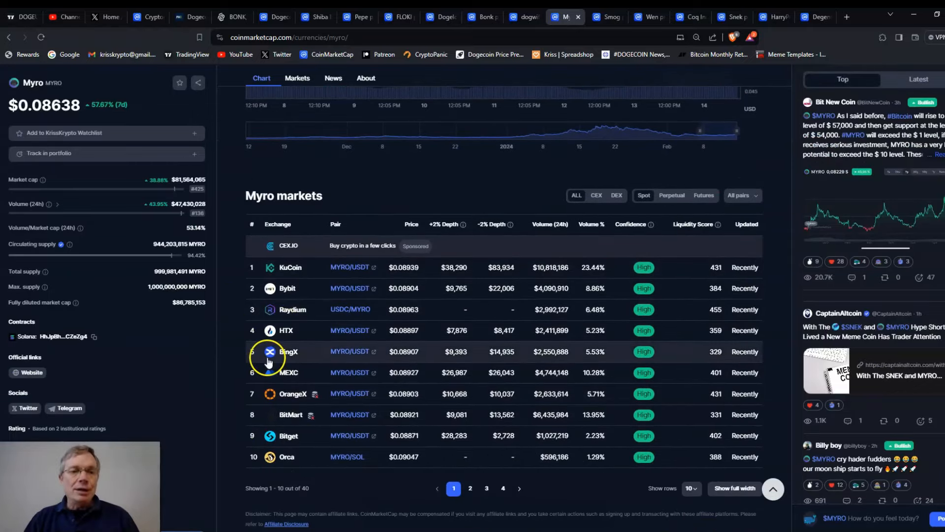
pyautogui.moveTo(329, 323)
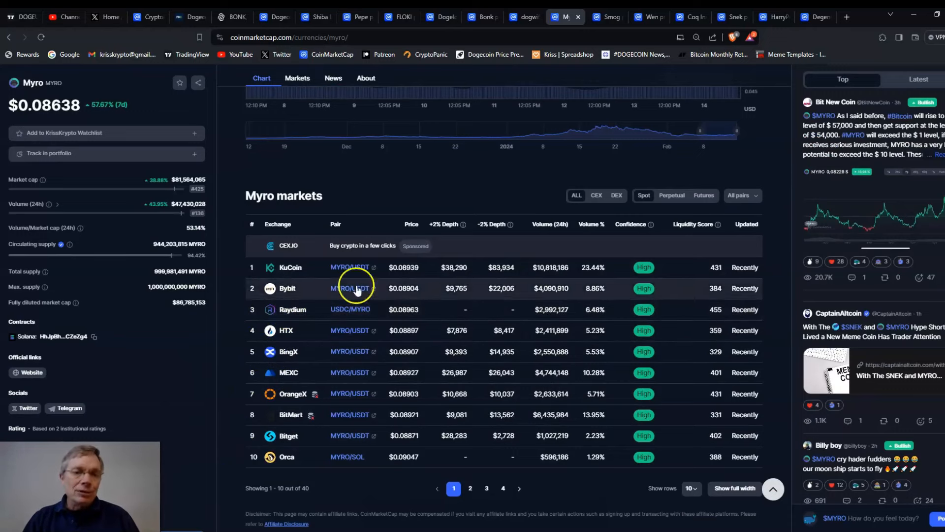
pyautogui.moveTo(296, 309)
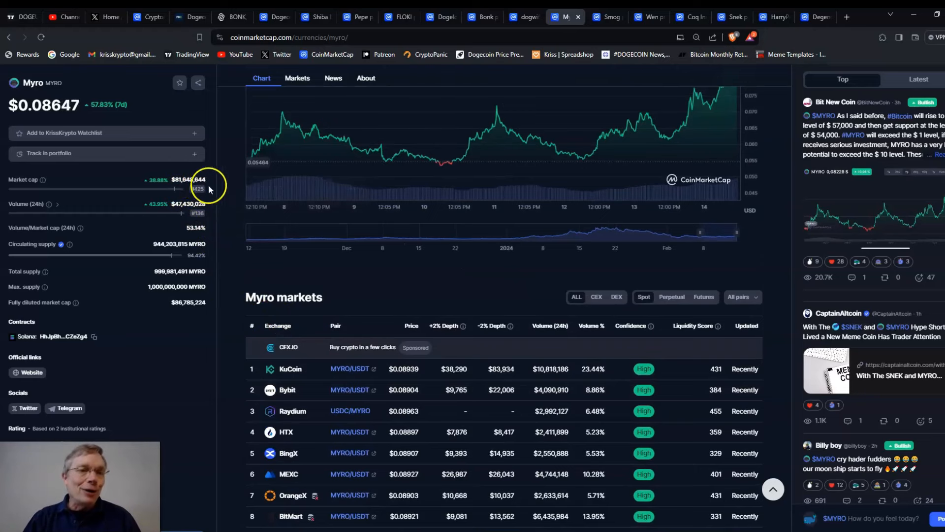
pyautogui.moveTo(198, 189)
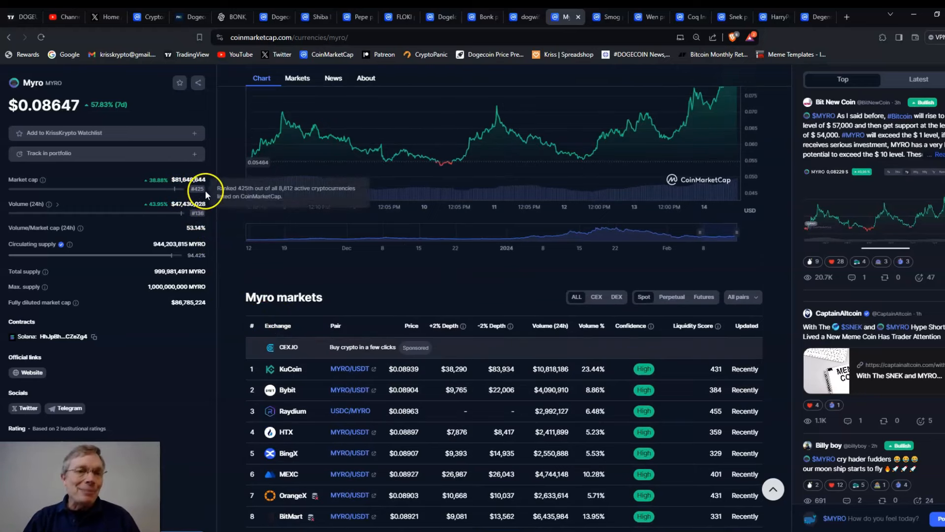
pyautogui.moveTo(223, 219)
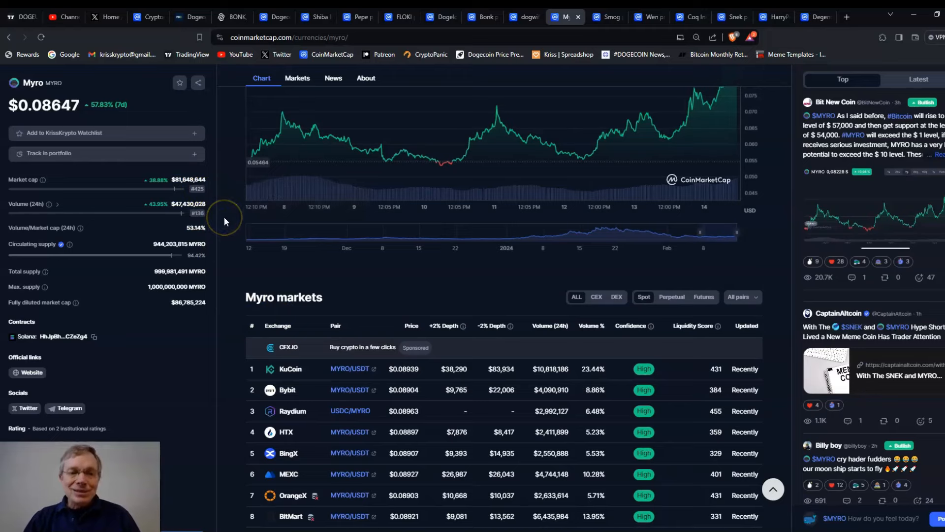
pyautogui.scroll(3)
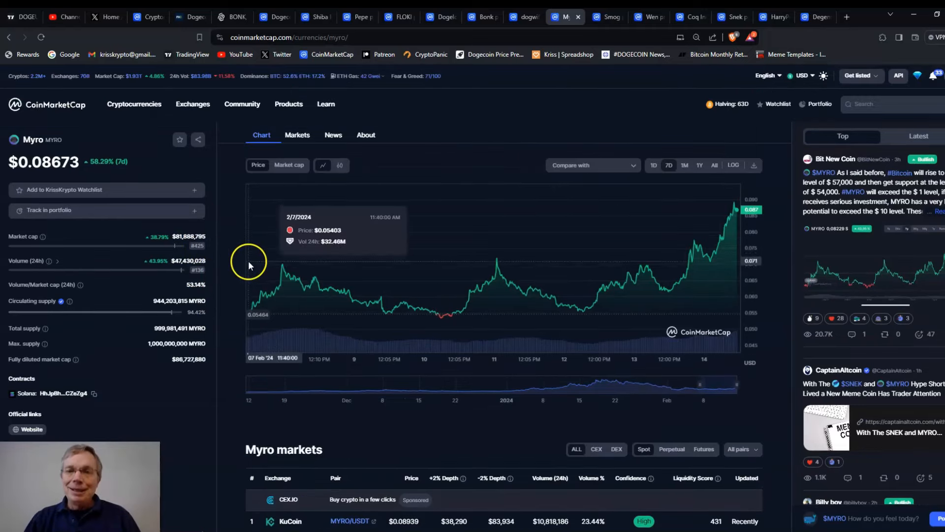
pyautogui.moveTo(522, 60)
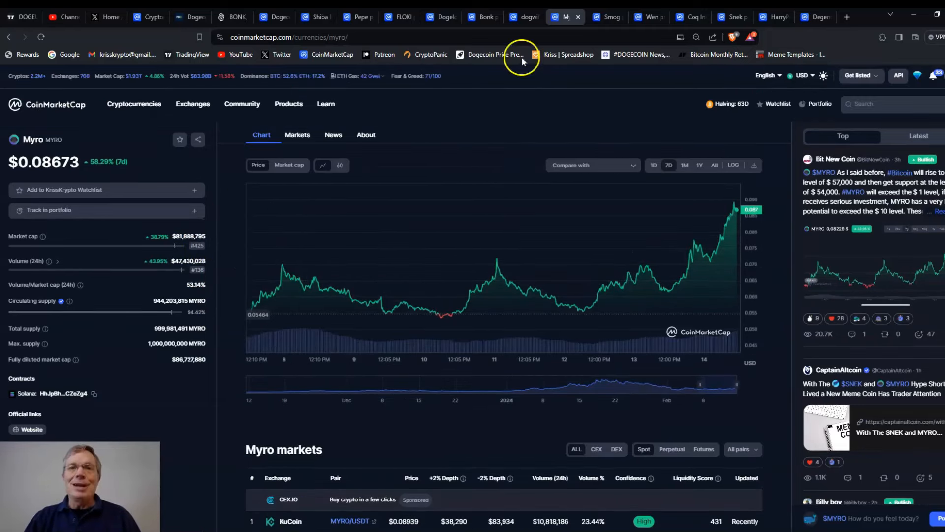
# Show the Smog coin's price chart over its entire history (SMOG $0.04502, down 7.49%)
pyautogui.click(603, 17)
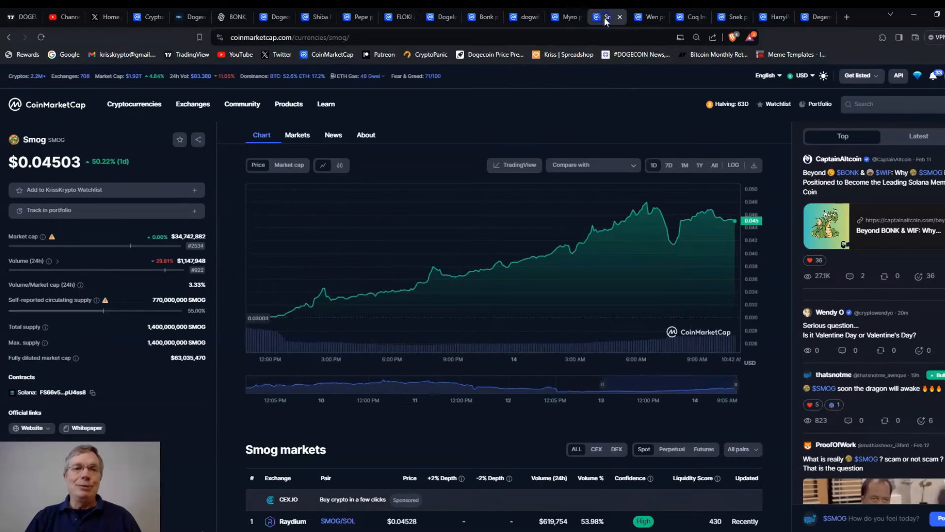
pyautogui.moveTo(479, 91)
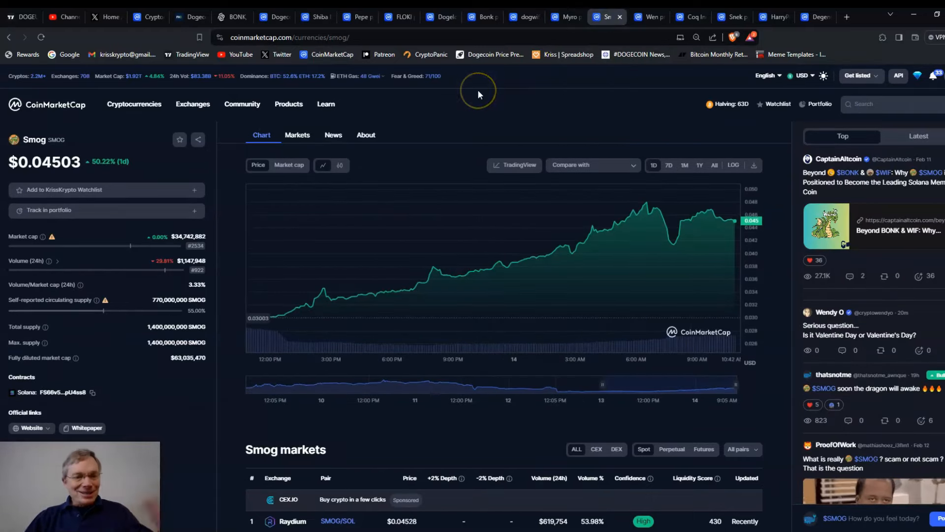
pyautogui.moveTo(166, 189)
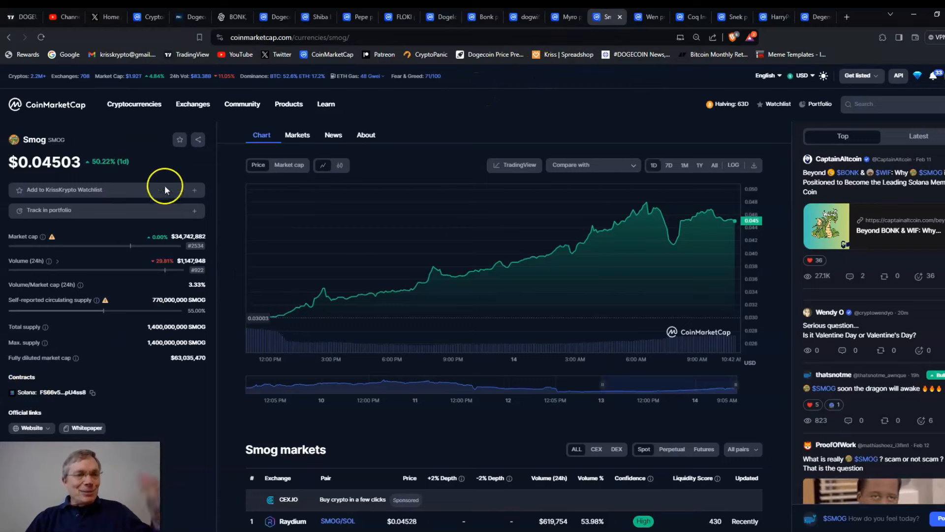
pyautogui.moveTo(367, 120)
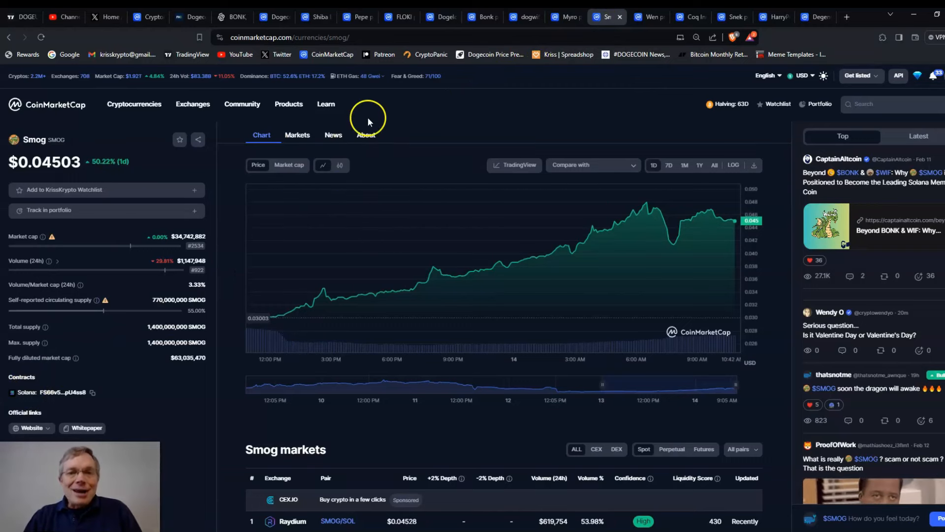
pyautogui.moveTo(253, 319)
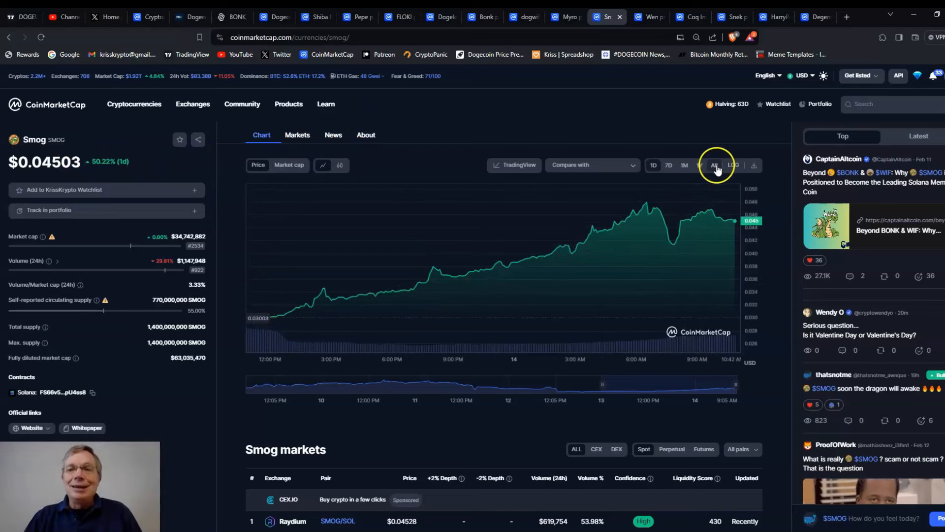
pyautogui.click(714, 165)
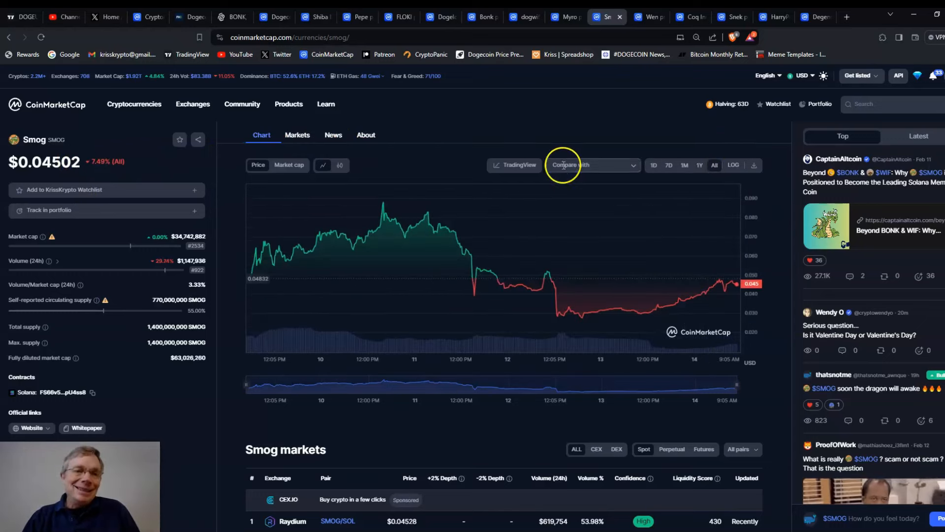
pyautogui.moveTo(718, 284)
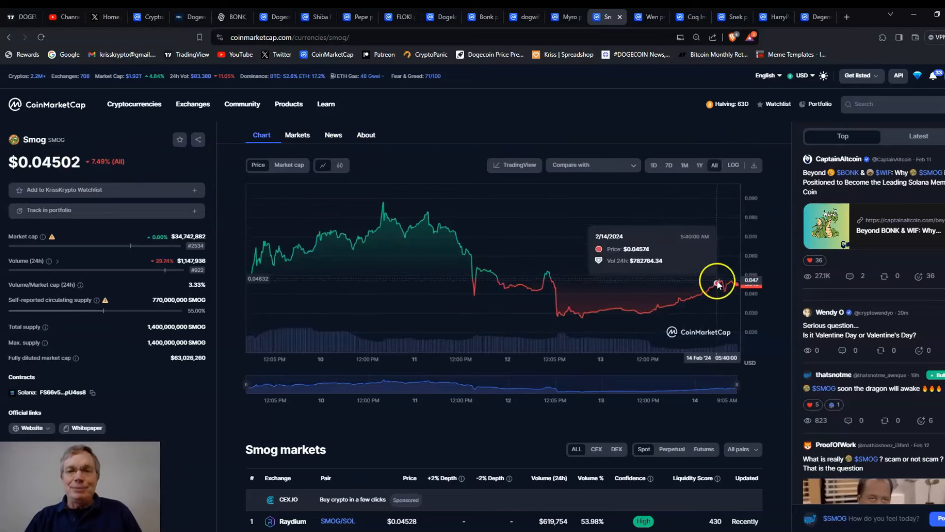
pyautogui.moveTo(253, 265)
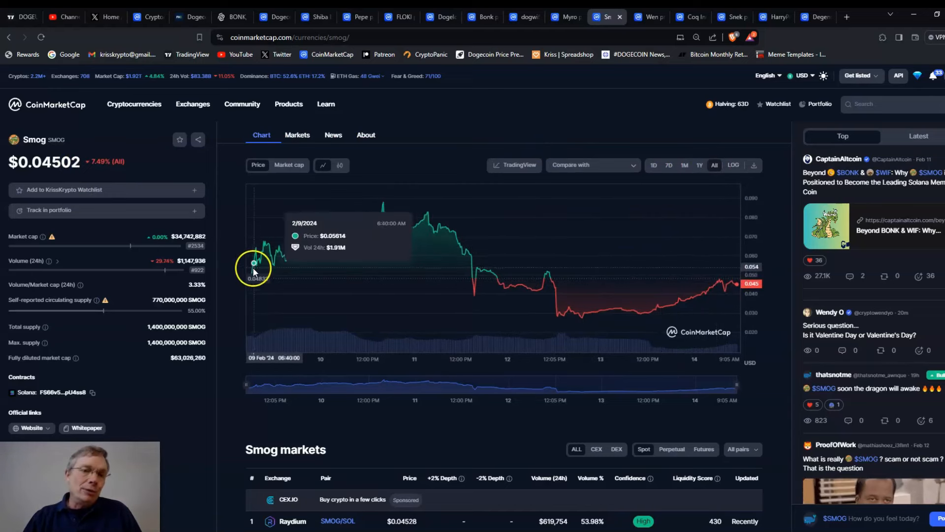
pyautogui.moveTo(414, 119)
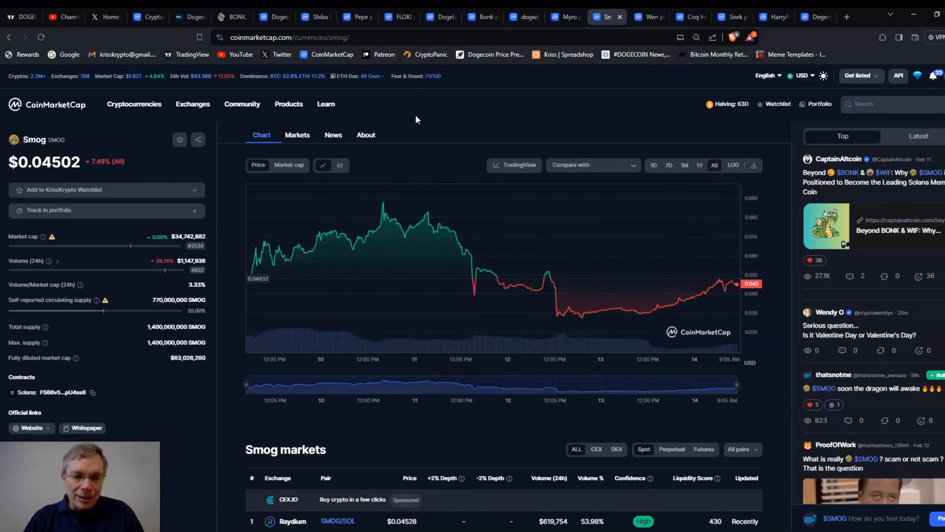
# Review Smog's markets list and return to the price chart view
pyautogui.scroll(-3)
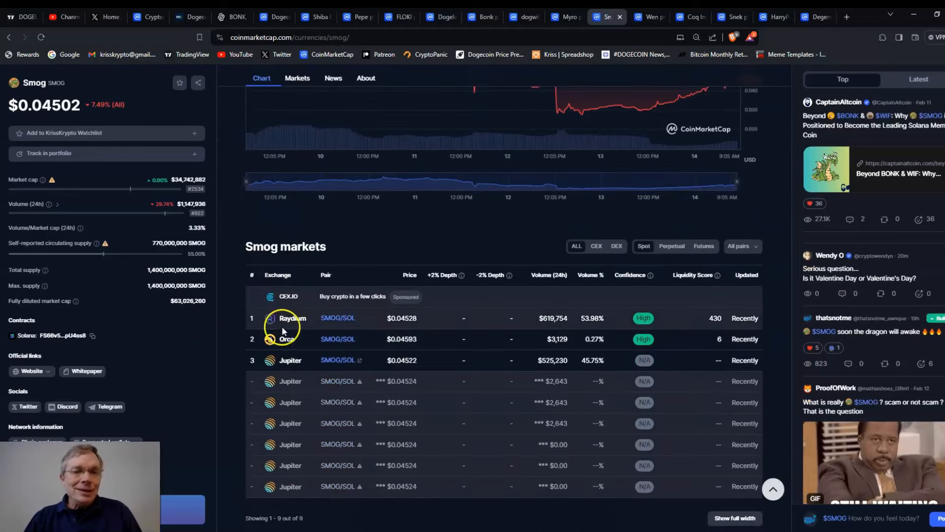
pyautogui.scroll(-3)
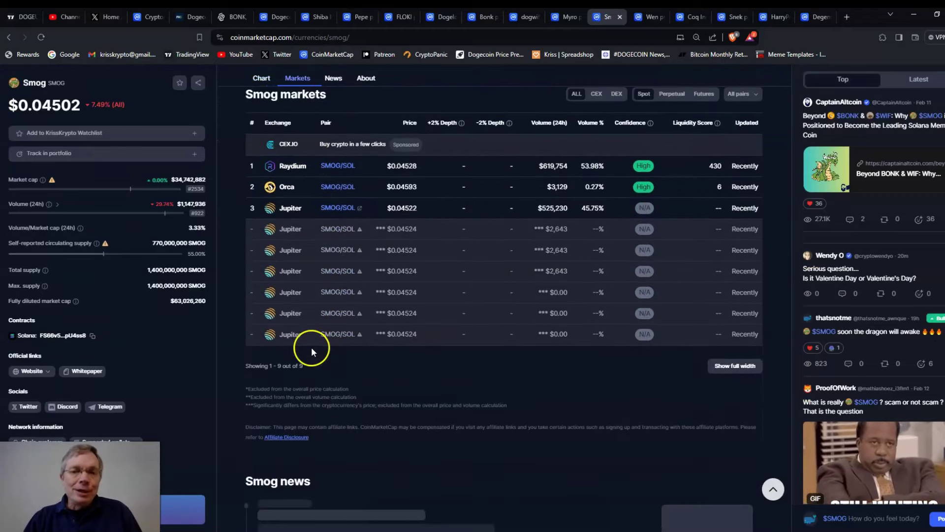
pyautogui.click(261, 78)
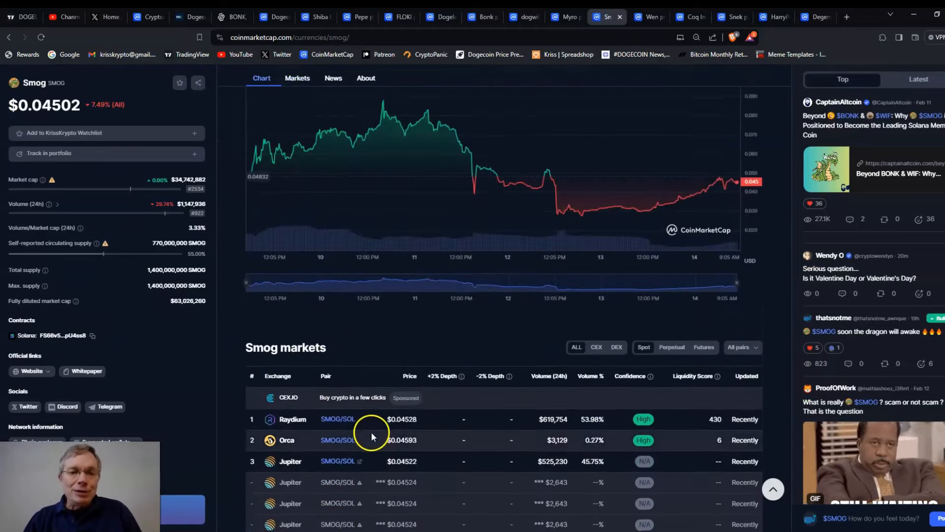
pyautogui.scroll(-3)
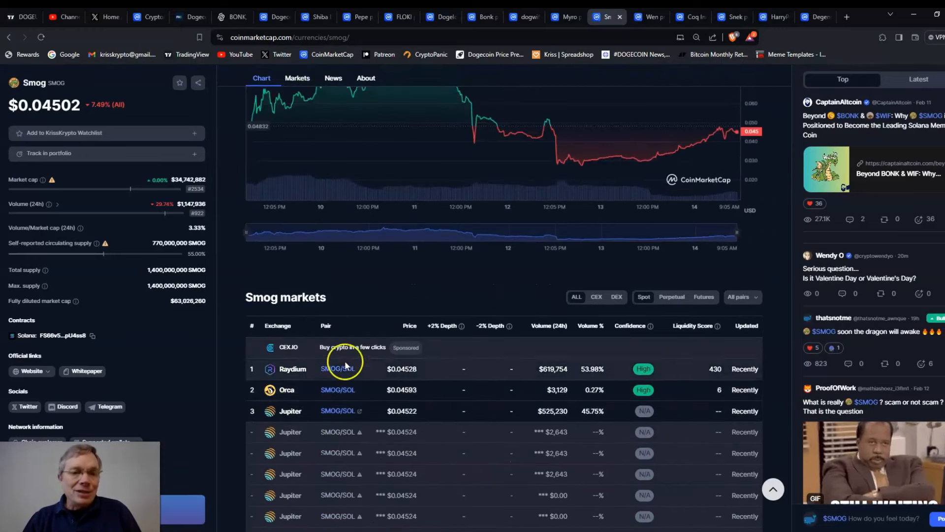
pyautogui.moveTo(331, 395)
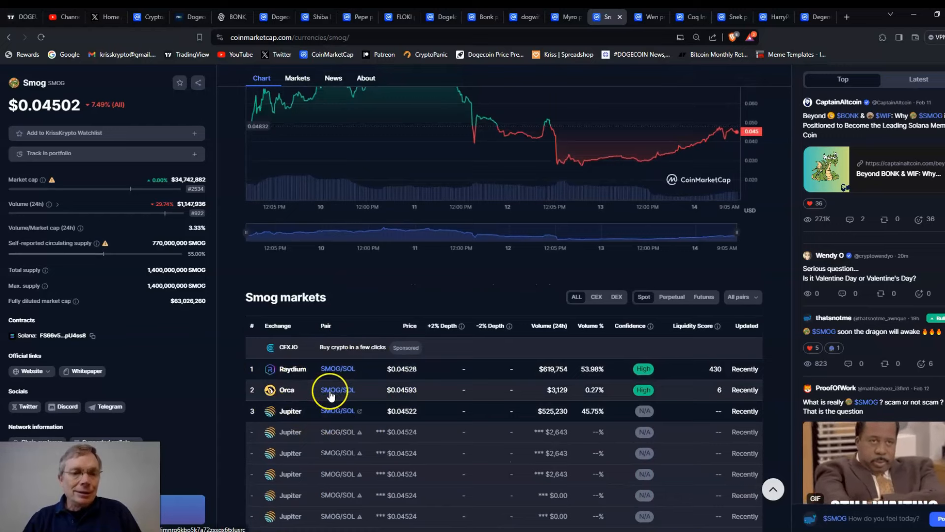
pyautogui.scroll(3)
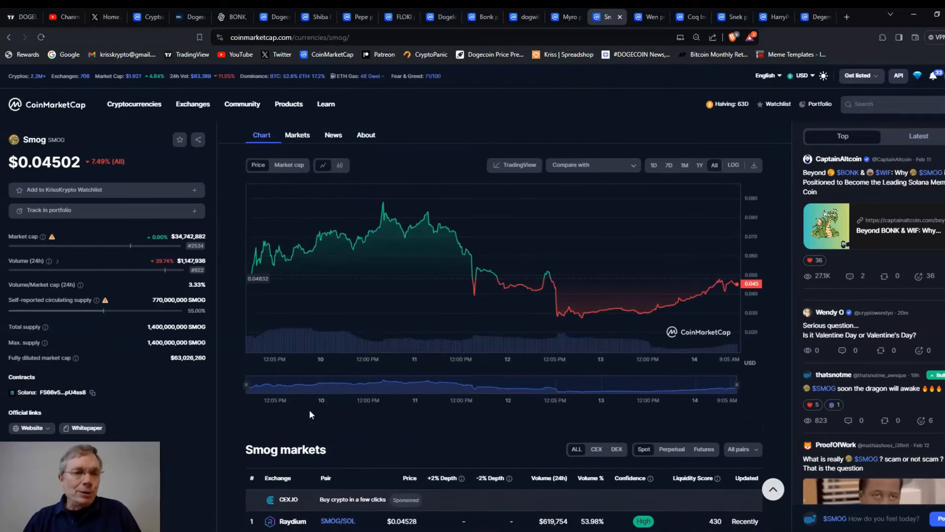
pyautogui.moveTo(158, 338)
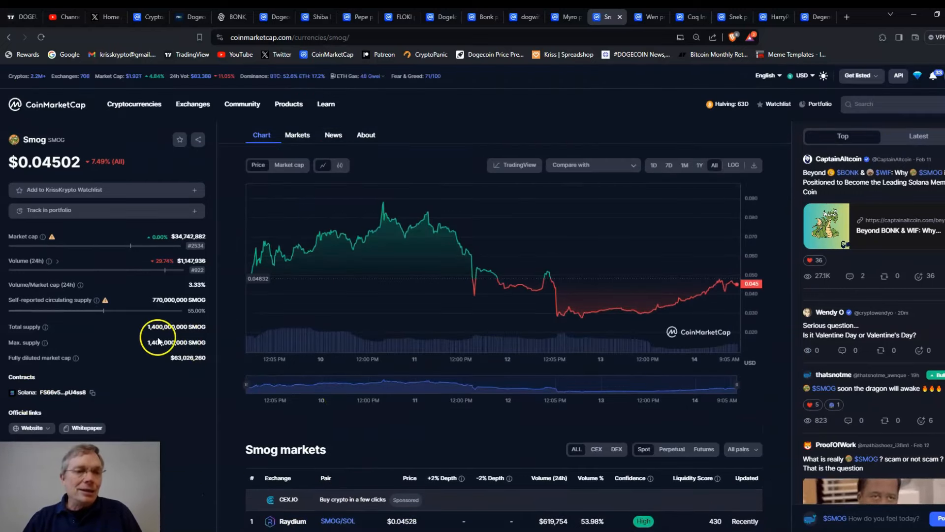
pyautogui.moveTo(235, 352)
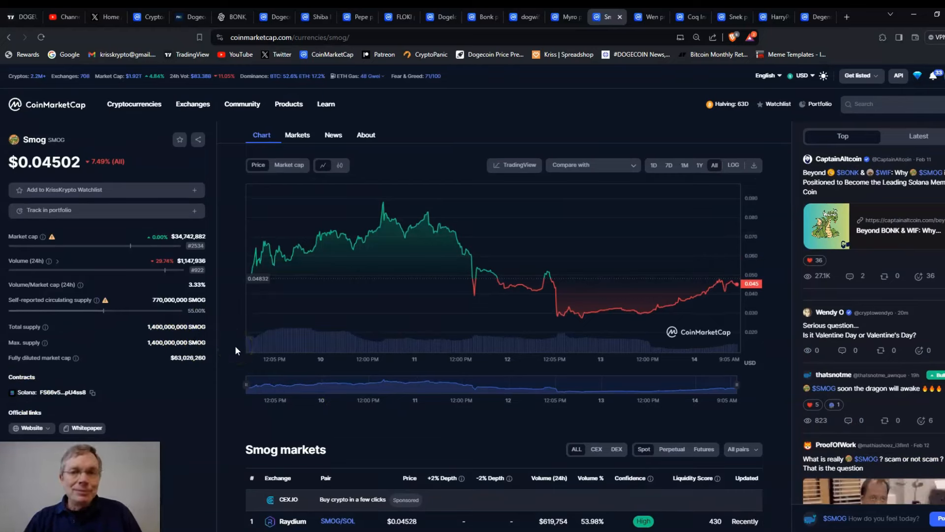
pyautogui.moveTo(284, 279)
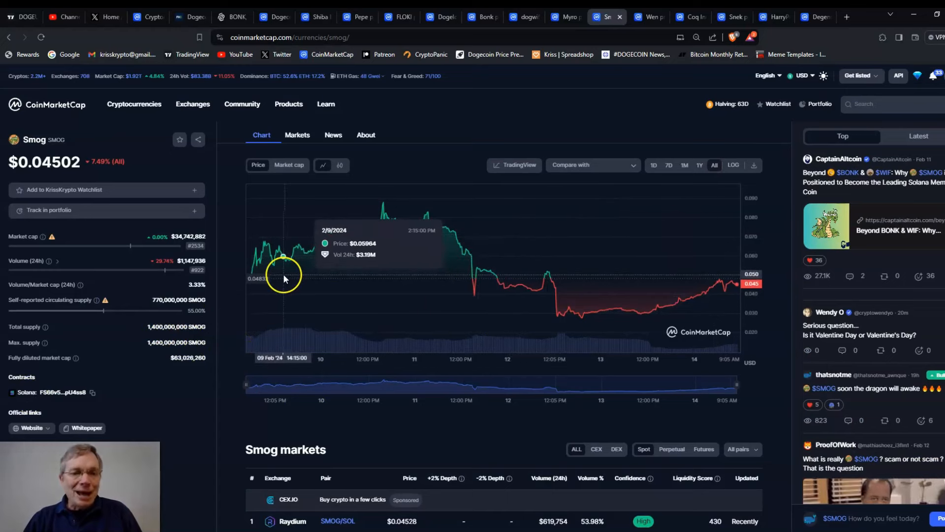
pyautogui.moveTo(463, 275)
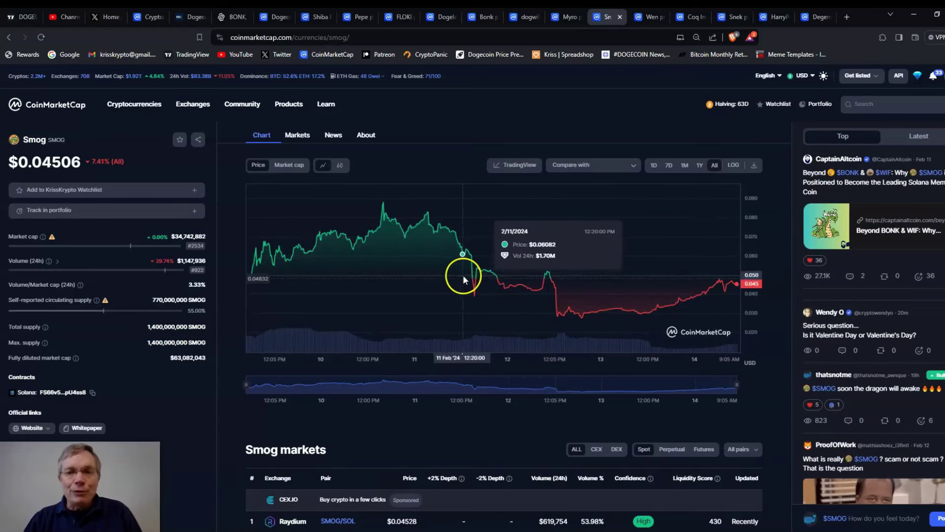
pyautogui.moveTo(647, 277)
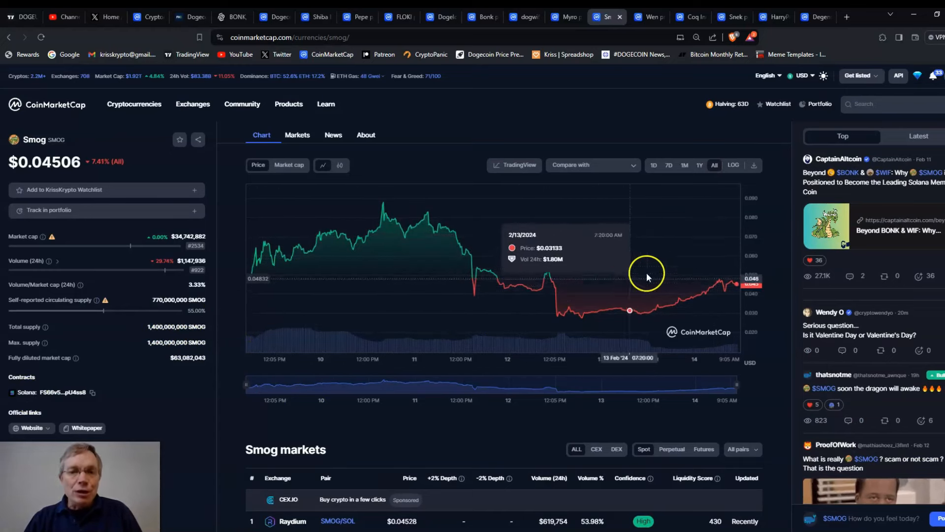
pyautogui.moveTo(576, 94)
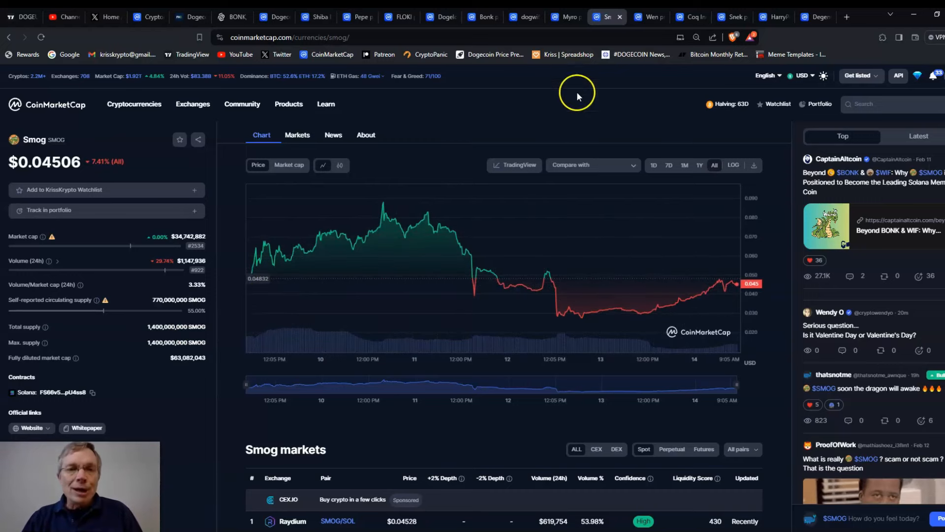
pyautogui.moveTo(597, 72)
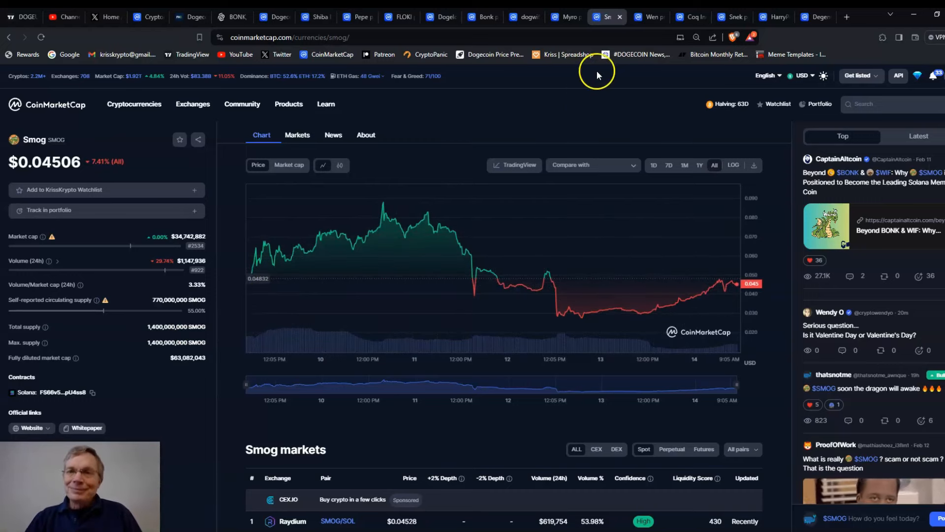
pyautogui.click(648, 16)
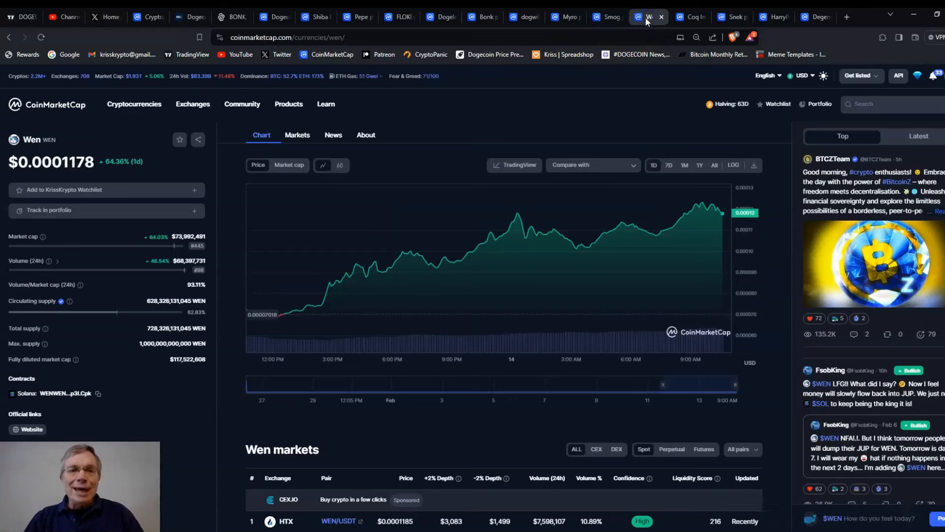
pyautogui.moveTo(384, 265)
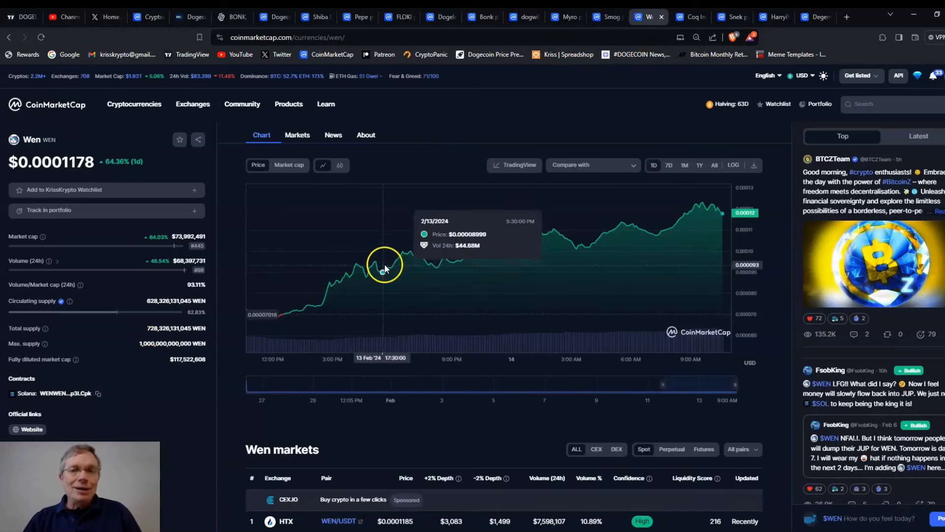
pyautogui.moveTo(395, 258)
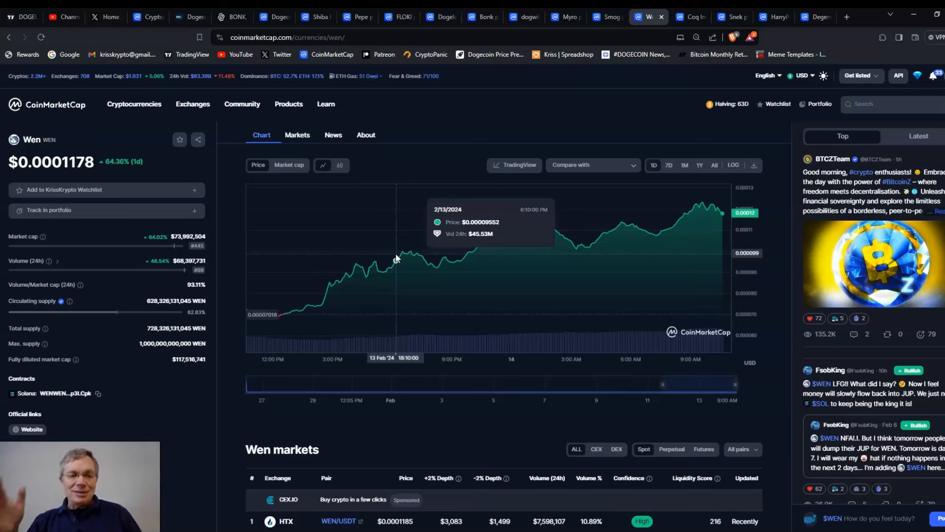
pyautogui.moveTo(385, 244)
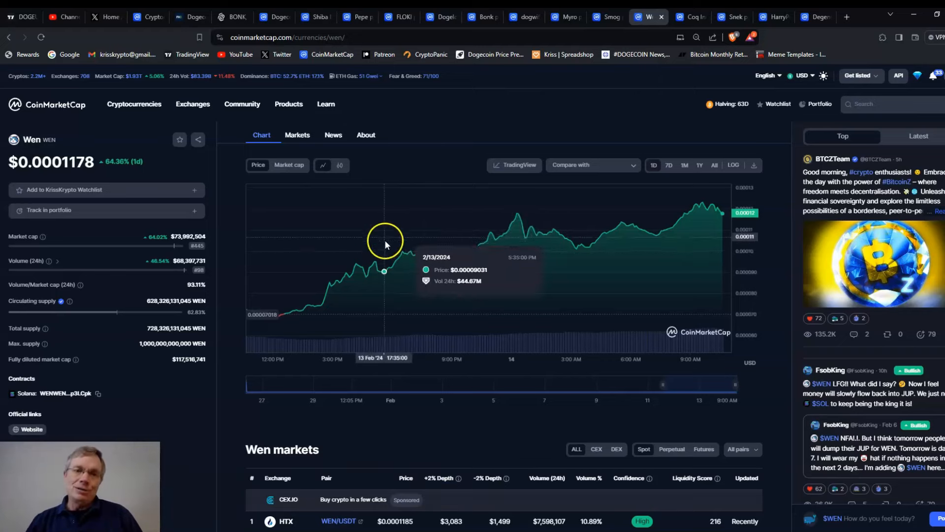
pyautogui.moveTo(213, 336)
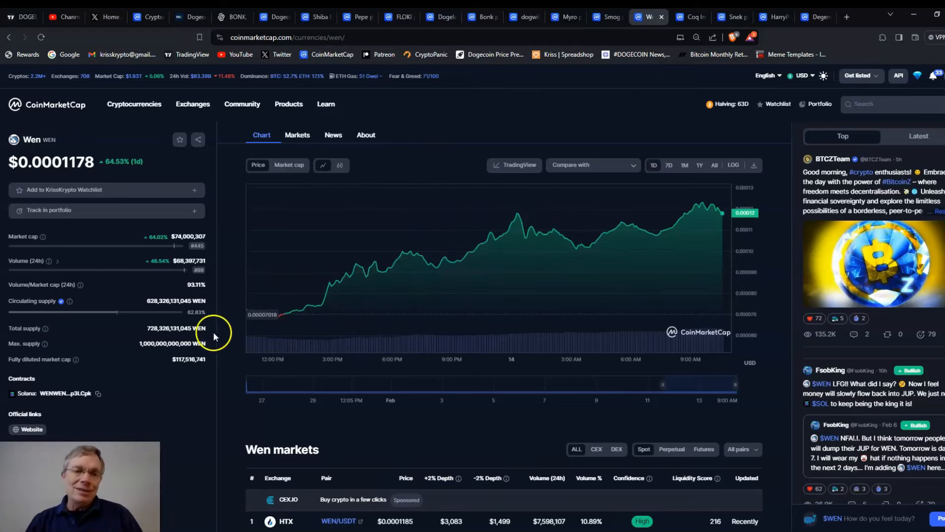
pyautogui.scroll(-3)
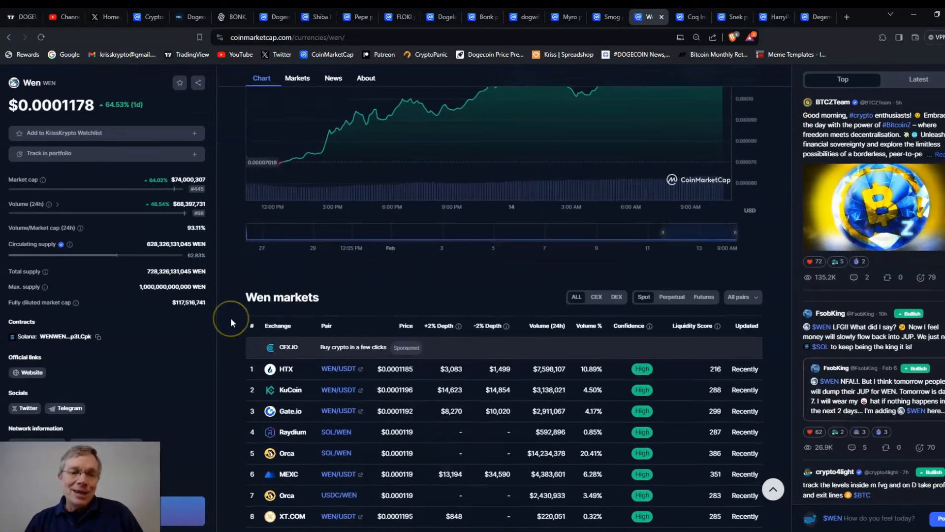
pyautogui.scroll(-3)
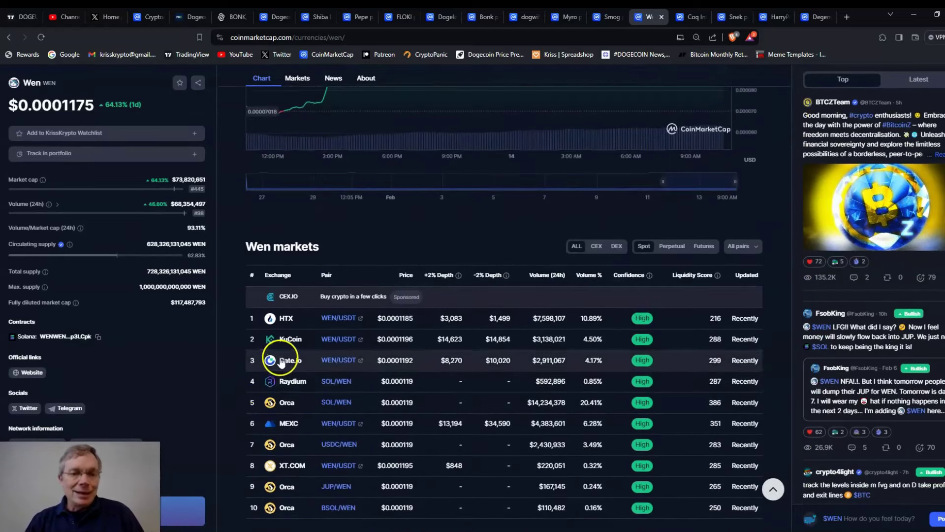
pyautogui.moveTo(248, 375)
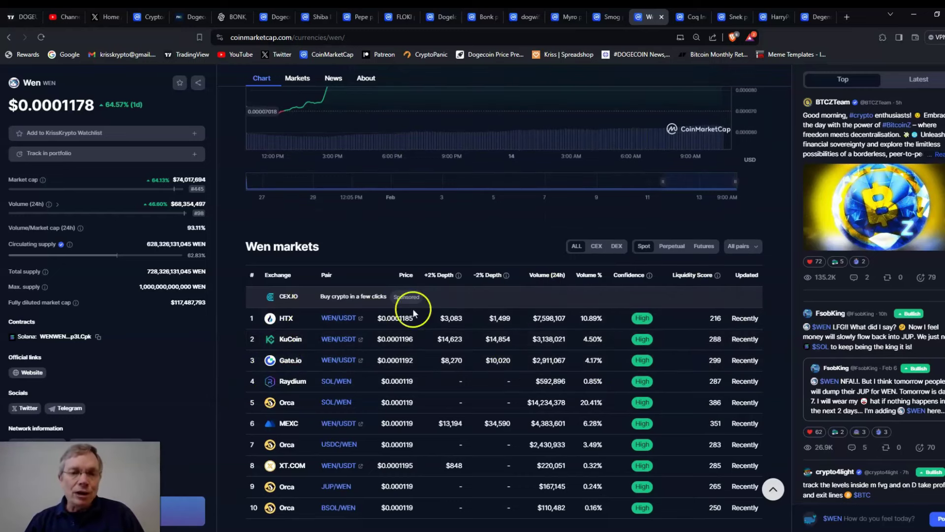
pyautogui.moveTo(254, 382)
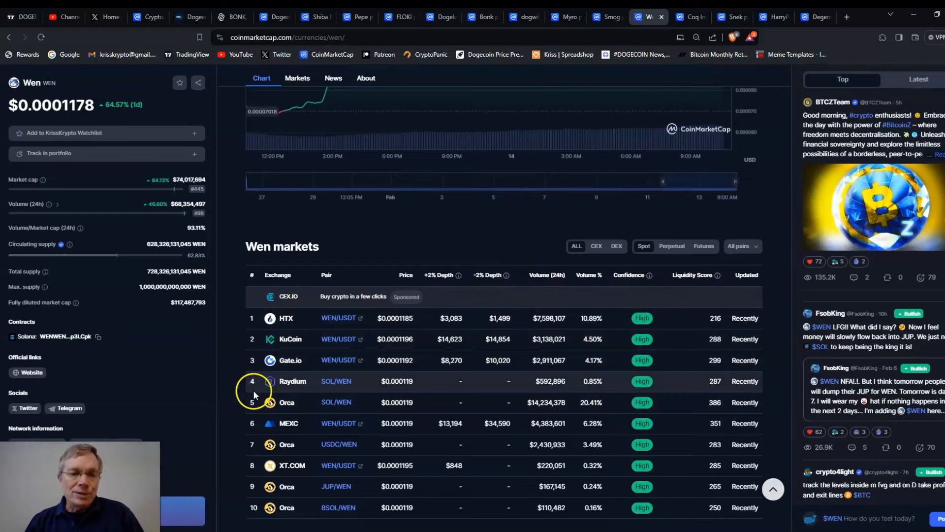
pyautogui.moveTo(230, 381)
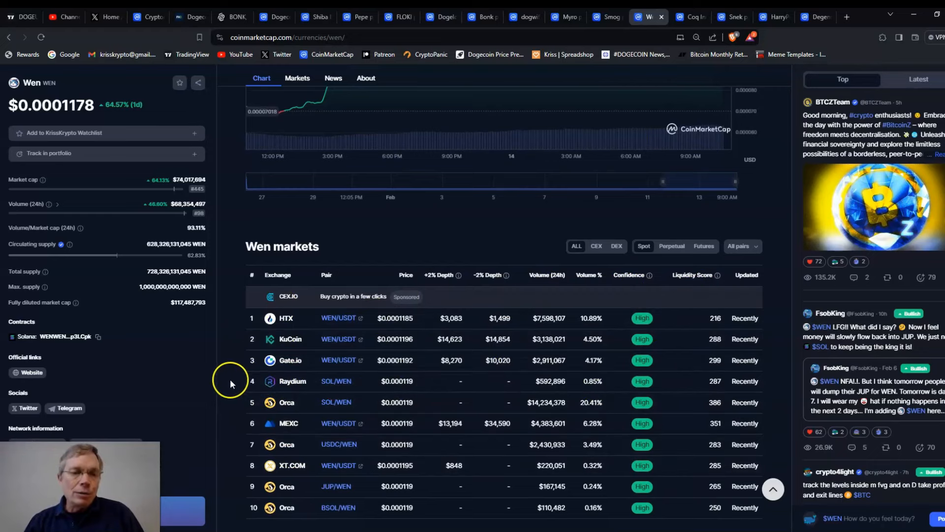
pyautogui.scroll(3)
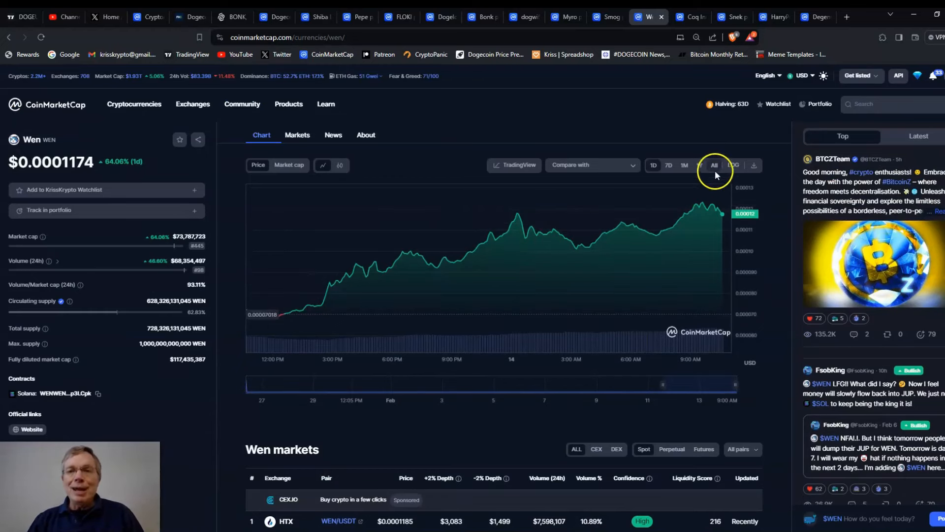
# Show Wen's entire price history on the chart (WEN $0.0001178, down 100.00%)
pyautogui.click(715, 164)
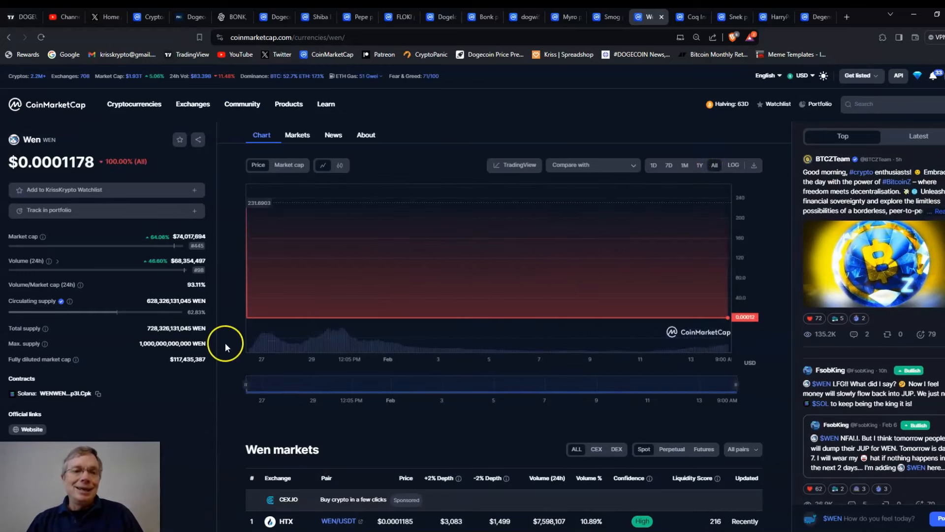
pyautogui.moveTo(246, 209)
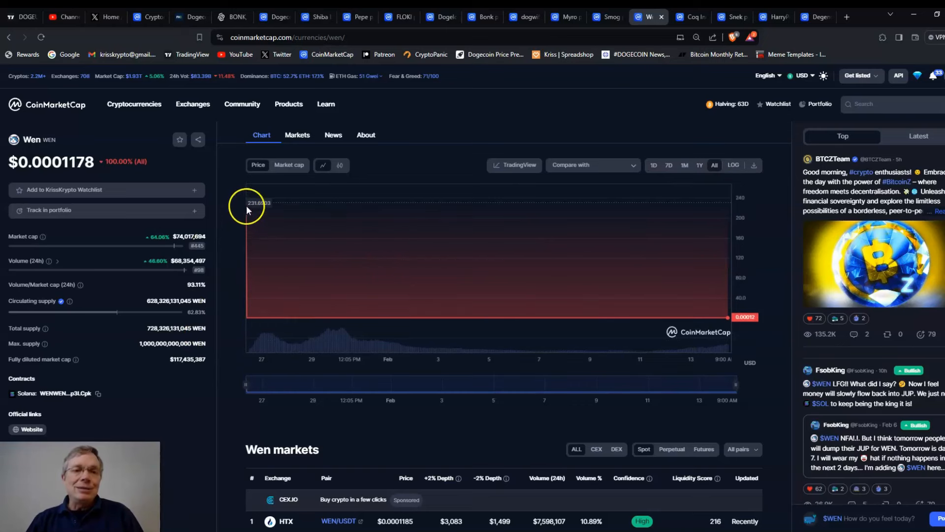
pyautogui.moveTo(248, 214)
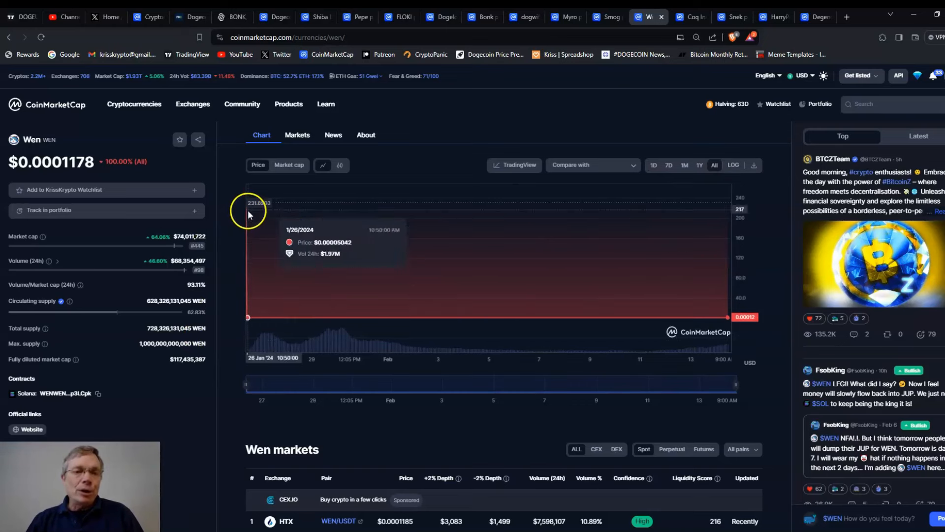
pyautogui.moveTo(245, 386)
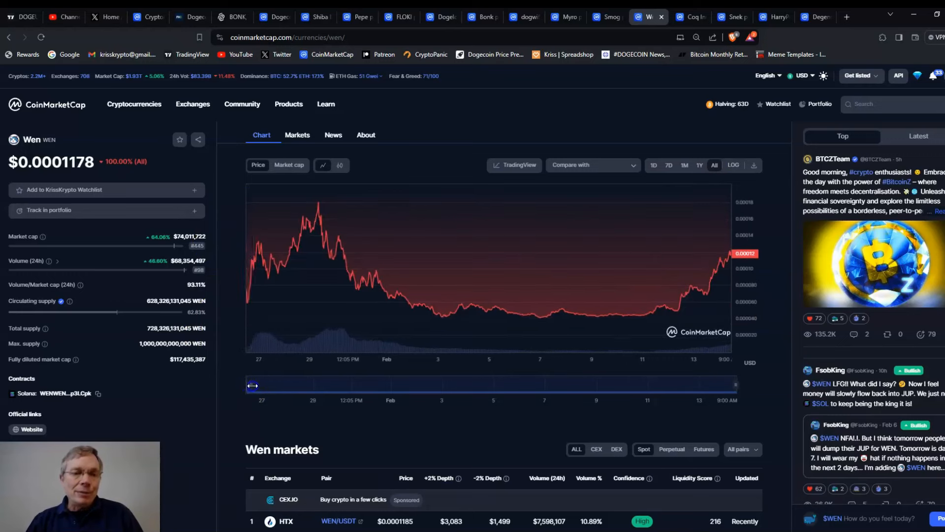
pyautogui.moveTo(264, 278)
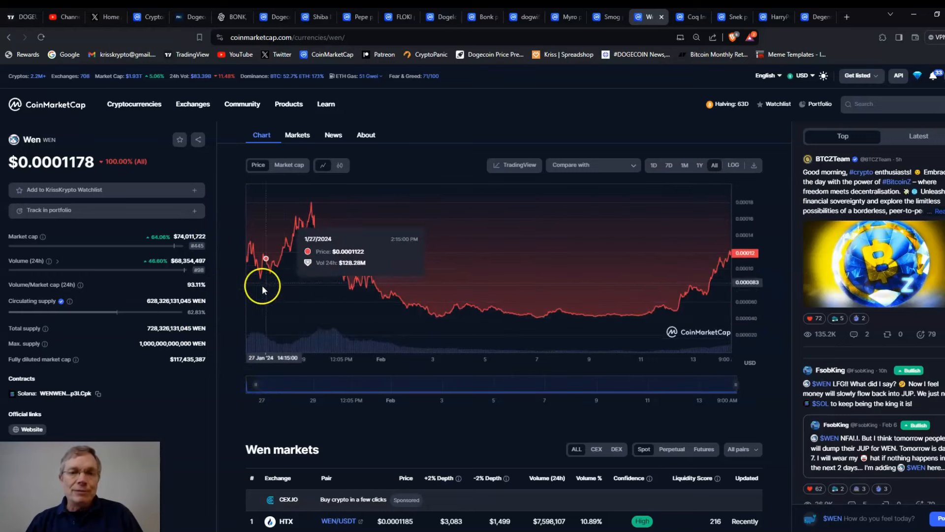
pyautogui.moveTo(525, 313)
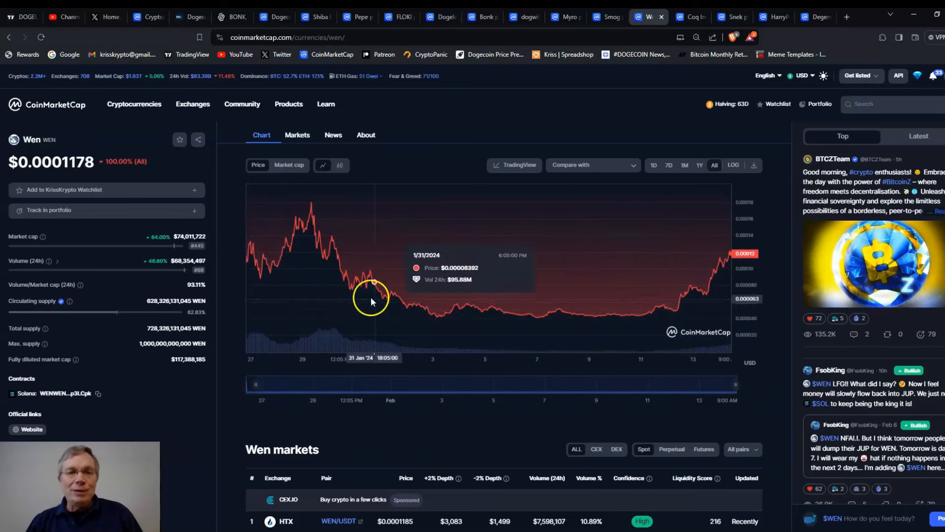
pyautogui.moveTo(311, 217)
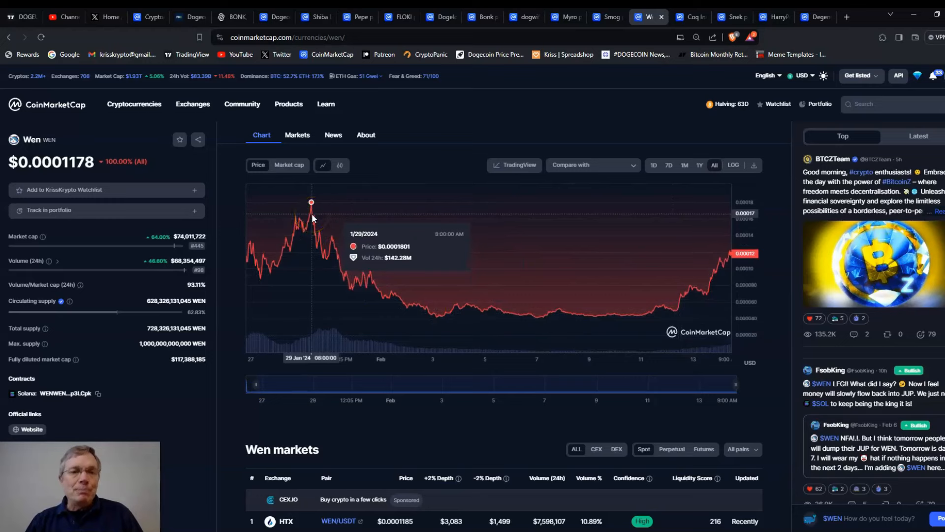
pyautogui.moveTo(668, 303)
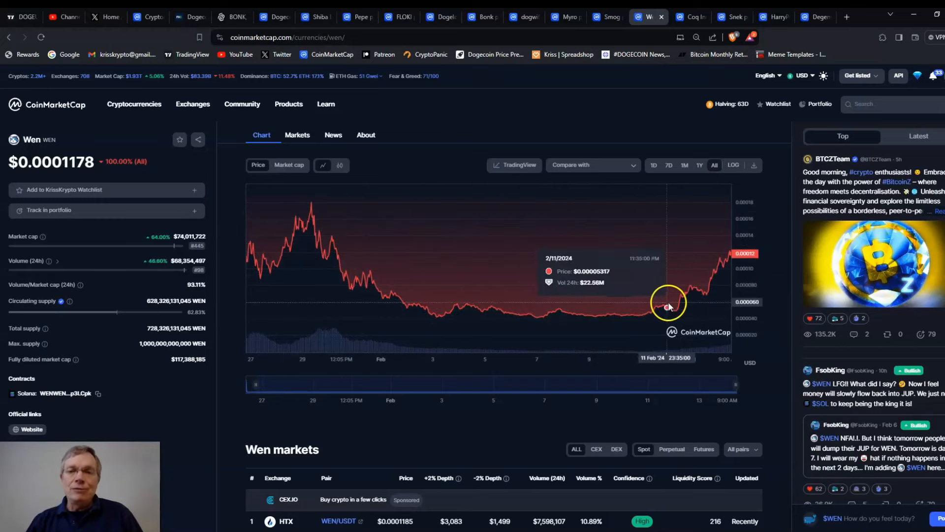
pyautogui.moveTo(469, 358)
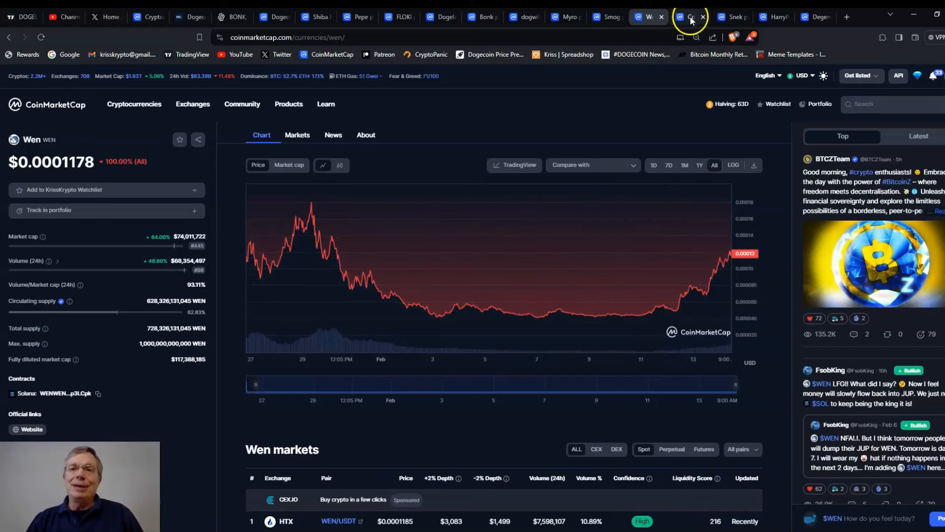
# Show Coq Inu's price over the past month (COQ $0.0000021, up 49.28%)
pyautogui.click(690, 16)
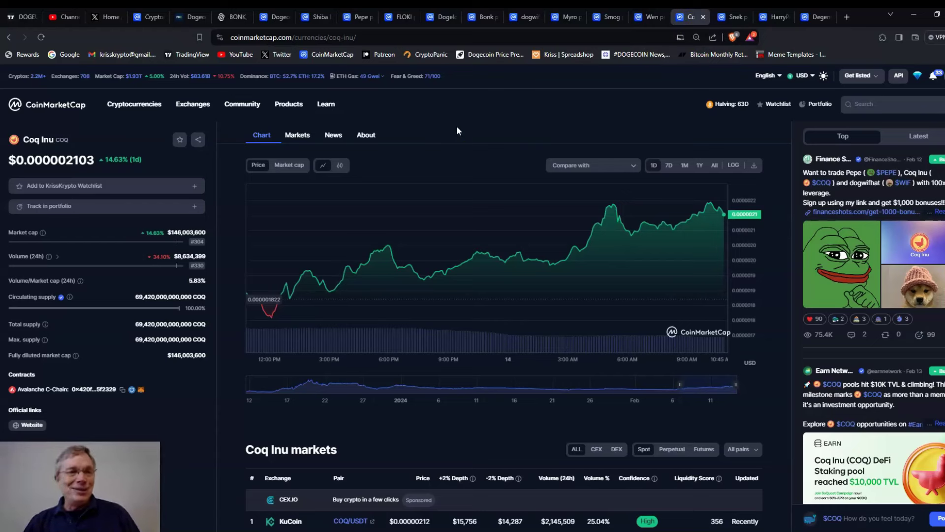
pyautogui.moveTo(669, 167)
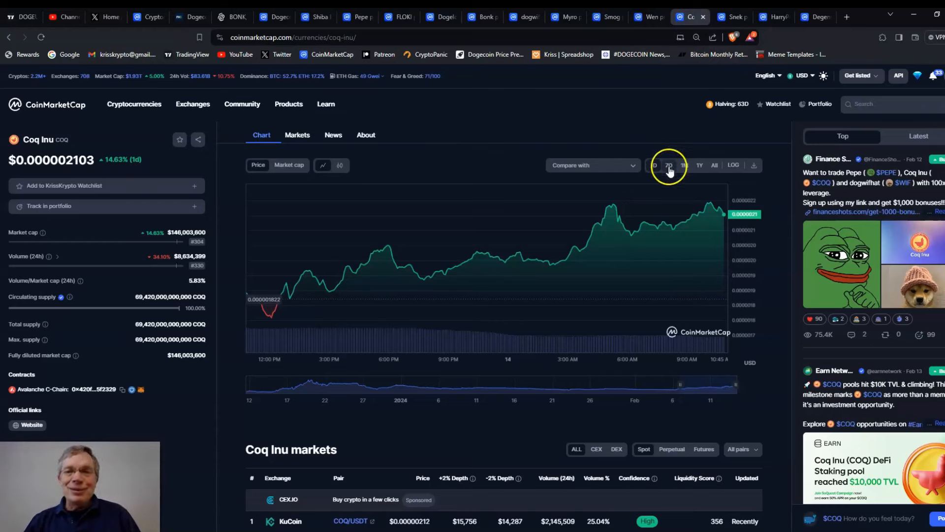
pyautogui.moveTo(20, 381)
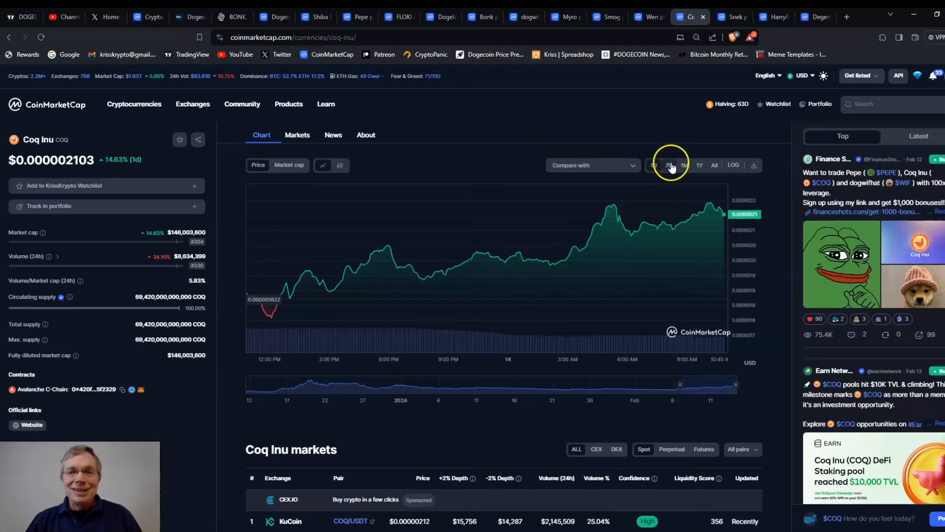
pyautogui.click(668, 165)
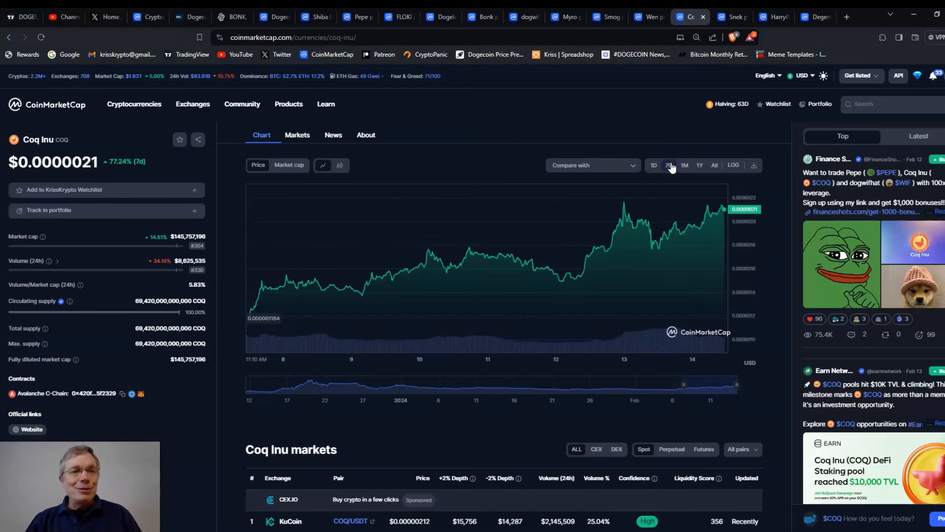
pyautogui.click(684, 165)
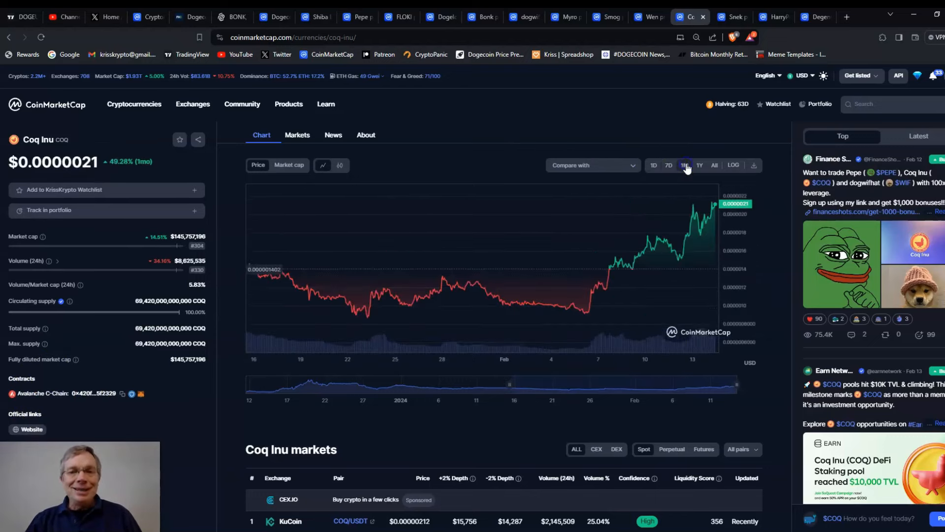
pyautogui.moveTo(583, 312)
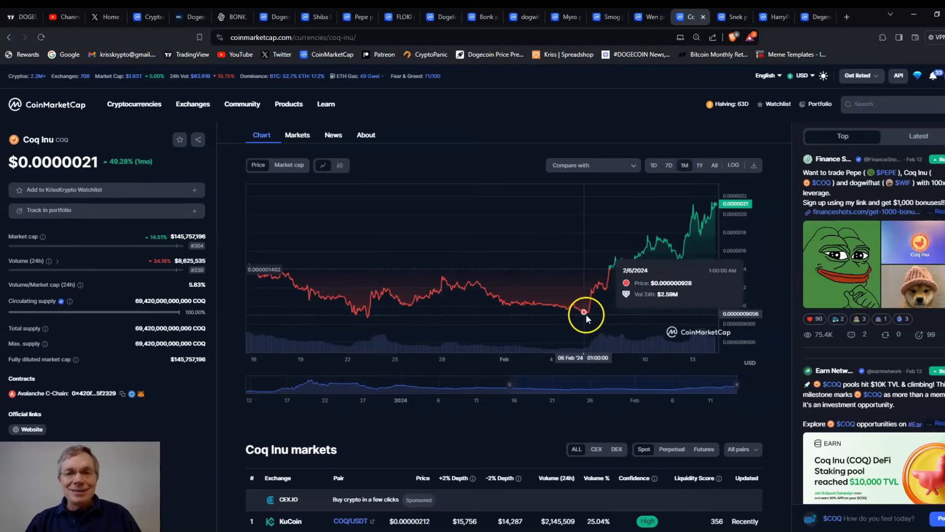
pyautogui.moveTo(584, 313)
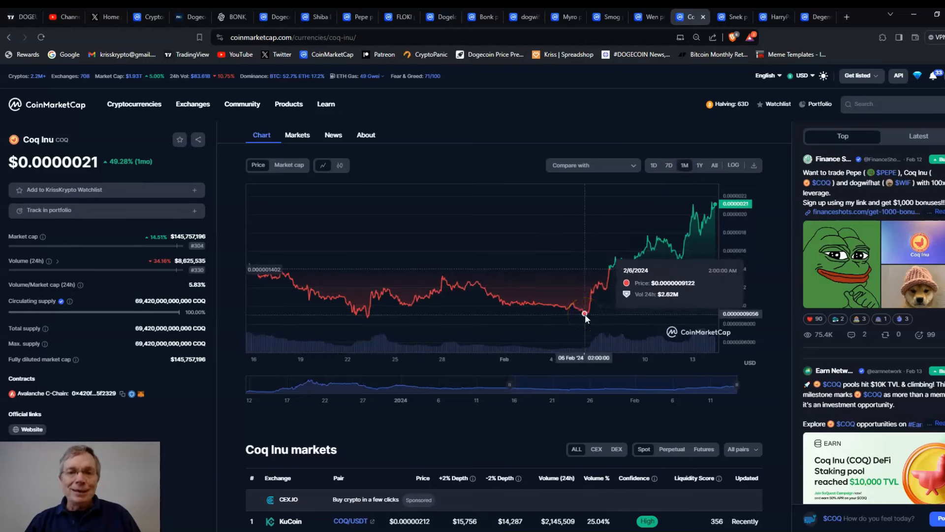
pyautogui.moveTo(711, 202)
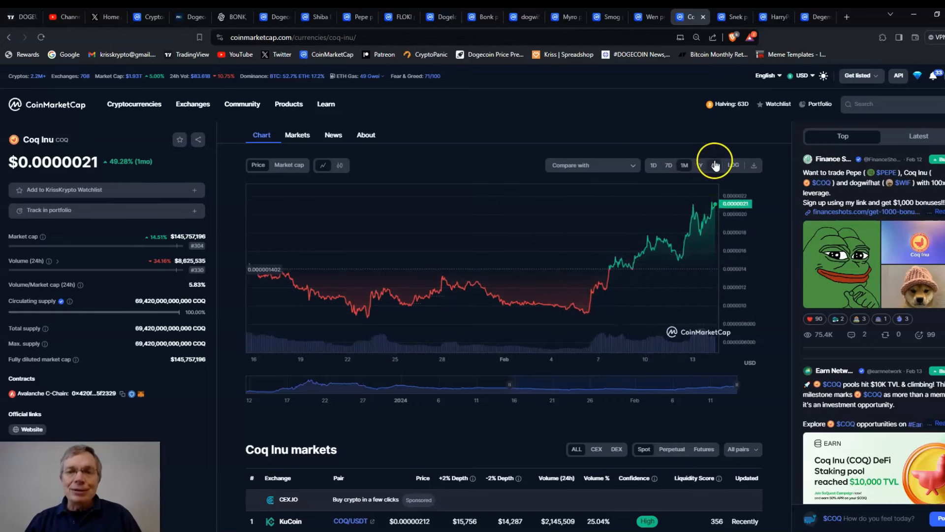
pyautogui.click(715, 166)
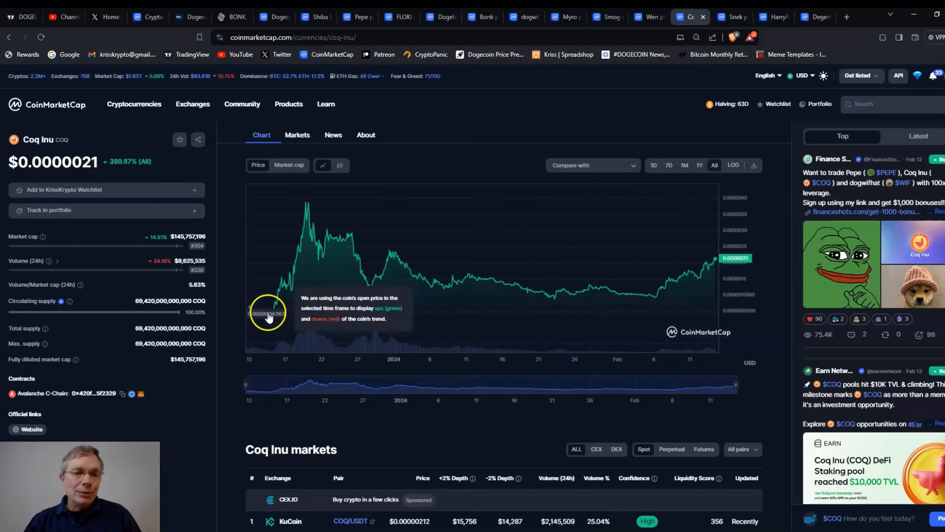
pyautogui.moveTo(300, 241)
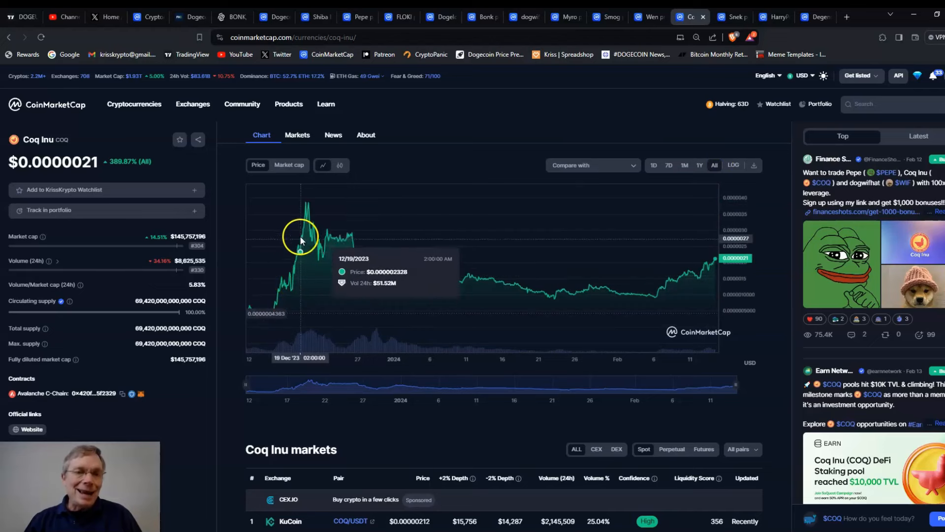
pyautogui.moveTo(313, 208)
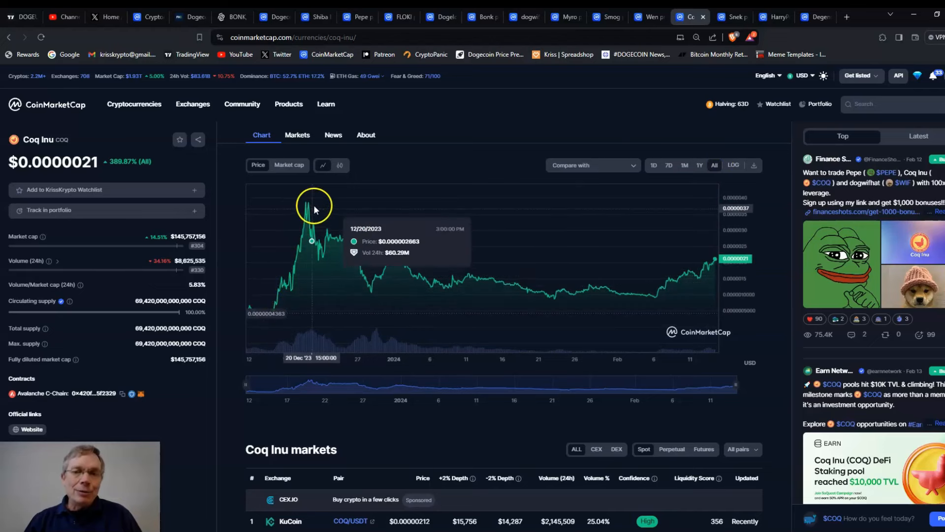
pyautogui.moveTo(315, 216)
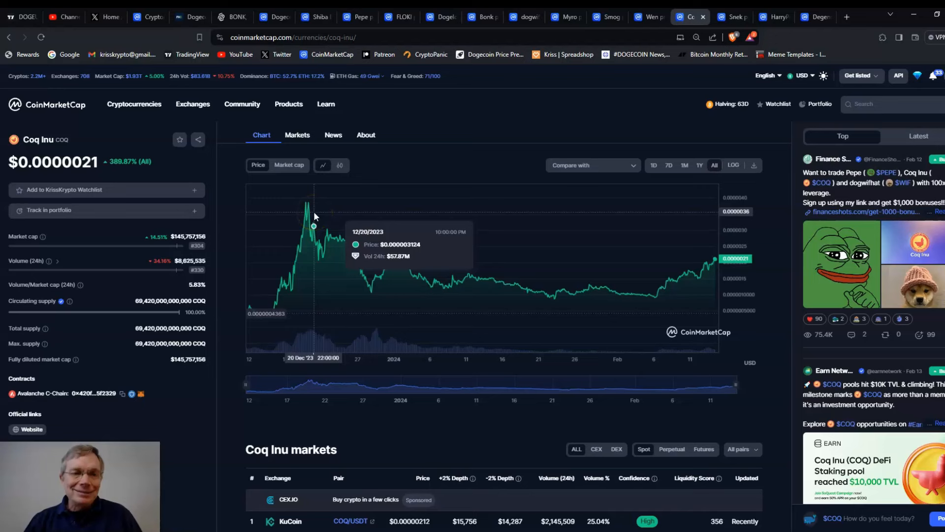
pyautogui.moveTo(374, 202)
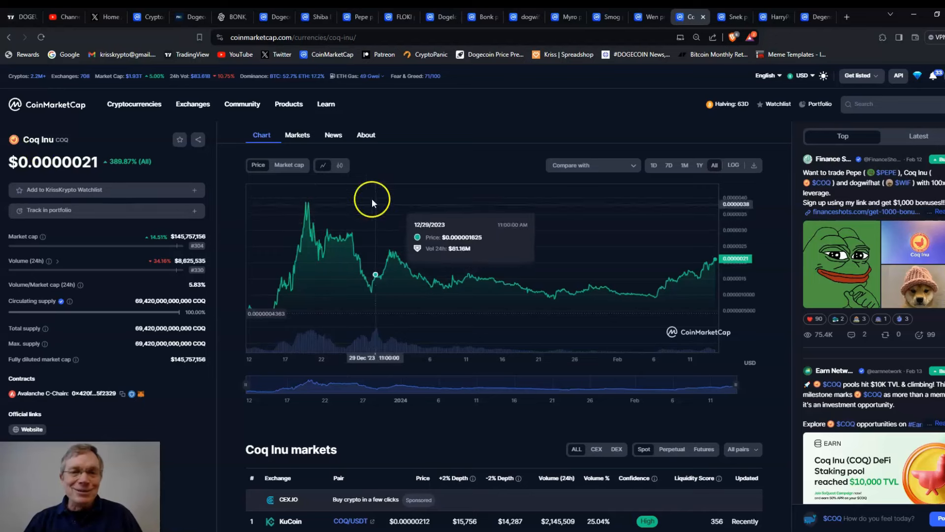
pyautogui.moveTo(650, 298)
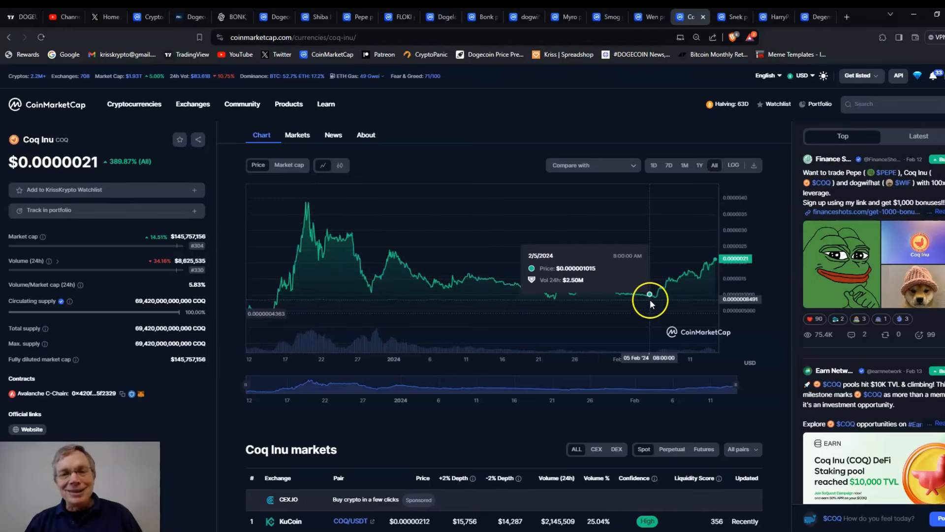
pyautogui.moveTo(552, 295)
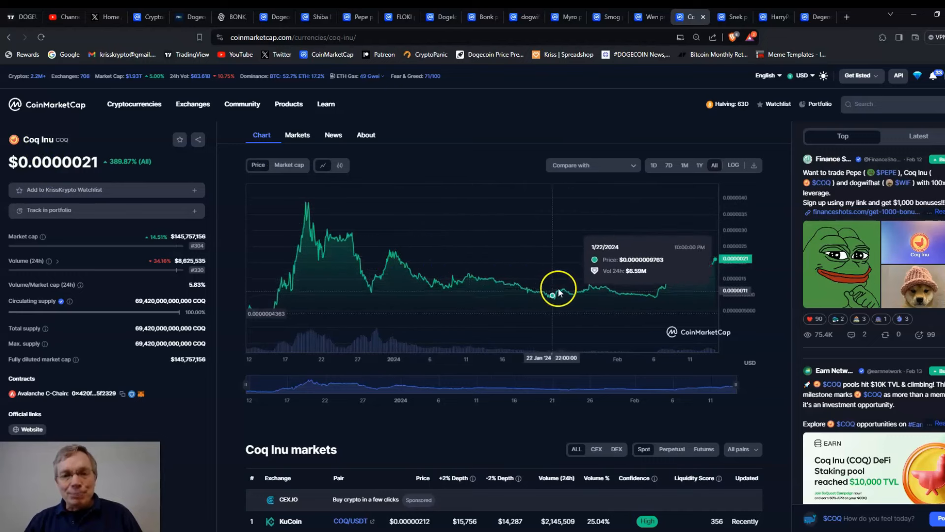
pyautogui.moveTo(488, 289)
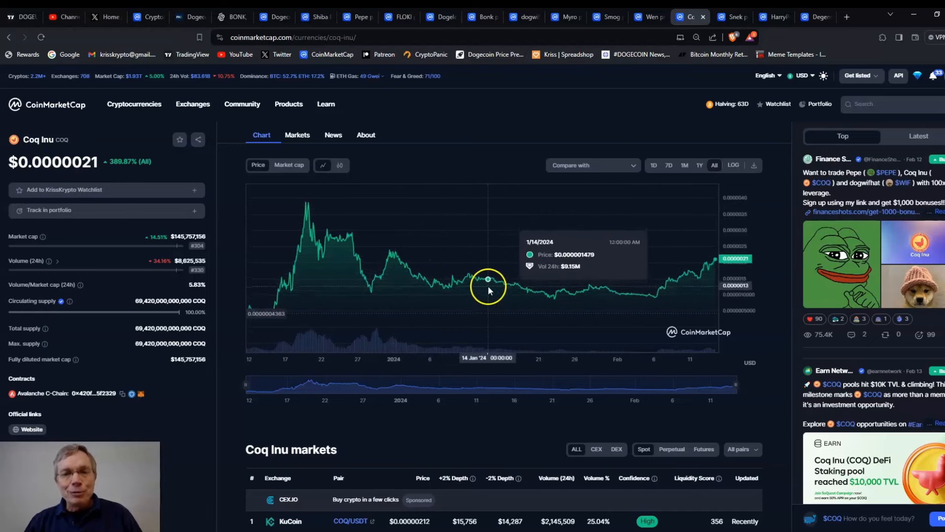
pyautogui.moveTo(673, 277)
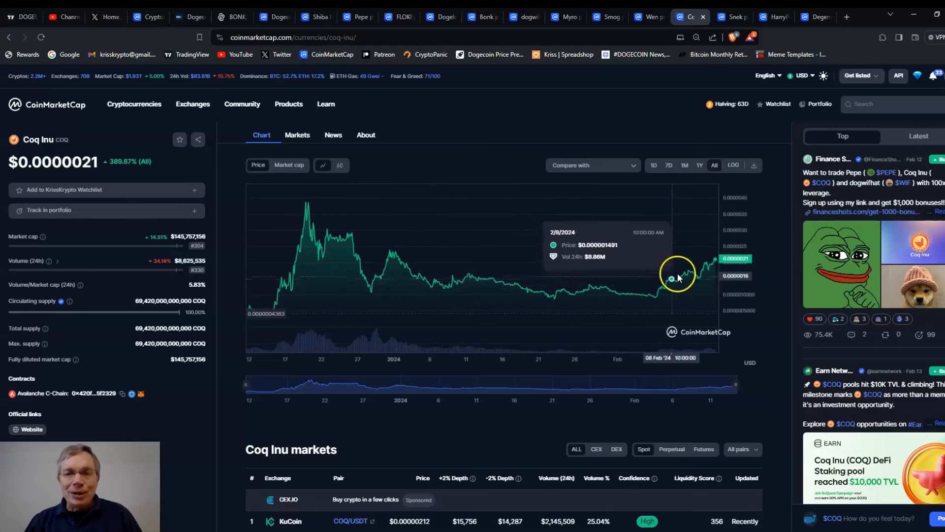
pyautogui.moveTo(522, 154)
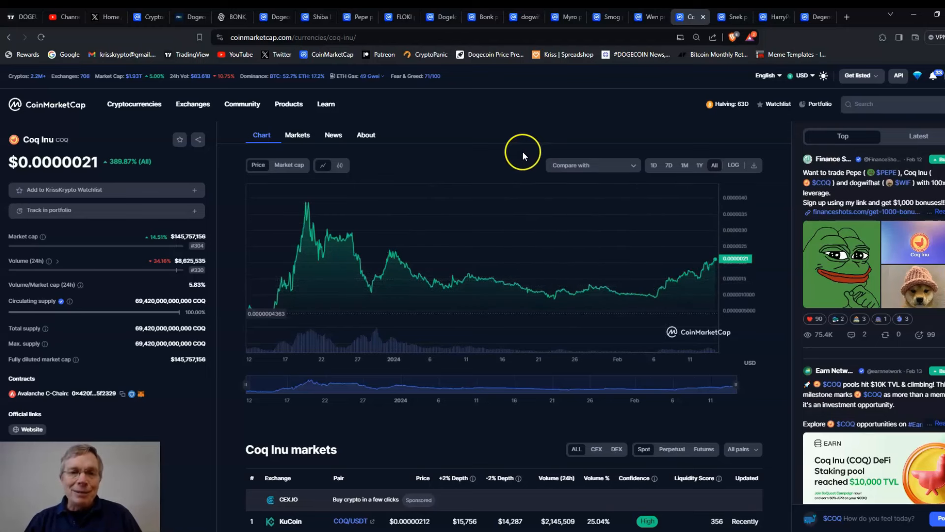
pyautogui.moveTo(523, 154)
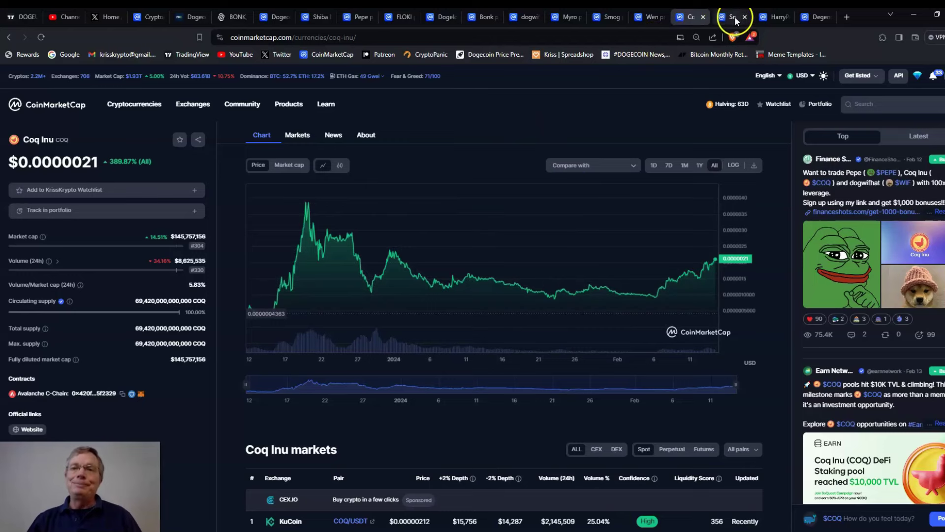
# Chart Snek's price over the past year (up 630%), then move on to HarryPotterObamaSonic10Inu
pyautogui.click(729, 17)
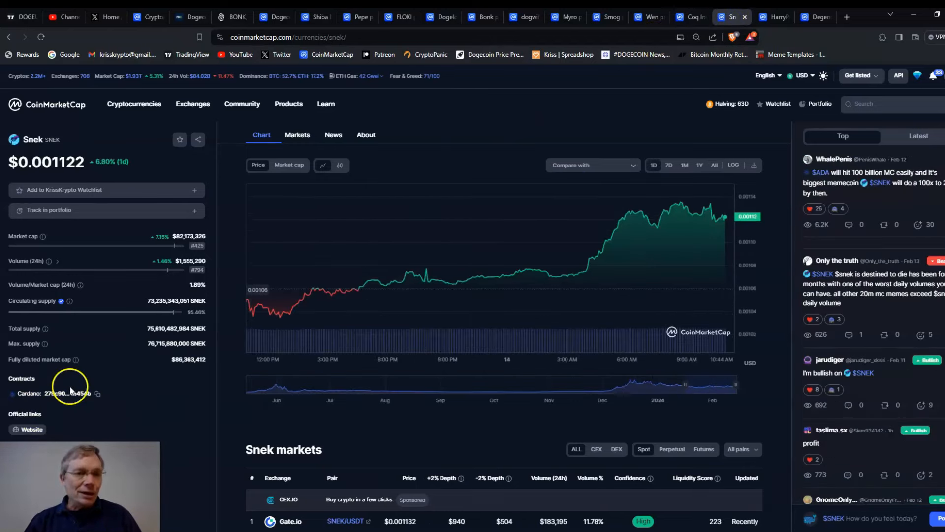
pyautogui.moveTo(555, 241)
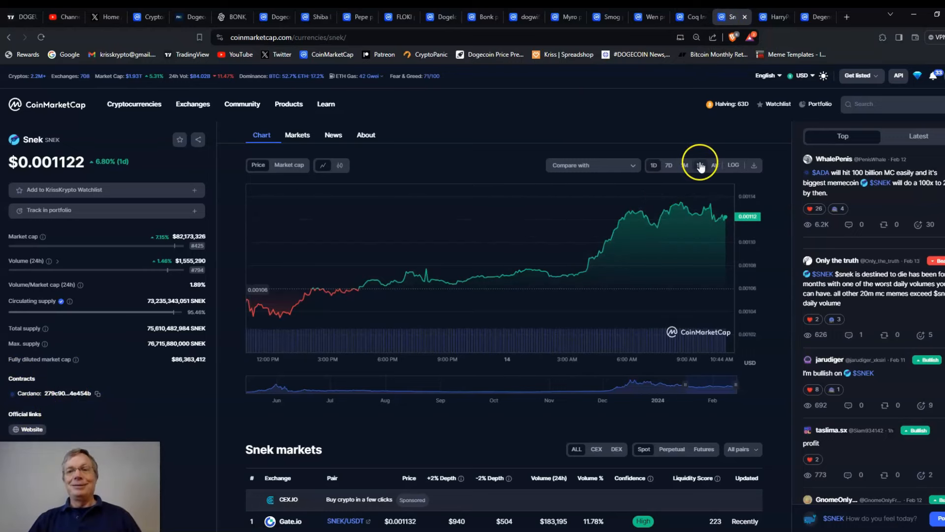
pyautogui.click(699, 165)
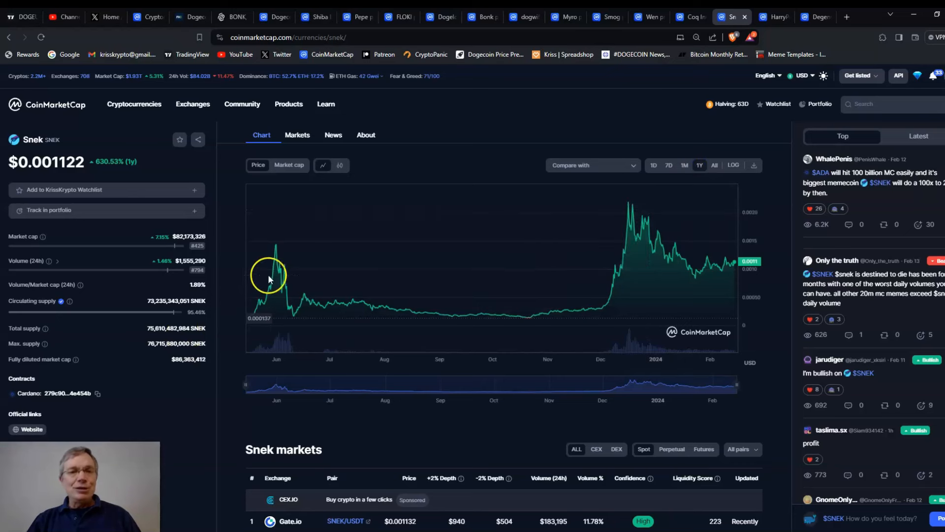
pyautogui.moveTo(271, 283)
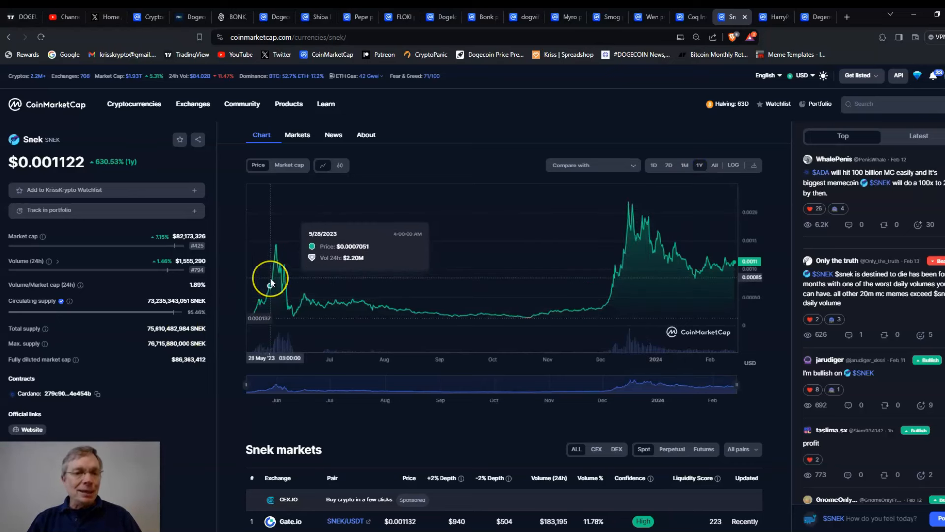
pyautogui.moveTo(273, 279)
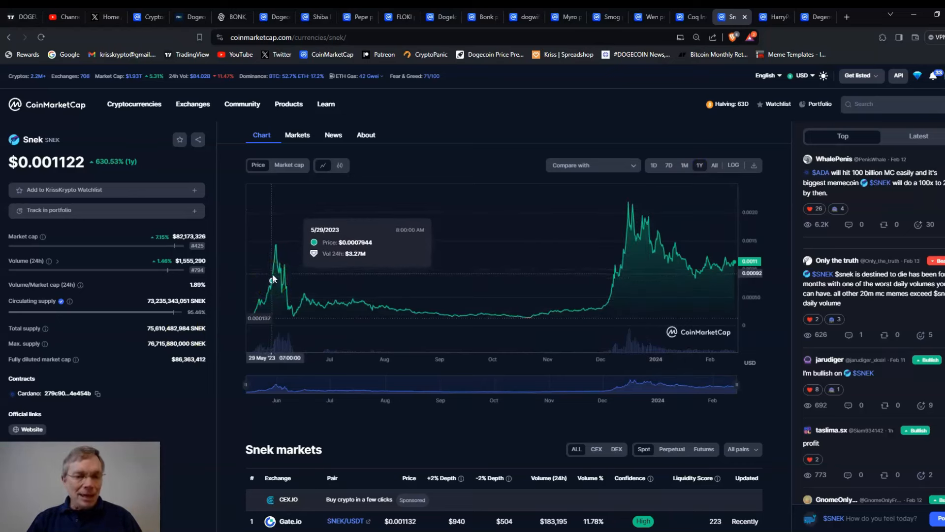
pyautogui.moveTo(273, 267)
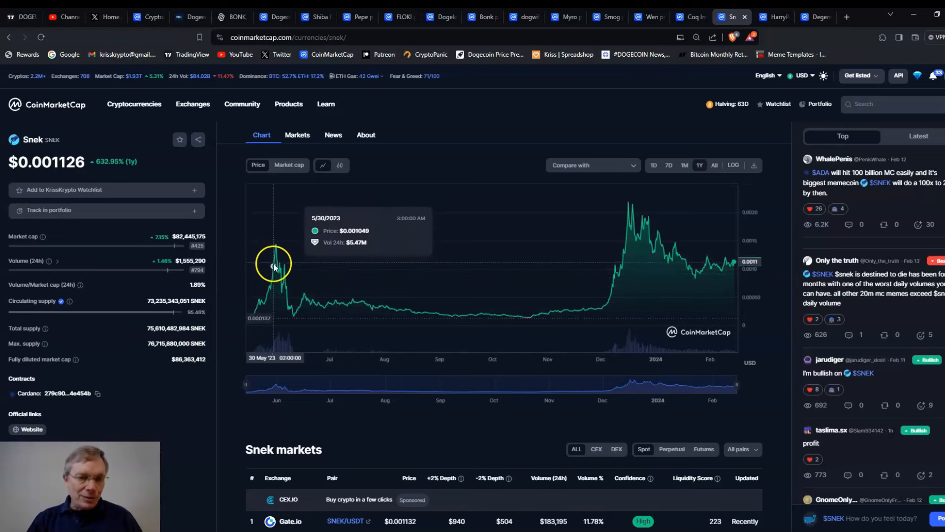
pyautogui.moveTo(570, 276)
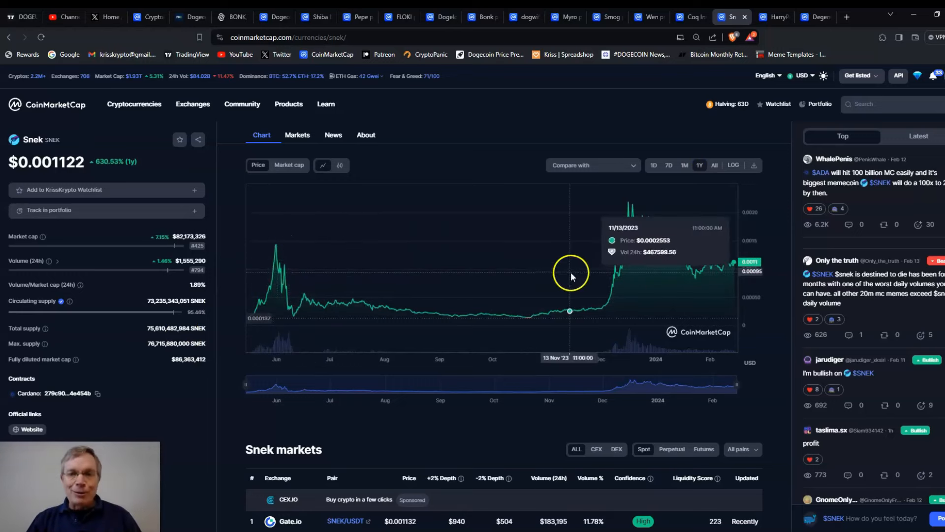
pyautogui.moveTo(618, 235)
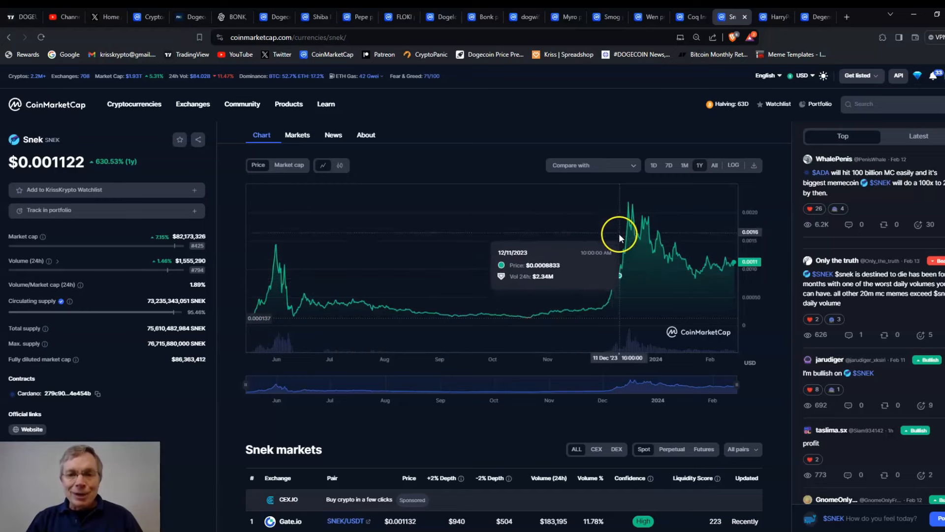
pyautogui.moveTo(616, 301)
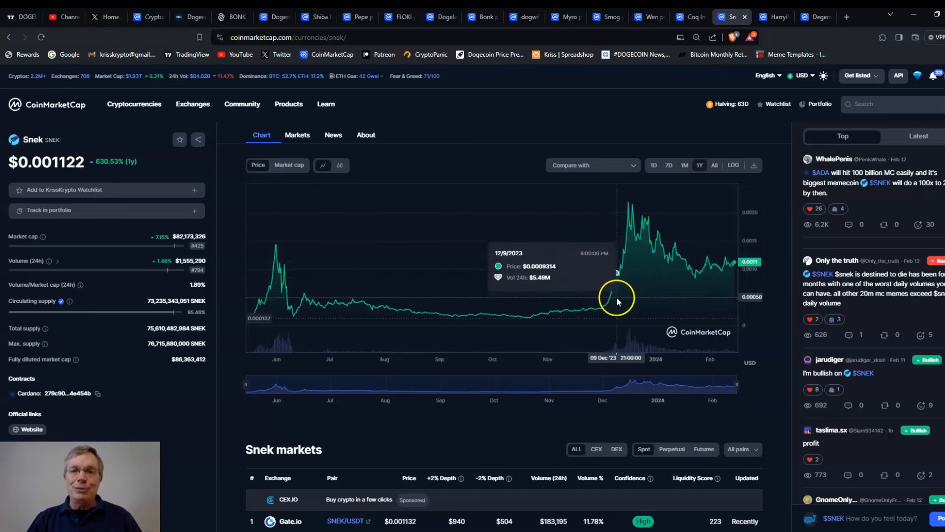
pyautogui.moveTo(723, 262)
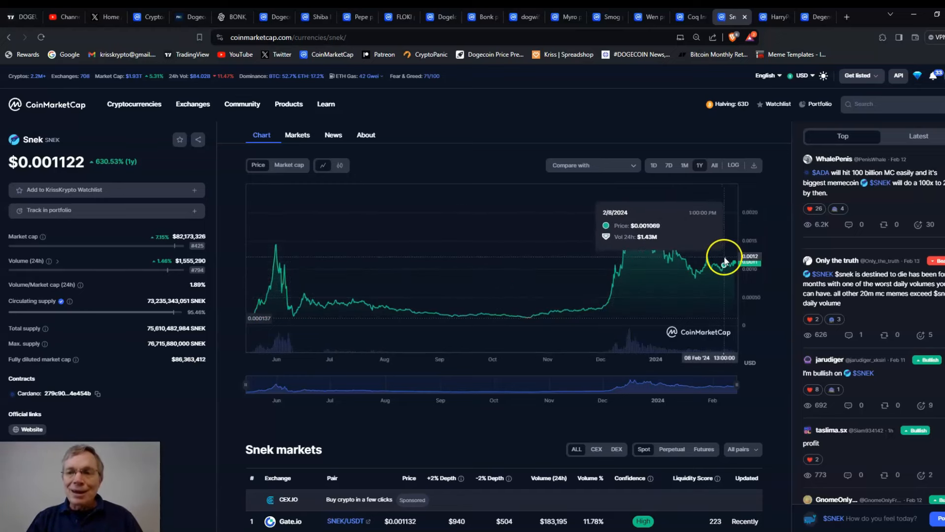
pyautogui.moveTo(480, 241)
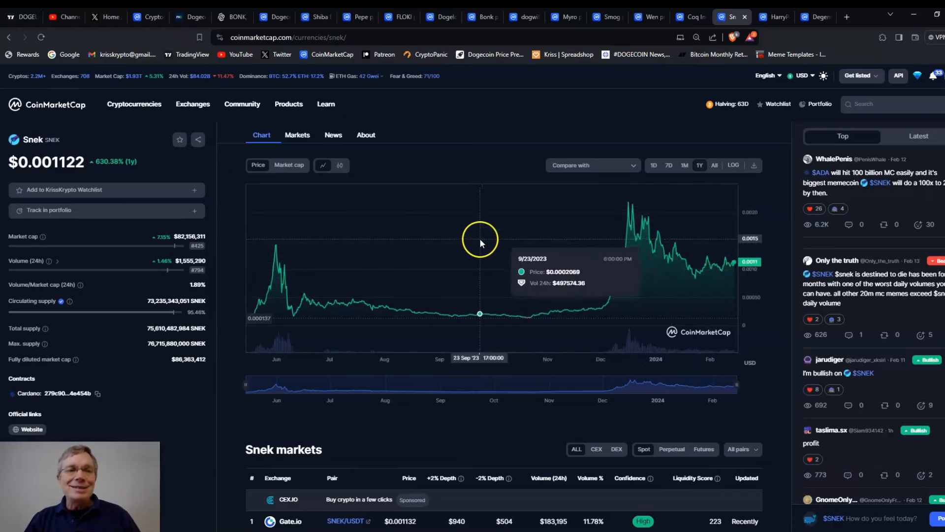
pyautogui.moveTo(482, 241)
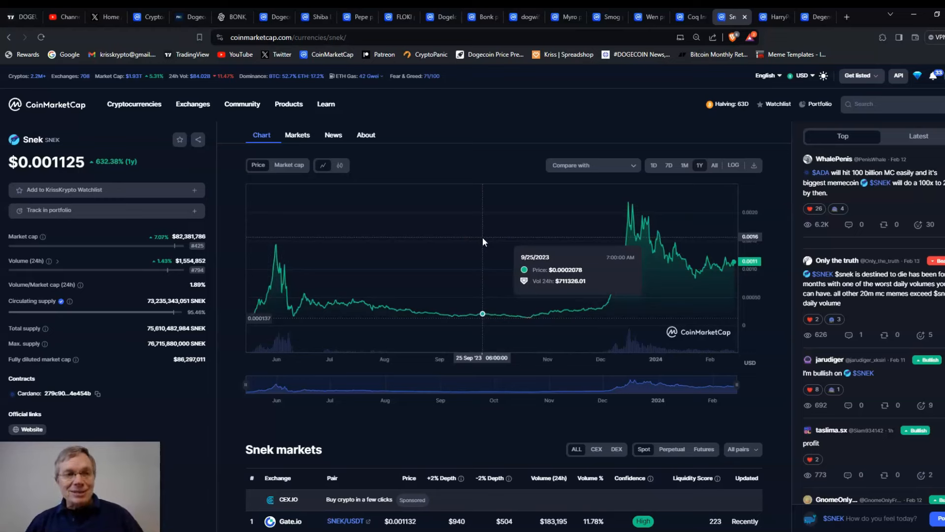
pyautogui.moveTo(571, 181)
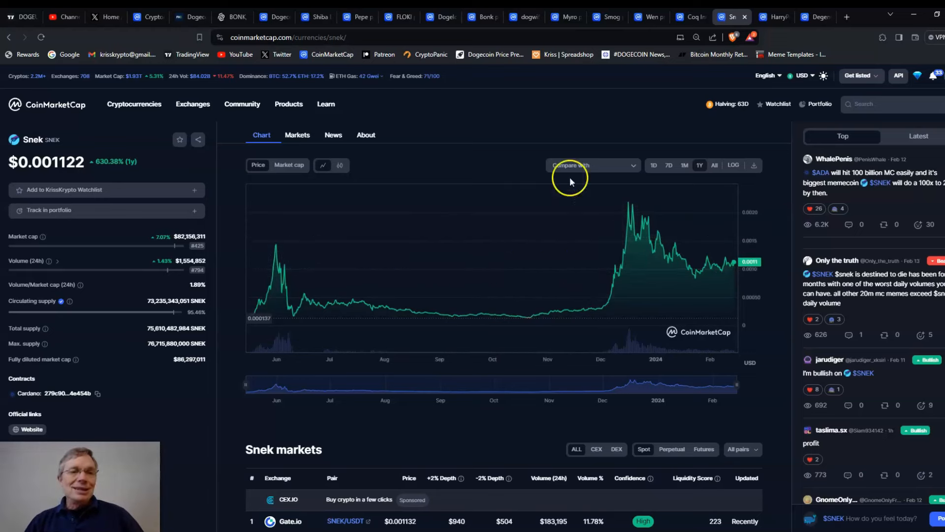
pyautogui.moveTo(612, 97)
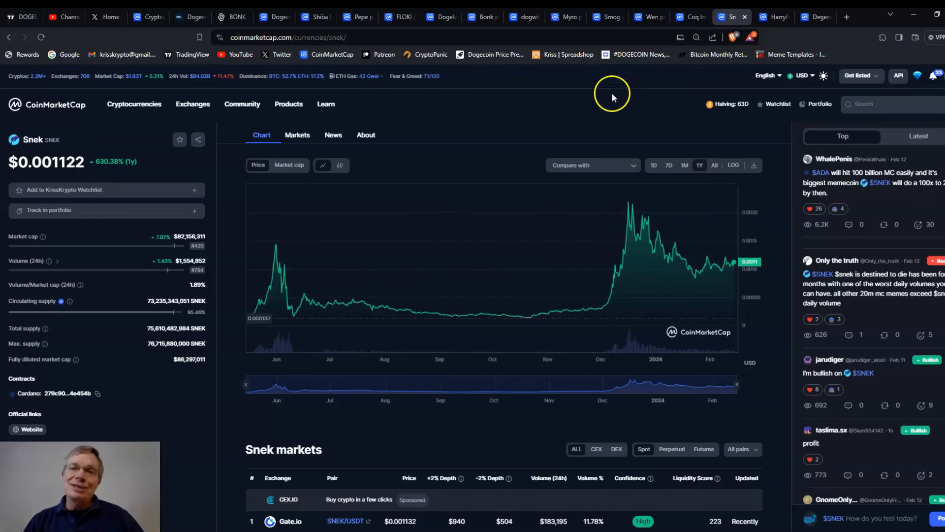
pyautogui.moveTo(674, 74)
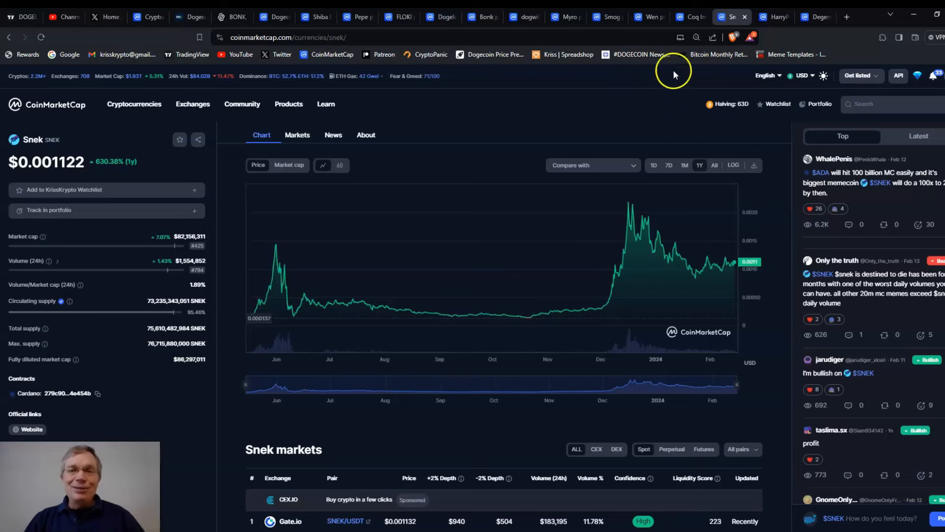
pyautogui.click(774, 17)
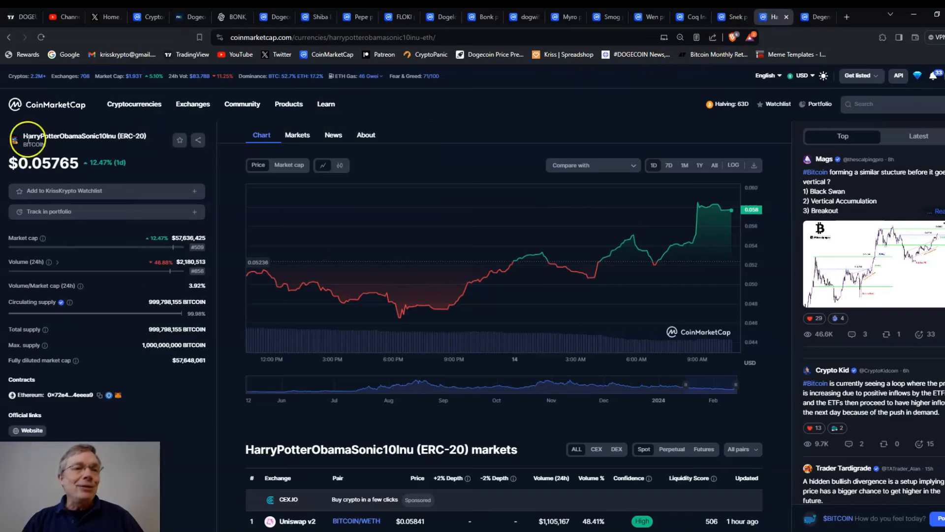
pyautogui.moveTo(85, 134)
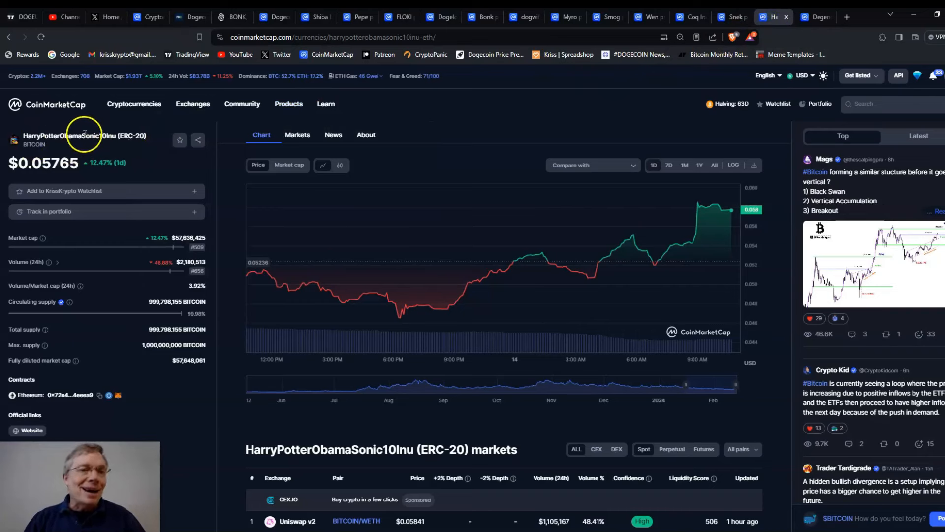
pyautogui.moveTo(119, 128)
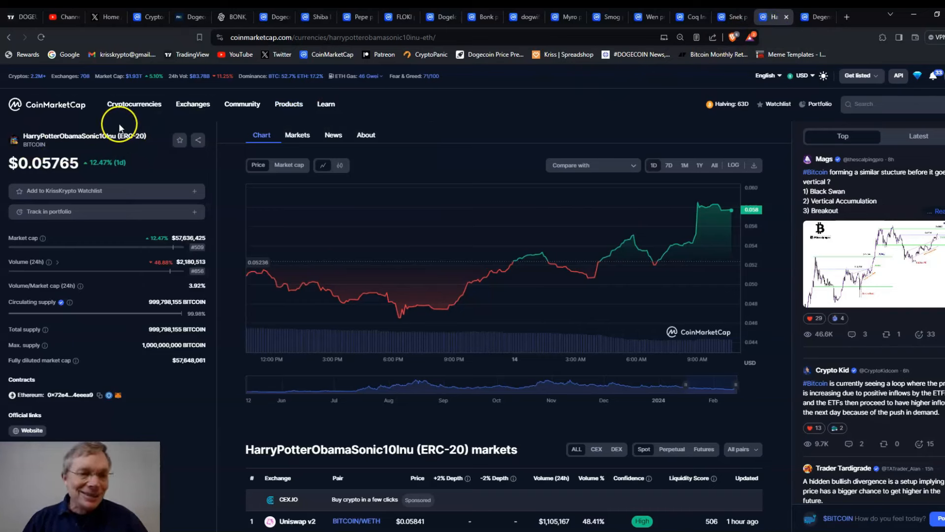
pyautogui.moveTo(77, 127)
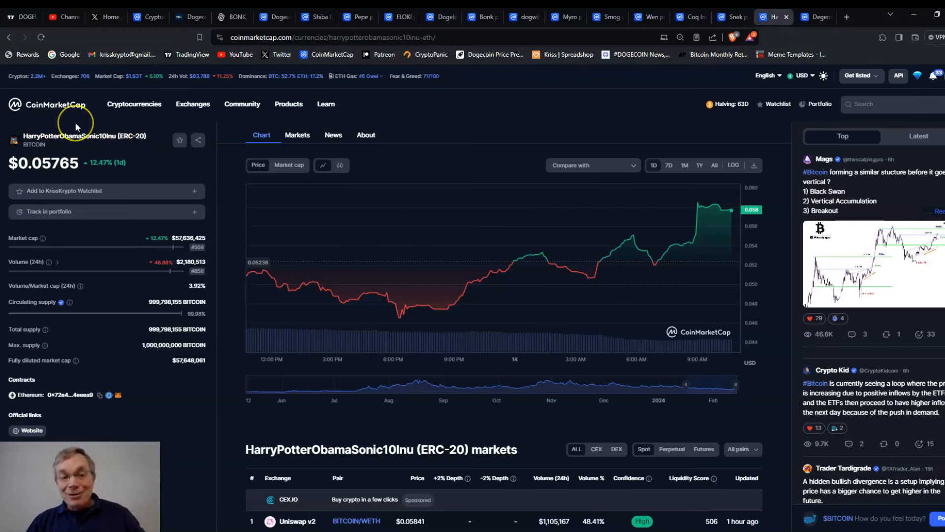
pyautogui.moveTo(77, 127)
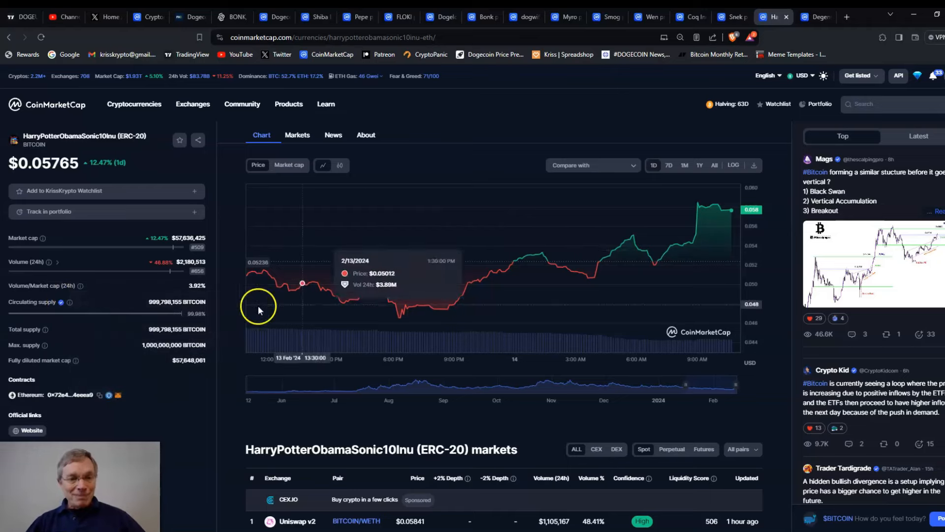
pyautogui.moveTo(229, 290)
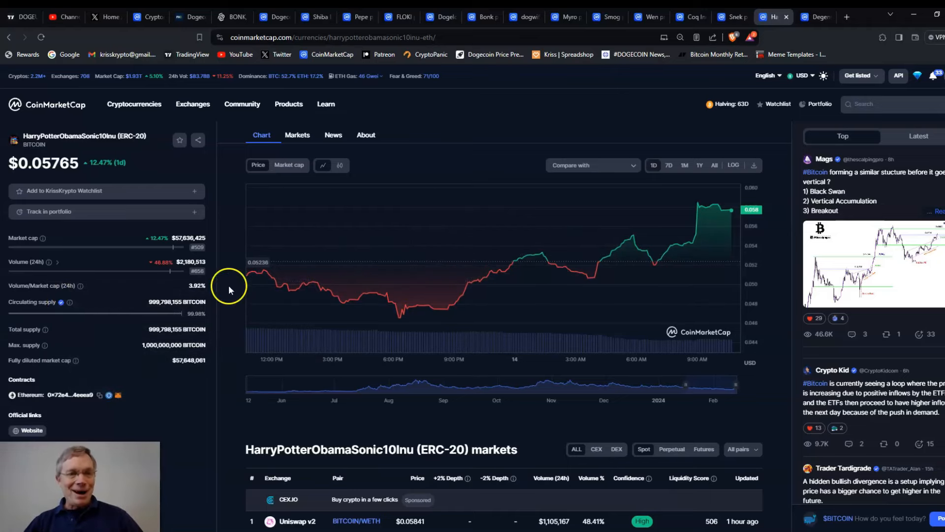
# Review HarryPotterObamaSonic10Inu's markets table and return to its one-day chart at $0.05765
pyautogui.scroll(-3)
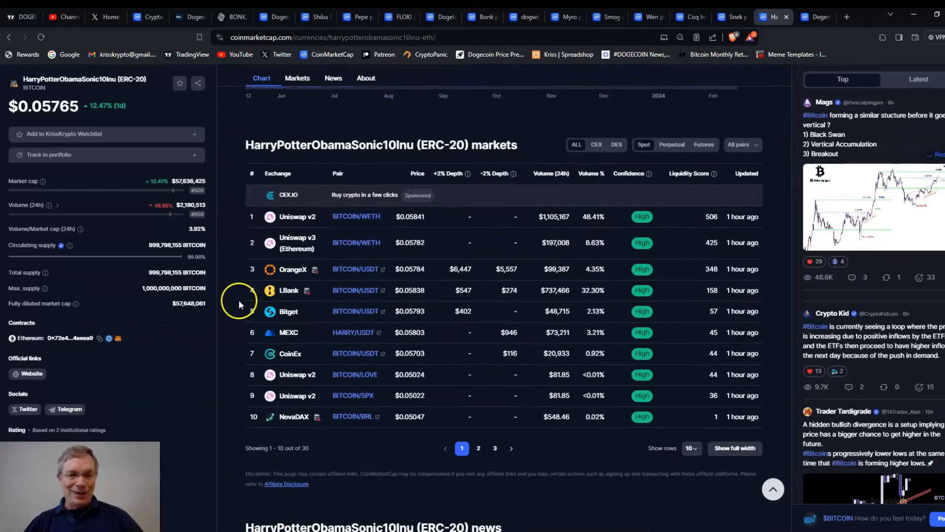
pyautogui.moveTo(227, 385)
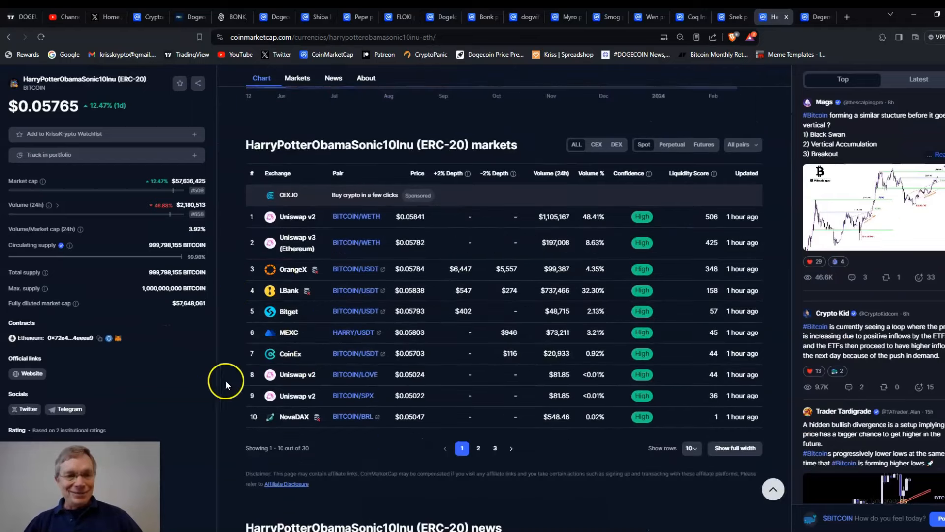
pyautogui.scroll(3)
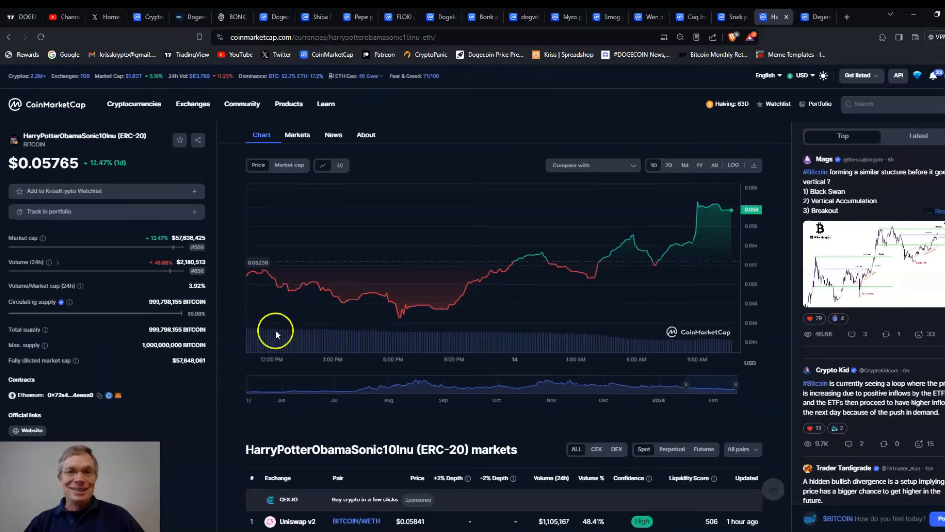
pyautogui.click(715, 166)
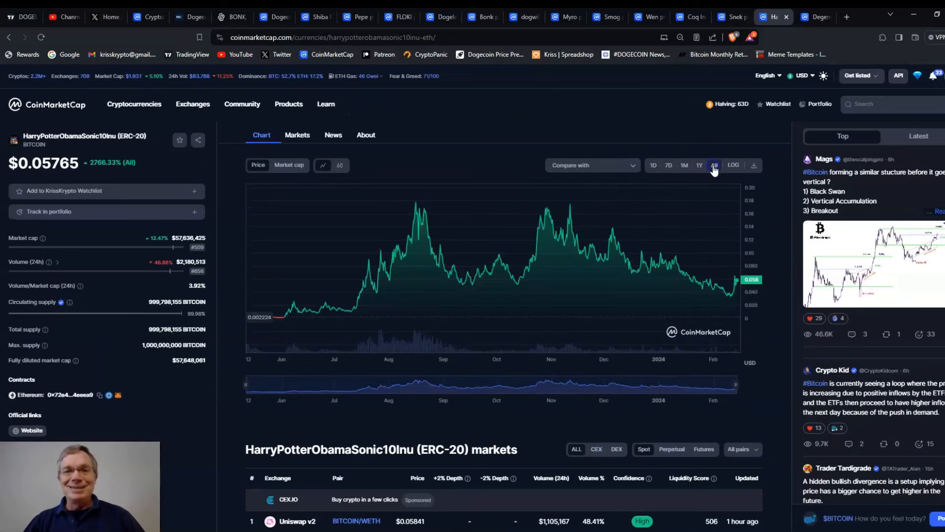
pyautogui.moveTo(614, 217)
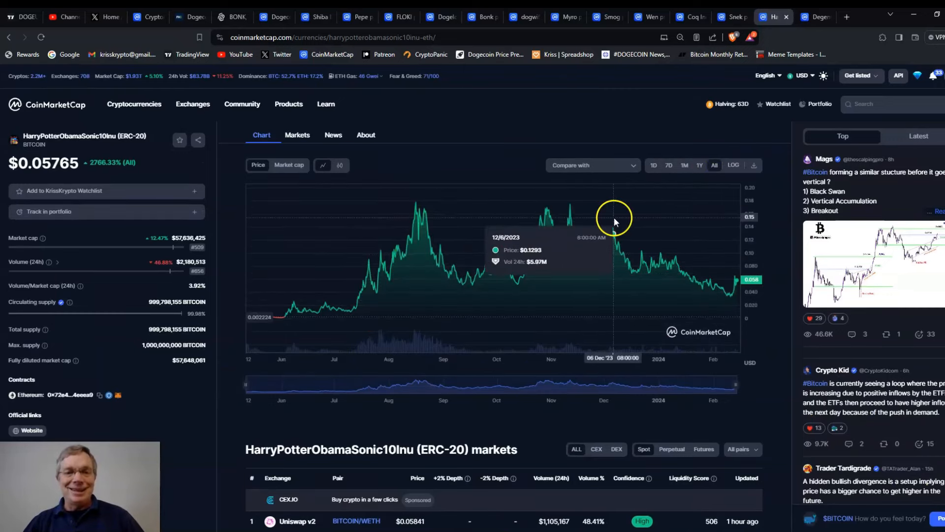
pyautogui.moveTo(262, 305)
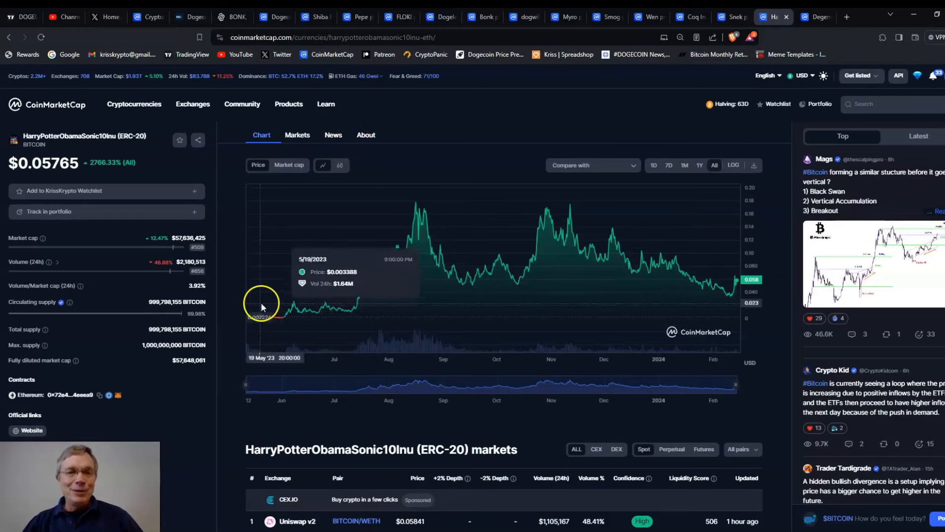
pyautogui.moveTo(415, 199)
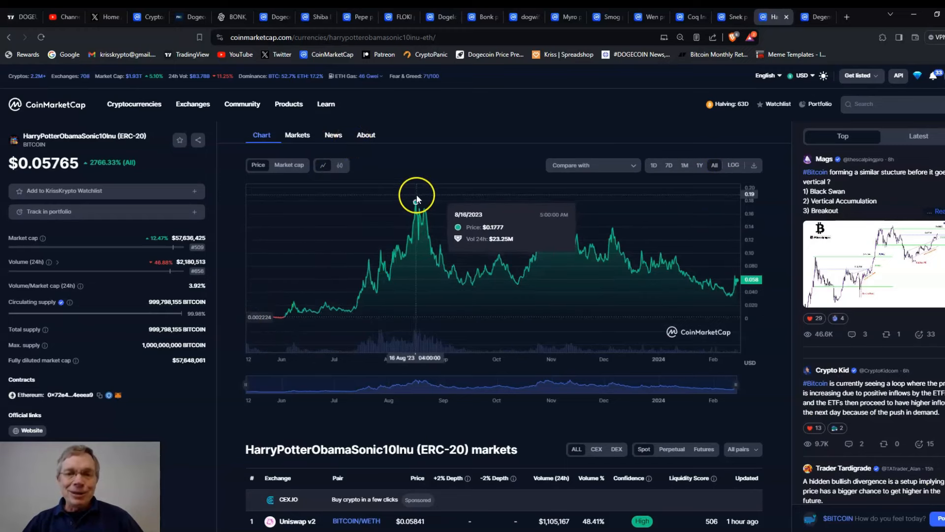
pyautogui.moveTo(530, 133)
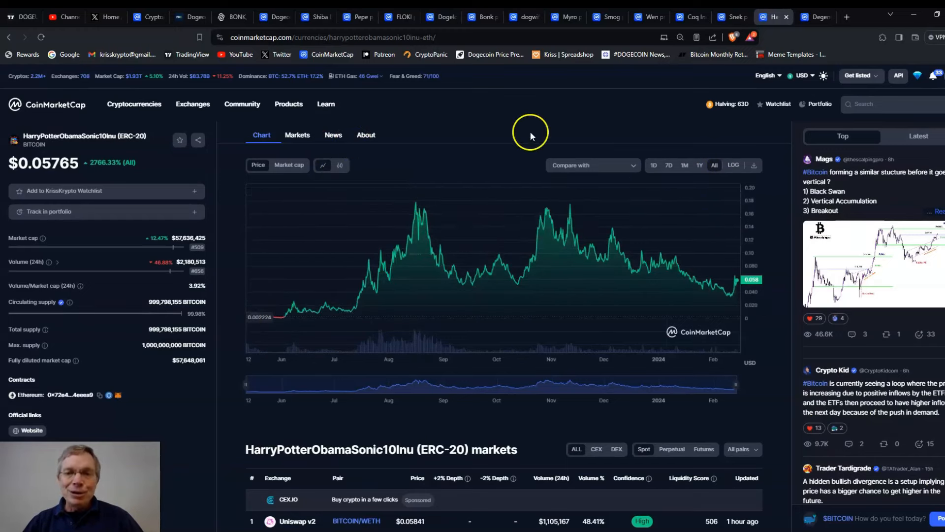
pyautogui.moveTo(495, 120)
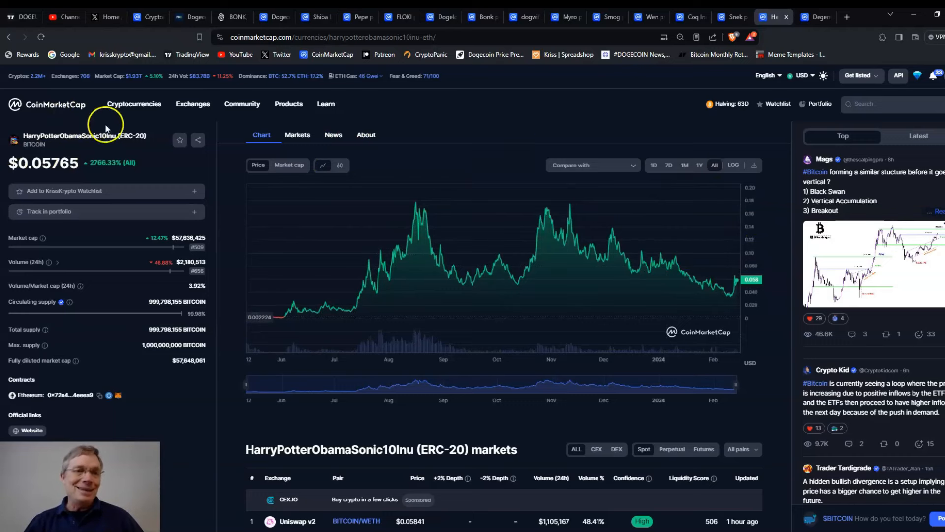
pyautogui.moveTo(389, 114)
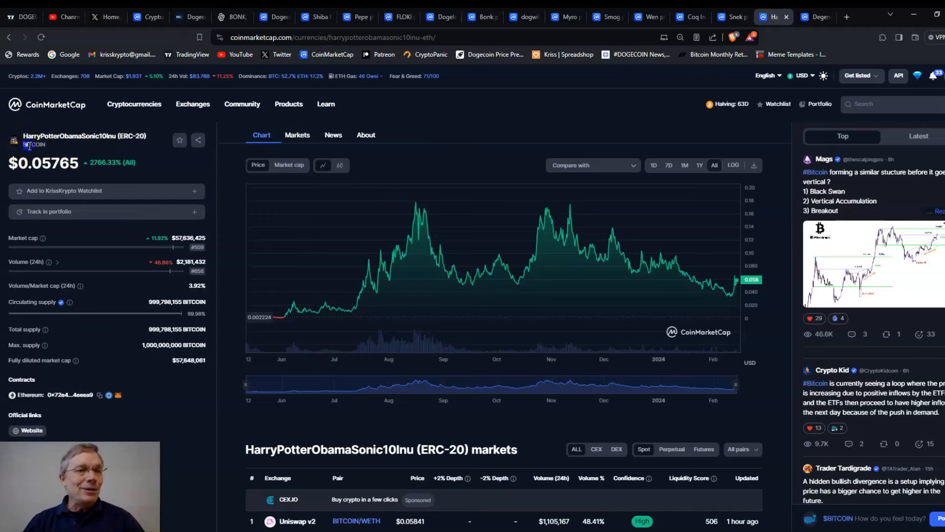
pyautogui.doubleClick(34, 145)
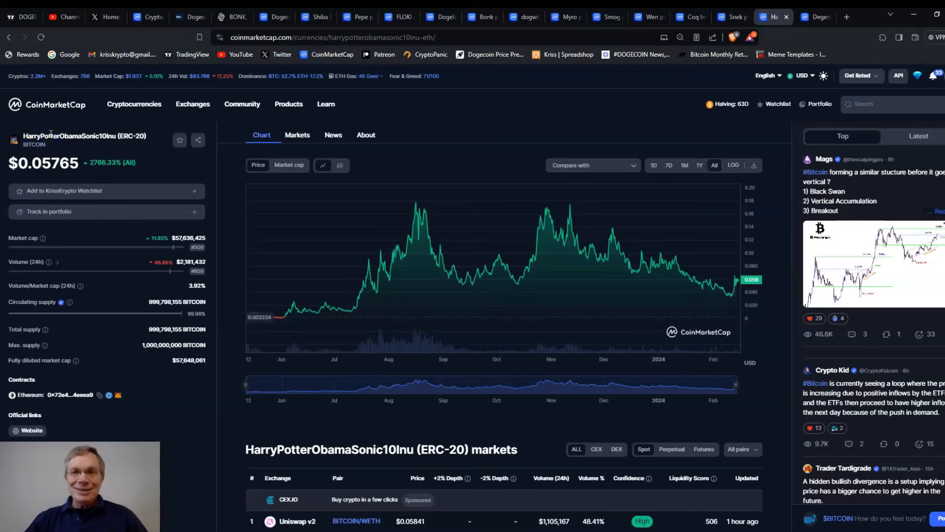
pyautogui.moveTo(498, 61)
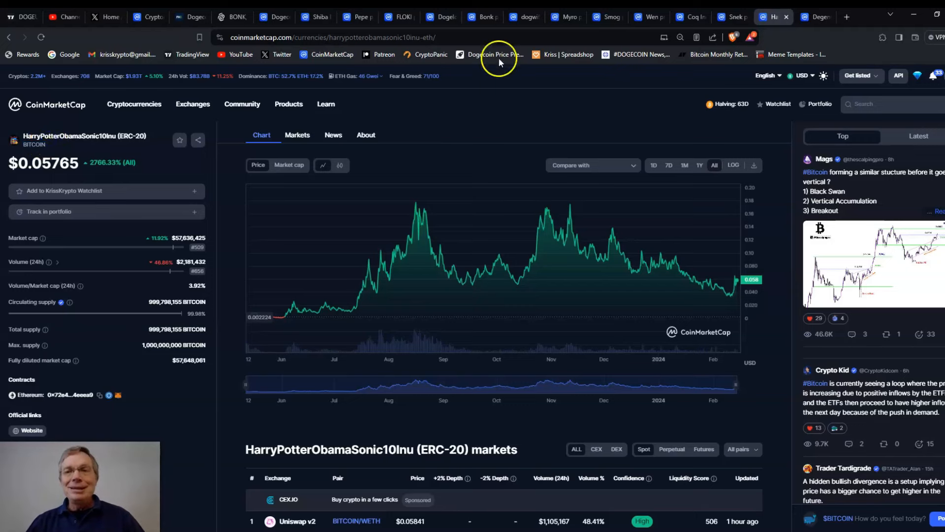
# Bring up the DegensTogether page with DEGEN at $0.00000248, down 69.87% on the day
pyautogui.click(813, 17)
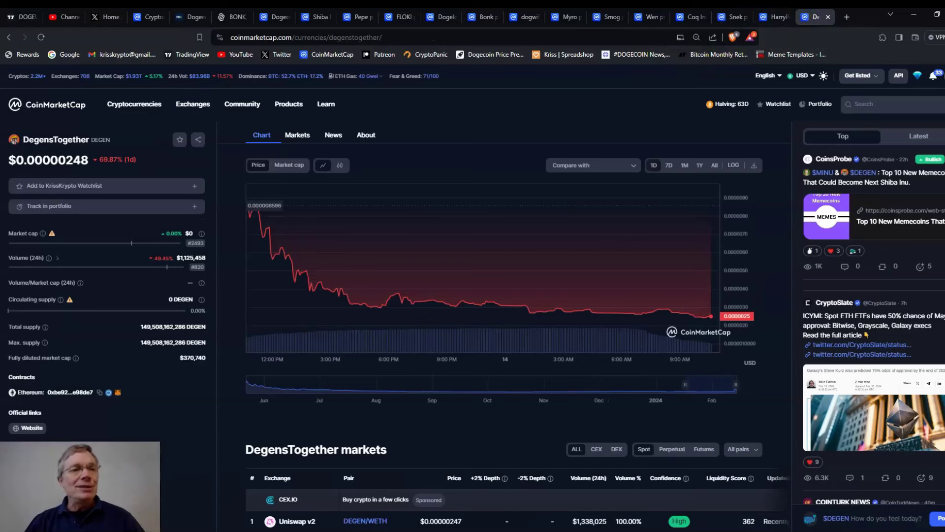
pyautogui.moveTo(130, 132)
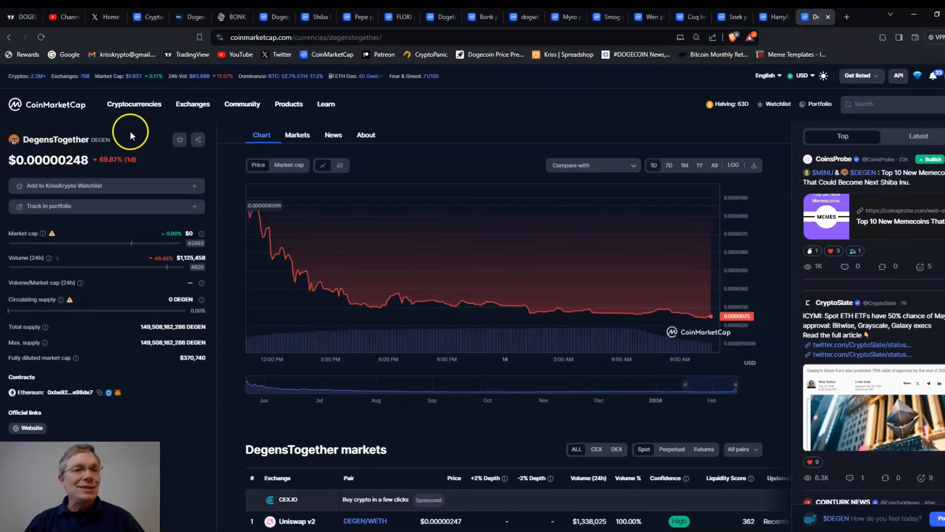
pyautogui.moveTo(127, 153)
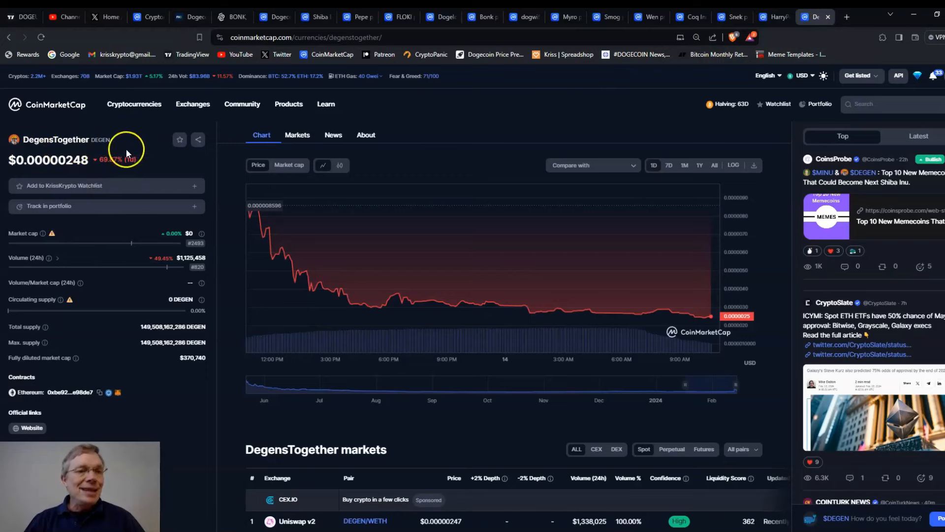
pyautogui.moveTo(605, 296)
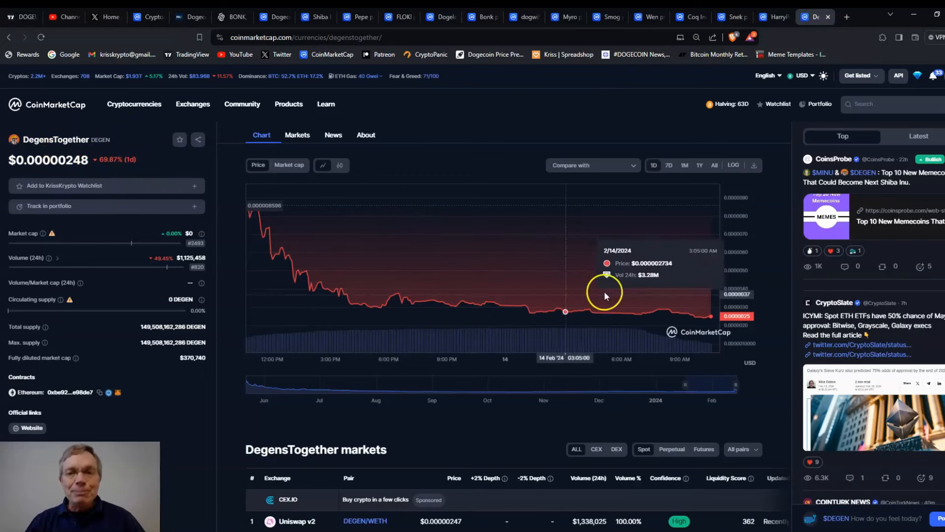
pyautogui.moveTo(427, 206)
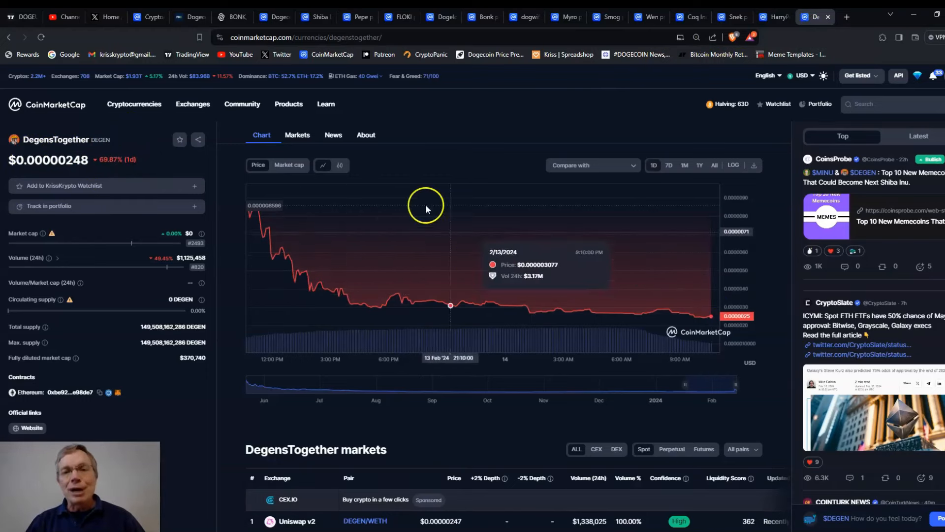
pyautogui.moveTo(389, 129)
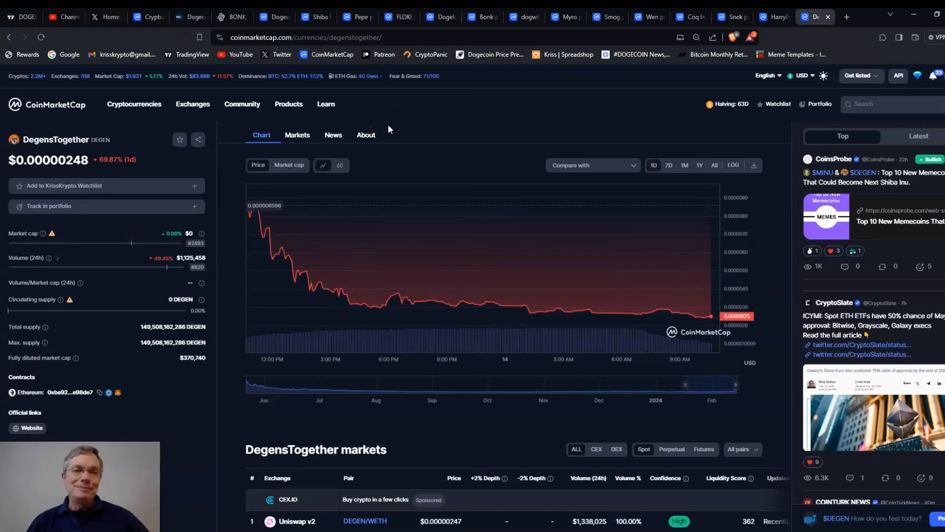
pyautogui.moveTo(670, 148)
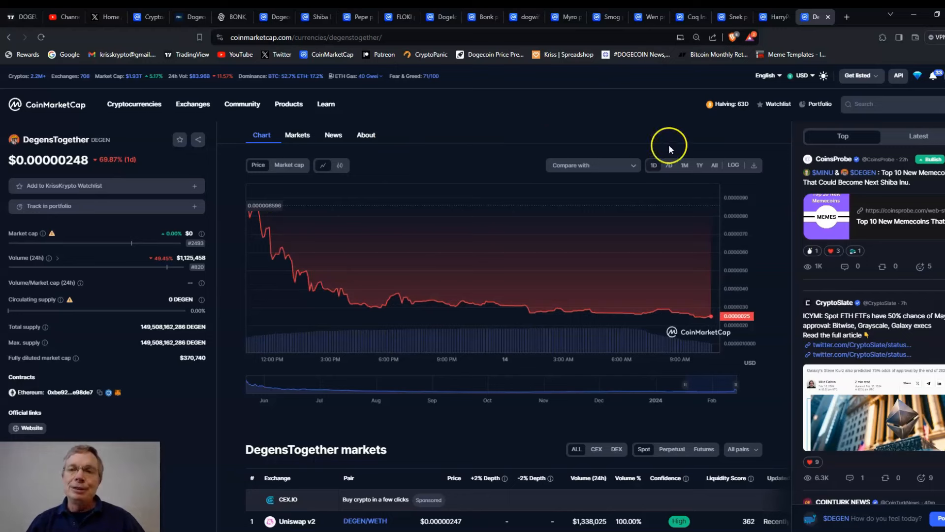
# Show DegensTogether's entire price history (DEGEN down 76.26% overall)
pyautogui.click(714, 164)
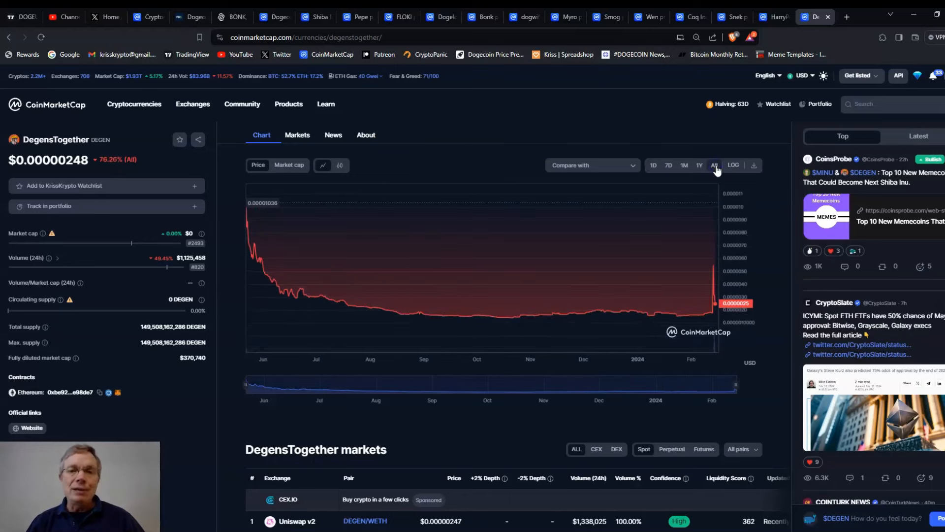
pyautogui.moveTo(274, 218)
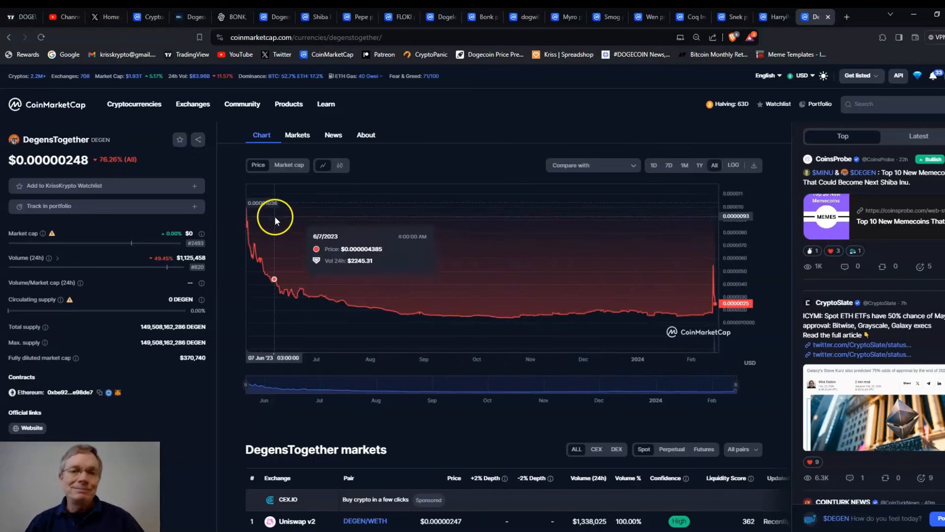
pyautogui.moveTo(248, 216)
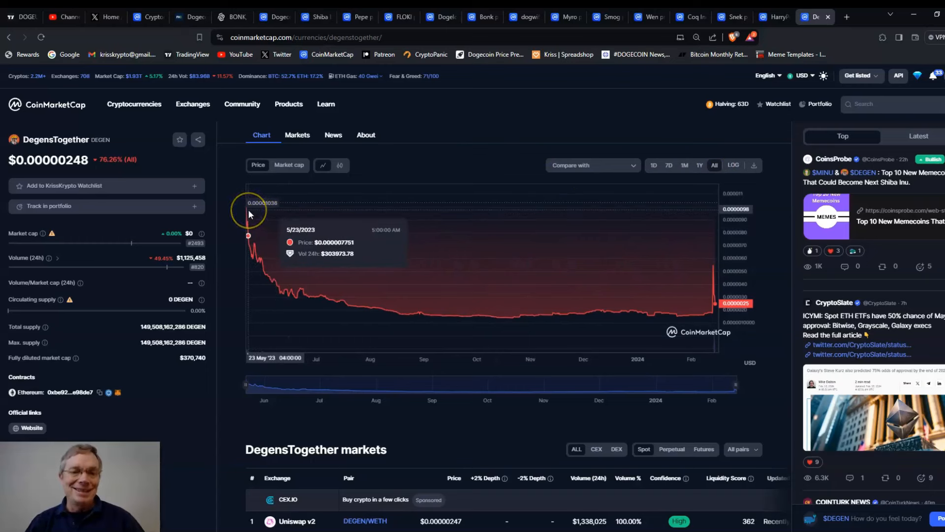
pyautogui.moveTo(251, 216)
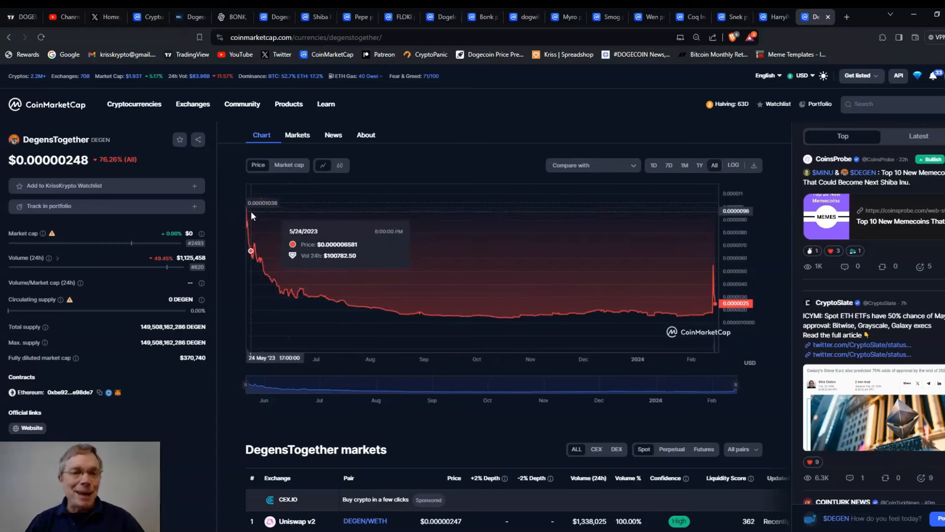
pyautogui.moveTo(252, 213)
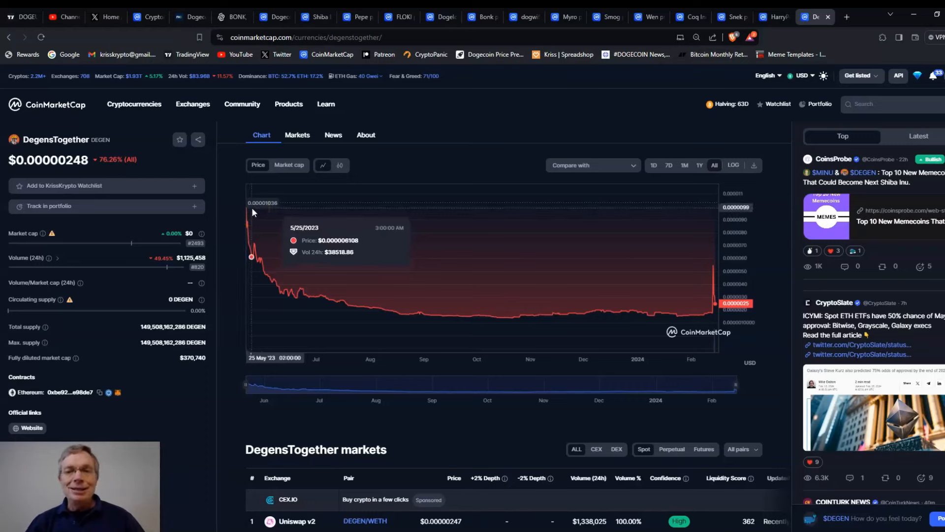
pyautogui.moveTo(711, 312)
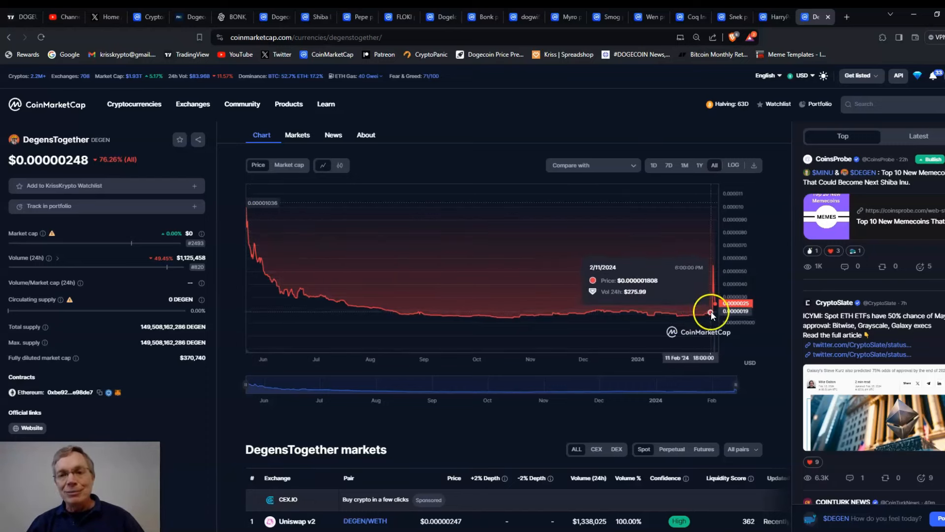
# View DegensTogether's seven-day chart (up 54.23%), then return to TradingView's hourly DOGEUSDT chart
pyautogui.click(669, 164)
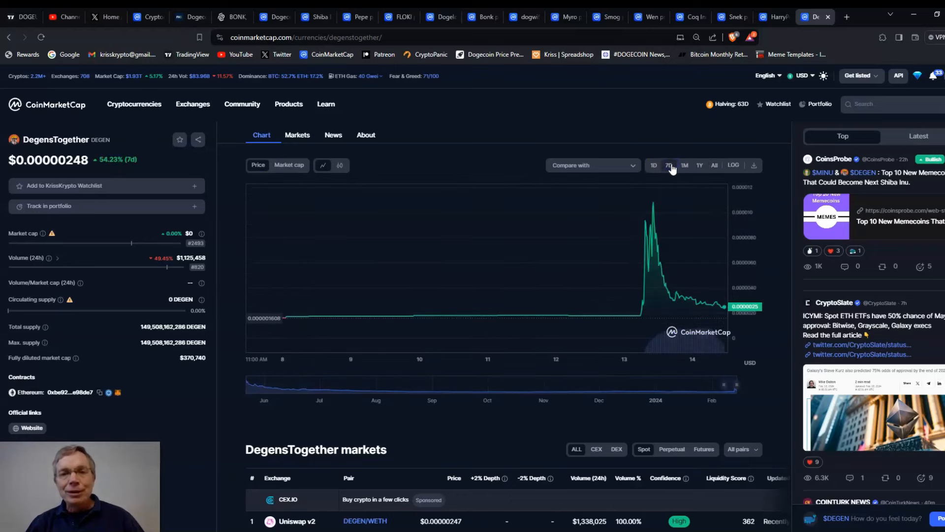
pyautogui.moveTo(644, 296)
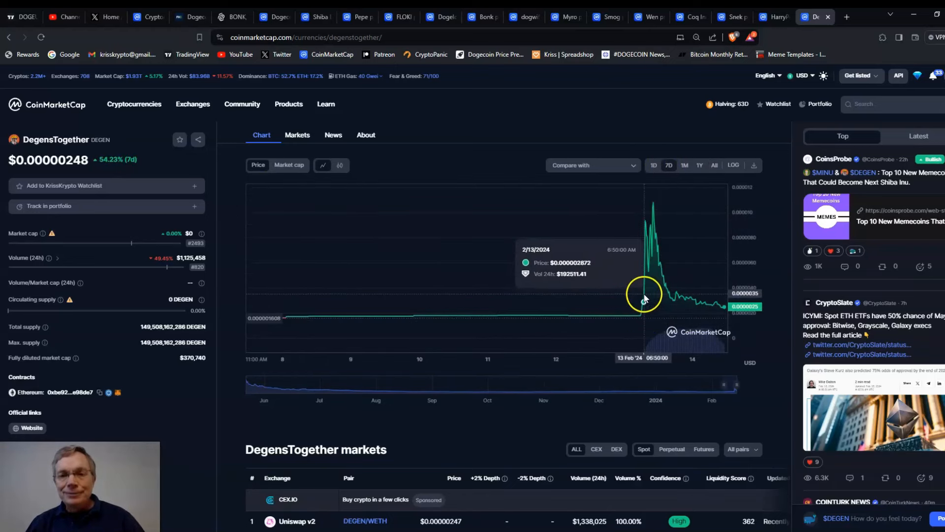
pyautogui.moveTo(645, 224)
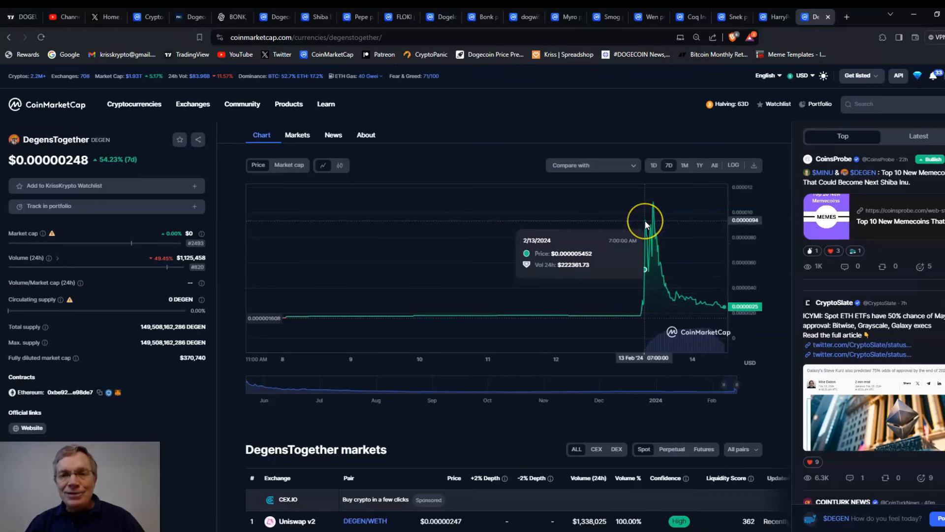
pyautogui.moveTo(480, 338)
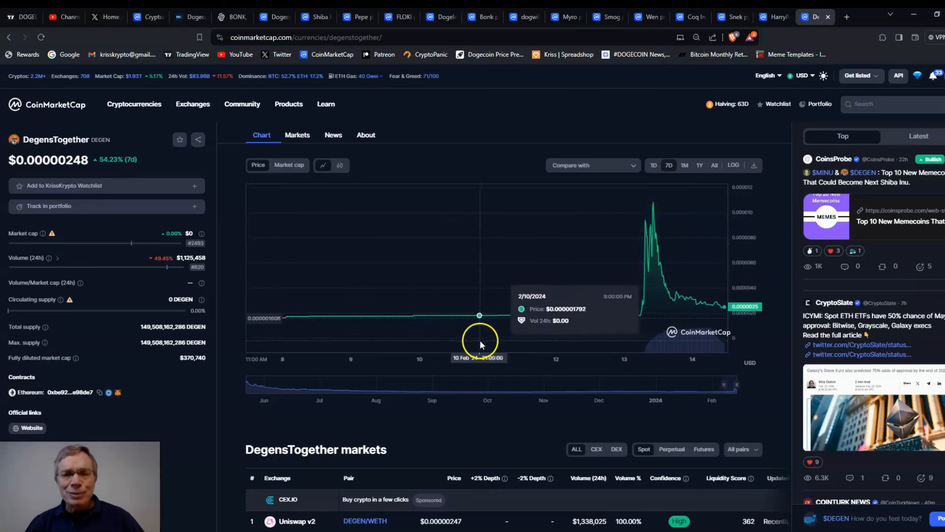
pyautogui.moveTo(642, 298)
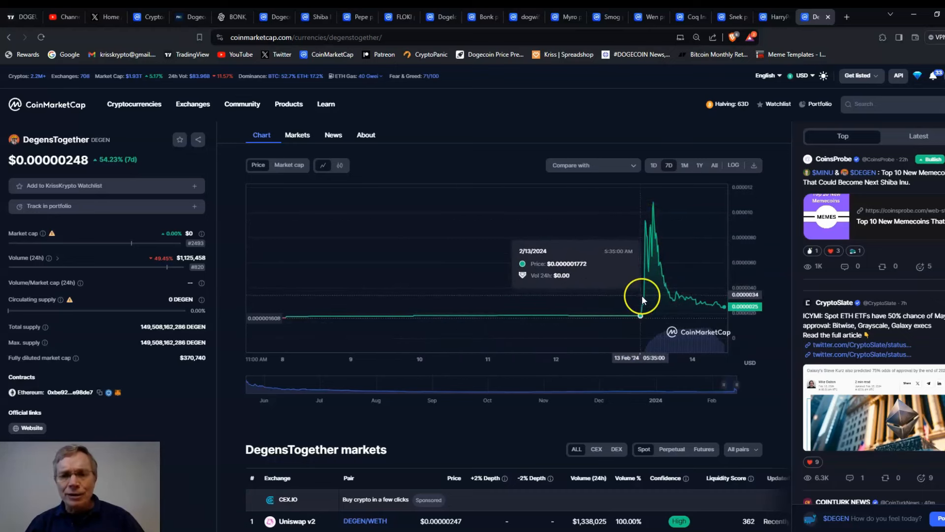
pyautogui.moveTo(652, 202)
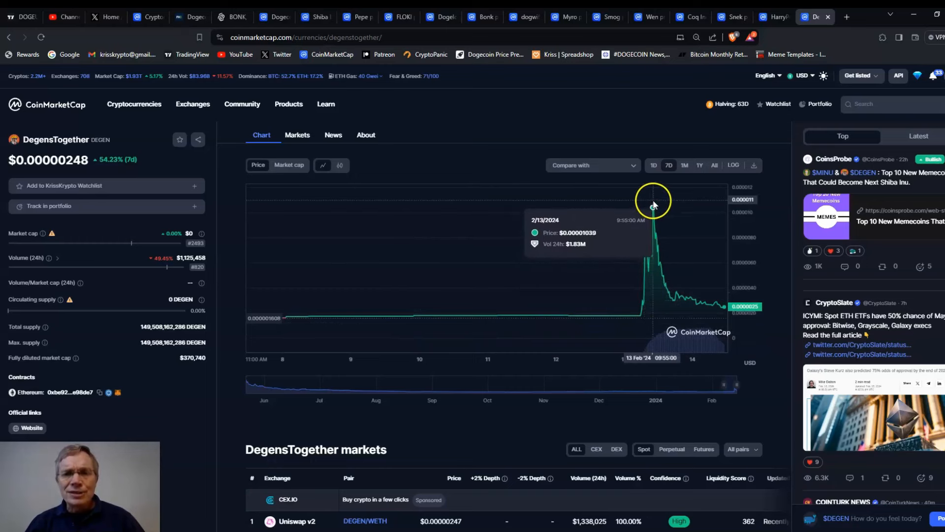
pyautogui.moveTo(772, 312)
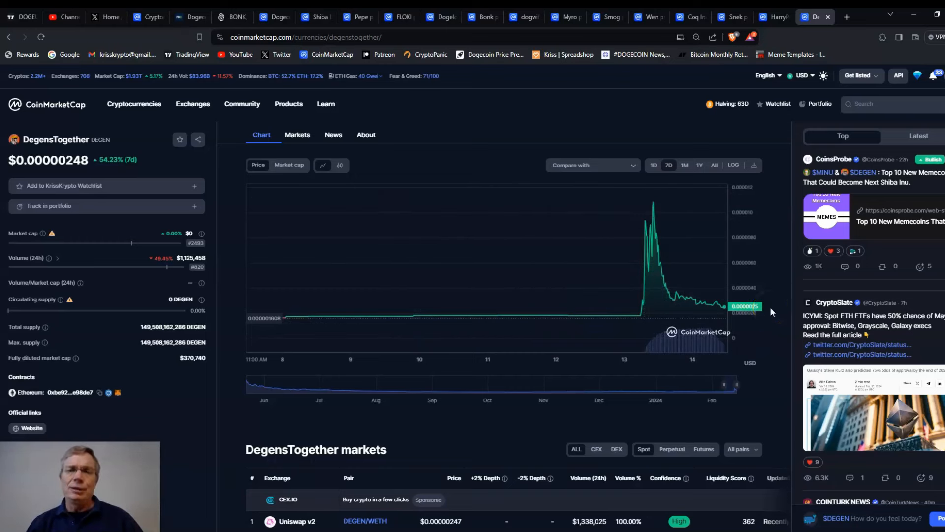
pyautogui.moveTo(299, 116)
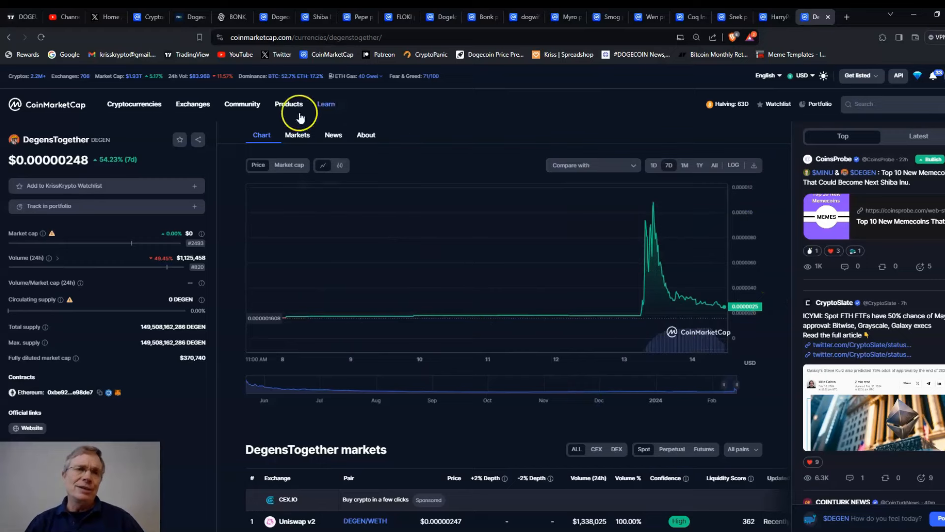
pyautogui.moveTo(21, 17)
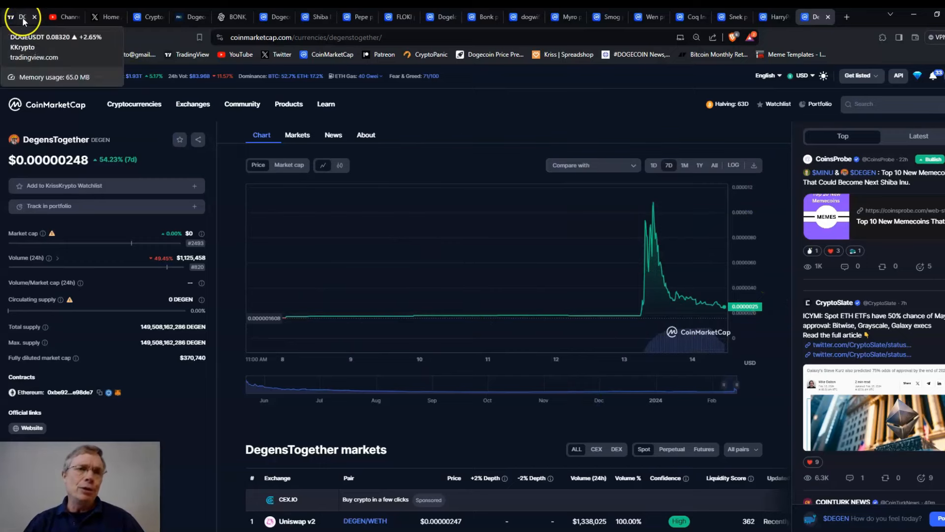
pyautogui.click(22, 16)
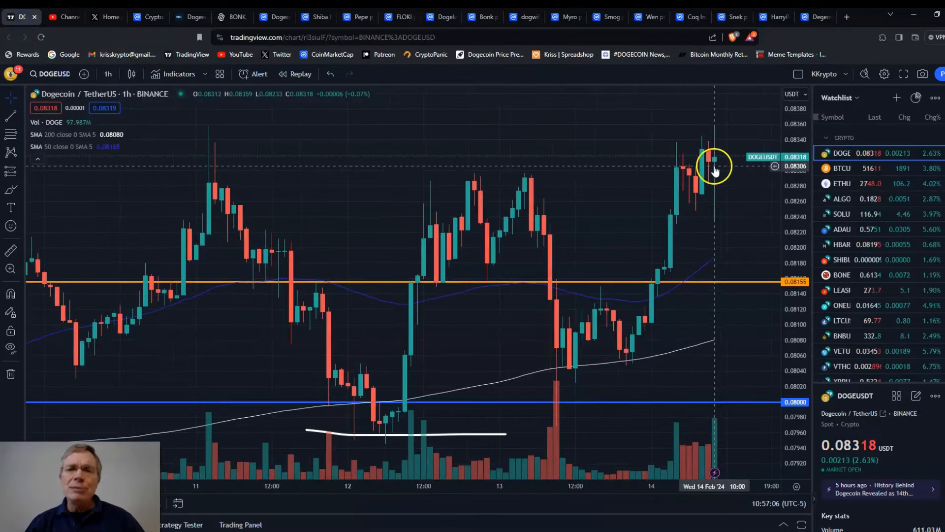